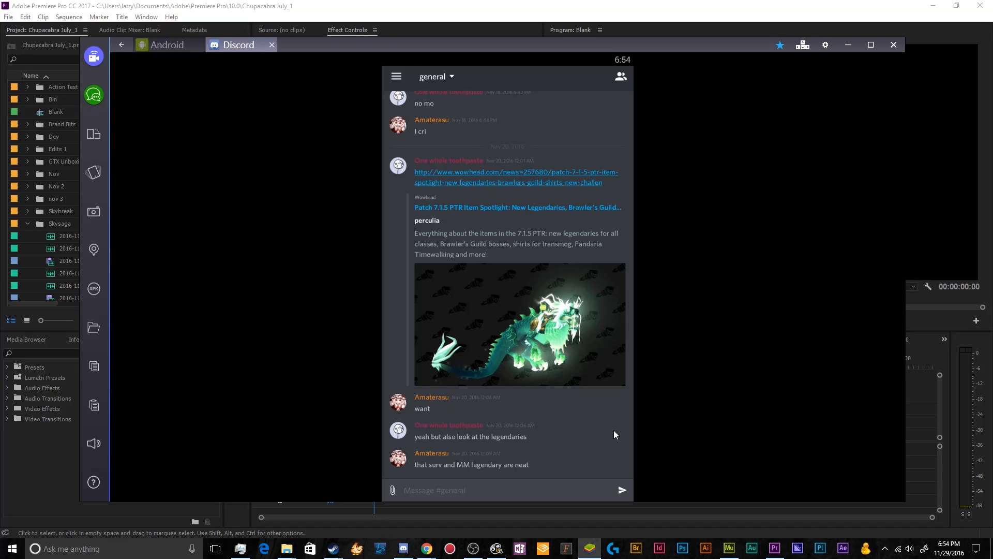
{"action": "mouse_move", "coordinate": [322, 269]}
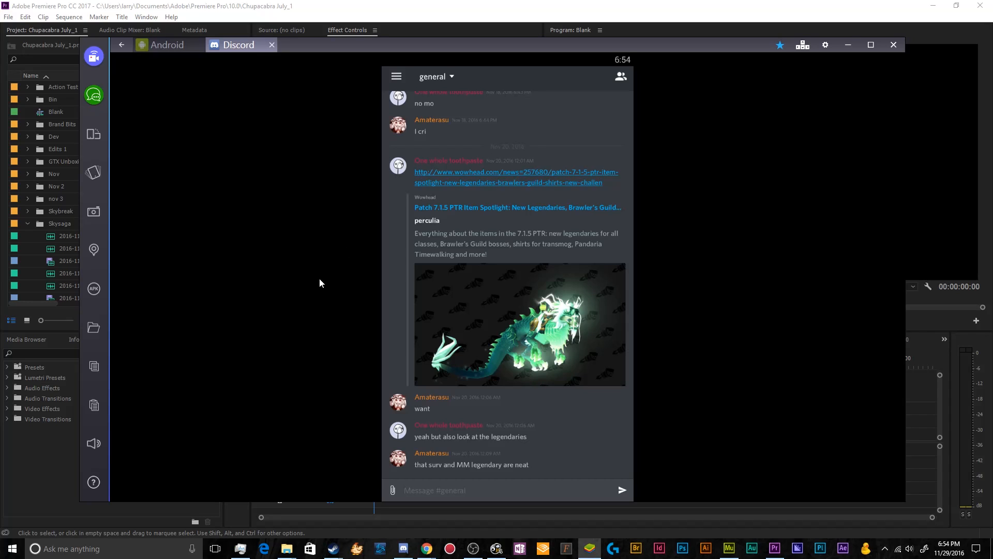
{"action": "mouse_move", "coordinate": [741, 164]}
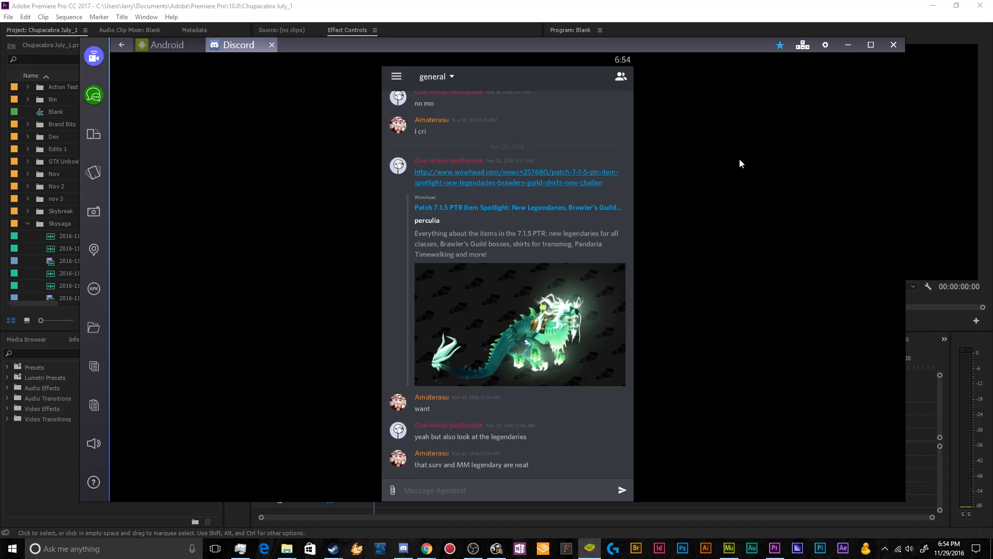
{"action": "mouse_move", "coordinate": [679, 303]}
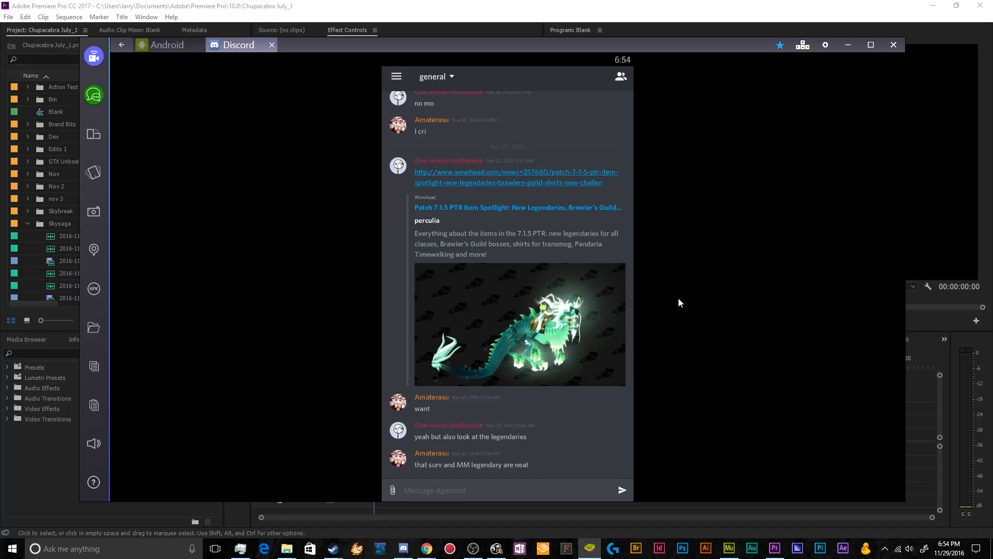
{"action": "mouse_move", "coordinate": [500, 131]}
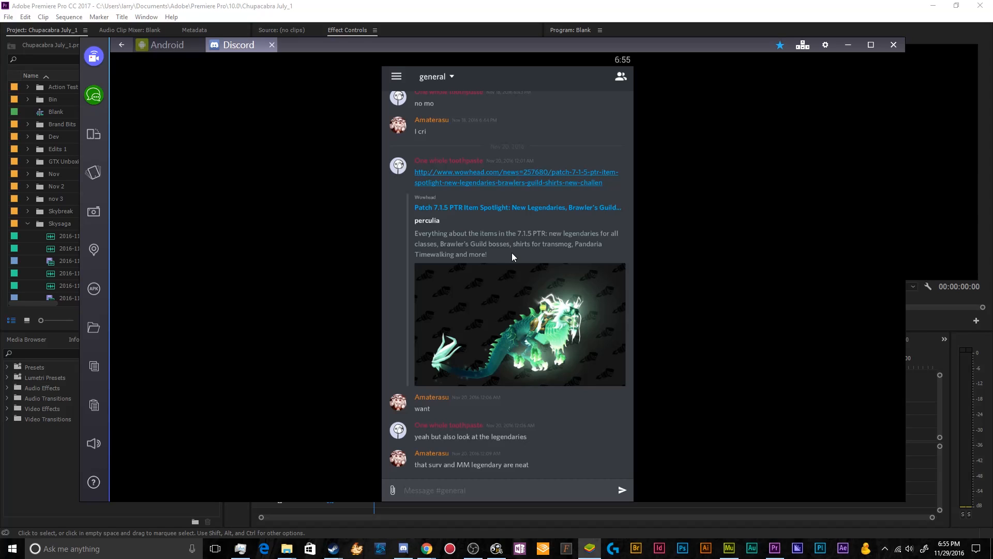
{"action": "mouse_move", "coordinate": [427, 110]}
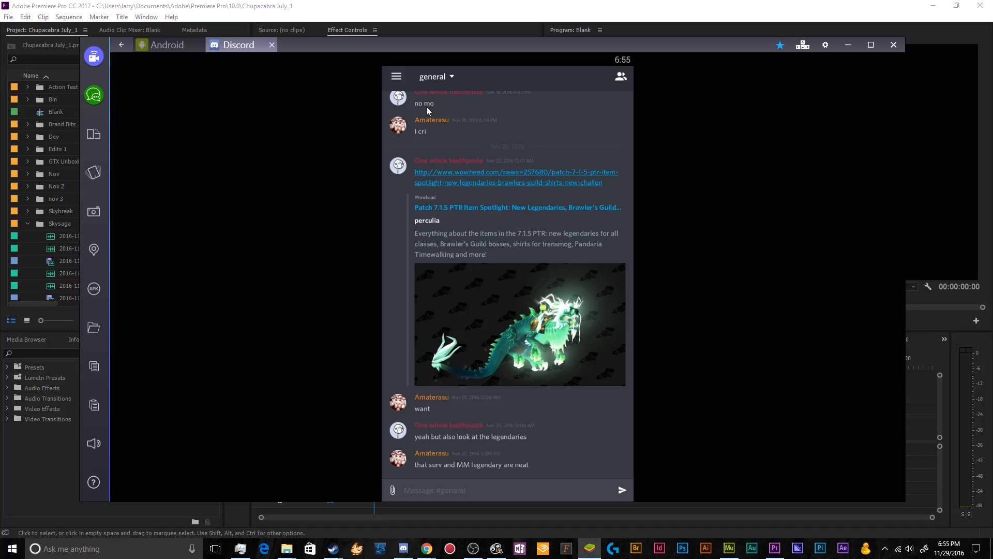
Start a new server named 'Chupacabra Mobile Server', correcting a typo in the name
{"action": "left_click", "coordinate": [396, 75]}
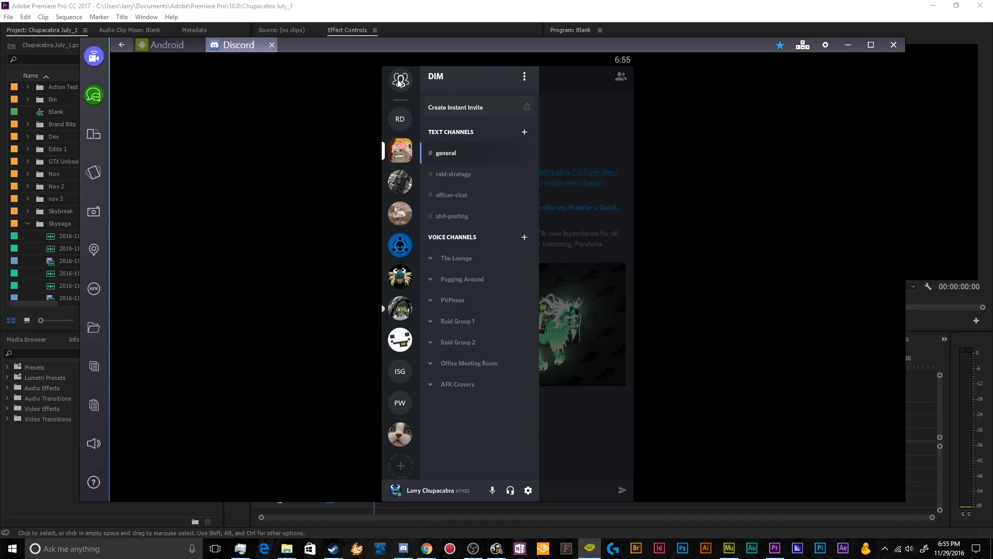
{"action": "mouse_move", "coordinate": [397, 201]}
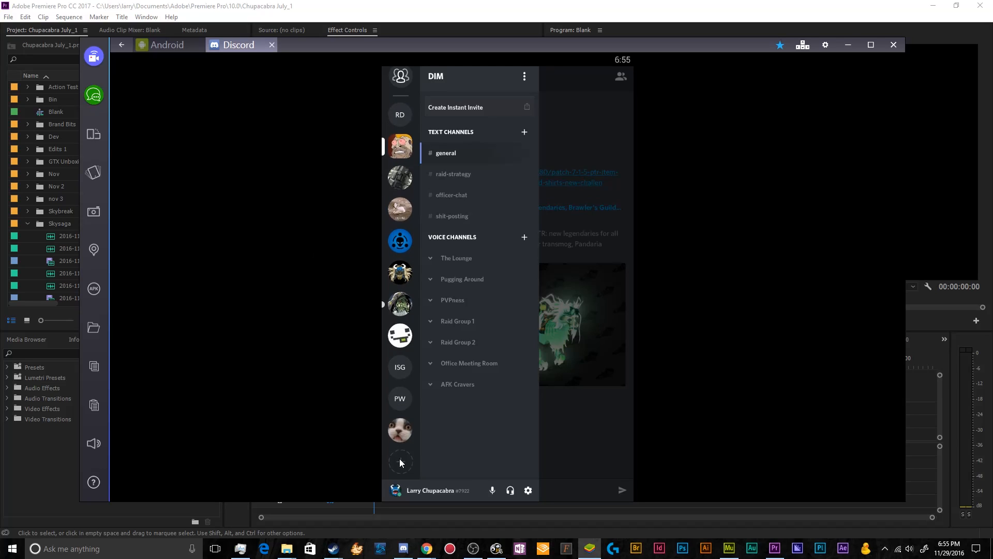
{"action": "mouse_move", "coordinate": [401, 463]}
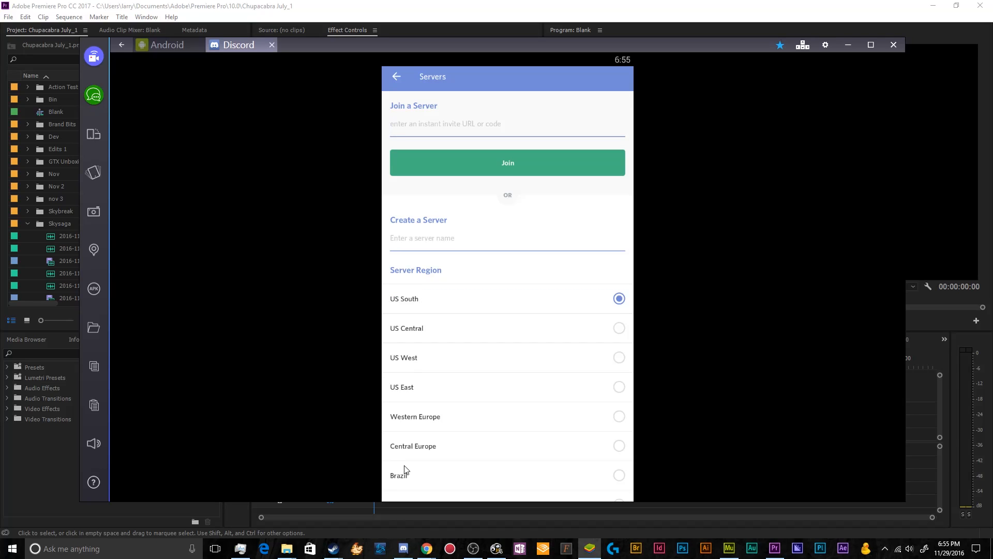
{"action": "type", "text": "Chupacabra"}
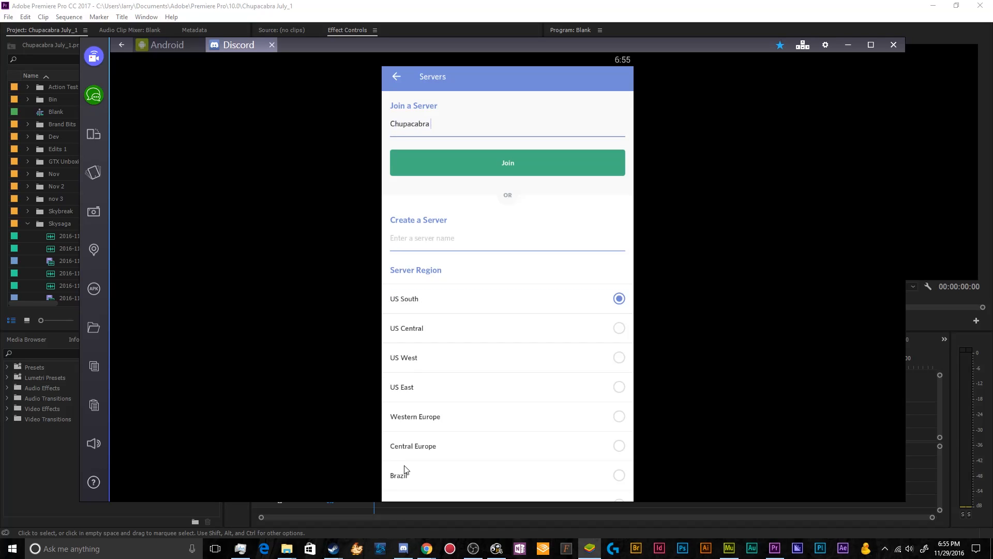
{"action": "left_click", "coordinate": [508, 123]}
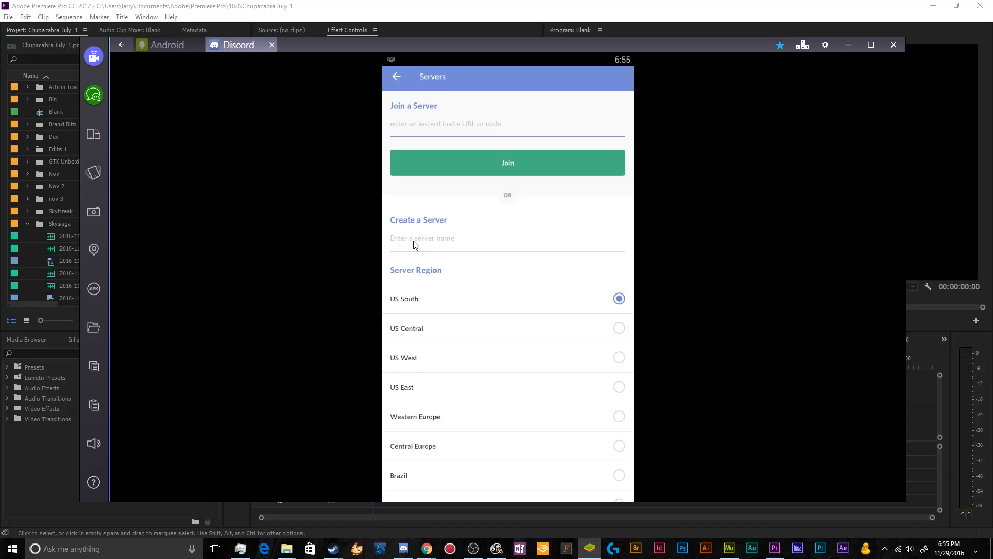
{"action": "type", "text": "Chupcabra"}
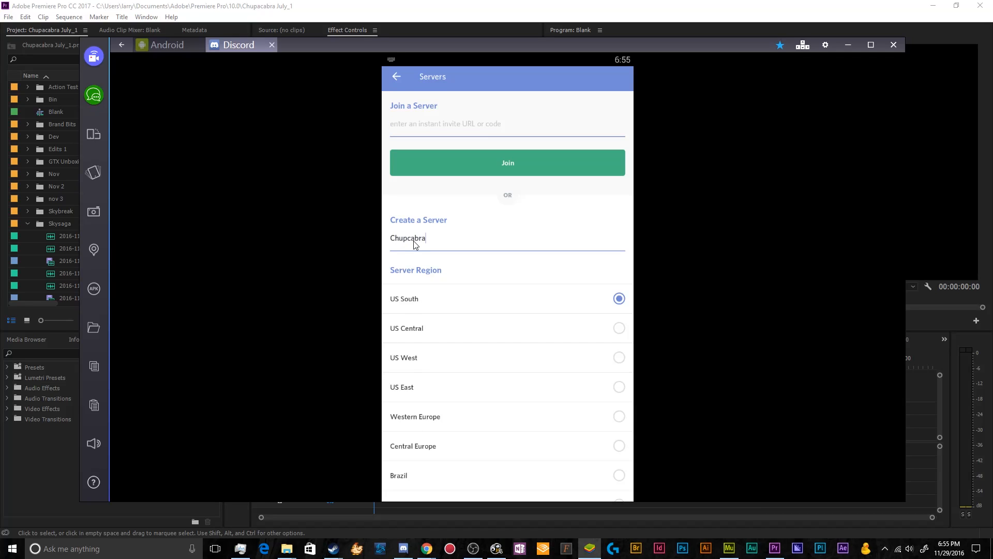
{"action": "key", "text": "BackSpace"}
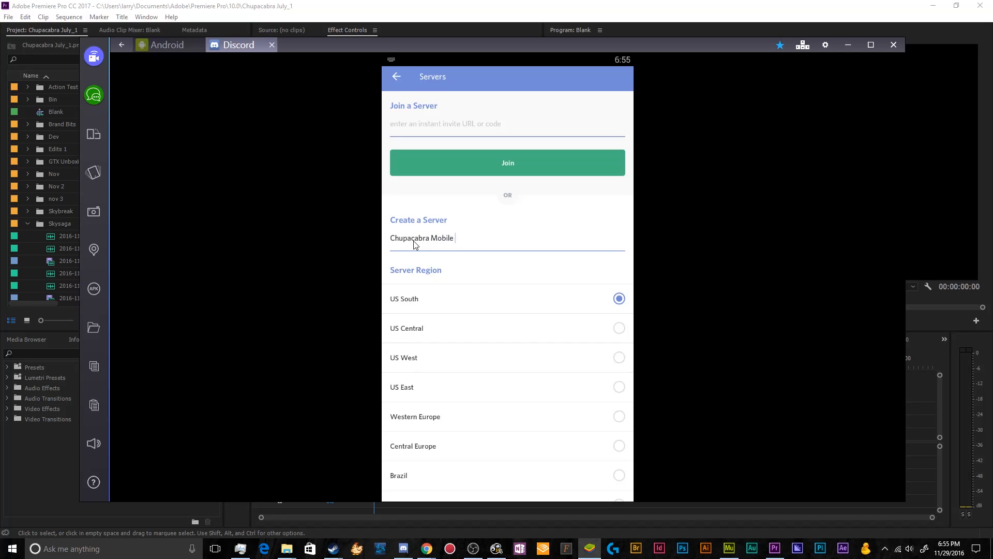
{"action": "type", "text": "Server"}
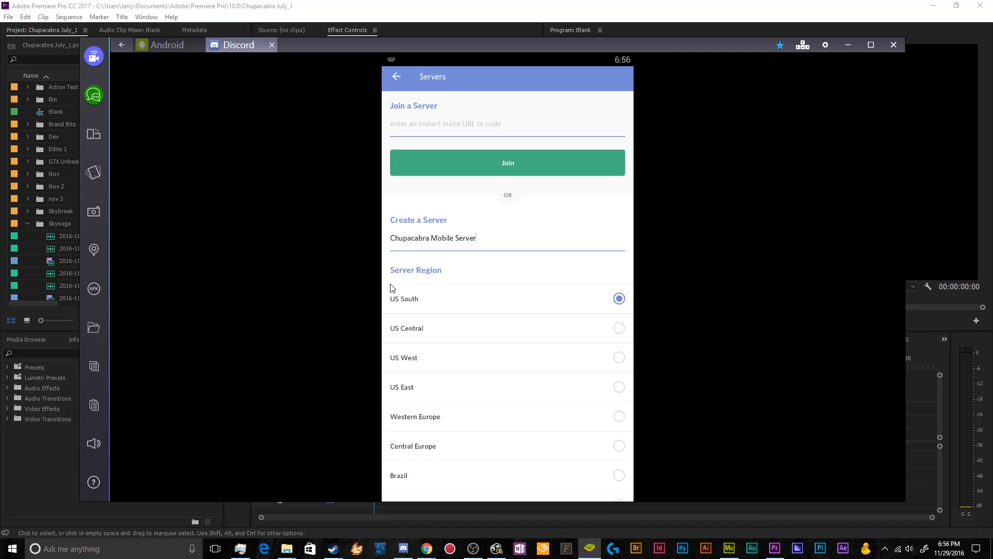
{"action": "mouse_move", "coordinate": [488, 325]}
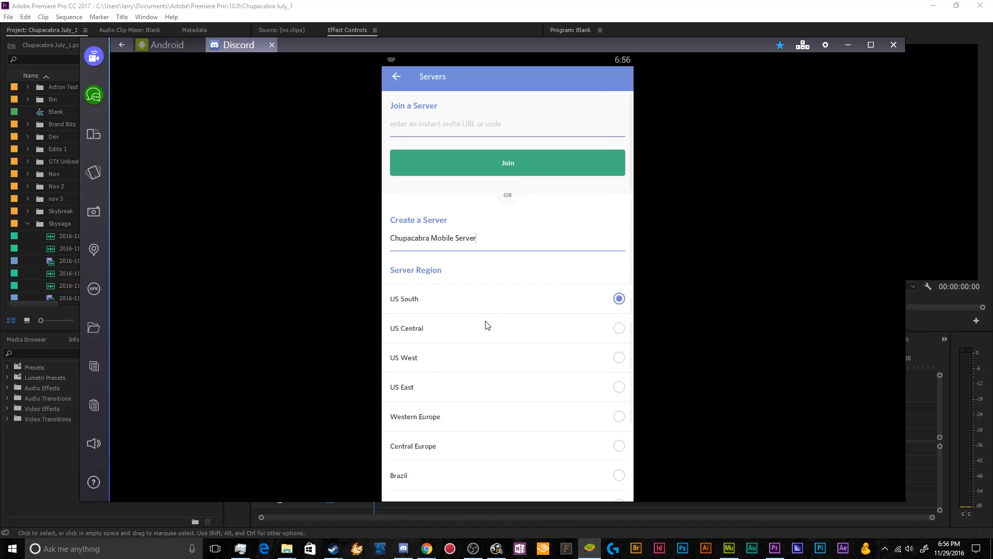
{"action": "mouse_move", "coordinate": [596, 342]}
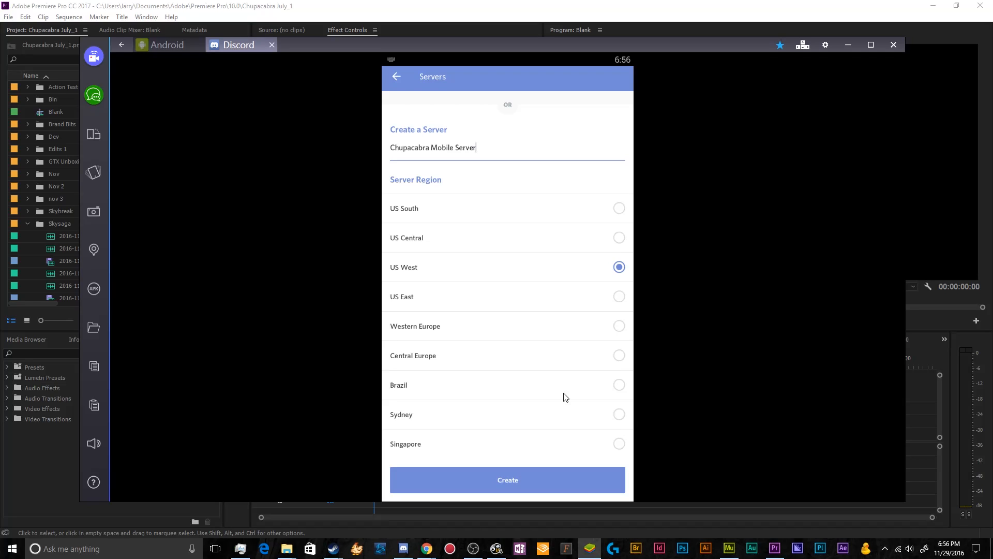
{"action": "mouse_move", "coordinate": [473, 246]}
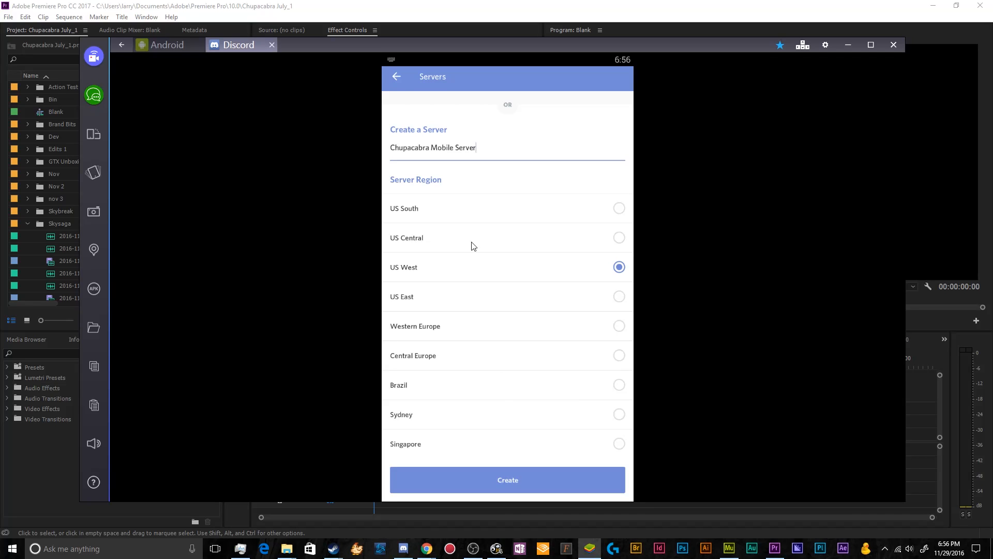
{"action": "mouse_move", "coordinate": [469, 306]}
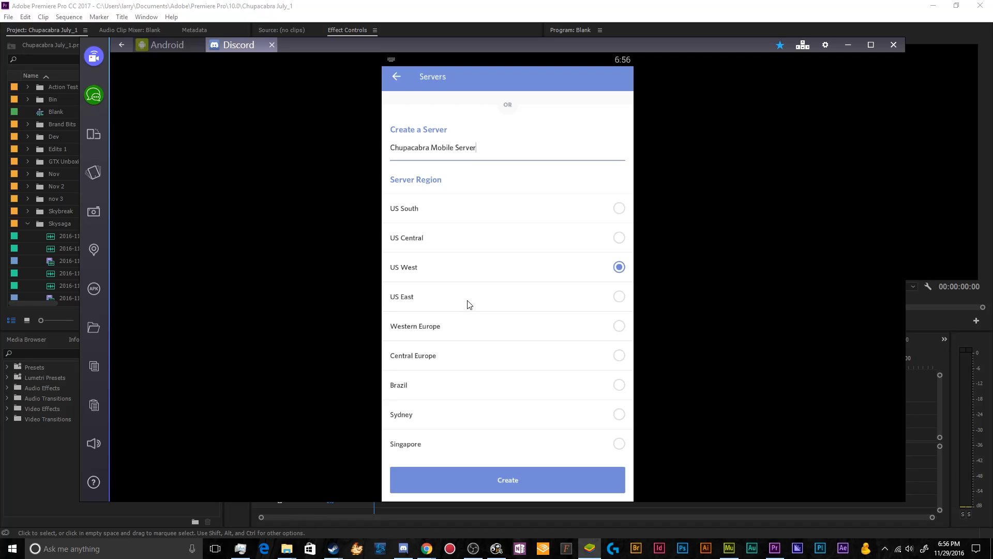
{"action": "mouse_move", "coordinate": [531, 494]}
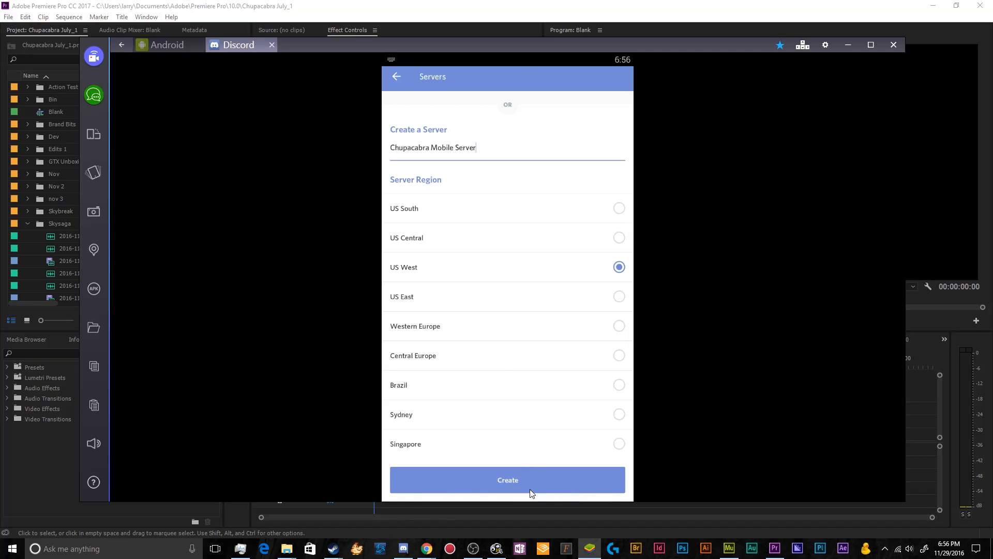
Create the server, enter the new Chupacabra Mobile server, and quit the desktop Discord client
{"action": "left_click", "coordinate": [507, 479]}
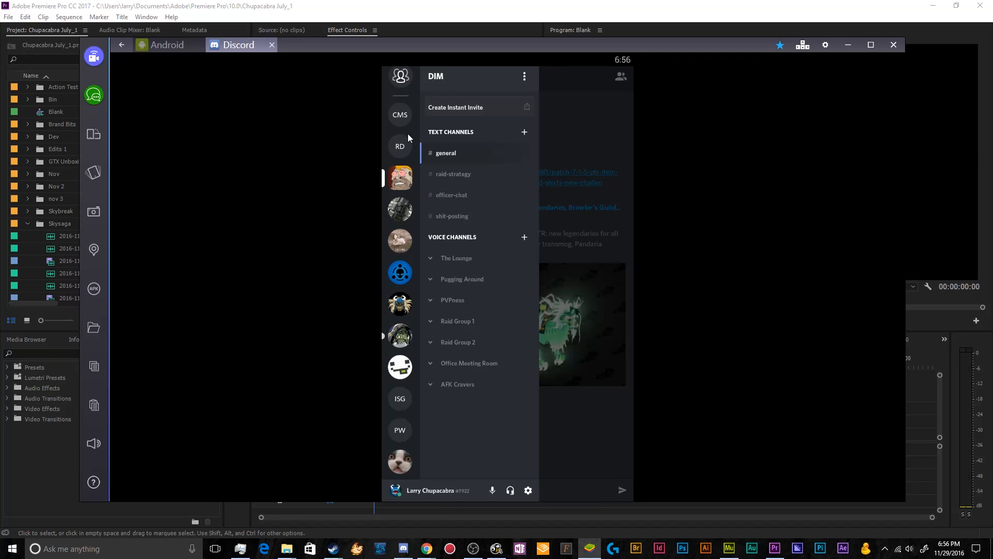
{"action": "left_click", "coordinate": [399, 115]}
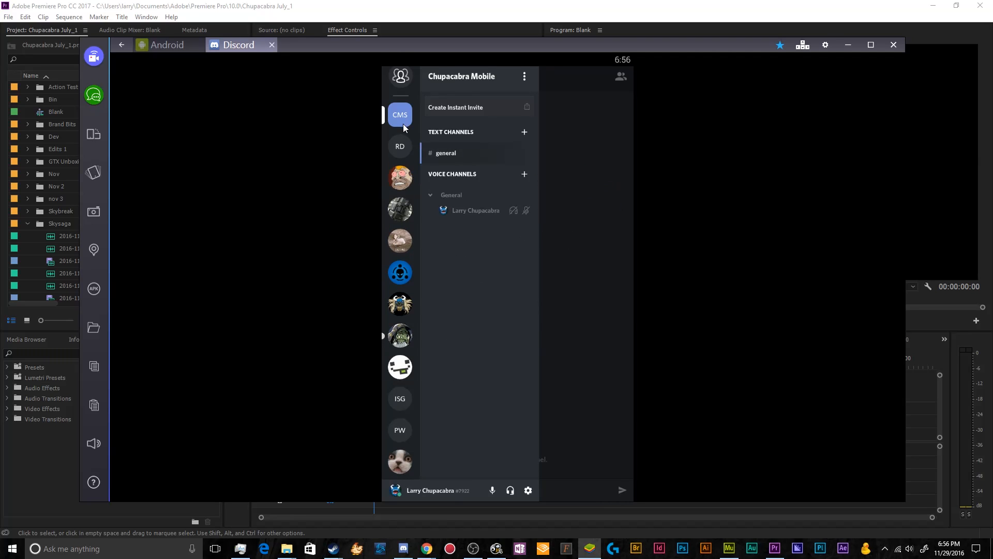
{"action": "mouse_move", "coordinate": [510, 266]}
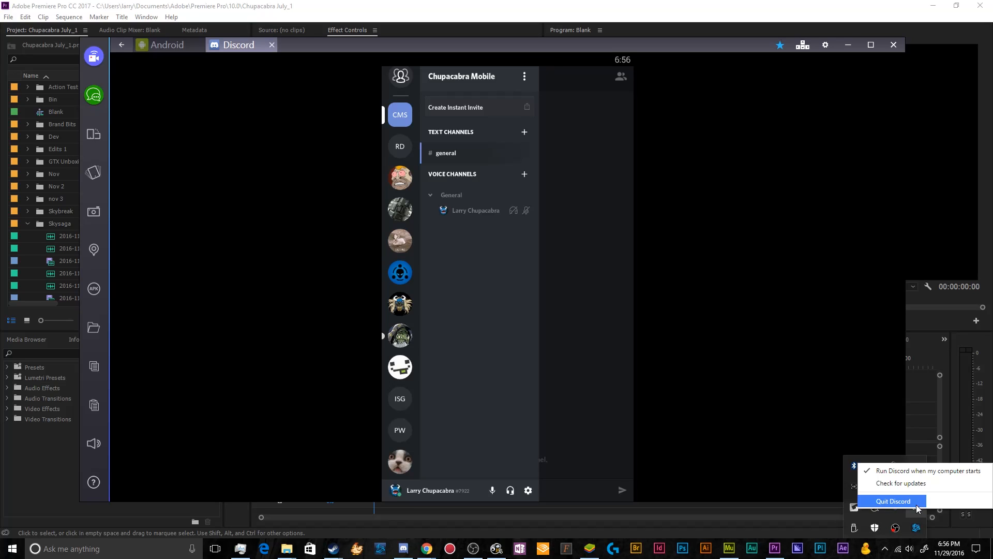
{"action": "left_click", "coordinate": [893, 500]}
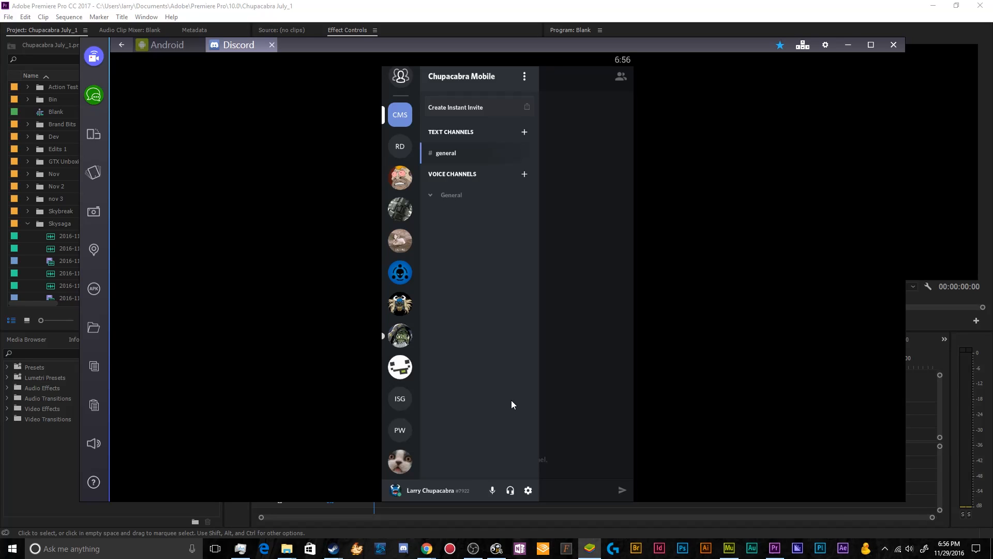
{"action": "mouse_move", "coordinate": [472, 295]}
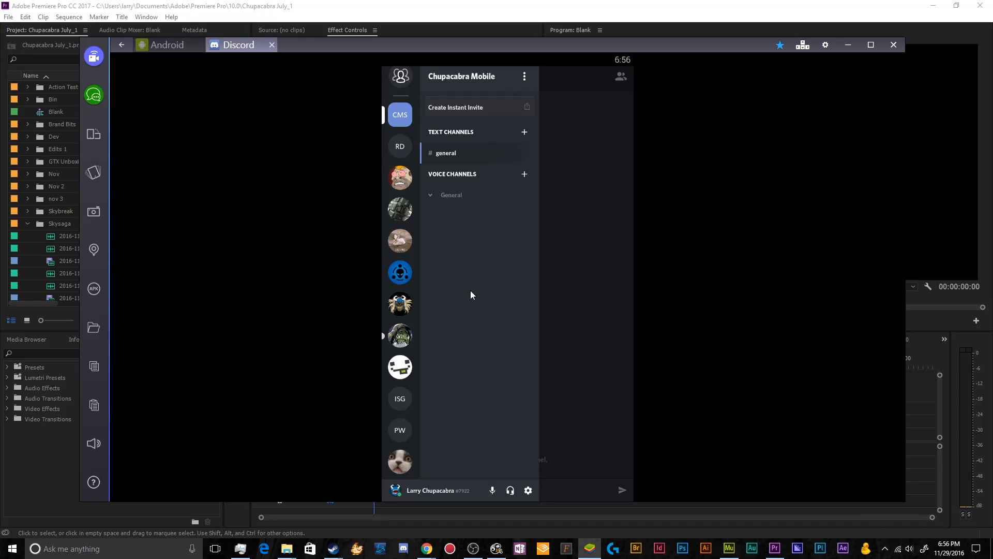
{"action": "mouse_move", "coordinate": [452, 153]}
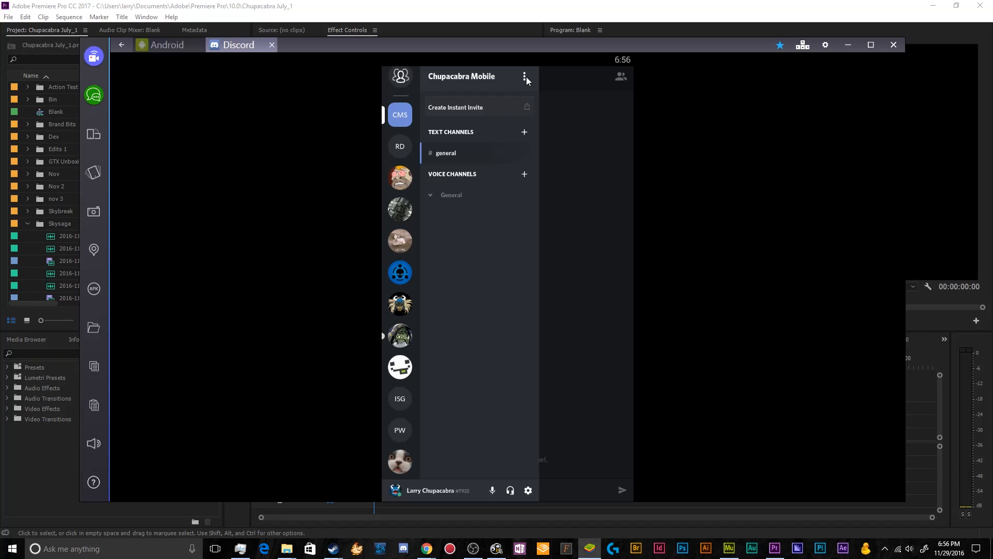
Review Chupacabra Mobile Server's notification settings and leave them unchanged
{"action": "left_click", "coordinate": [524, 76]}
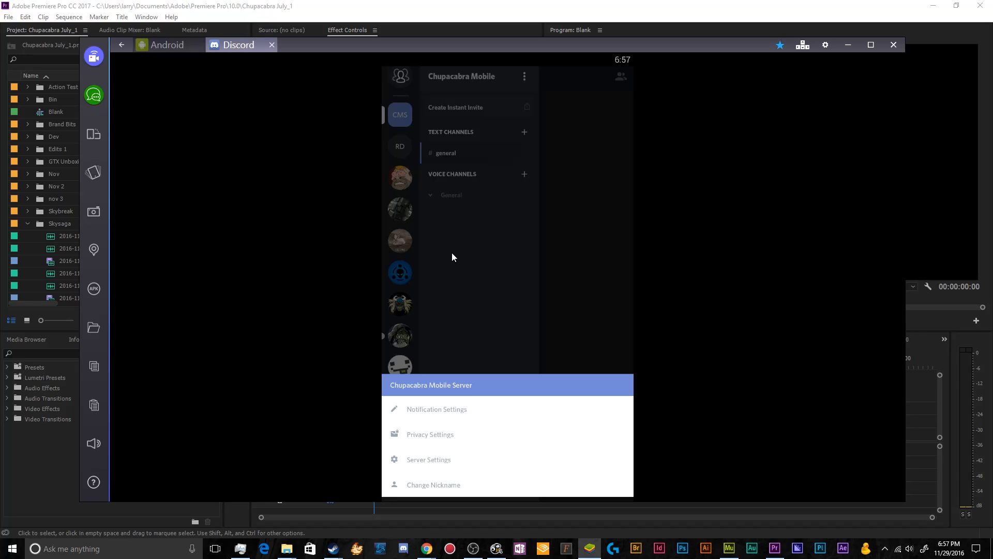
{"action": "left_click", "coordinate": [436, 409]}
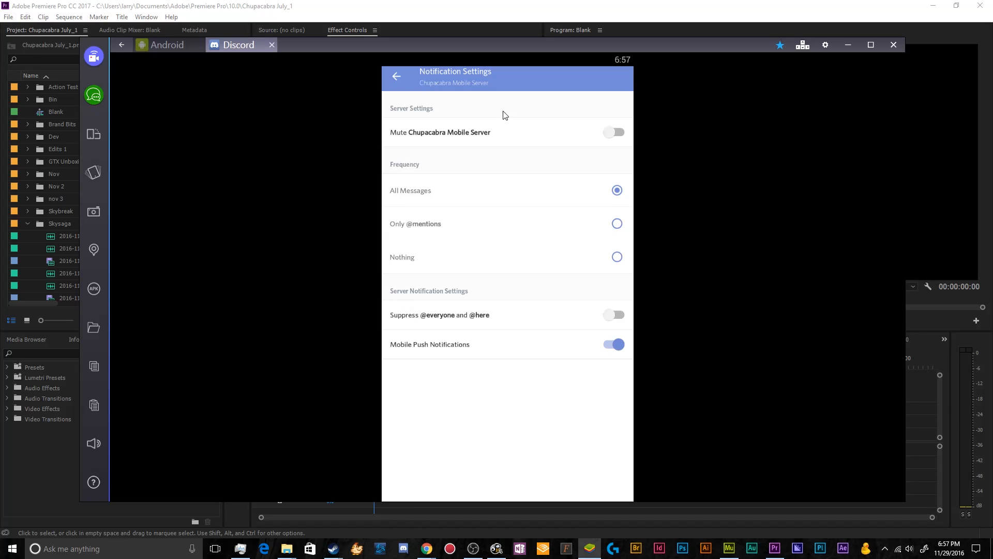
{"action": "left_click", "coordinate": [396, 75]}
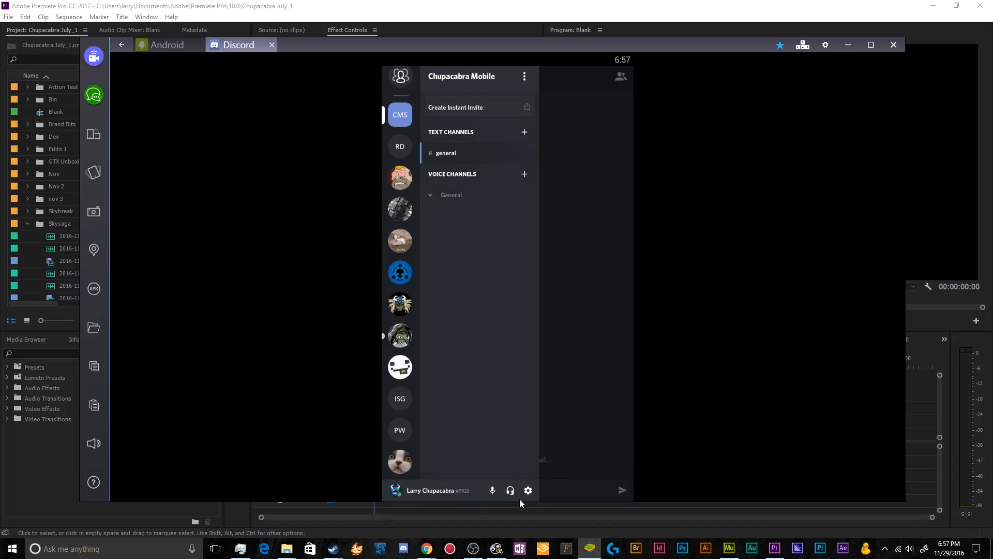
Review the server's privacy settings, keeping direct messages from members allowed, and close them
{"action": "left_click", "coordinate": [528, 489]}
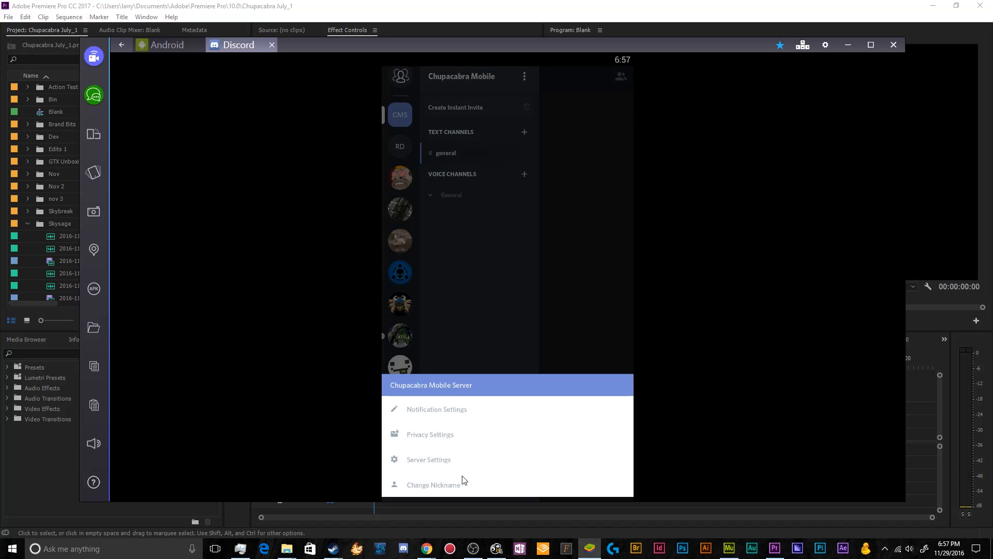
{"action": "left_click", "coordinate": [429, 434]}
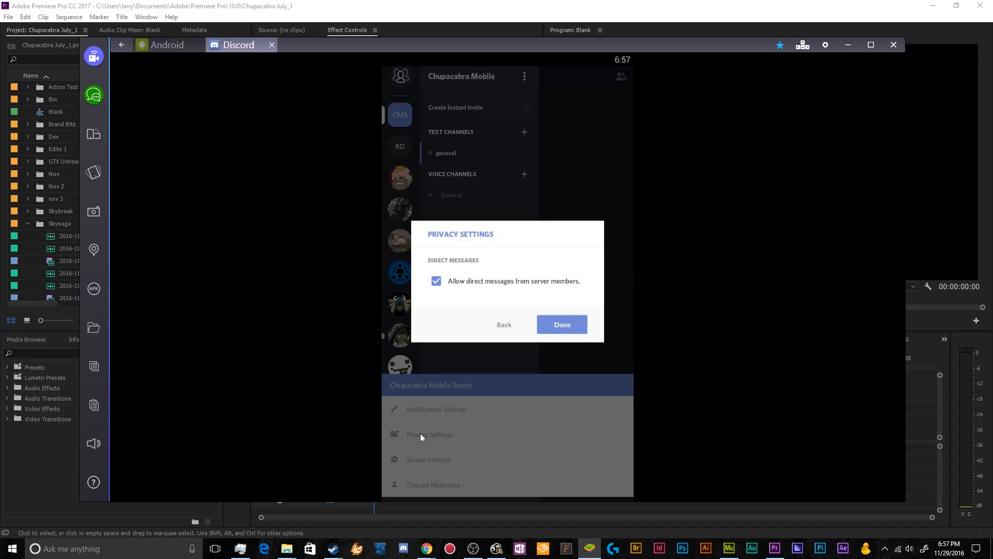
{"action": "mouse_move", "coordinate": [519, 289]}
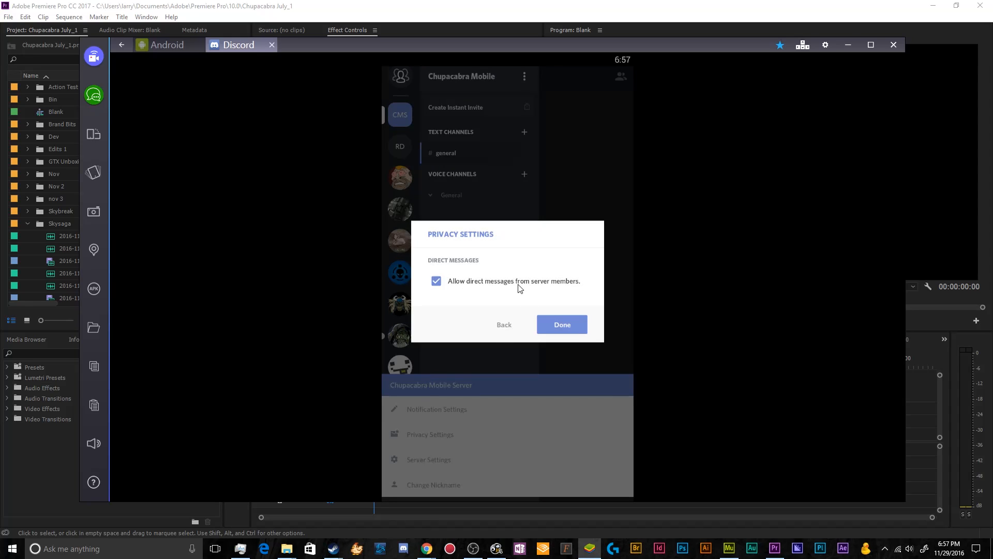
{"action": "mouse_move", "coordinate": [465, 287]}
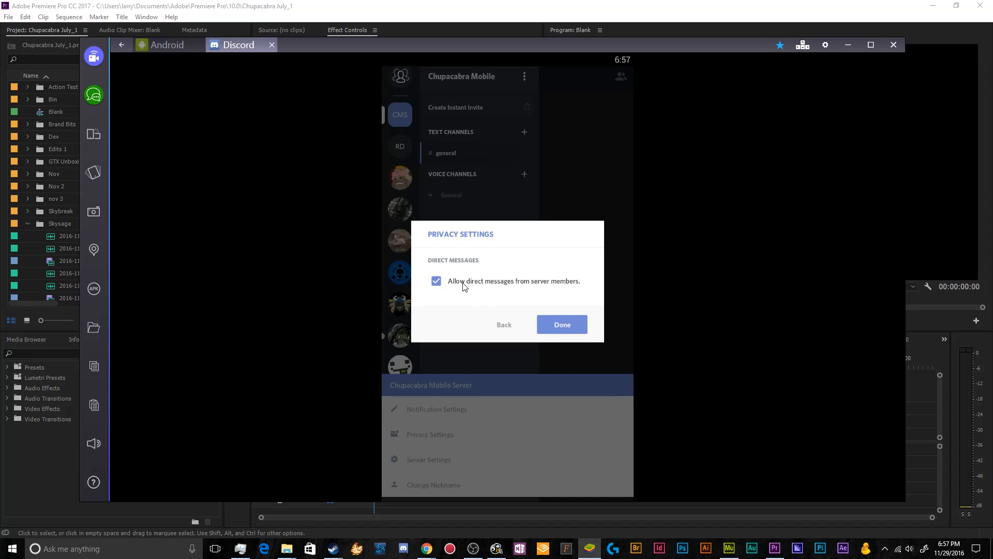
{"action": "left_click", "coordinate": [561, 324]}
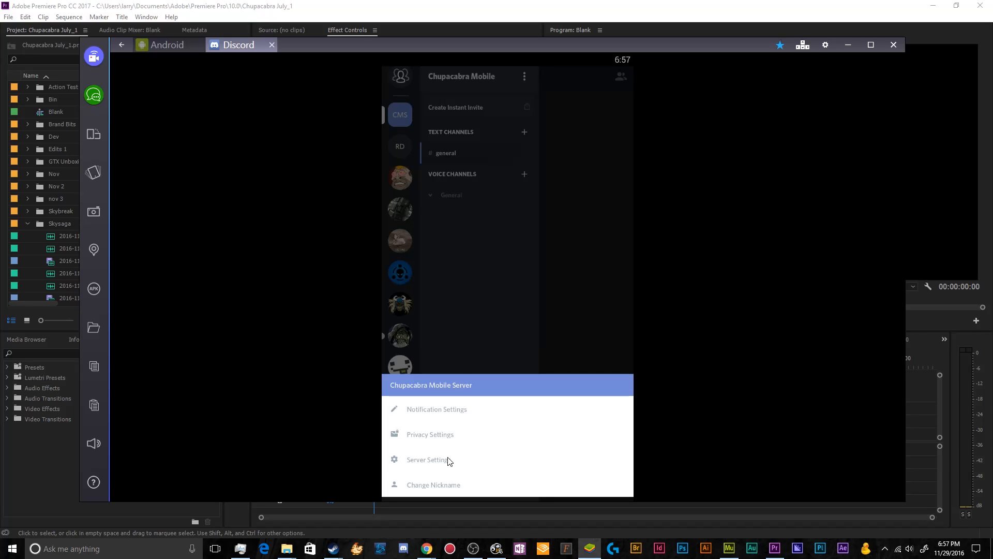
In the server Overview settings, change the AFK timeout from 5 to 15 minutes
{"action": "left_click", "coordinate": [430, 460]}
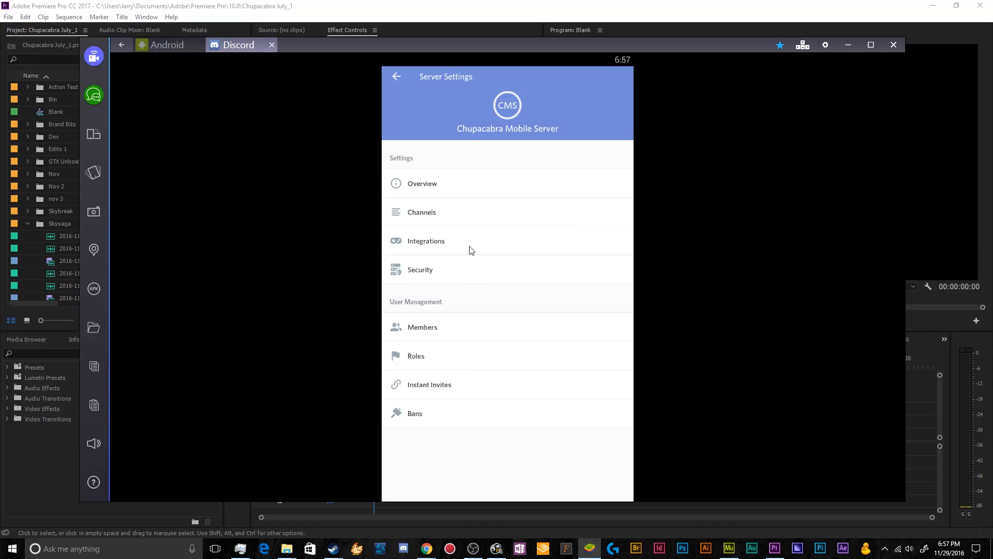
{"action": "mouse_move", "coordinate": [505, 109]}
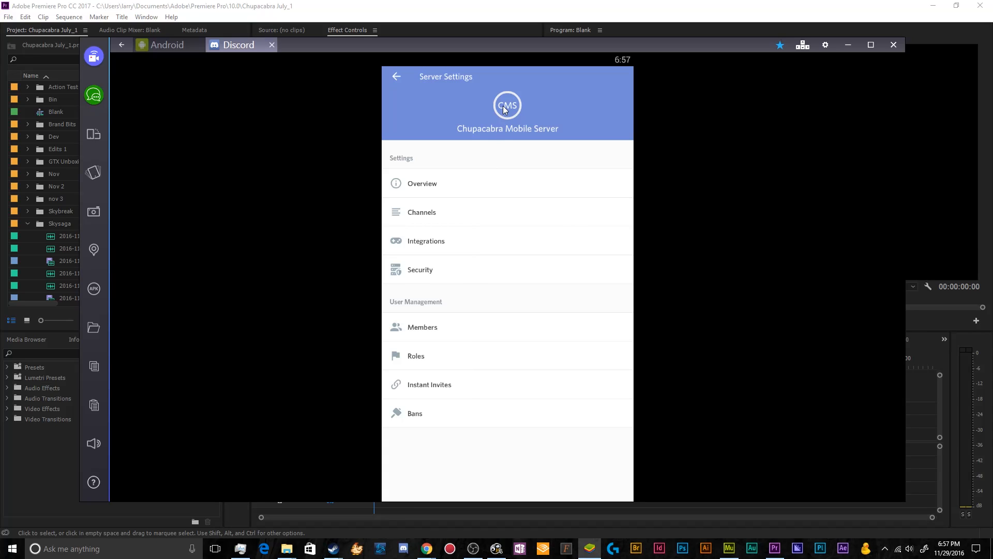
{"action": "left_click", "coordinate": [422, 183]}
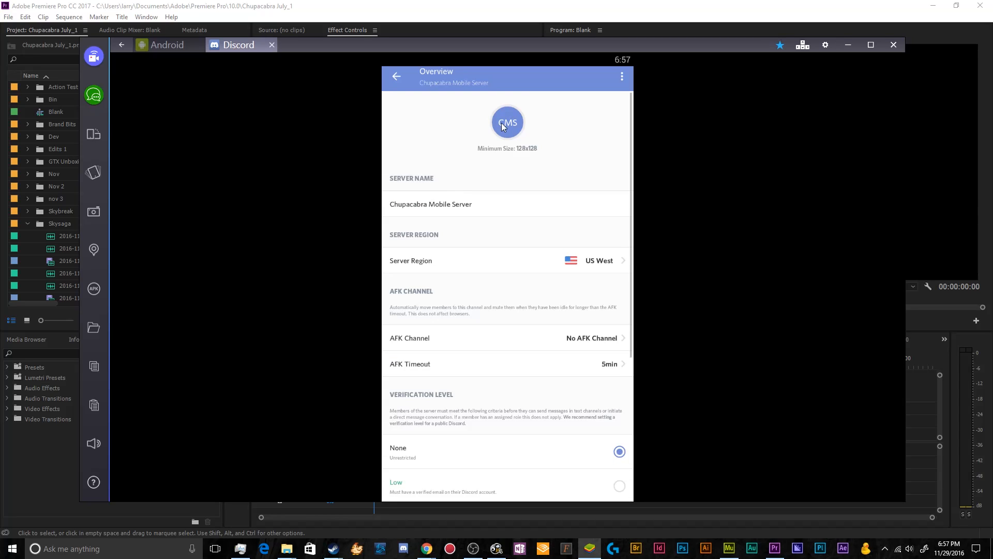
{"action": "left_click", "coordinate": [507, 122]}
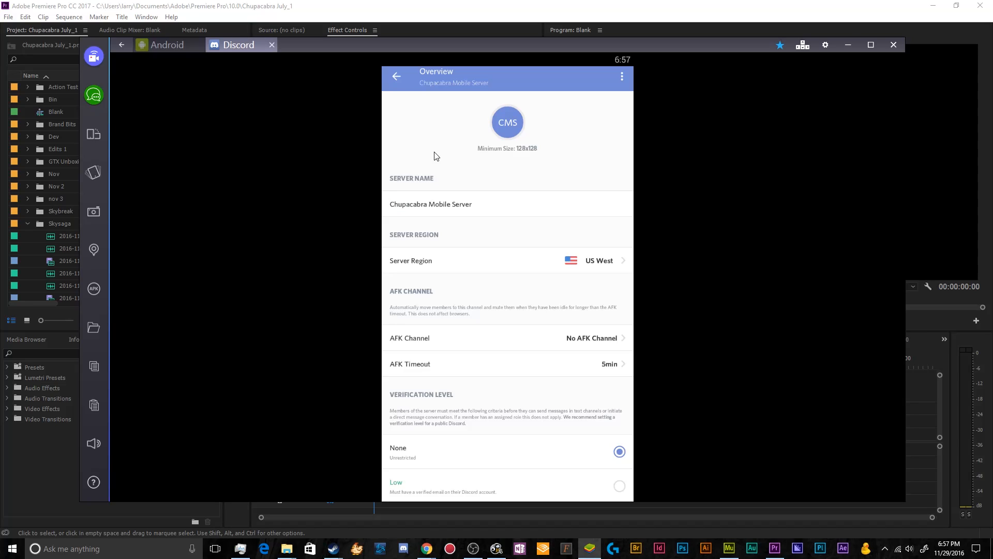
{"action": "mouse_move", "coordinate": [434, 239]}
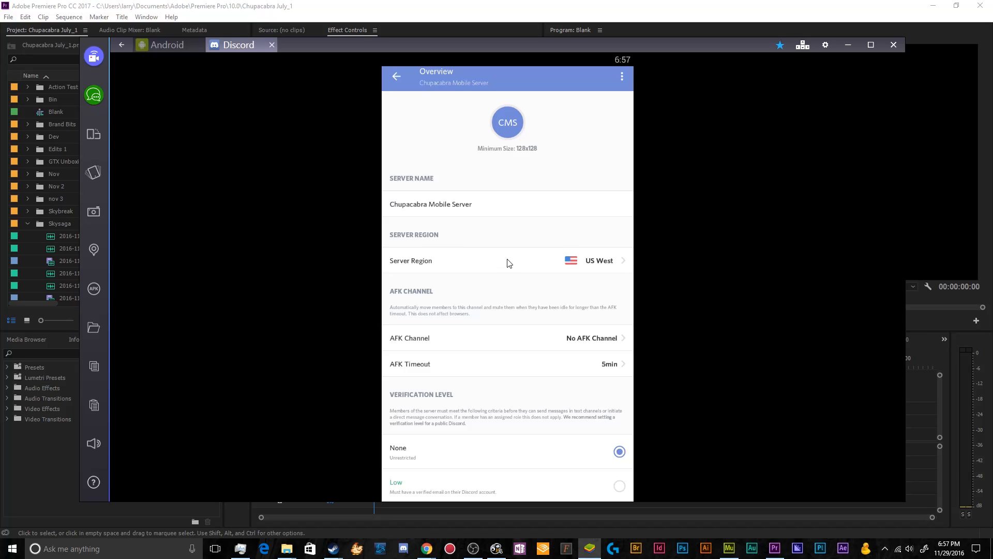
{"action": "mouse_move", "coordinate": [498, 215]}
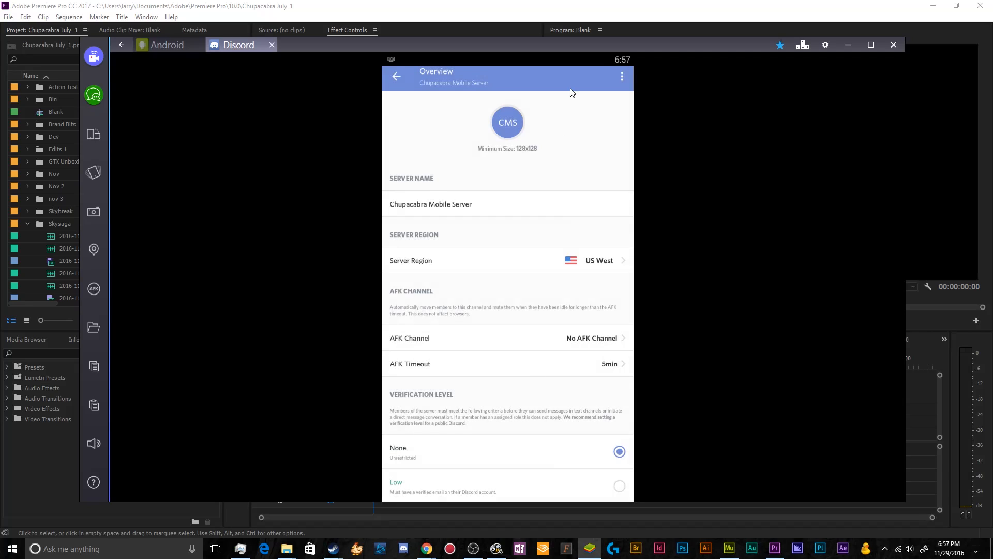
{"action": "mouse_move", "coordinate": [567, 133]}
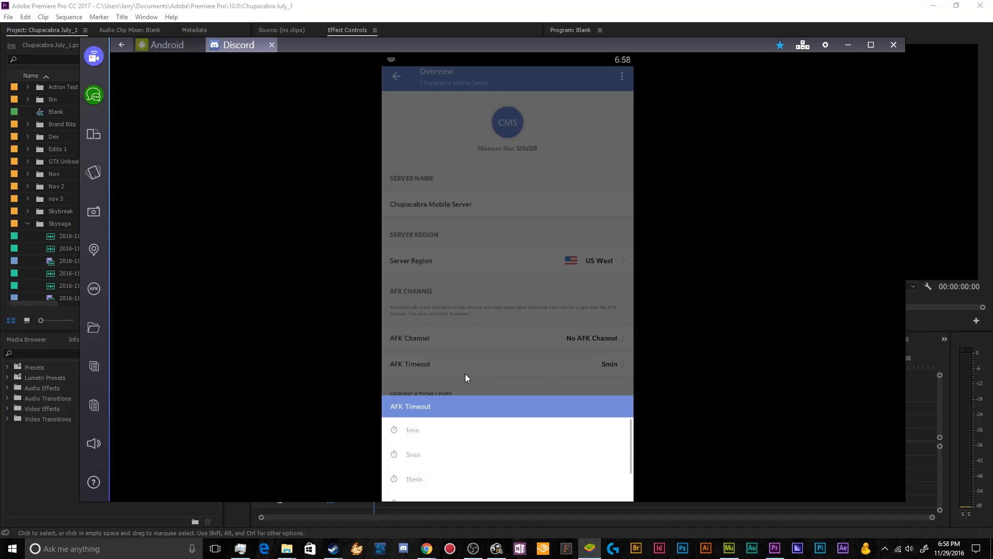
{"action": "left_click", "coordinate": [413, 478]}
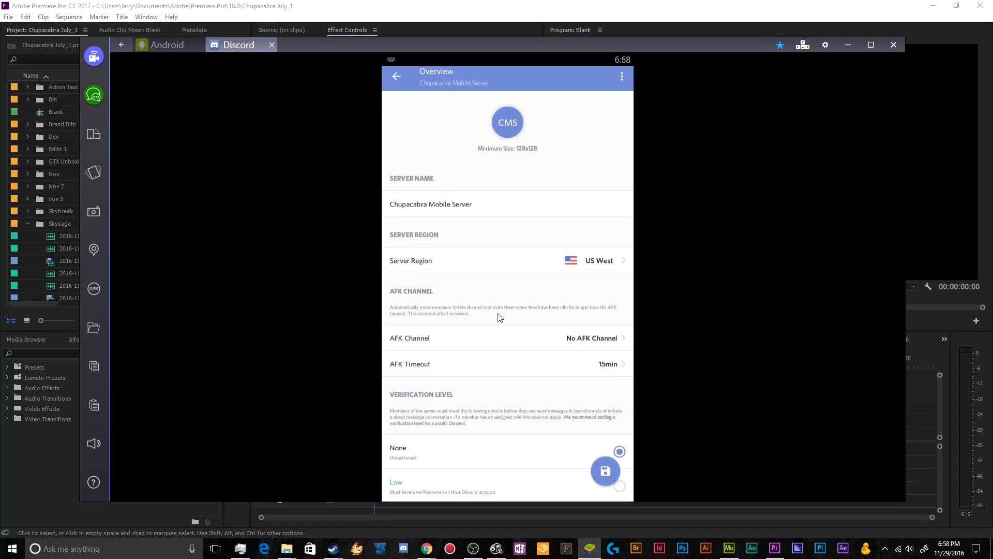
Try the Low and highest verification levels, then settle back on None
{"action": "scroll", "scroll_direction": "down", "scroll_amount": 3}
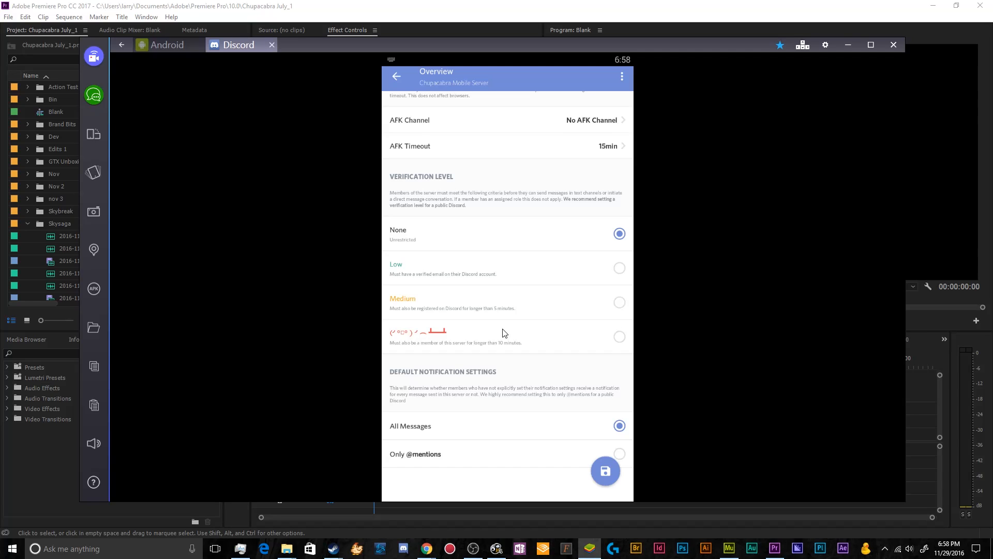
{"action": "mouse_move", "coordinate": [451, 221]}
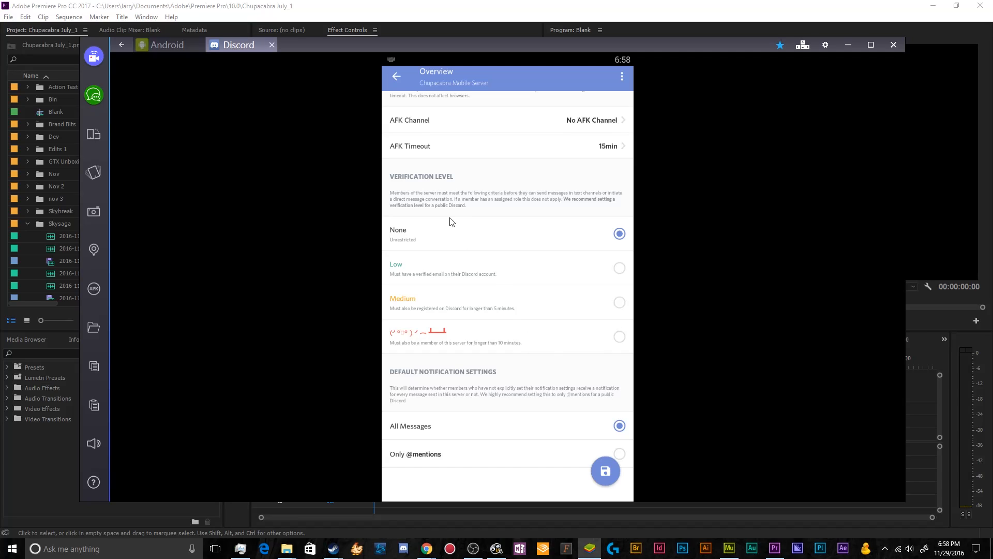
{"action": "mouse_move", "coordinate": [424, 191]}
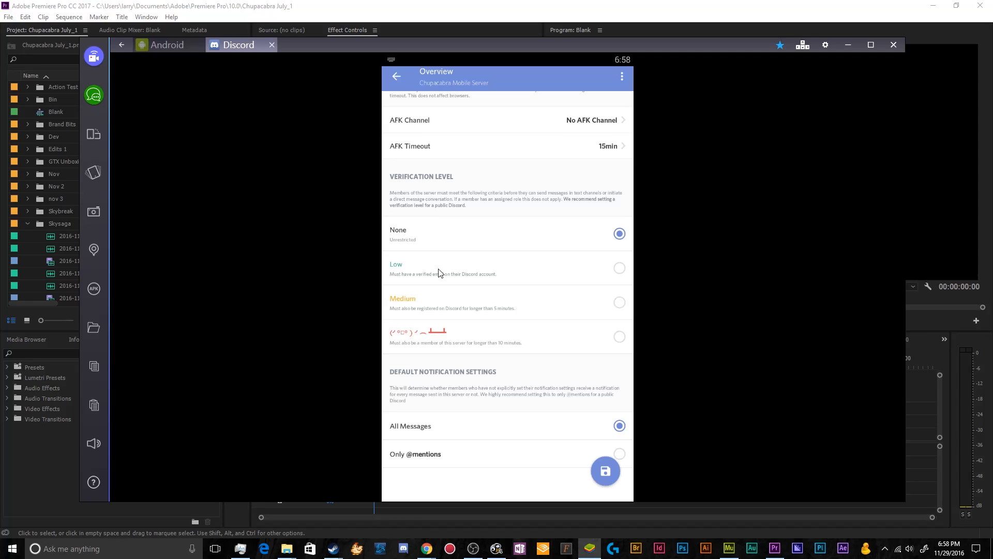
{"action": "mouse_move", "coordinate": [455, 273]}
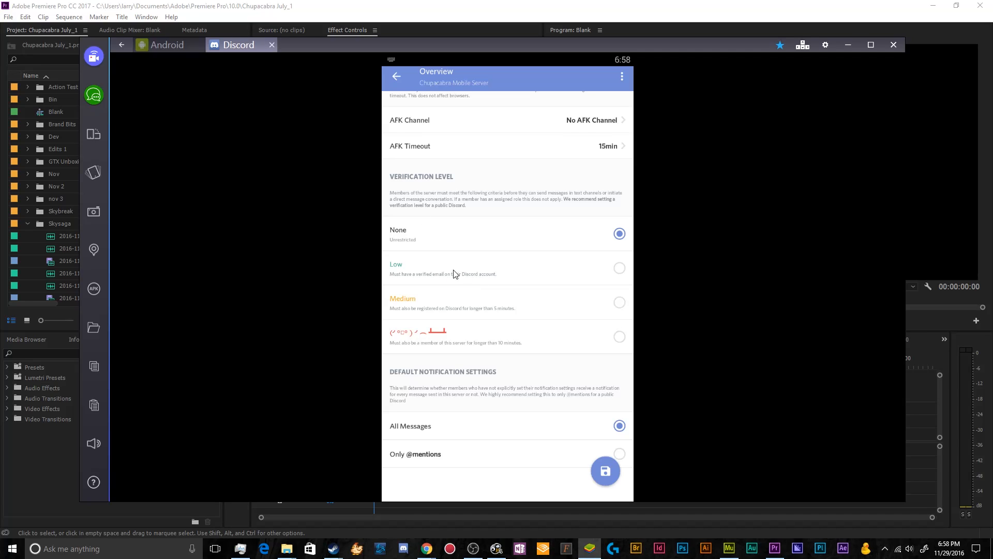
{"action": "left_click", "coordinate": [619, 268]}
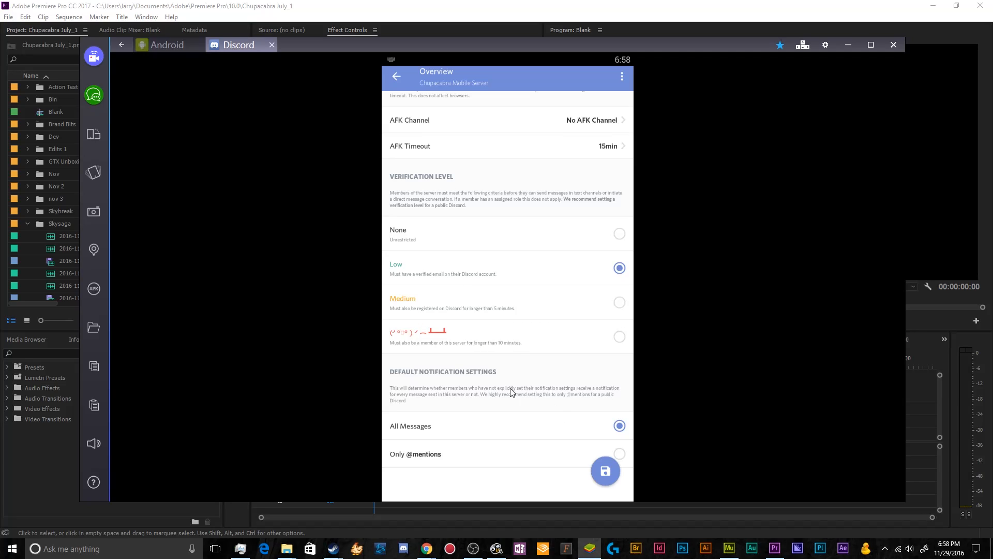
{"action": "mouse_move", "coordinate": [408, 320]}
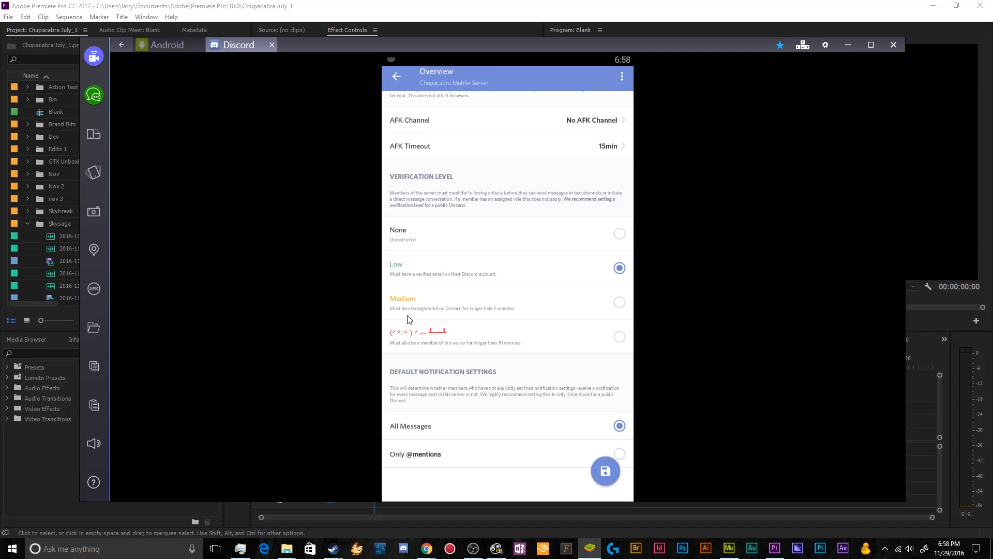
{"action": "mouse_move", "coordinate": [457, 332]}
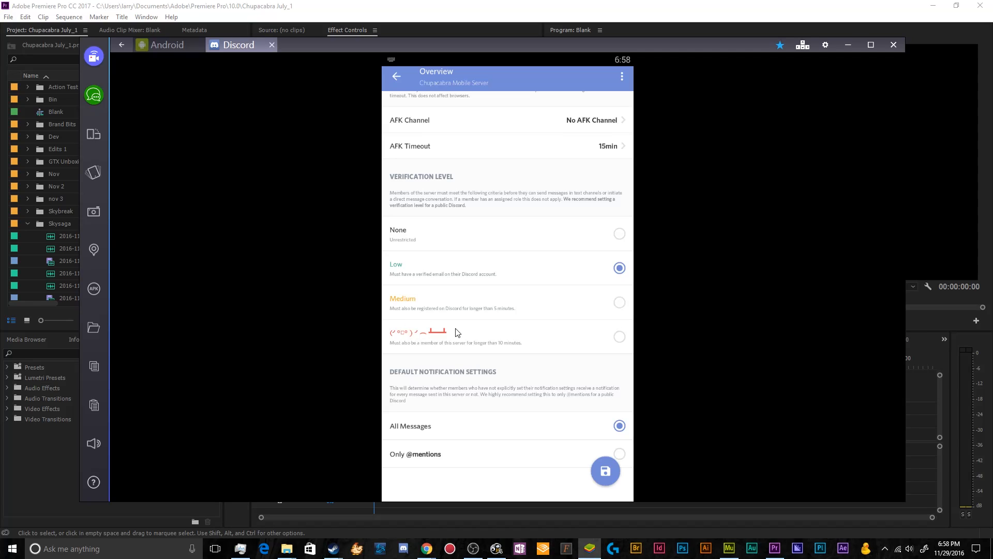
{"action": "left_click", "coordinate": [619, 337]}
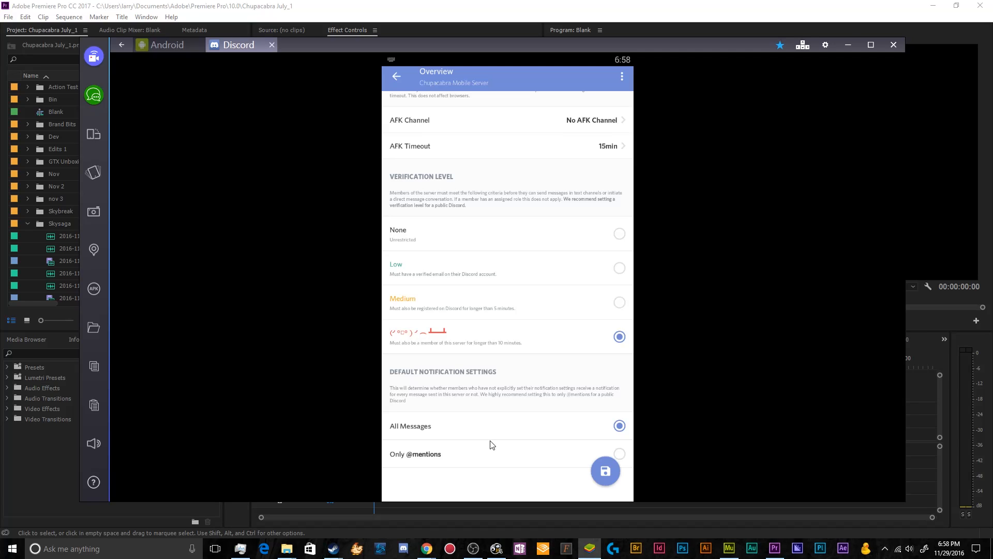
{"action": "mouse_move", "coordinate": [483, 261]}
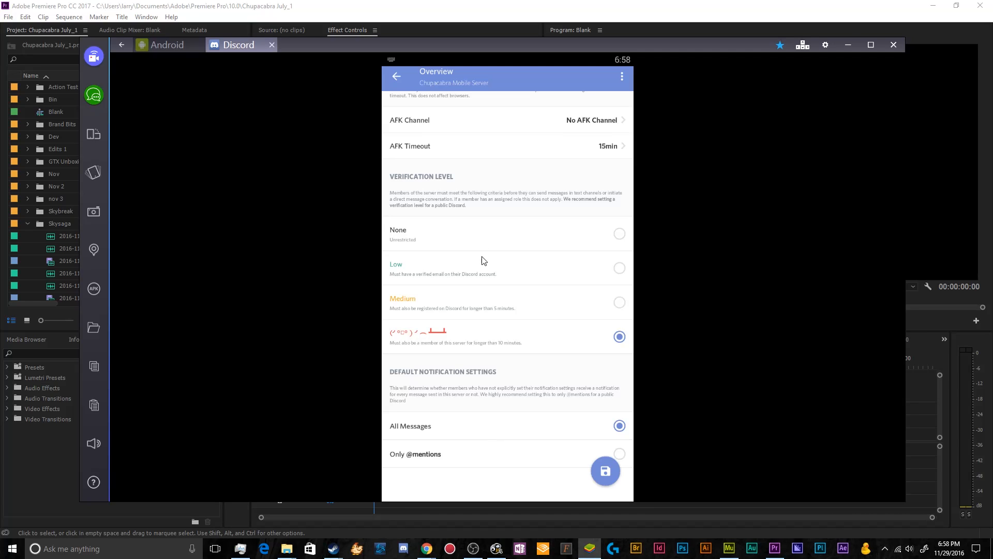
{"action": "left_click", "coordinate": [619, 233]}
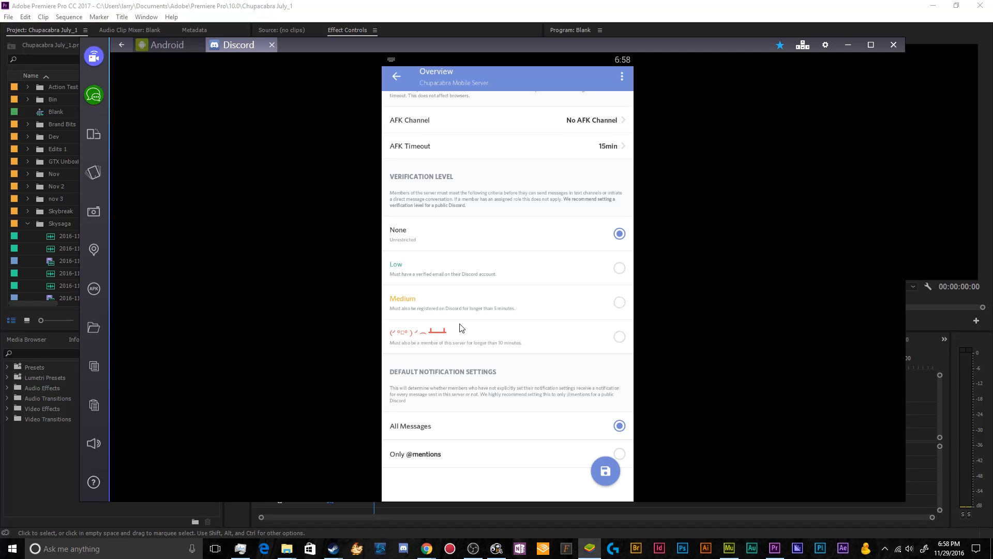
{"action": "mouse_move", "coordinate": [440, 261]}
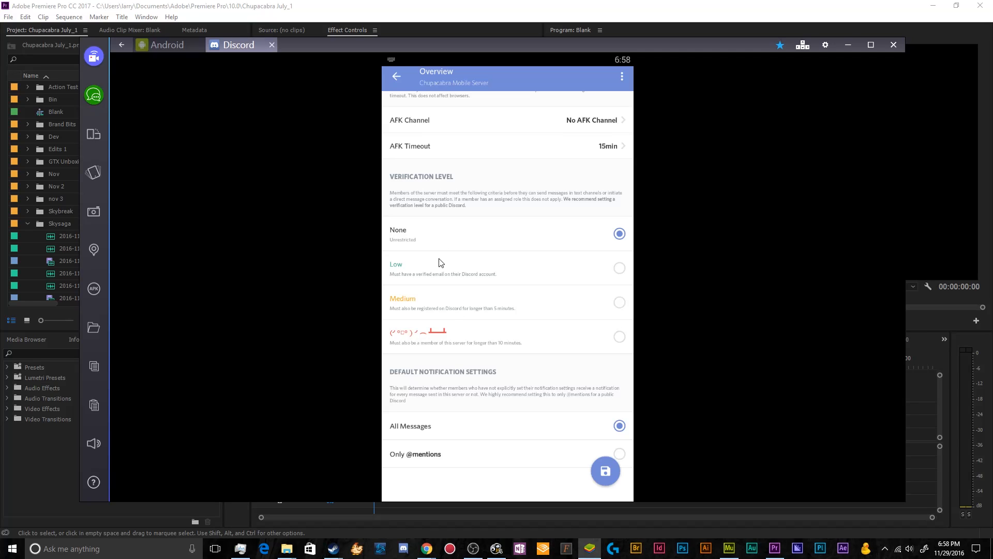
{"action": "mouse_move", "coordinate": [473, 295]}
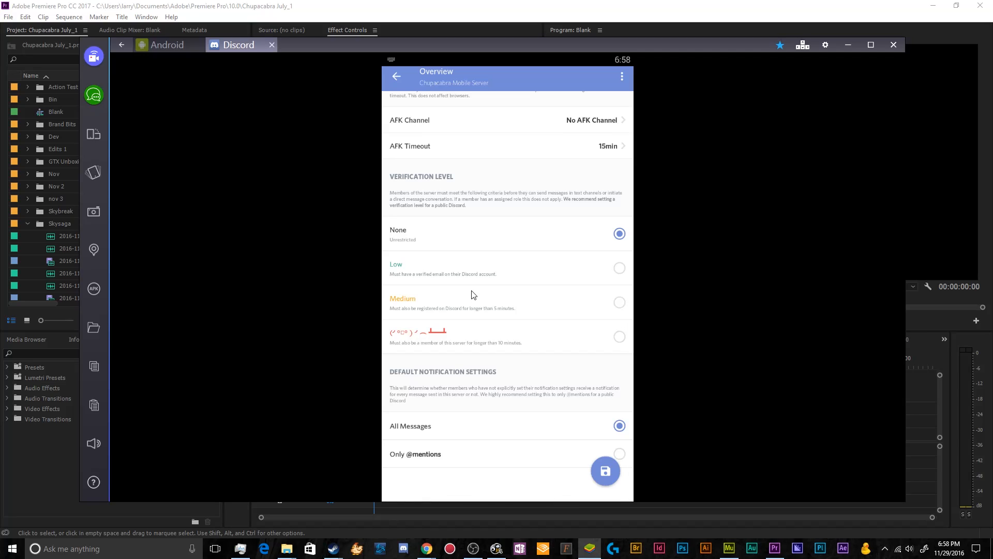
{"action": "mouse_move", "coordinate": [436, 397]}
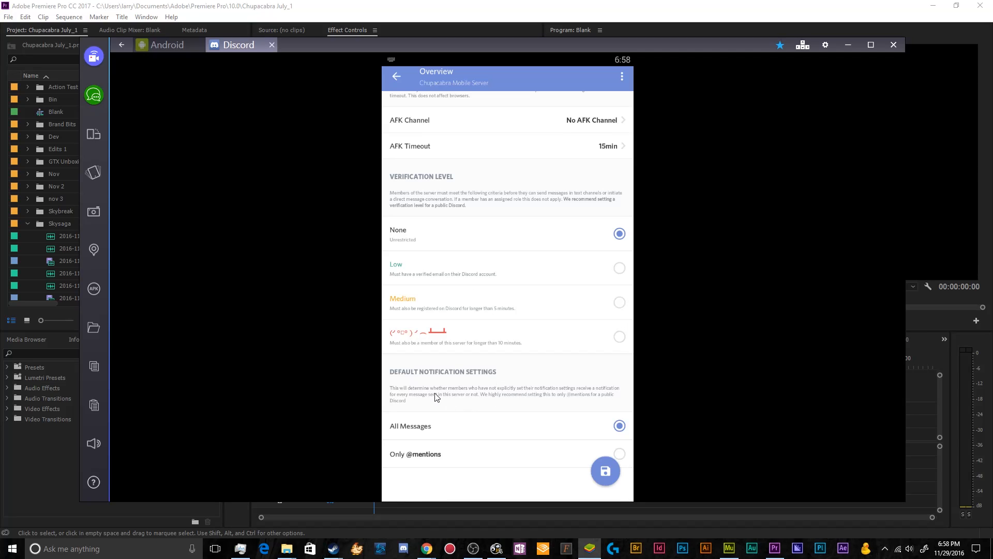
{"action": "mouse_move", "coordinate": [478, 437]}
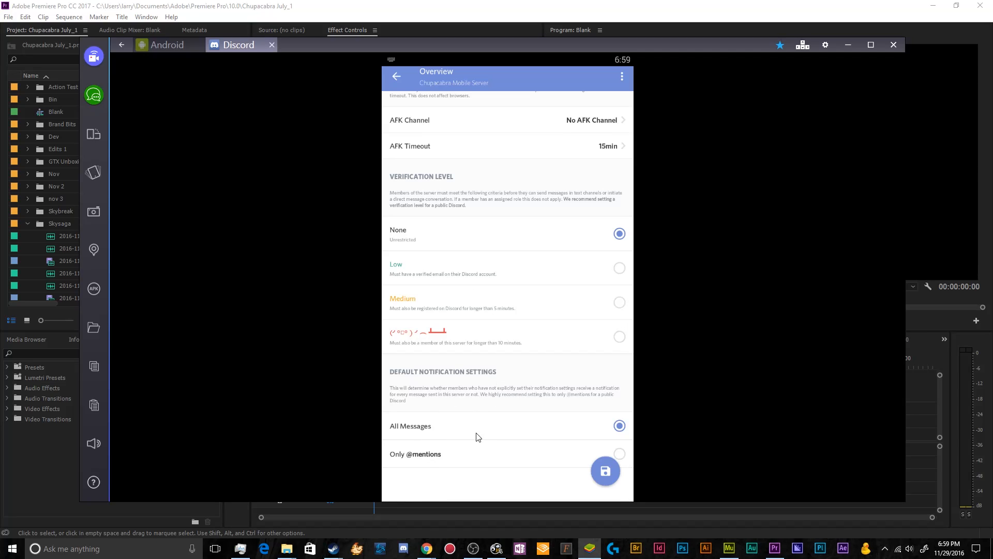
{"action": "left_click", "coordinate": [619, 453]}
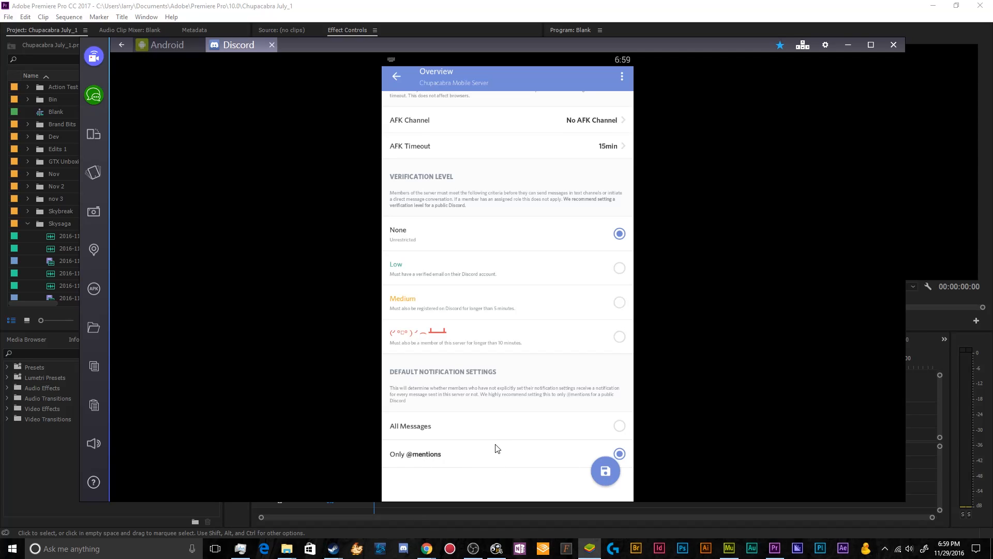
{"action": "left_click", "coordinate": [618, 425]}
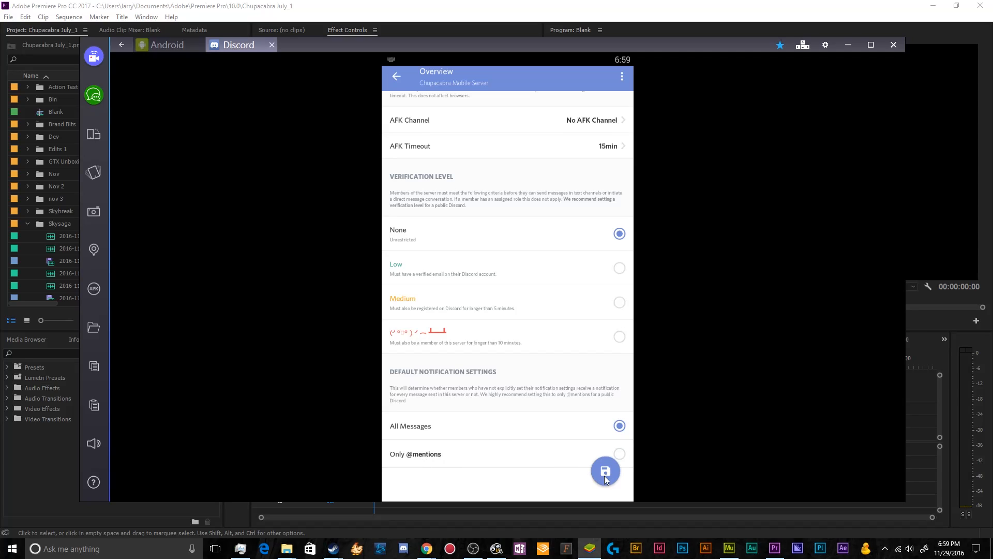
{"action": "left_click", "coordinate": [618, 454]}
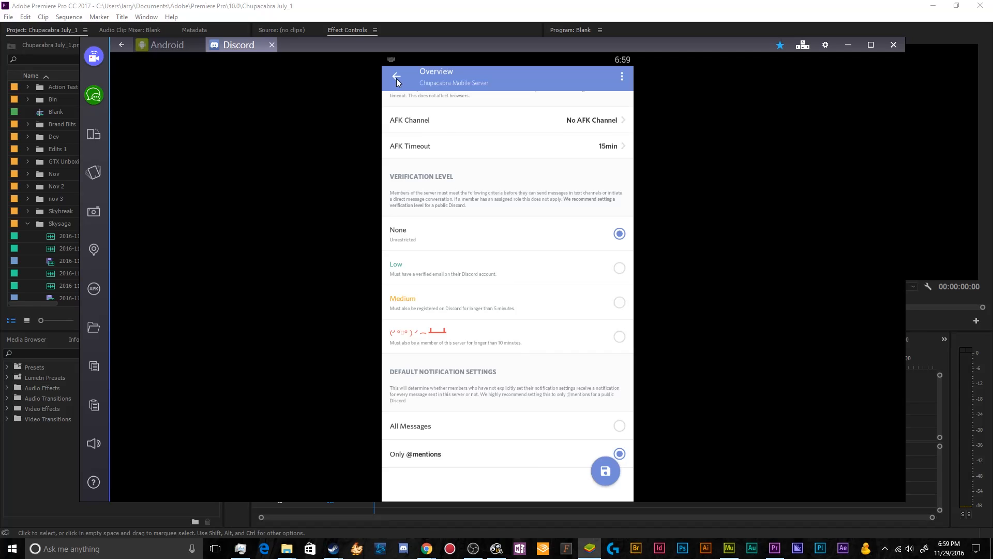
Return to Server Settings and view the Channels list of text and voice channels
{"action": "left_click", "coordinate": [396, 77]}
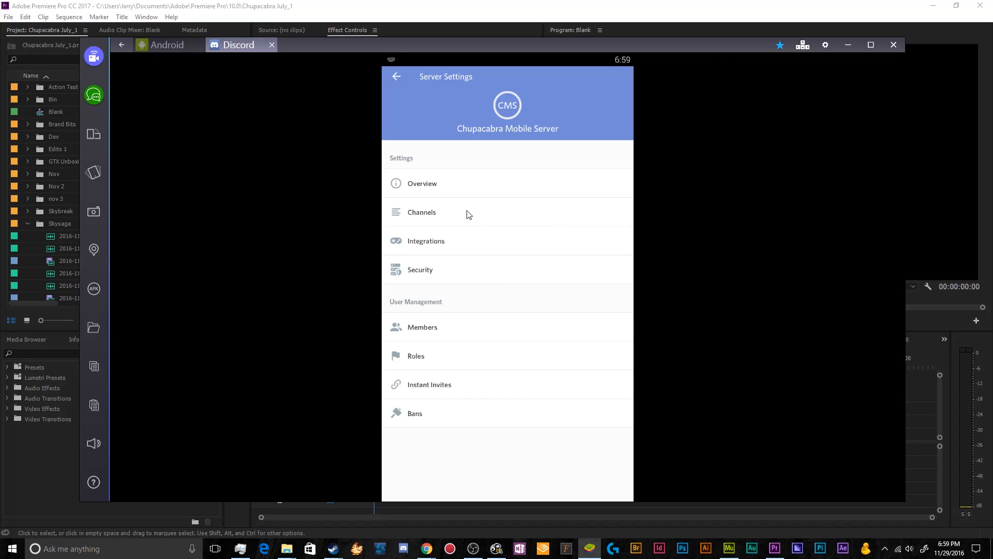
{"action": "mouse_move", "coordinate": [430, 218]}
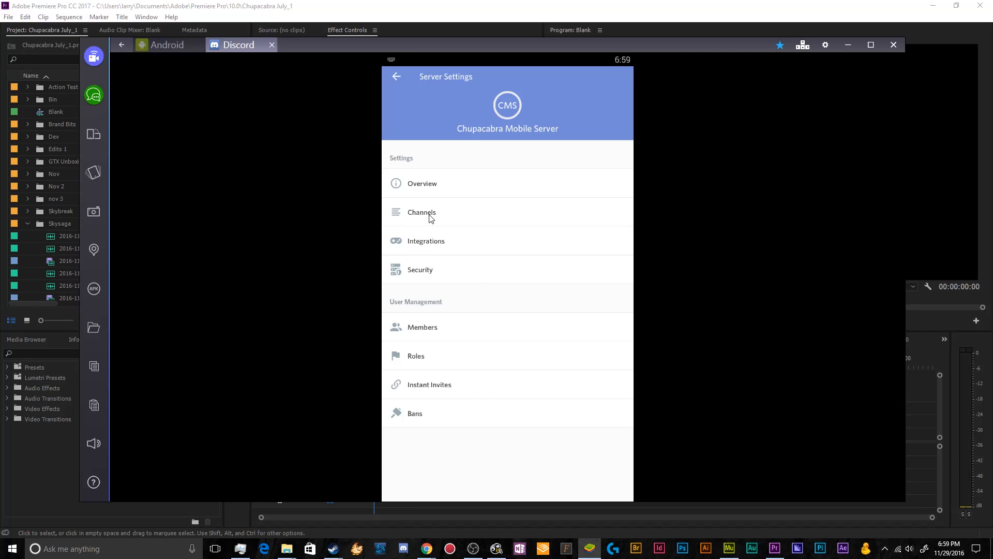
{"action": "left_click", "coordinate": [421, 212]}
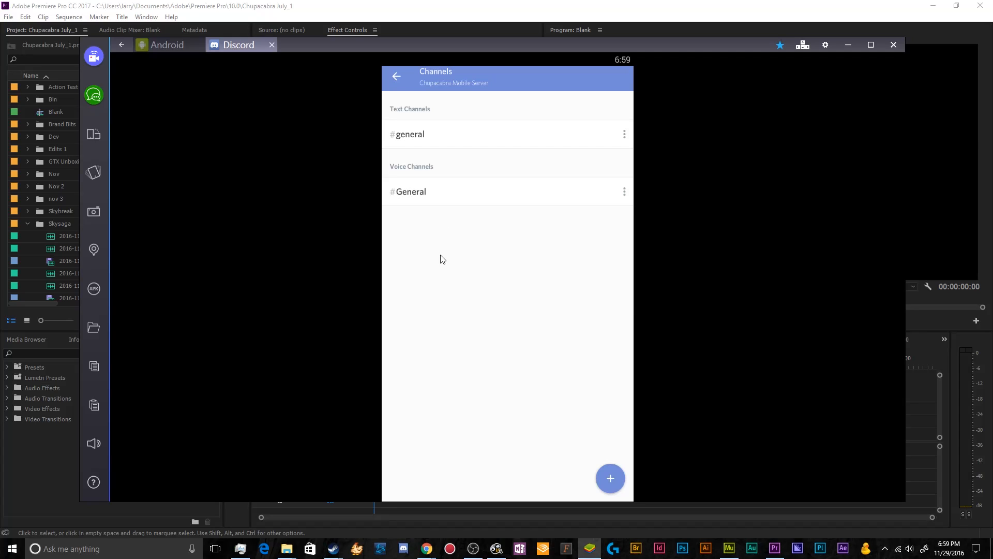
{"action": "mouse_move", "coordinate": [451, 236]}
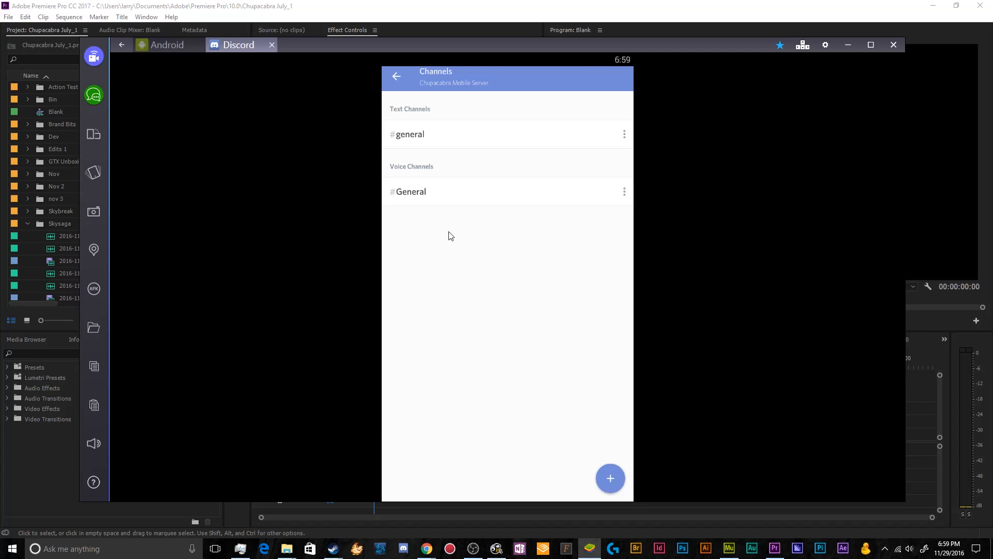
{"action": "mouse_move", "coordinate": [536, 304]}
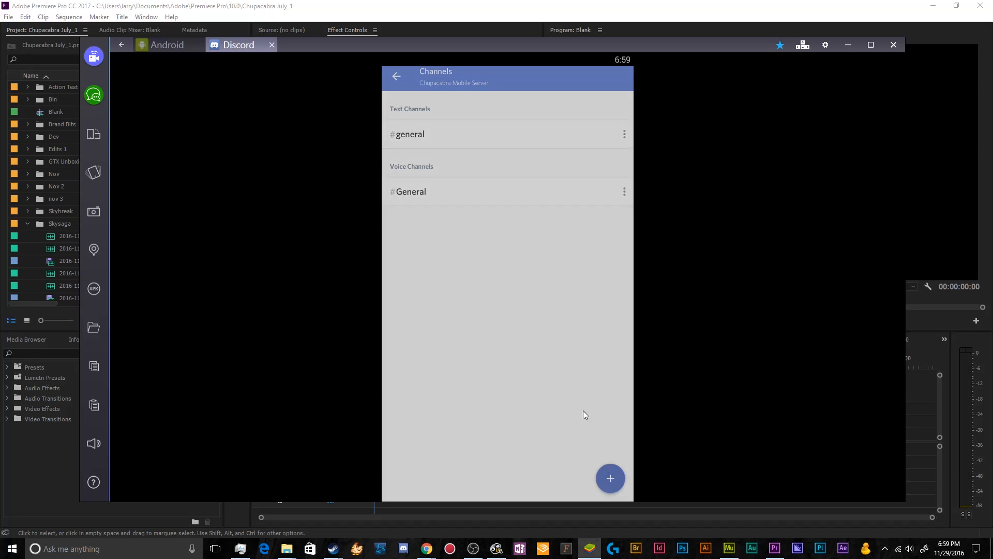
{"action": "left_click", "coordinate": [609, 478]}
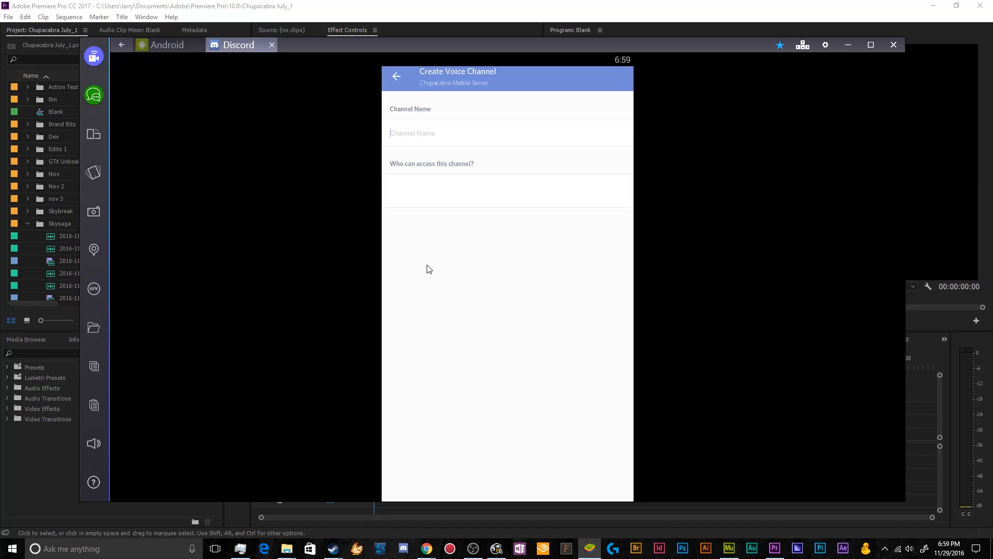
{"action": "type", "text": "V"}
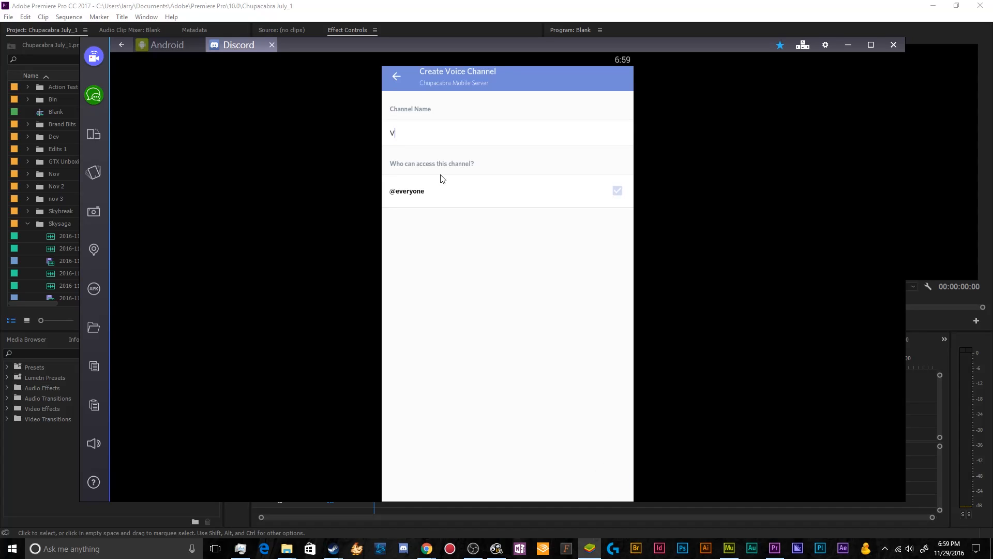
{"action": "type", "text": "AFK"}
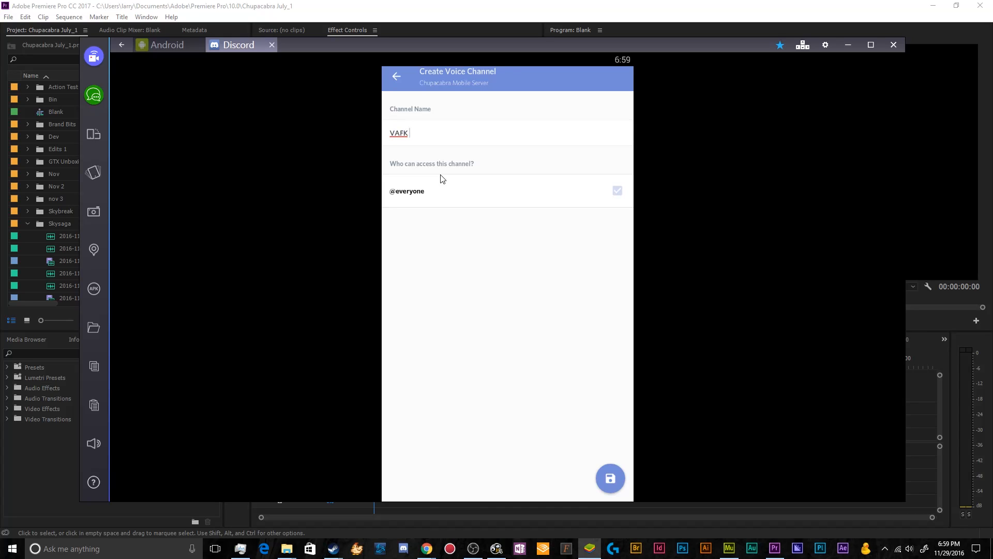
{"action": "type", "text": "AFK Channel"}
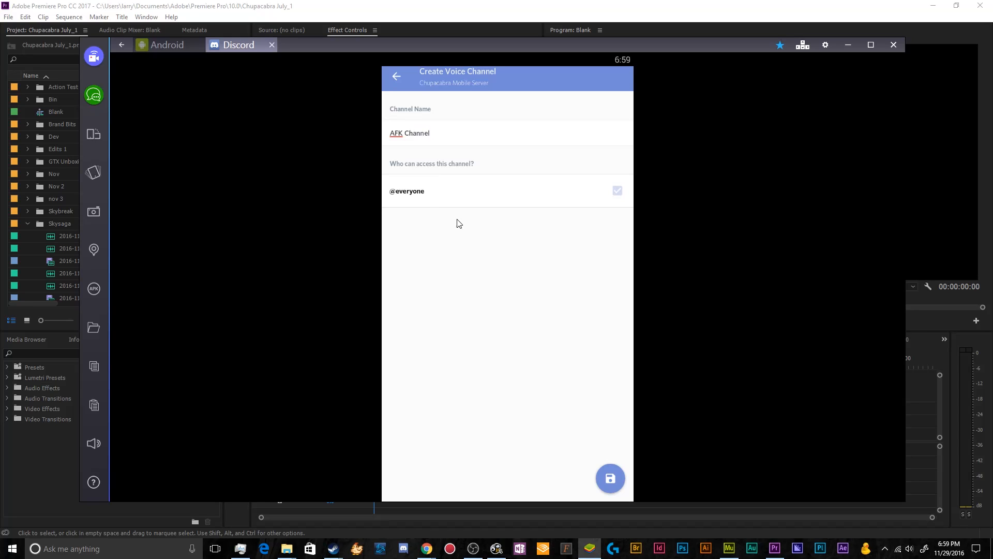
{"action": "left_click", "coordinate": [617, 190]}
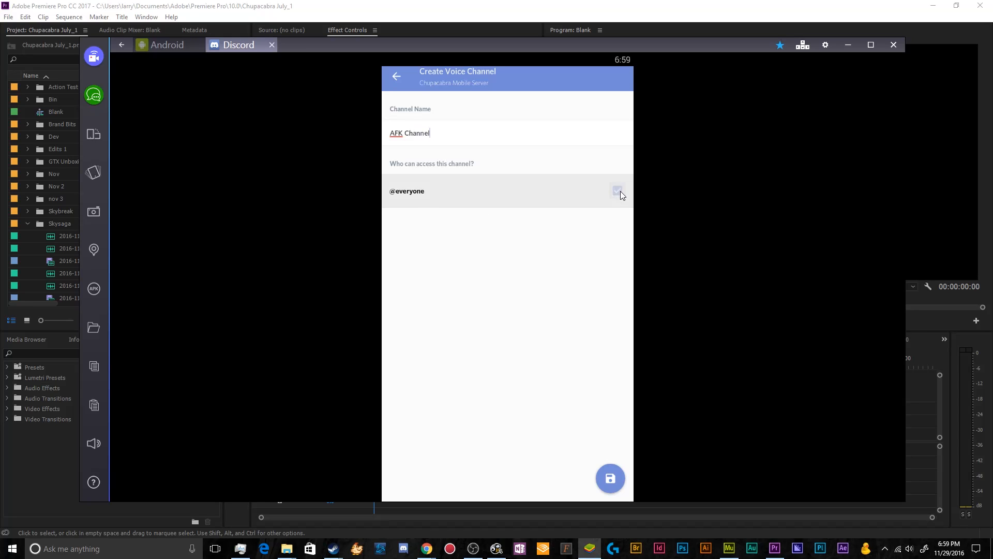
{"action": "left_click", "coordinate": [617, 190]}
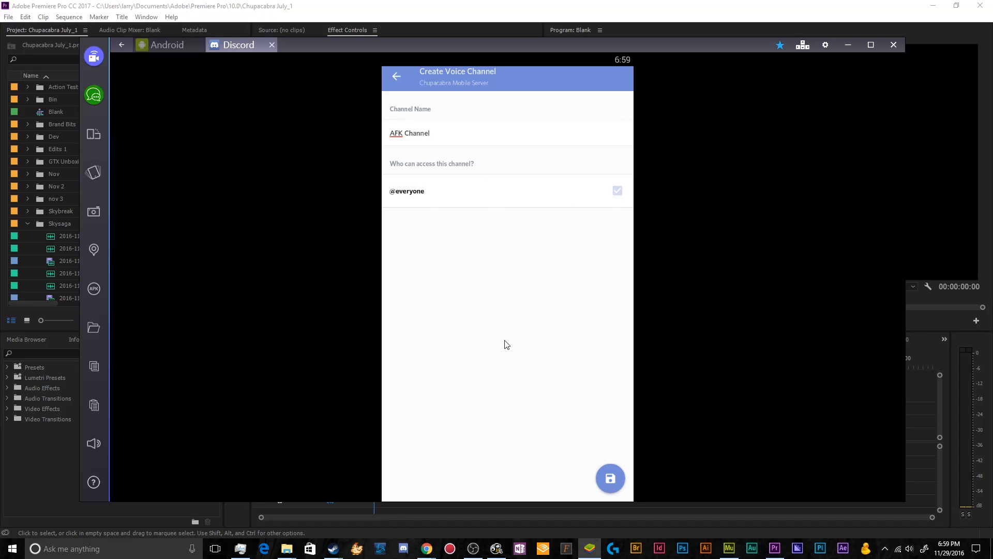
{"action": "left_click", "coordinate": [396, 75]}
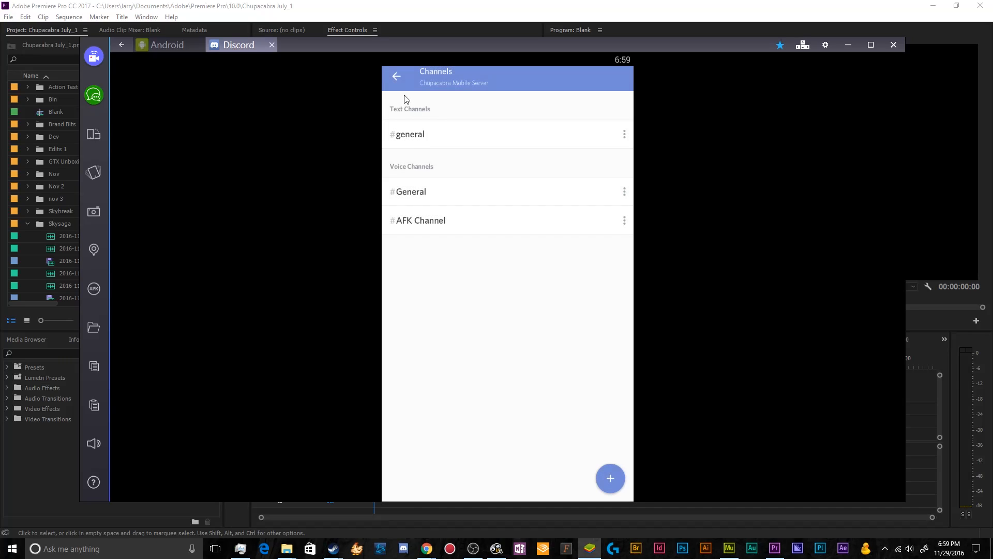
Choose AFK Channel as the server's AFK channel in Overview, then discard the unsaved change
{"action": "left_click", "coordinate": [397, 76]}
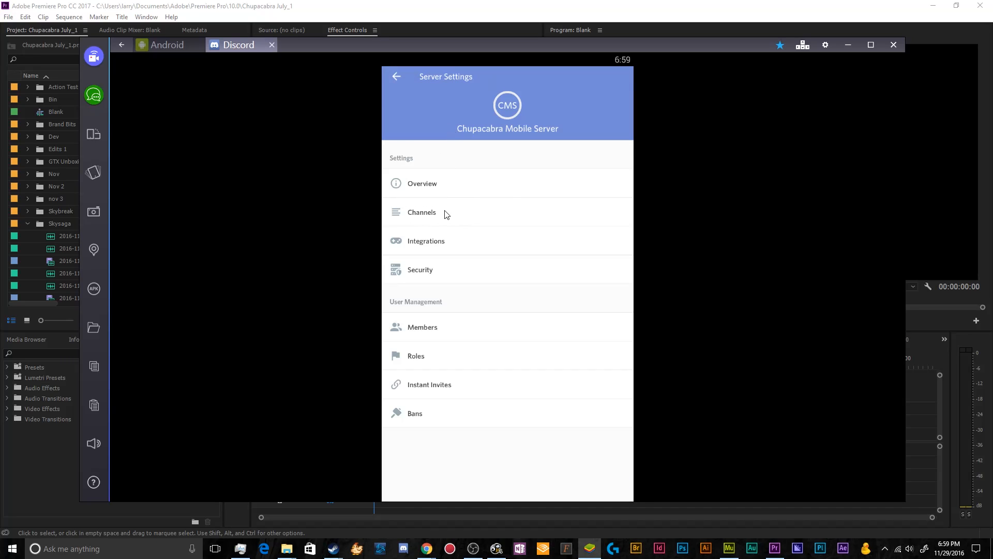
{"action": "mouse_move", "coordinate": [439, 202]}
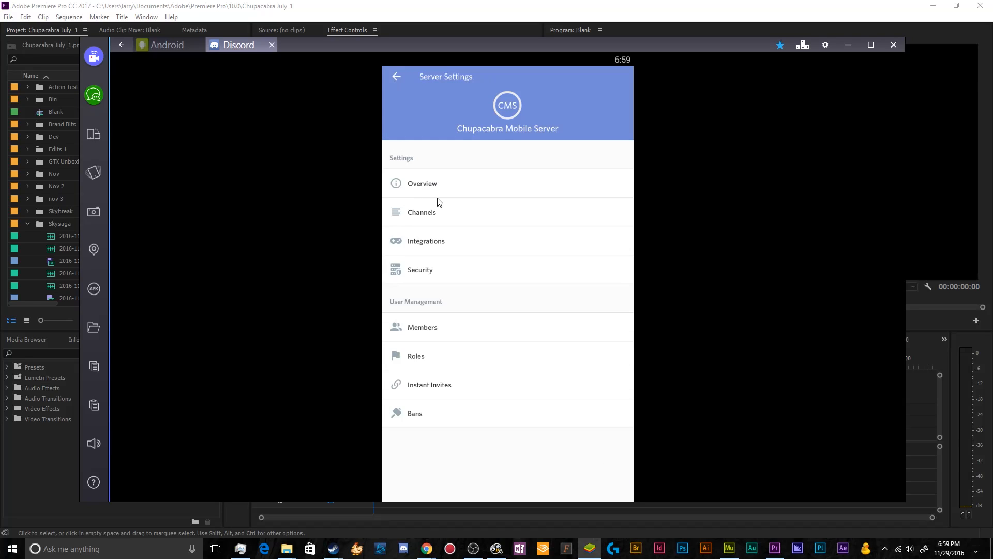
{"action": "left_click", "coordinate": [422, 183]}
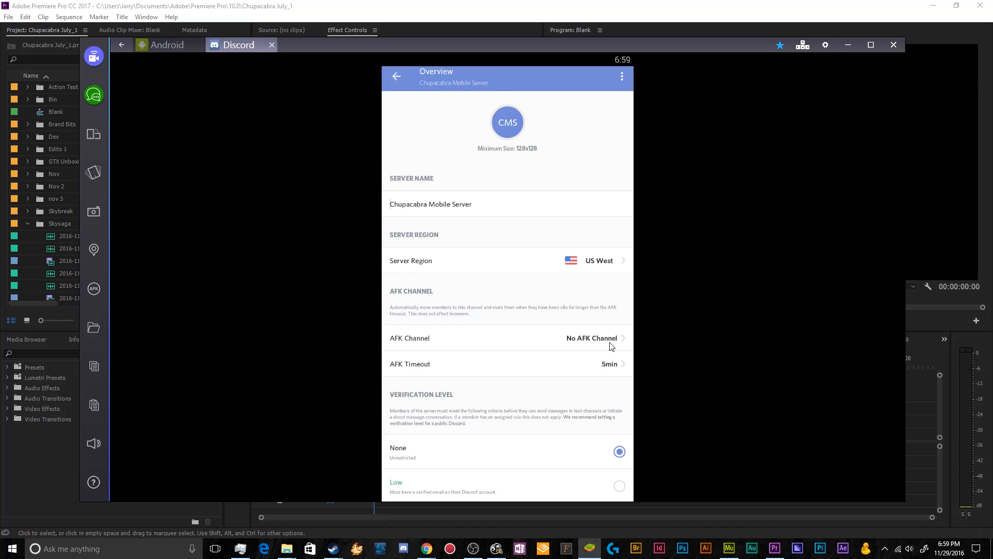
{"action": "left_click", "coordinate": [592, 337]}
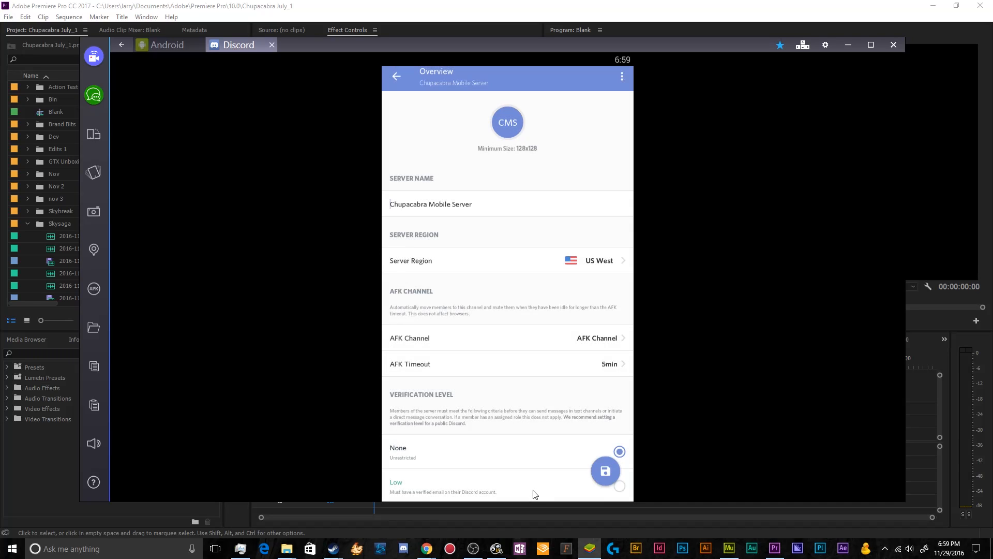
{"action": "left_click", "coordinate": [397, 75]}
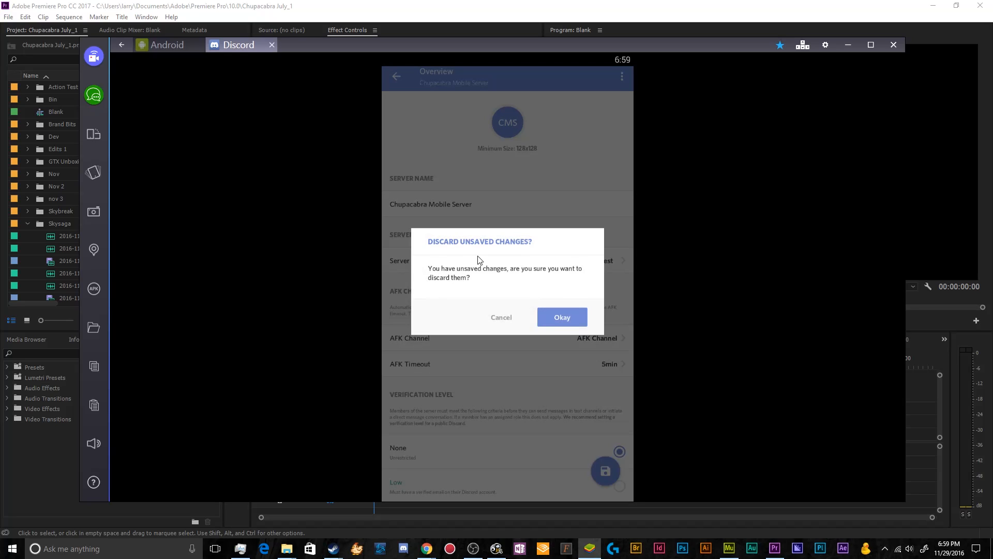
{"action": "left_click", "coordinate": [561, 317]}
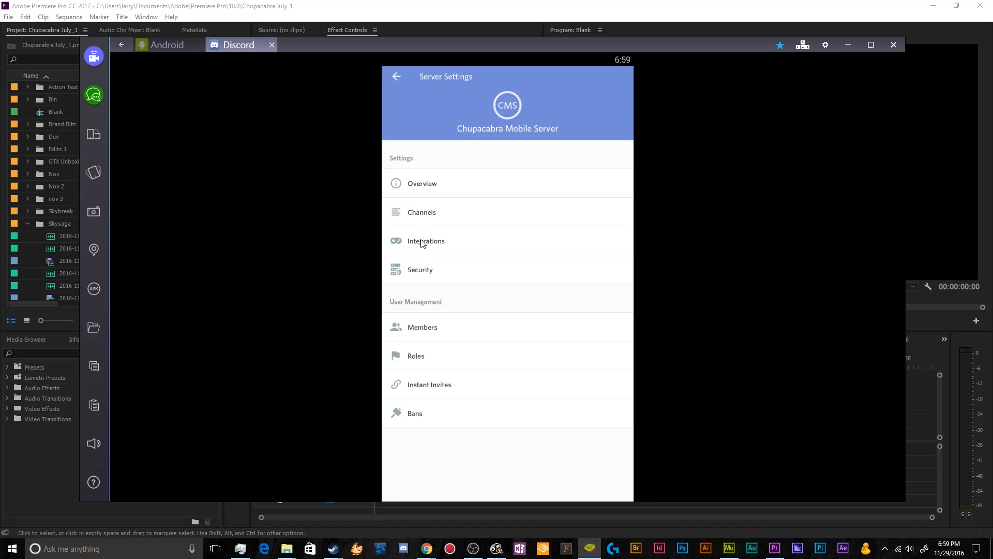
Check the empty Integrations page, then view the channel list now including AFK Channel
{"action": "left_click", "coordinate": [425, 241]}
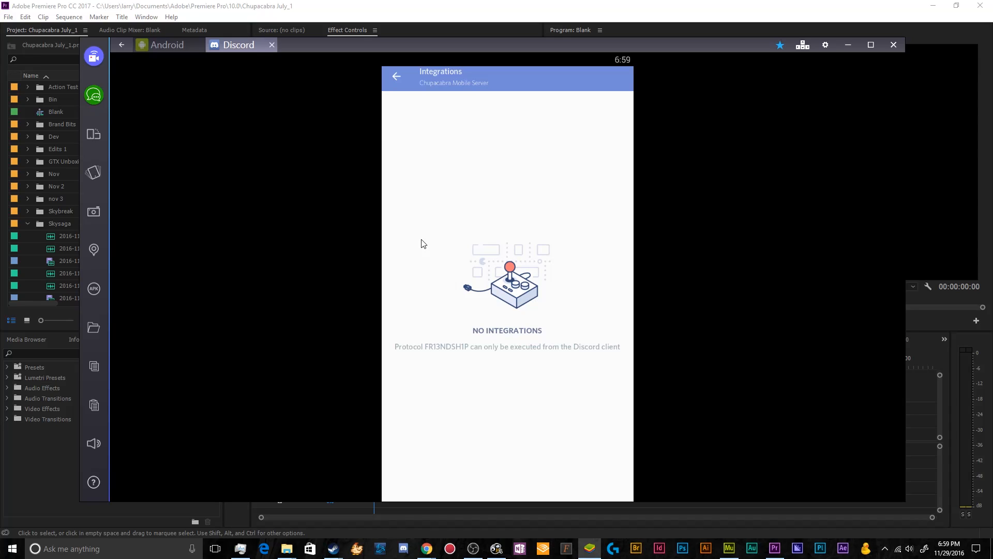
{"action": "left_click", "coordinate": [397, 75]}
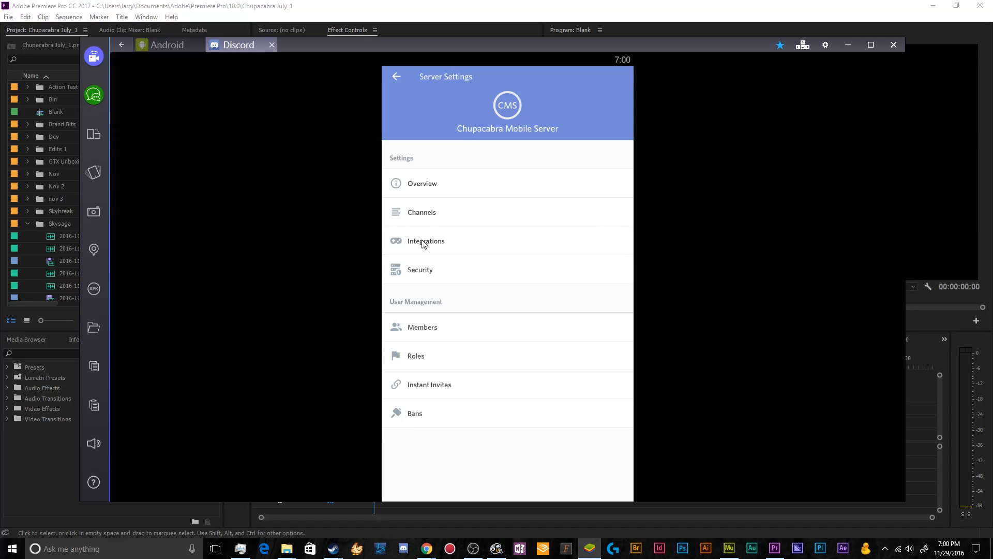
{"action": "mouse_move", "coordinate": [424, 244]}
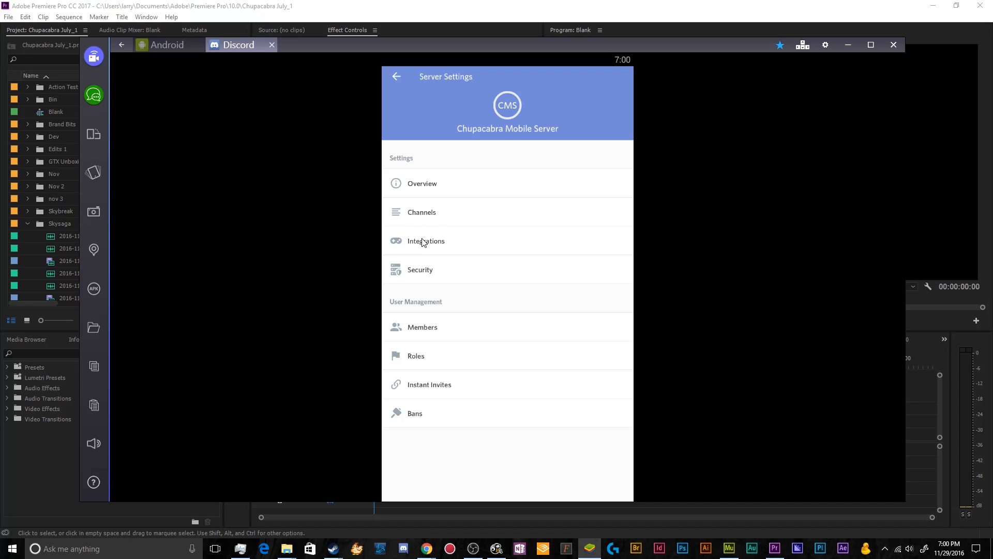
{"action": "left_click", "coordinate": [422, 212]}
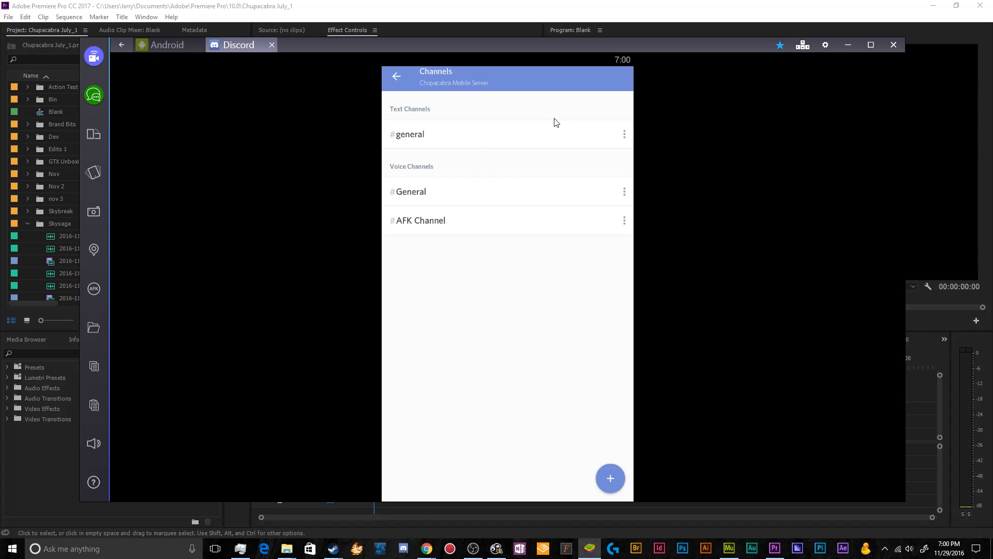
Enter the #general channel settings and toggle mute on and back off
{"action": "left_click", "coordinate": [623, 134]}
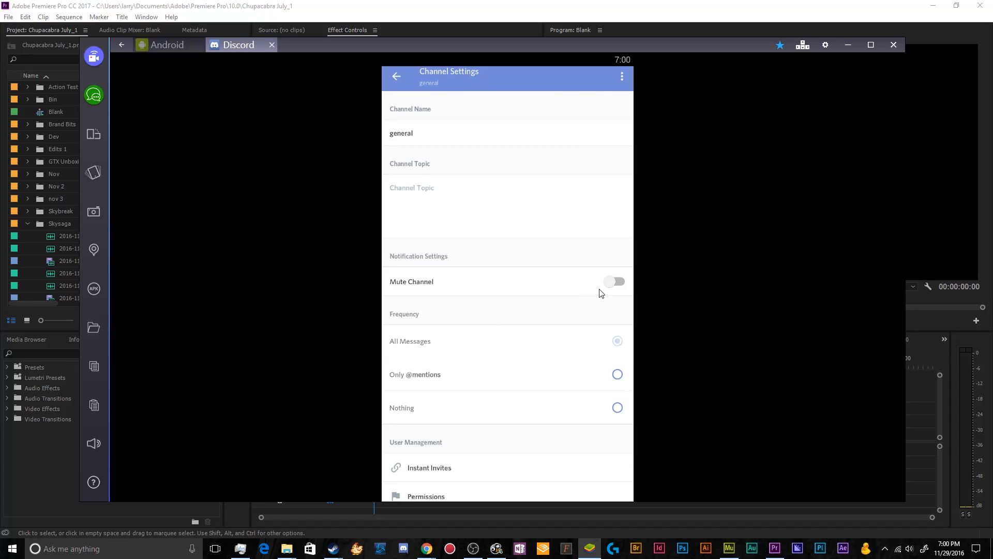
{"action": "left_click", "coordinate": [613, 281]}
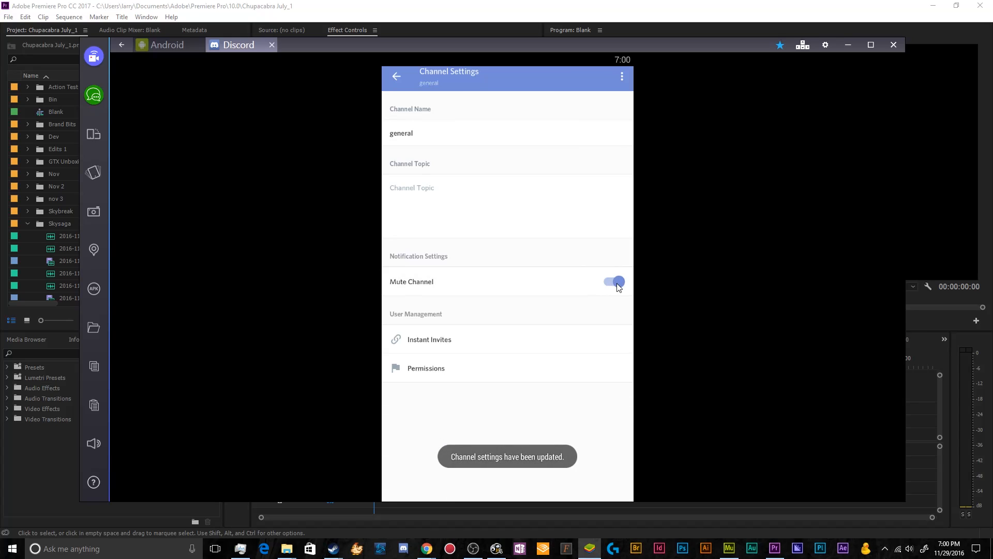
{"action": "left_click", "coordinate": [613, 282]}
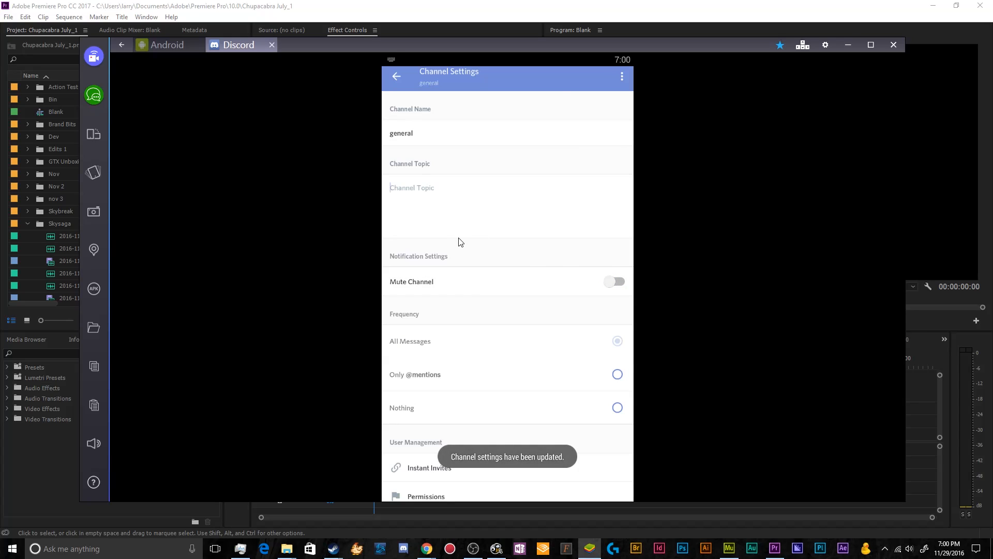
Set the channel topic to 'Welcome to the Mobile Chupacabra Server' and view its permissions
{"action": "type", "text": "Welcome to"}
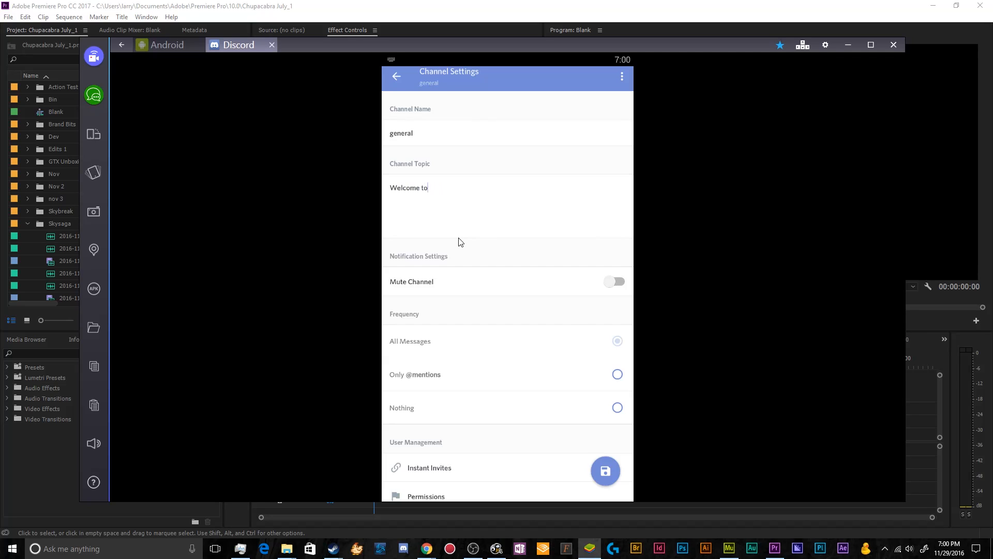
{"action": "type", "text": "the Mobile"}
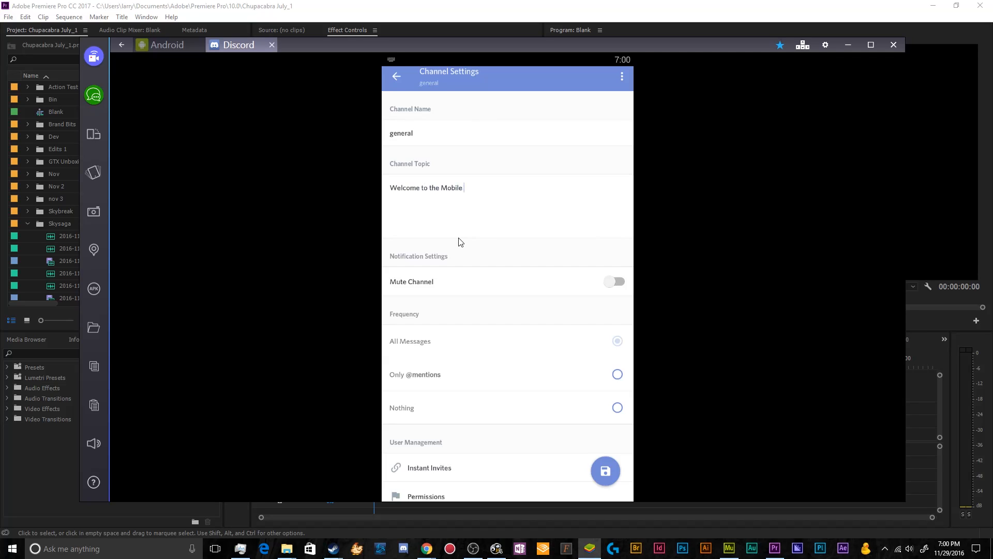
{"action": "type", "text": "Chupacabra S"}
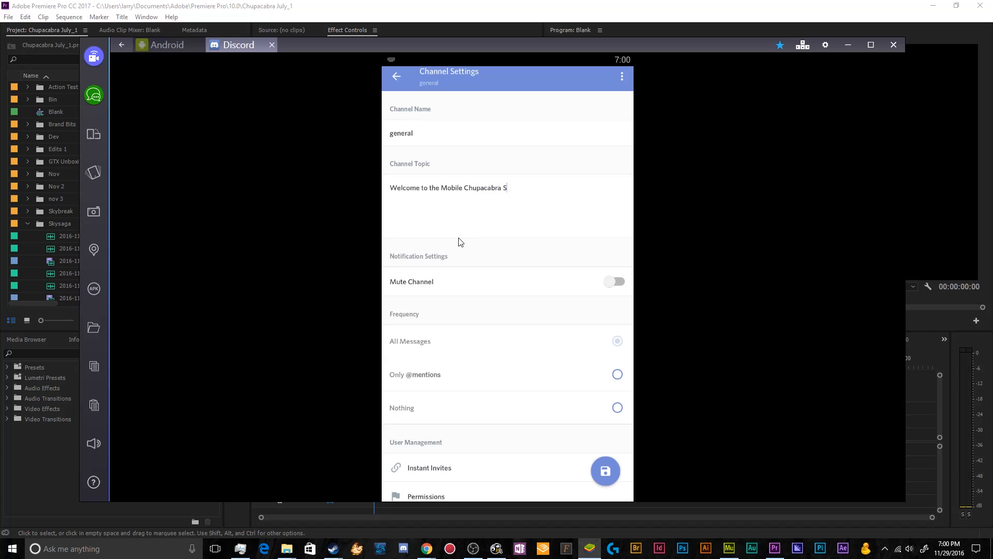
{"action": "type", "text": "erver"}
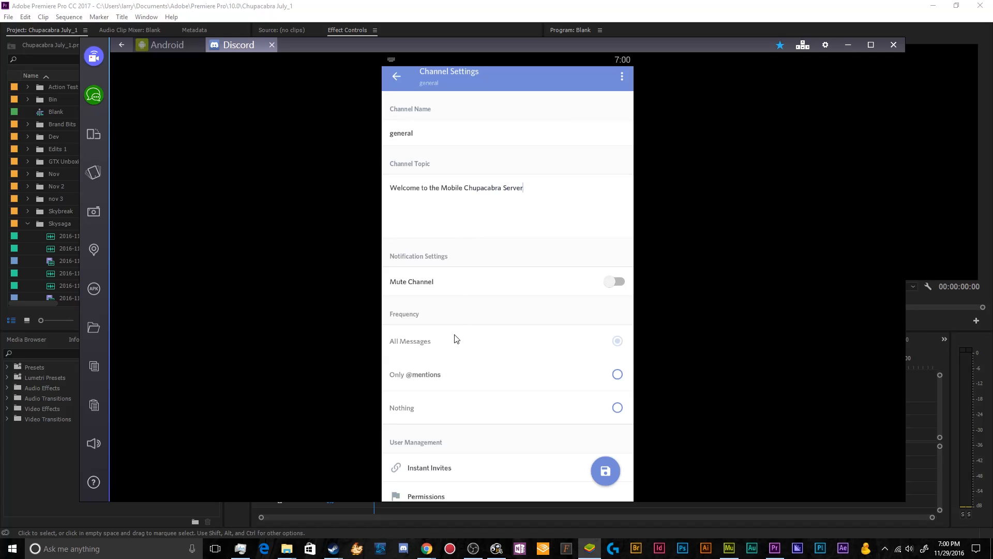
{"action": "scroll", "scroll_direction": "down", "scroll_amount": 3}
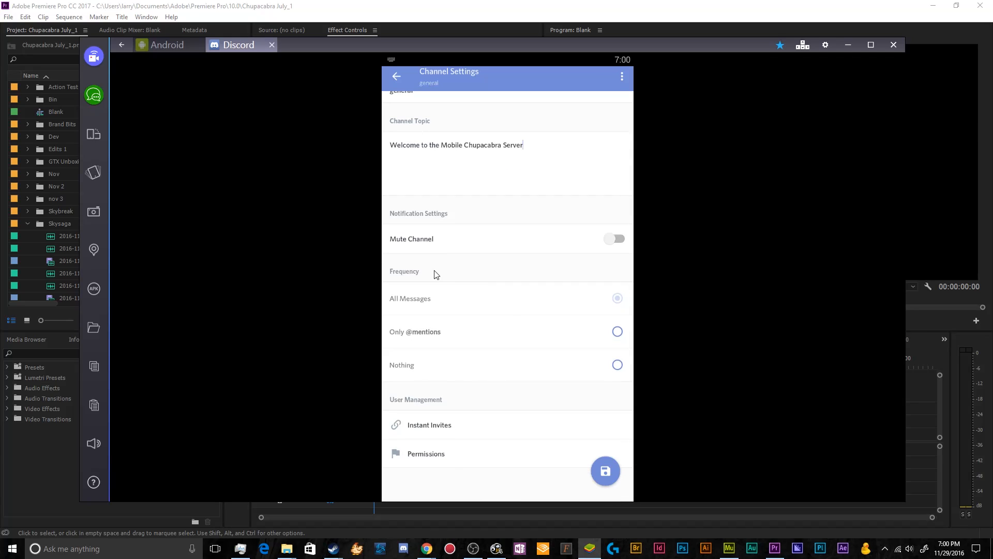
{"action": "mouse_move", "coordinate": [453, 436]}
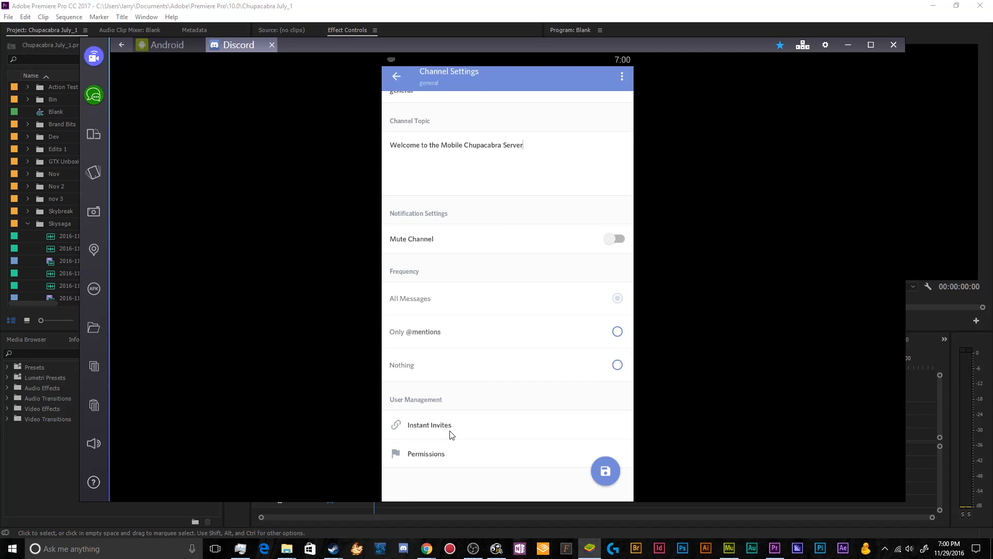
{"action": "mouse_move", "coordinate": [443, 463]}
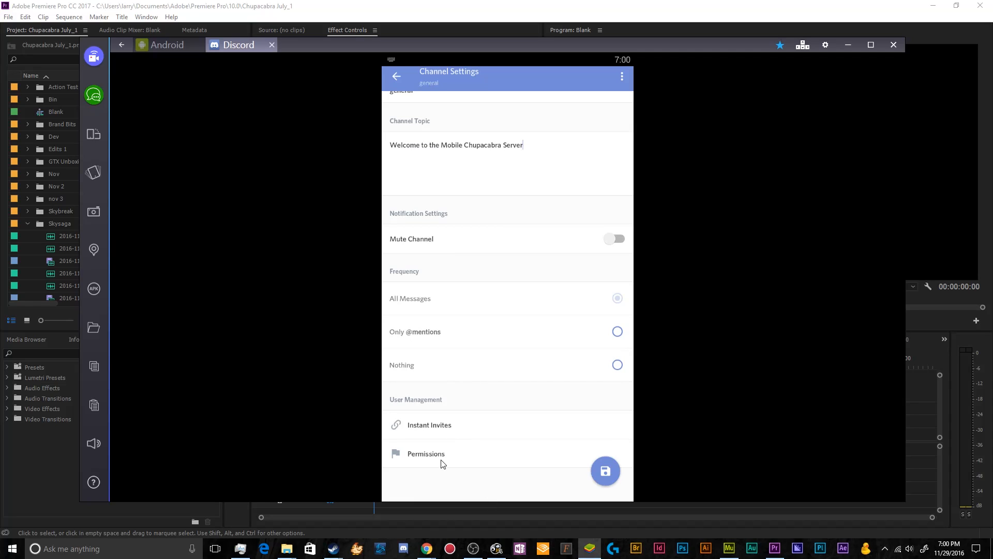
{"action": "left_click", "coordinate": [425, 453]}
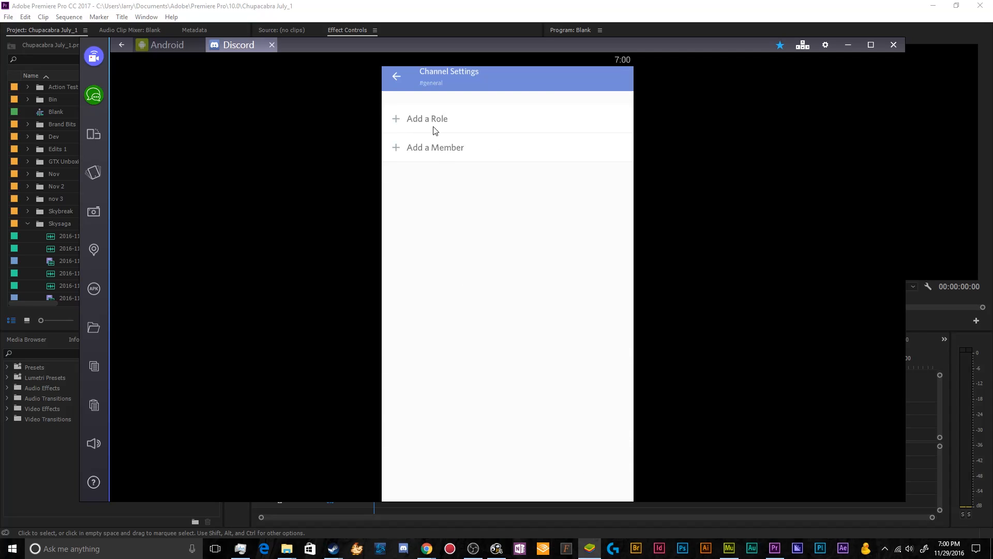
{"action": "mouse_move", "coordinate": [417, 145]}
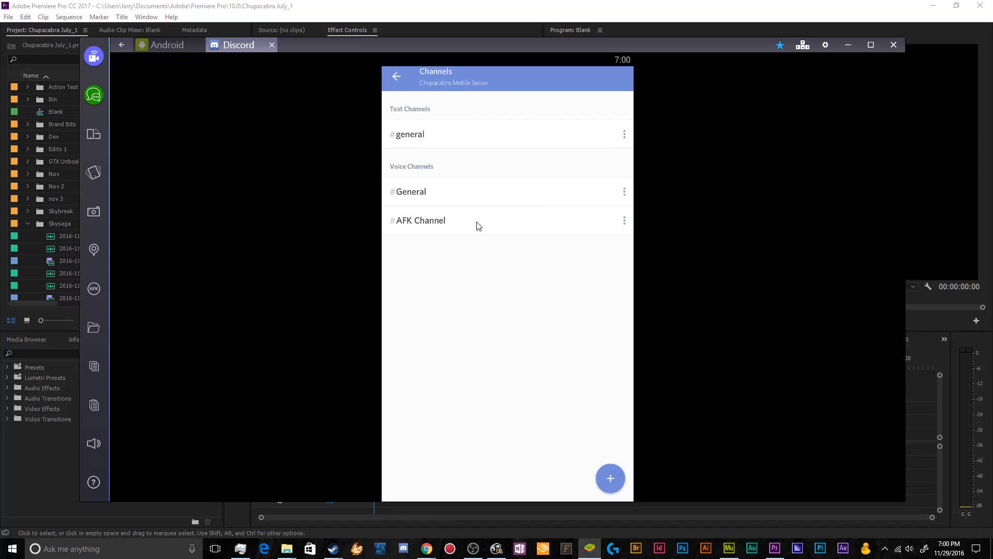
{"action": "mouse_move", "coordinate": [610, 476]}
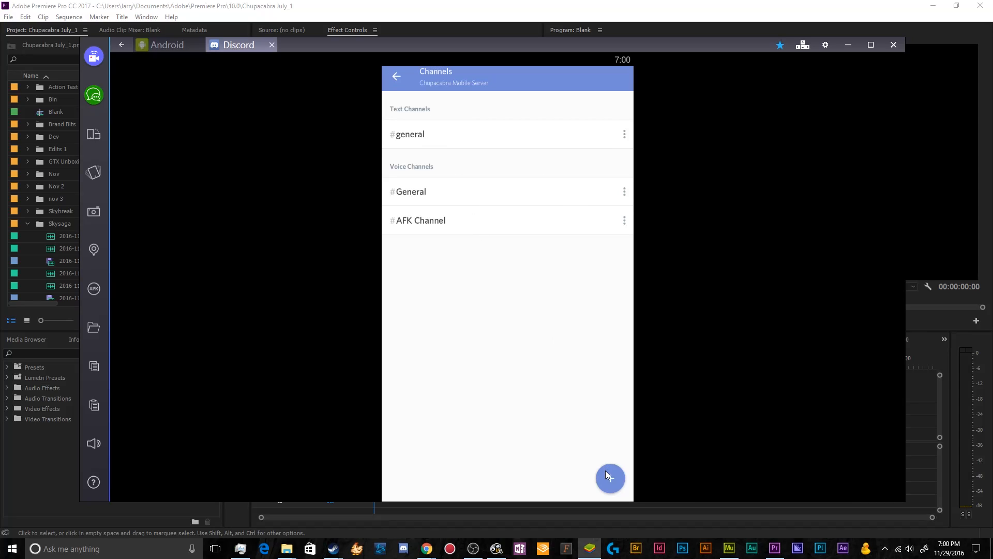
Create a new text channel named the-funny-bin on Chupacabra Mobile Server and save it
{"action": "left_click", "coordinate": [610, 477]}
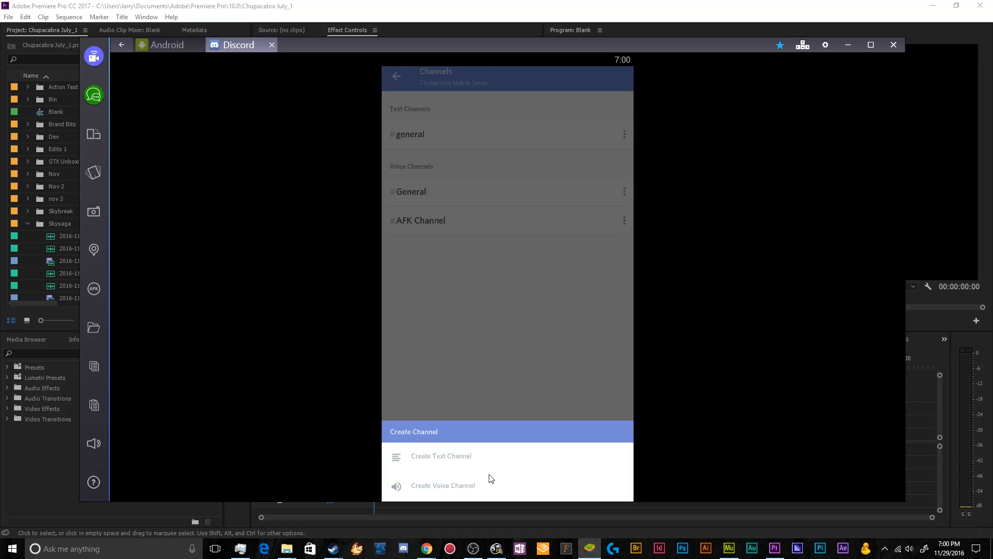
{"action": "left_click", "coordinate": [440, 455]}
{"action": "type", "text": "The Funny Bin"}
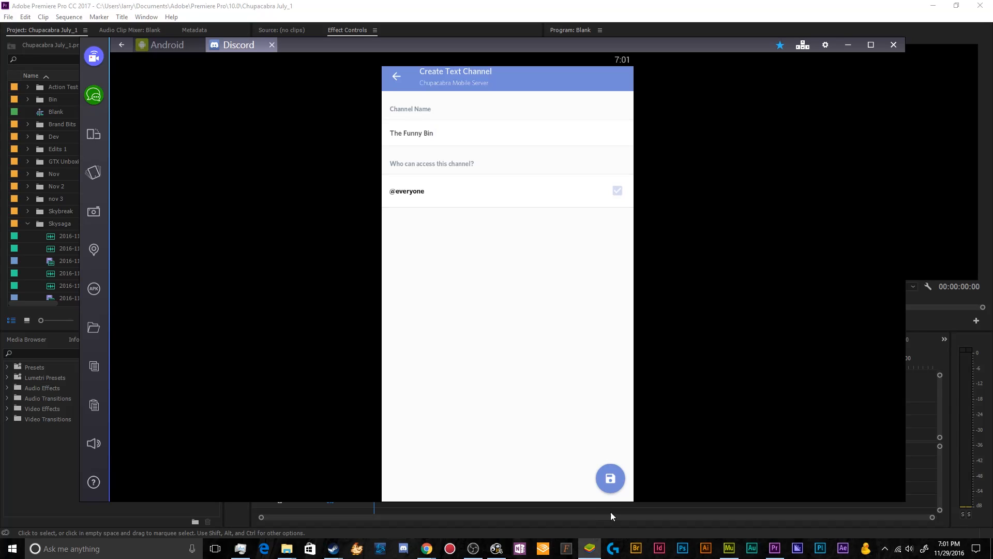
{"action": "mouse_move", "coordinate": [510, 319]}
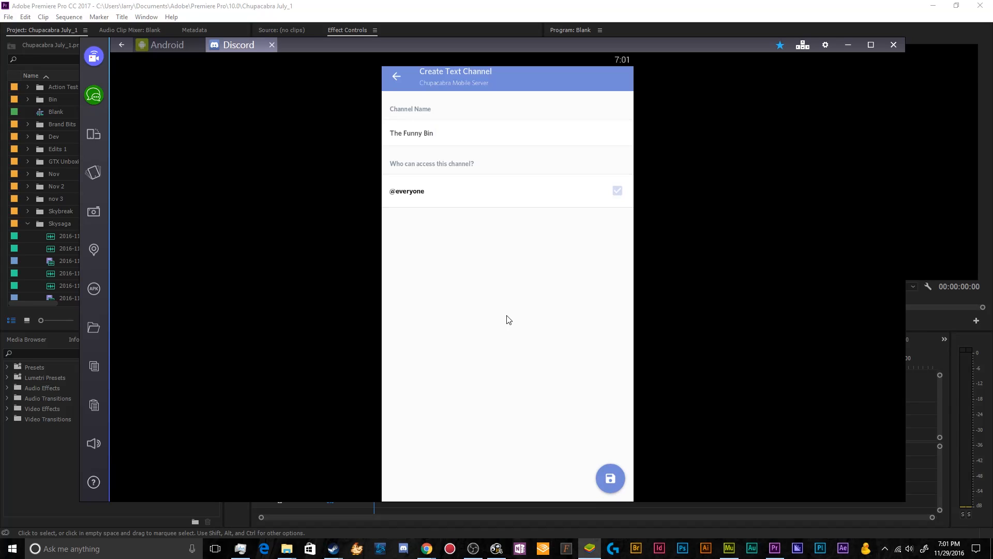
{"action": "key", "text": "Backspace"}
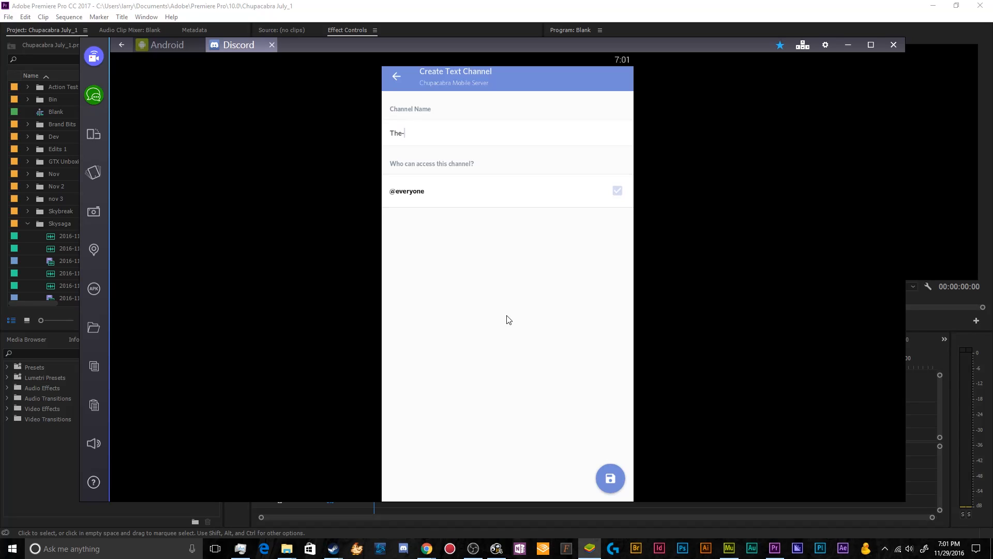
{"action": "type", "text": "Funny-Bin"}
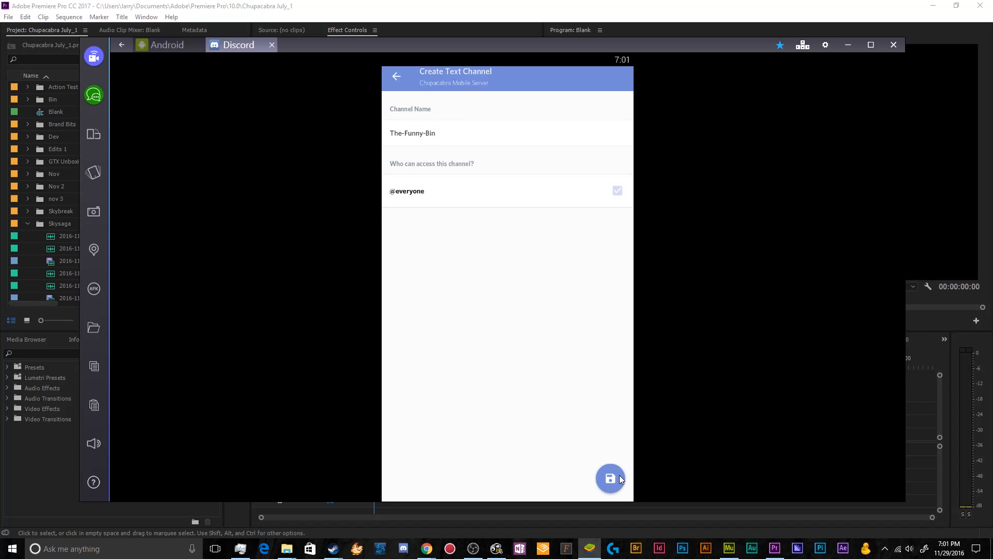
{"action": "left_click", "coordinate": [610, 478]}
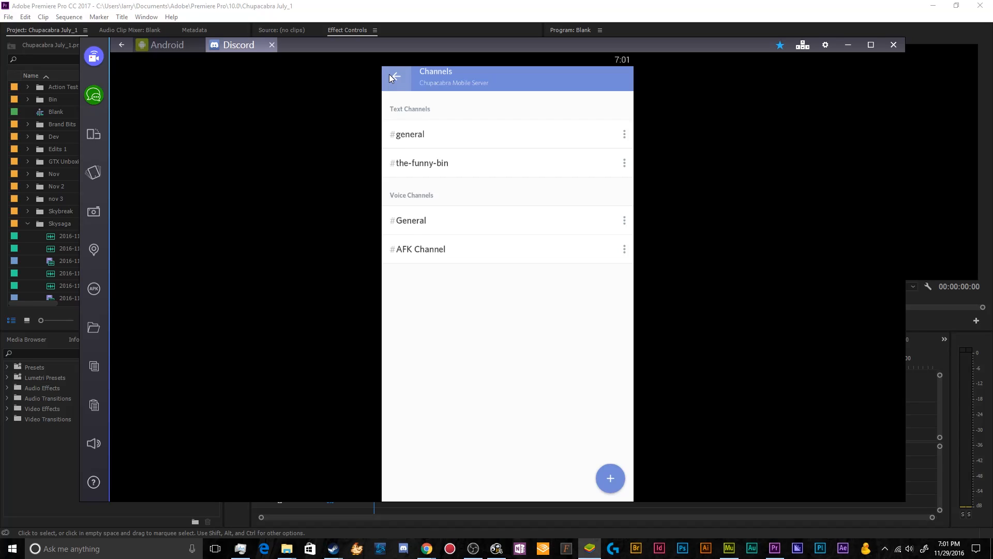
View the server's Security page with its 2FA requirement, then return to Server Settings
{"action": "left_click", "coordinate": [396, 76]}
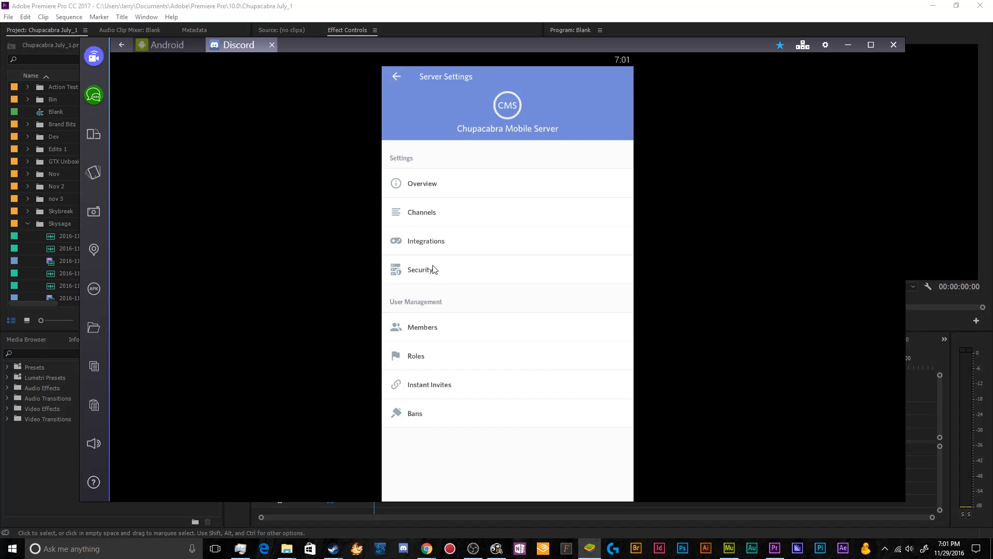
{"action": "left_click", "coordinate": [421, 269]}
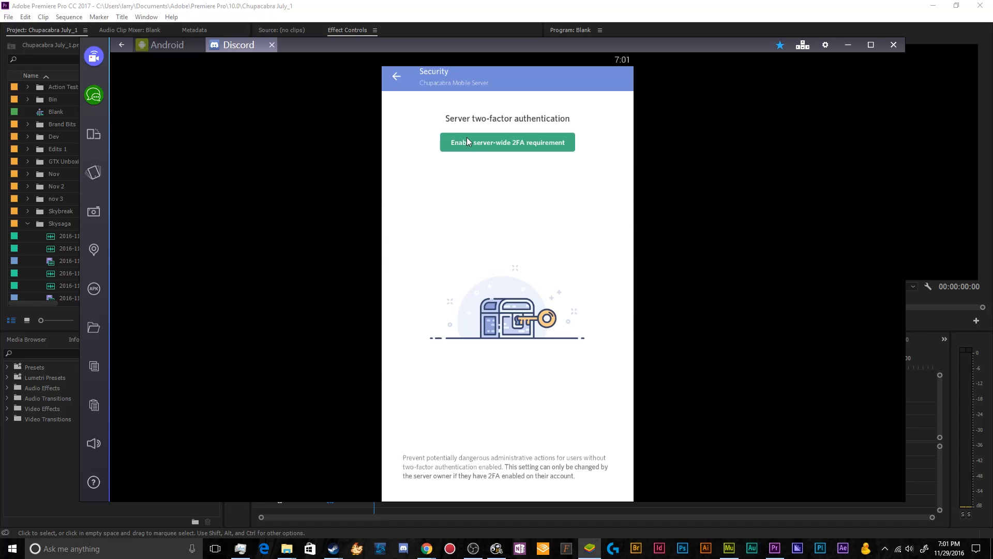
{"action": "mouse_move", "coordinate": [524, 149]}
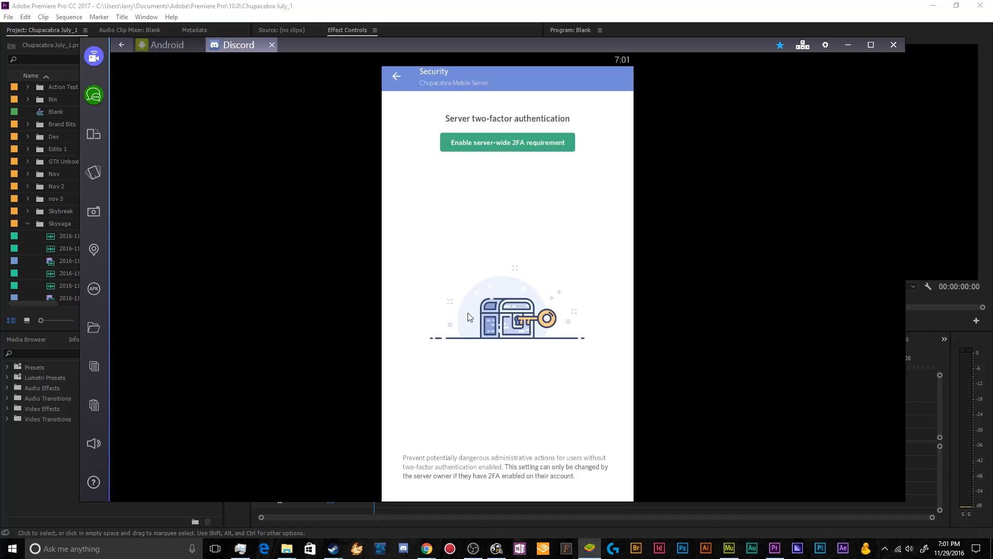
{"action": "mouse_move", "coordinate": [390, 82]}
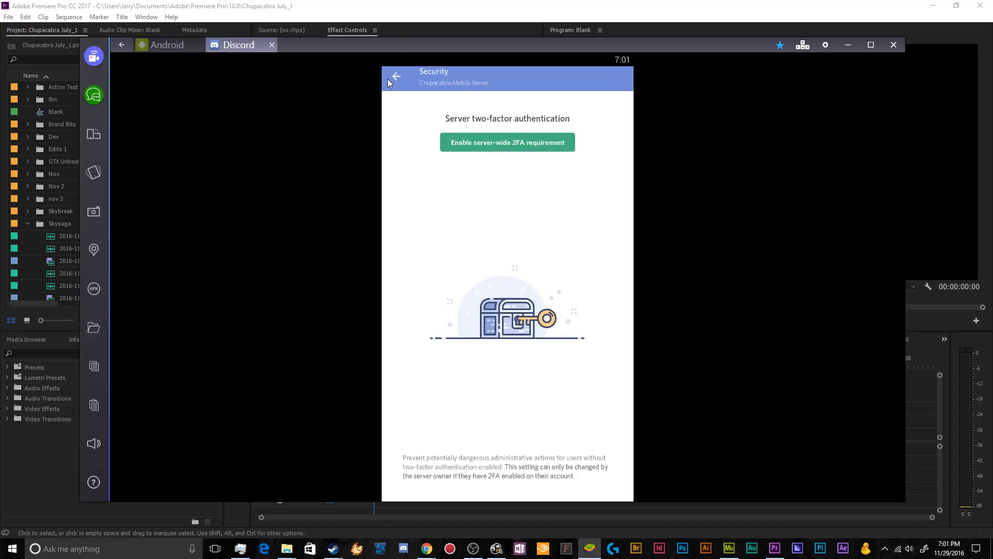
{"action": "left_click", "coordinate": [397, 76]}
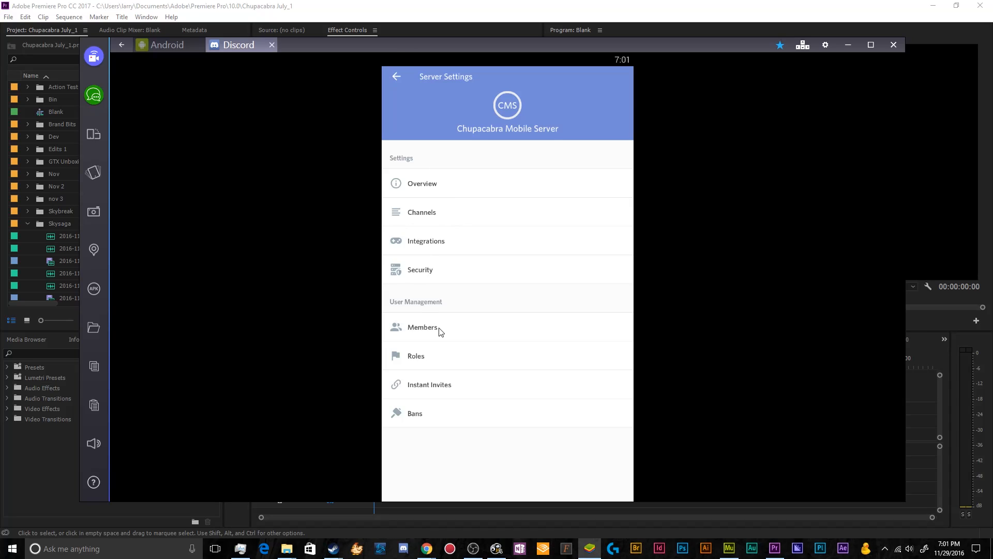
{"action": "left_click", "coordinate": [422, 327]}
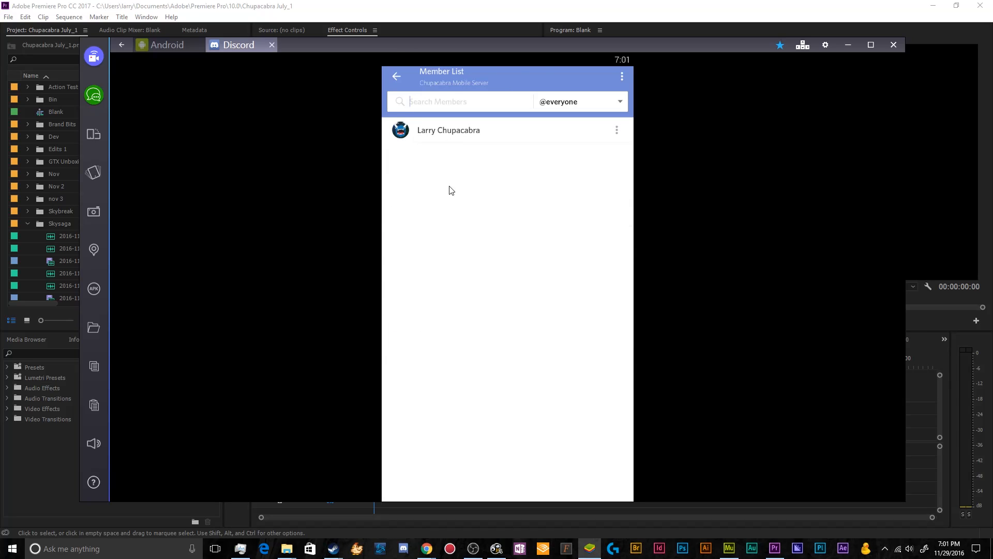
{"action": "left_click", "coordinate": [448, 130]}
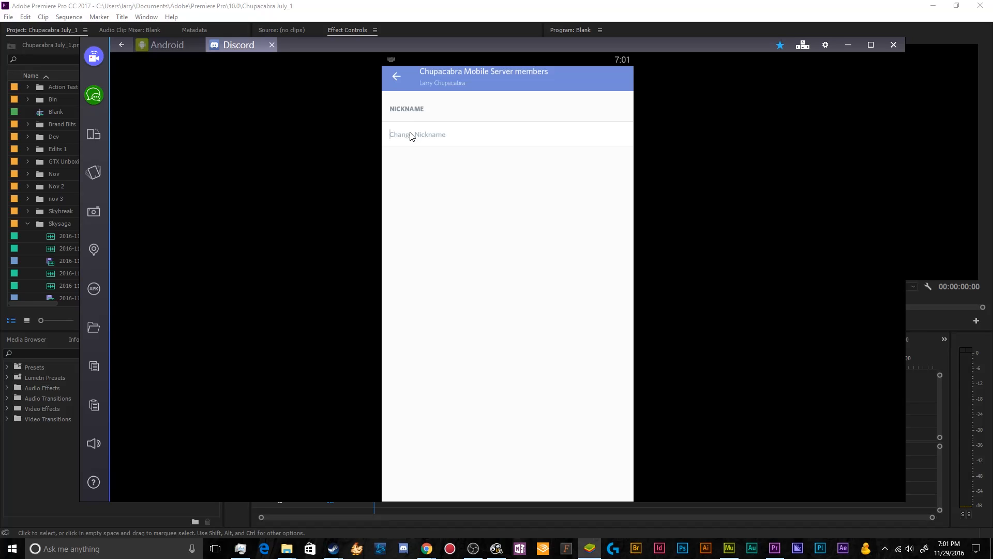
{"action": "type", "text": "Bob the Cryptid"}
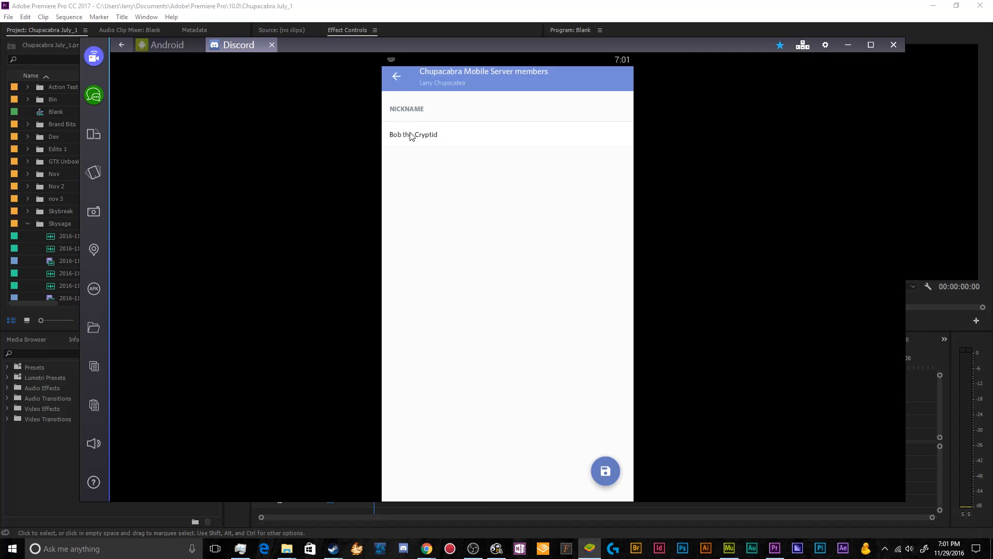
{"action": "left_click", "coordinate": [605, 471]}
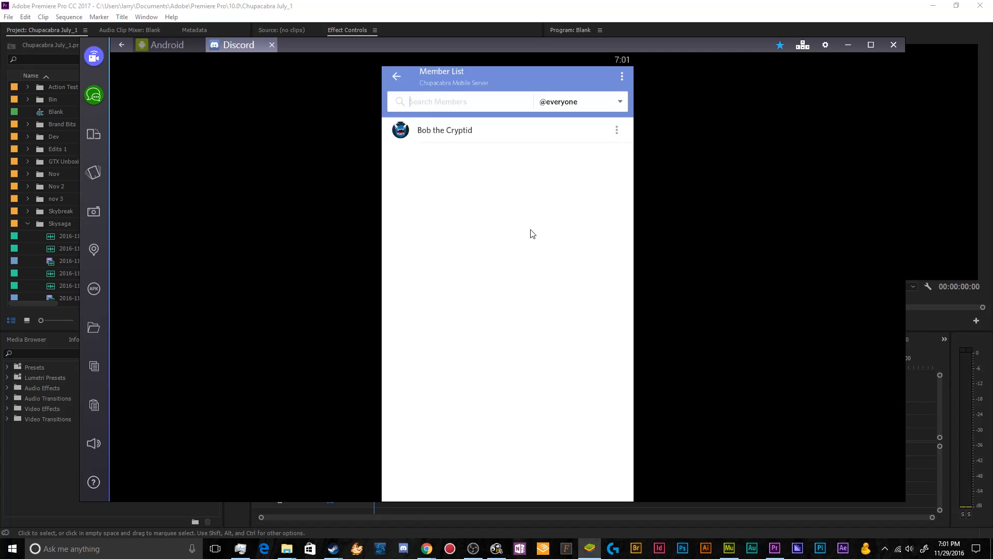
{"action": "mouse_move", "coordinate": [613, 138]}
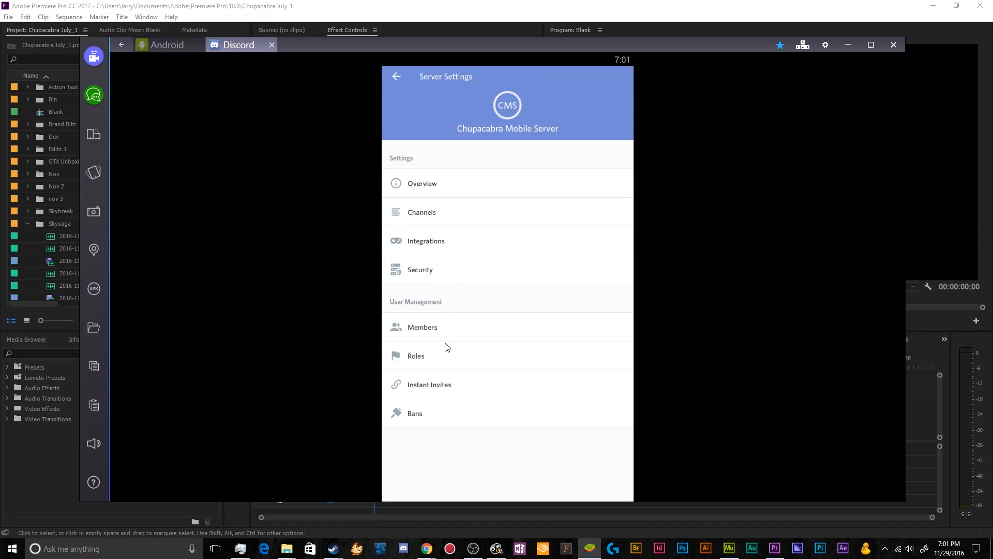
{"action": "left_click", "coordinate": [416, 355]}
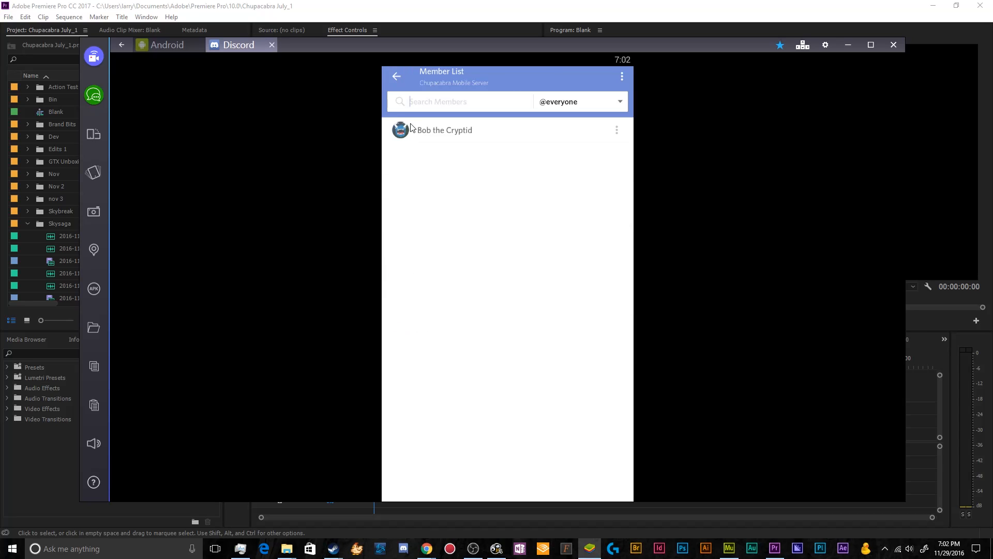
Check the server's Instant Invites and Bans pages, both empty, returning to Server Settings
{"action": "left_click", "coordinate": [396, 75]}
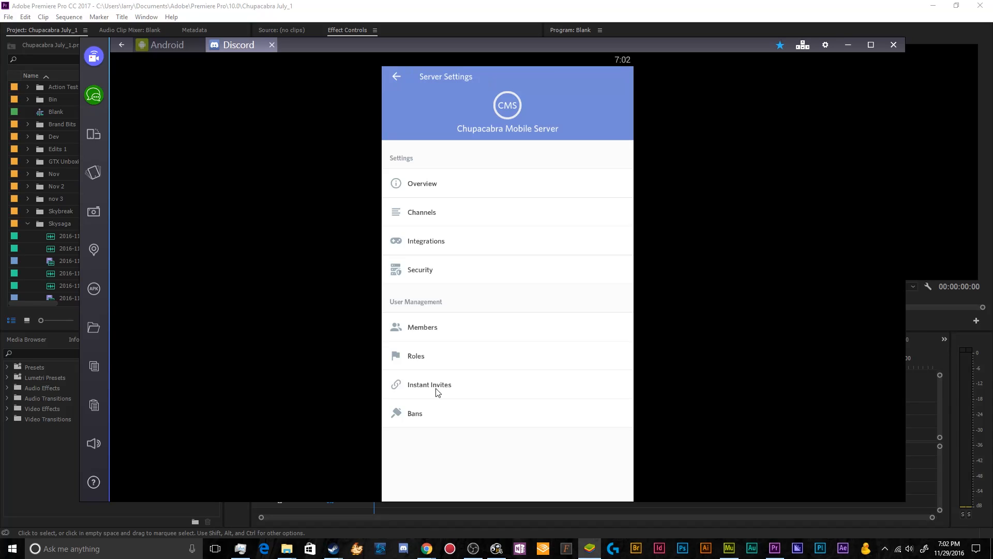
{"action": "left_click", "coordinate": [428, 384]}
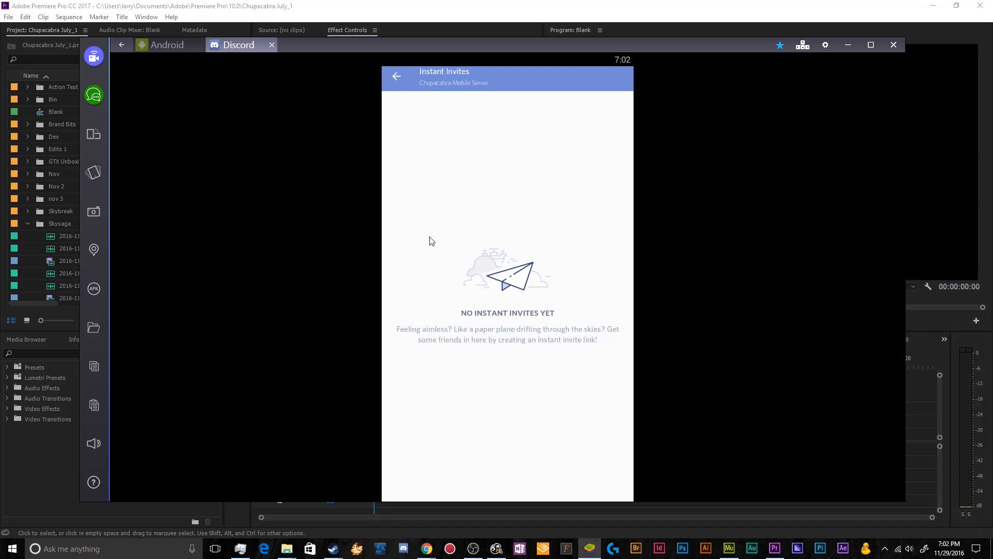
{"action": "left_click", "coordinate": [397, 75]}
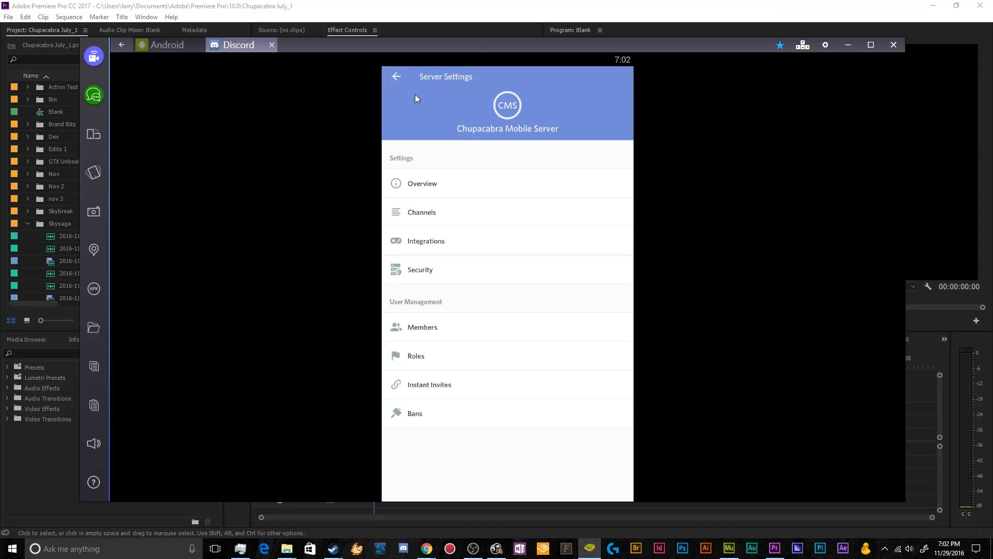
{"action": "left_click", "coordinate": [414, 413]}
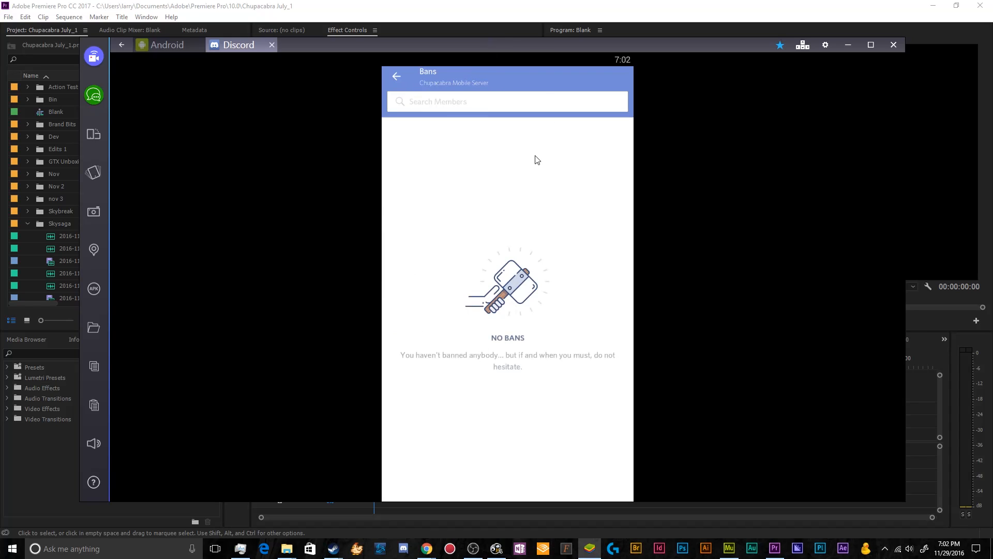
{"action": "left_click", "coordinate": [396, 75]}
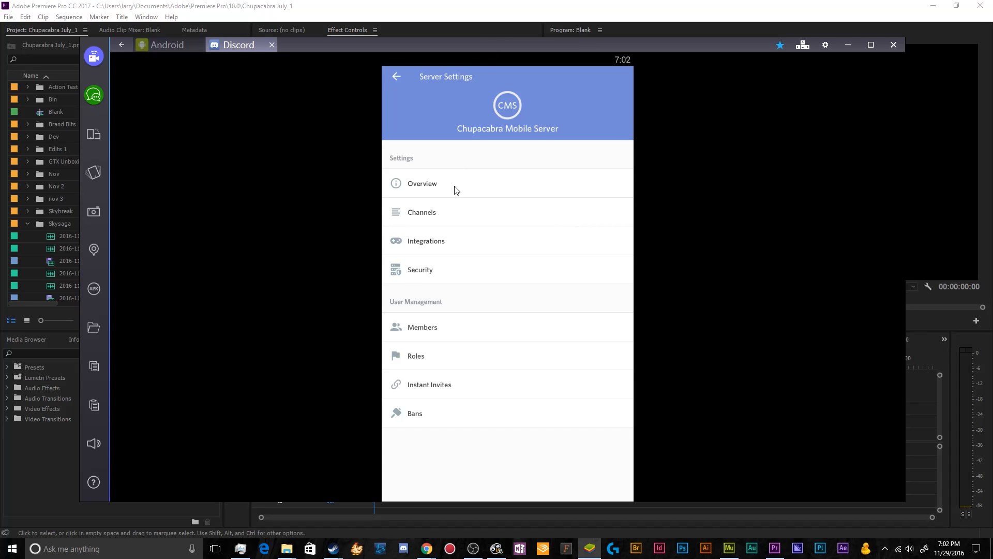
{"action": "mouse_move", "coordinate": [364, 346]}
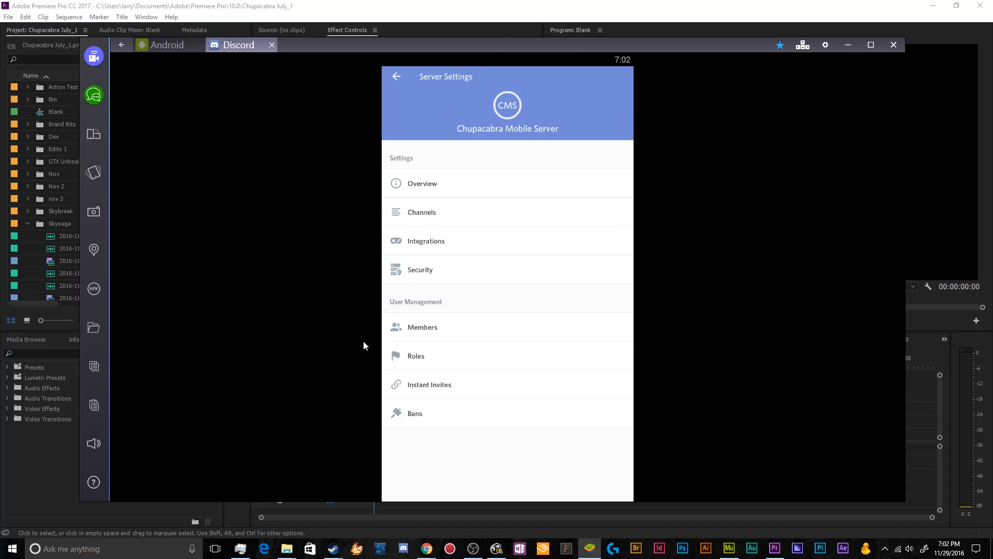
{"action": "left_click", "coordinate": [416, 355]}
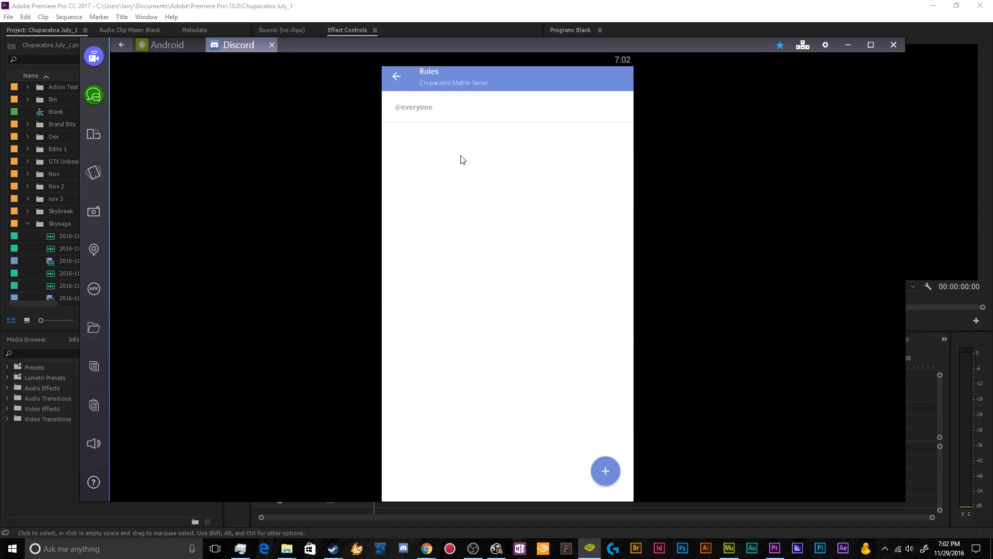
{"action": "left_click", "coordinate": [413, 106]}
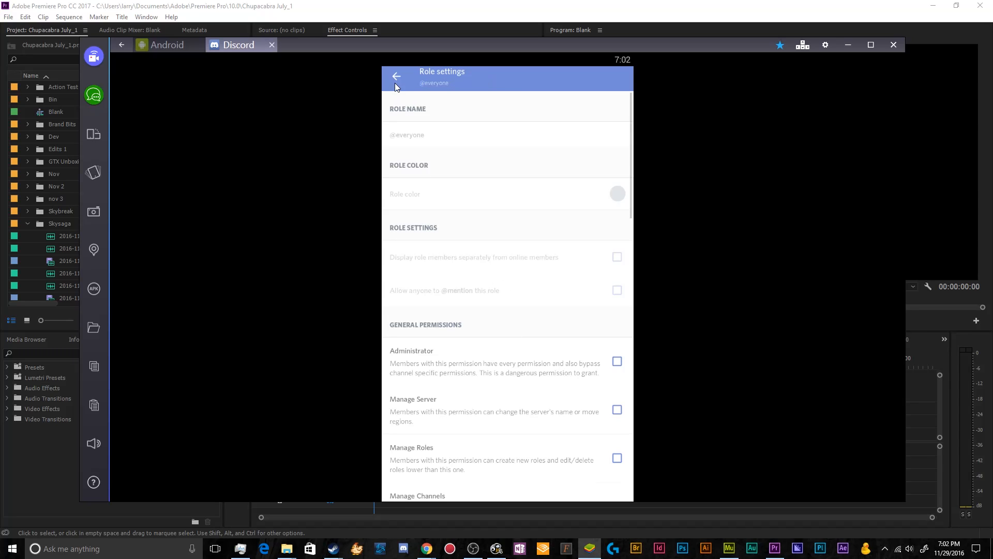
{"action": "left_click", "coordinate": [396, 75]}
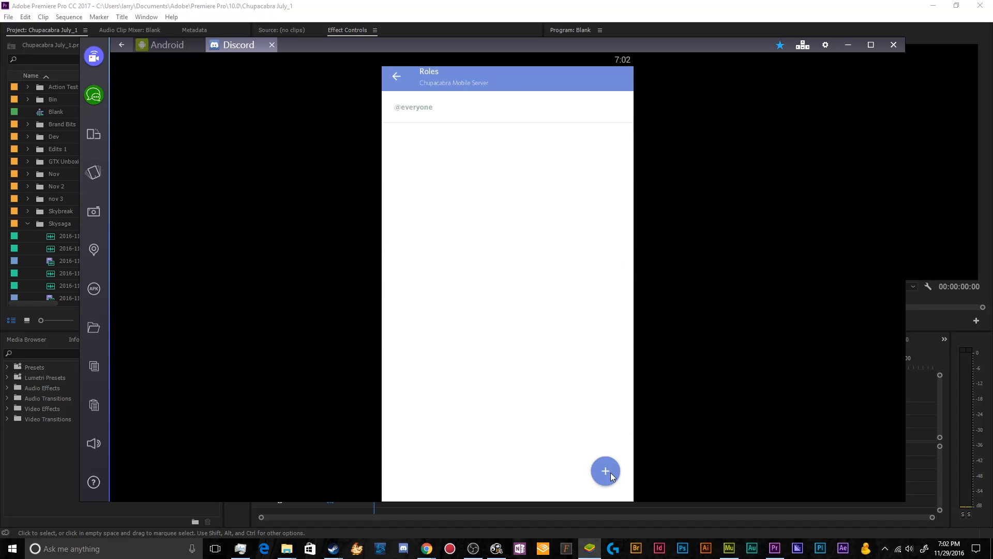
{"action": "left_click", "coordinate": [605, 471]}
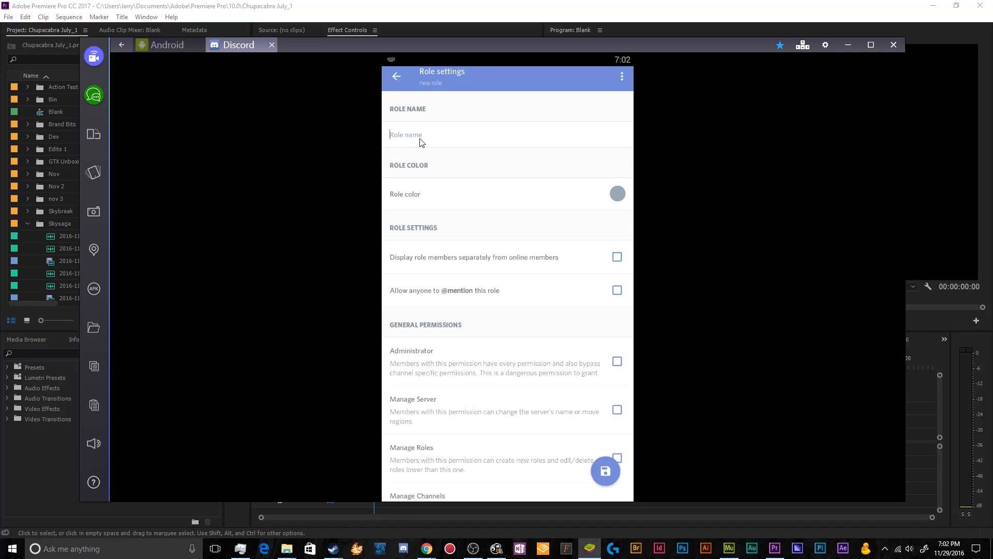
Name the new role Assistant Admin and give it the blue role colour
{"action": "type", "text": "Assistant Admin"}
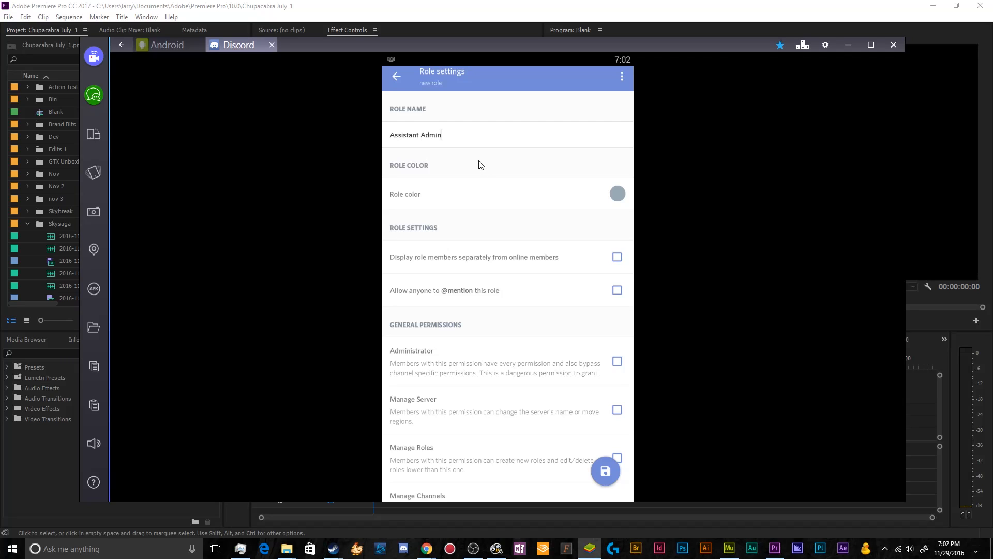
{"action": "left_click", "coordinate": [616, 194]}
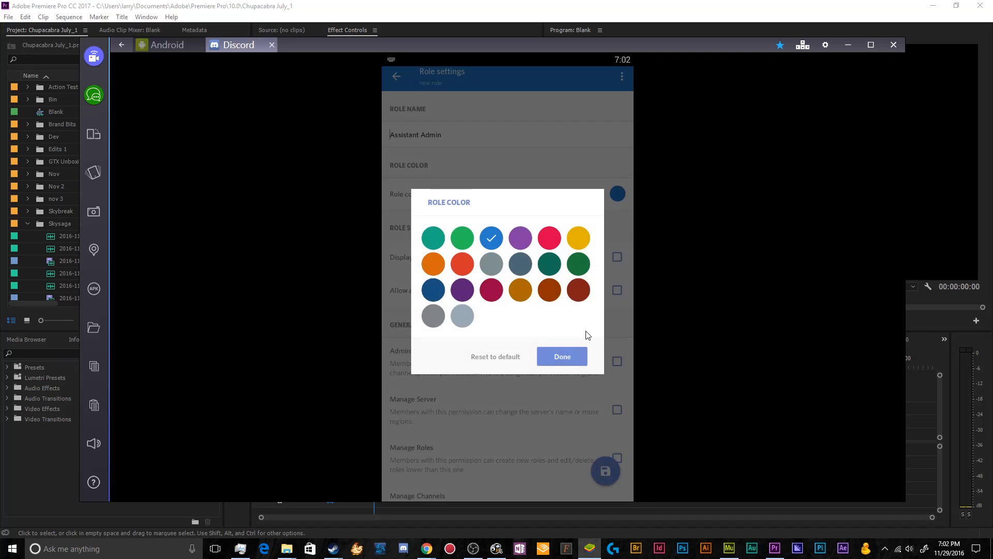
{"action": "left_click", "coordinate": [561, 356]}
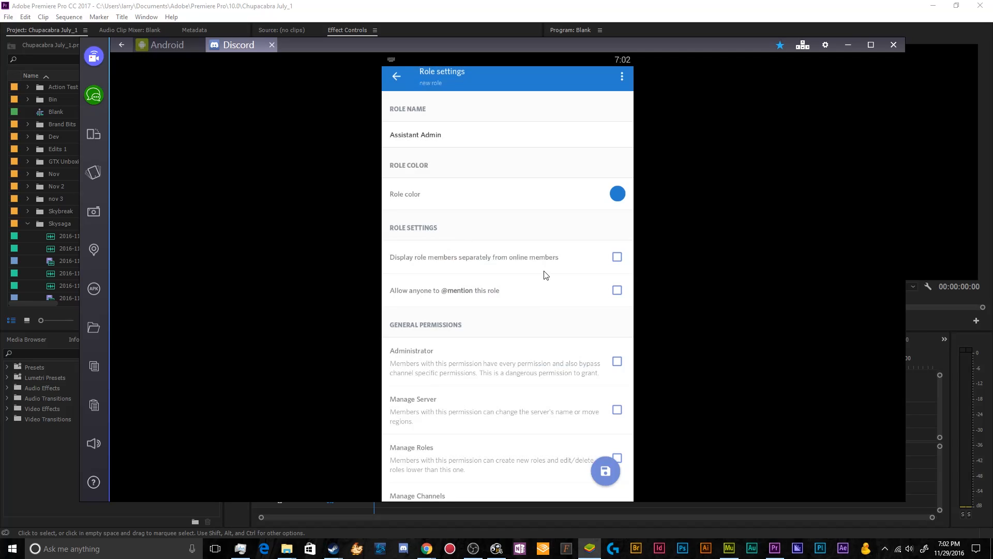
Display Assistant Admin's members separately and grant it Administrator and Manage Roles permissions
{"action": "left_click", "coordinate": [617, 257]}
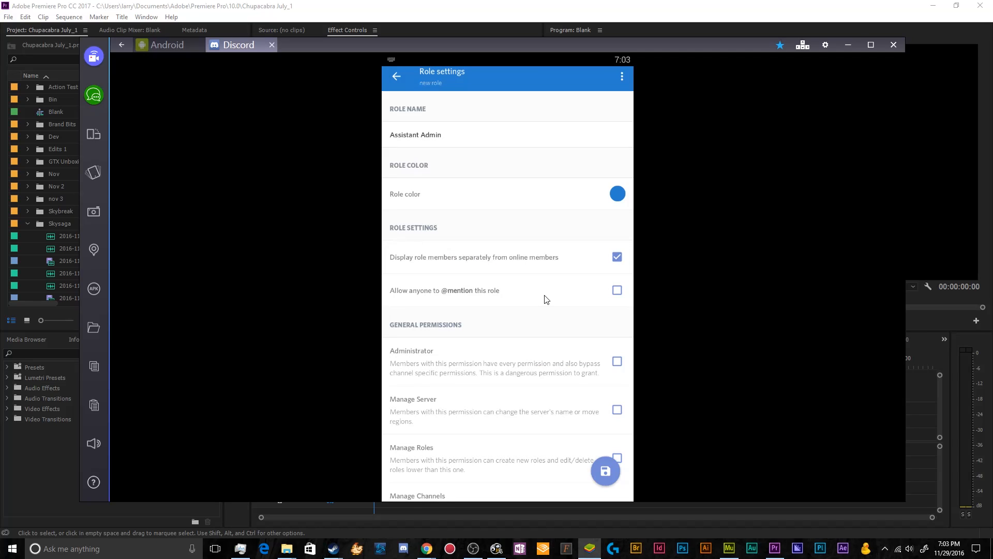
{"action": "mouse_move", "coordinate": [541, 296]}
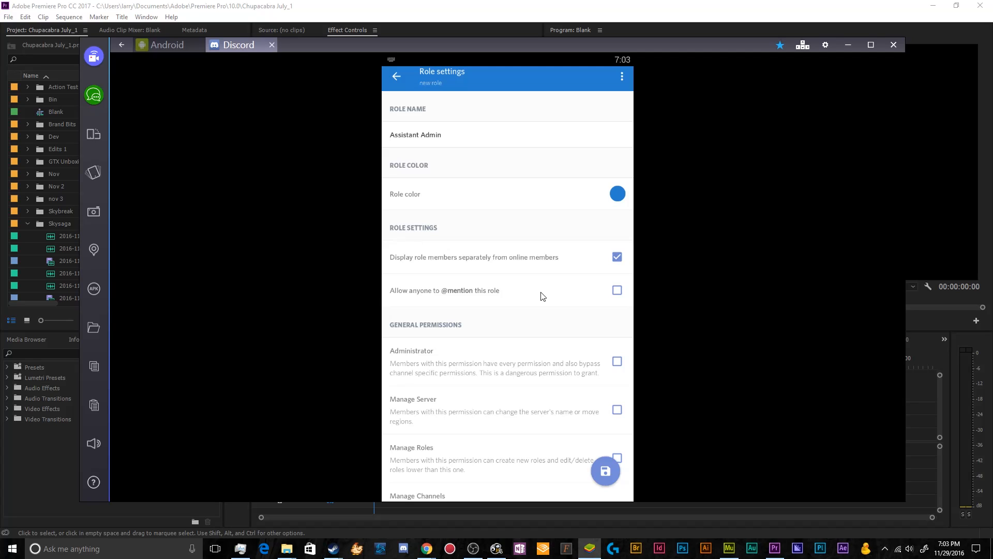
{"action": "scroll", "scroll_direction": "down", "scroll_amount": 3}
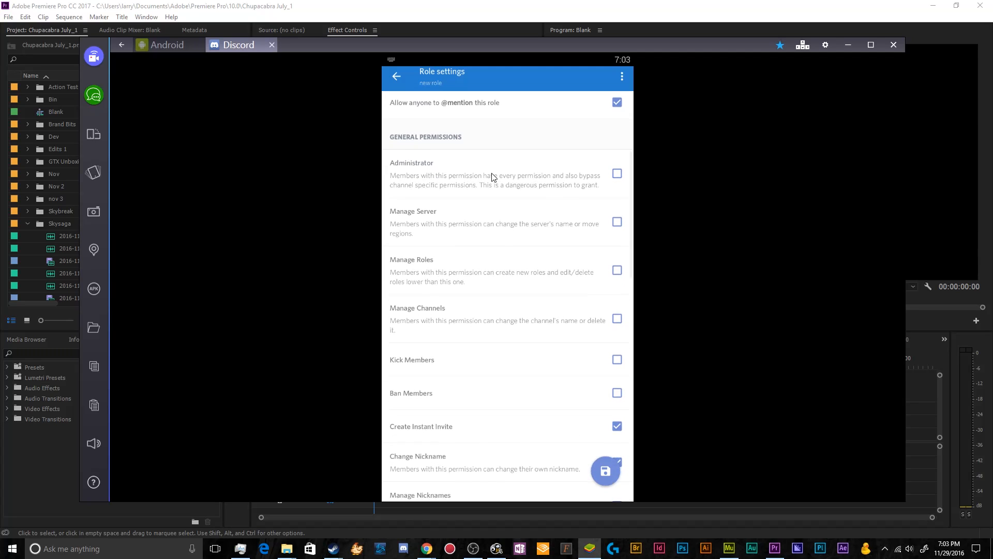
{"action": "left_click", "coordinate": [617, 173]}
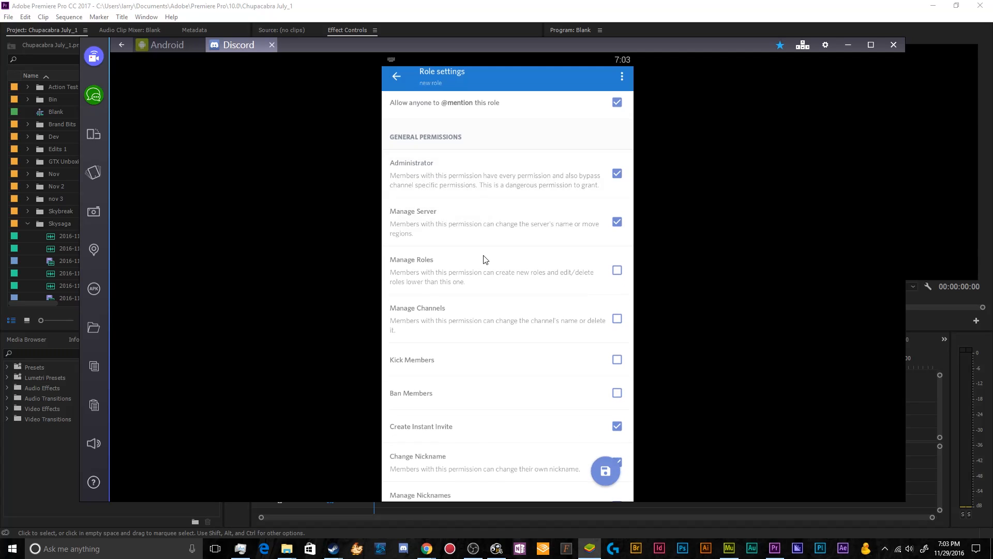
{"action": "left_click", "coordinate": [617, 270]}
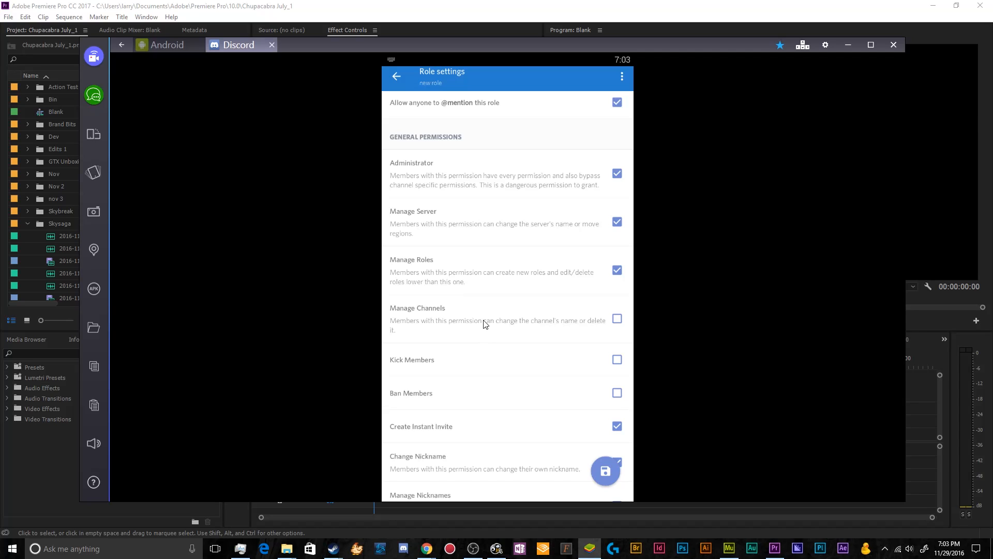
Review the remaining text and voice permissions and save the Assistant Admin role
{"action": "scroll", "scroll_direction": "down", "scroll_amount": 3}
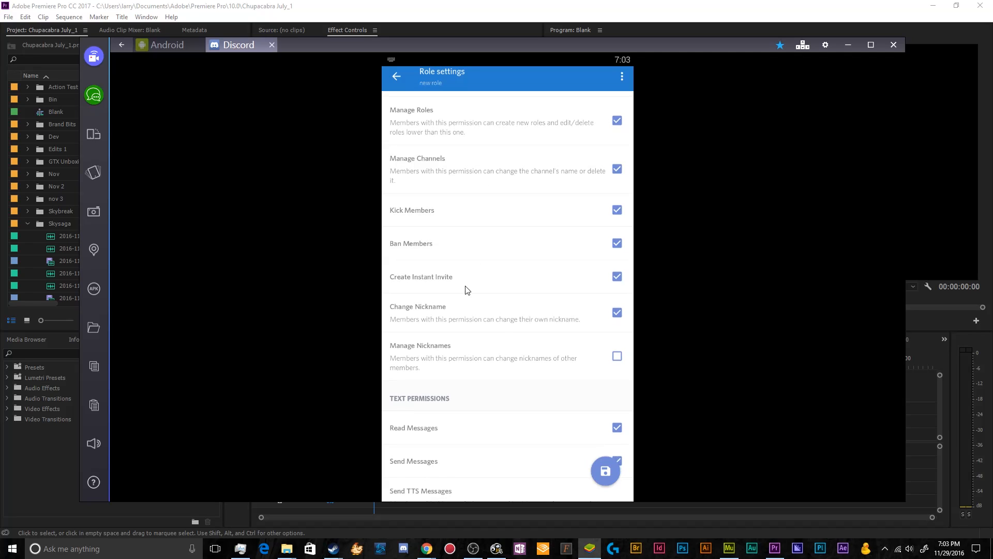
{"action": "mouse_move", "coordinate": [433, 293]}
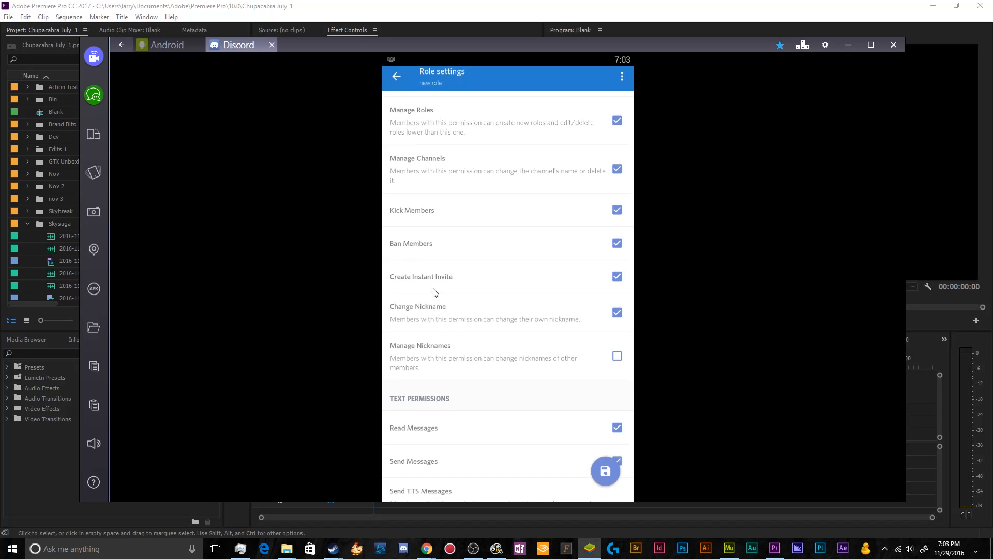
{"action": "scroll", "scroll_direction": "down", "scroll_amount": 3}
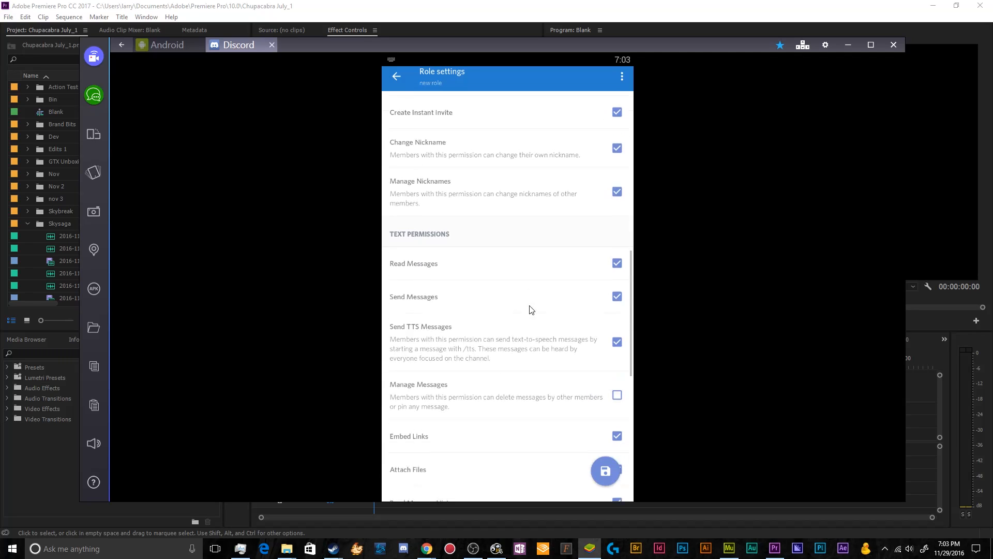
{"action": "scroll", "scroll_direction": "down", "scroll_amount": 3}
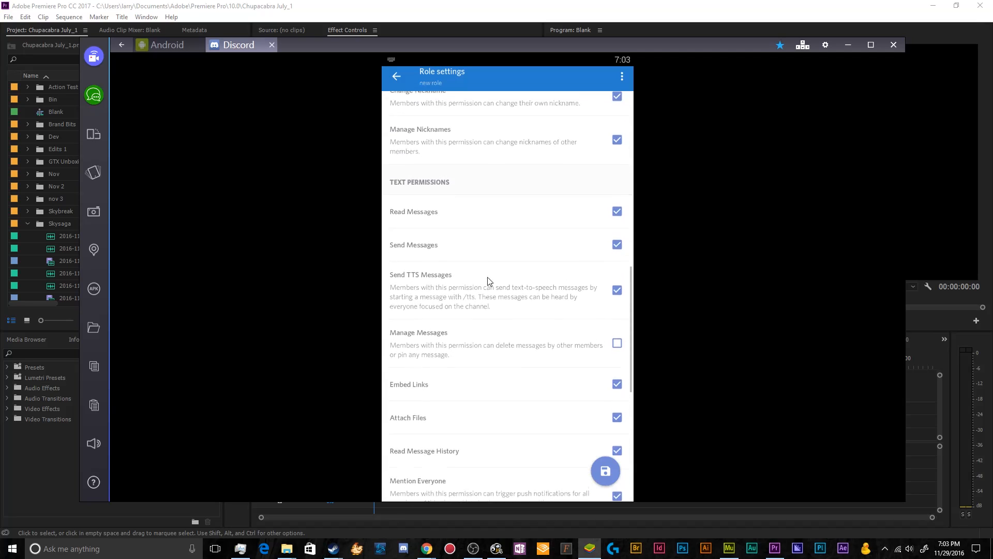
{"action": "scroll", "scroll_direction": "down", "scroll_amount": 3}
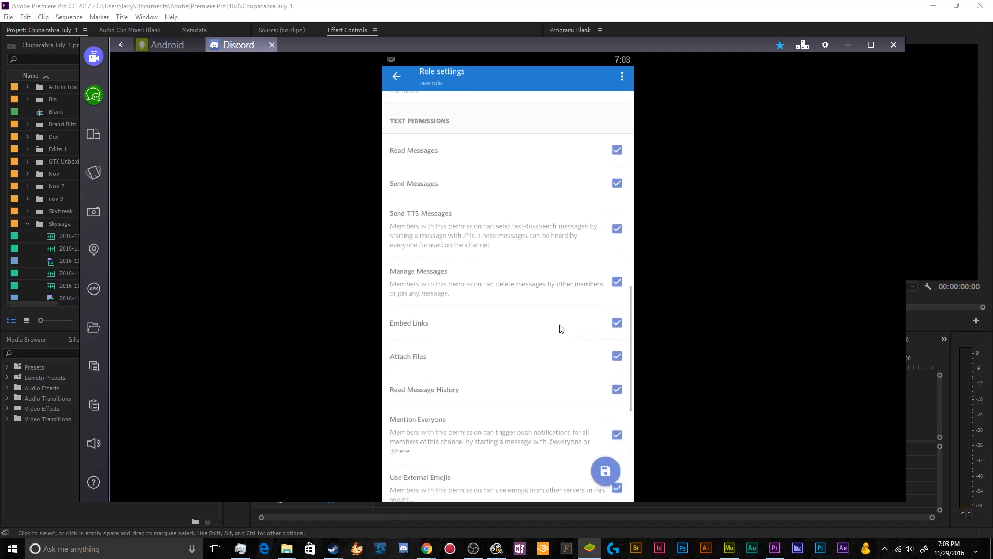
{"action": "scroll", "scroll_direction": "down", "scroll_amount": 3}
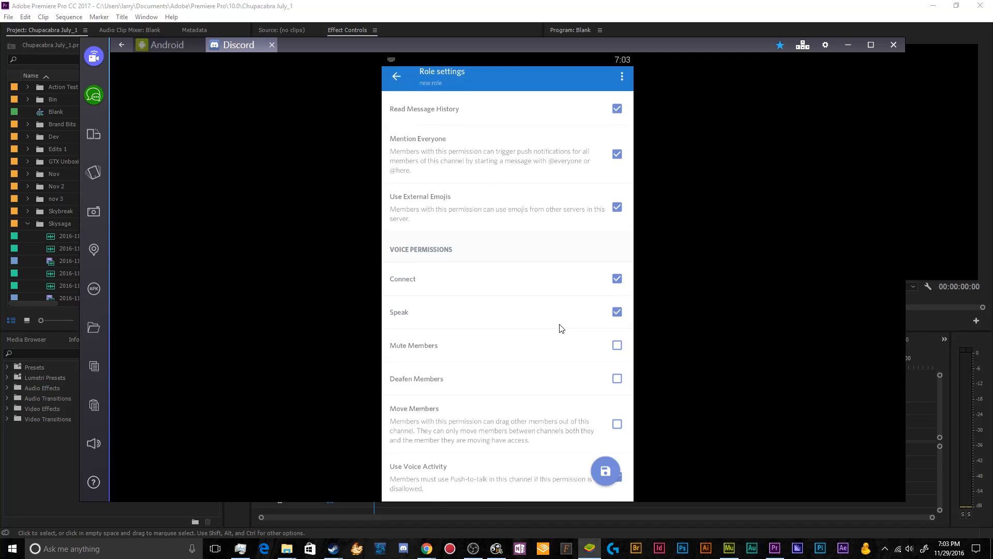
{"action": "left_click", "coordinate": [617, 345]}
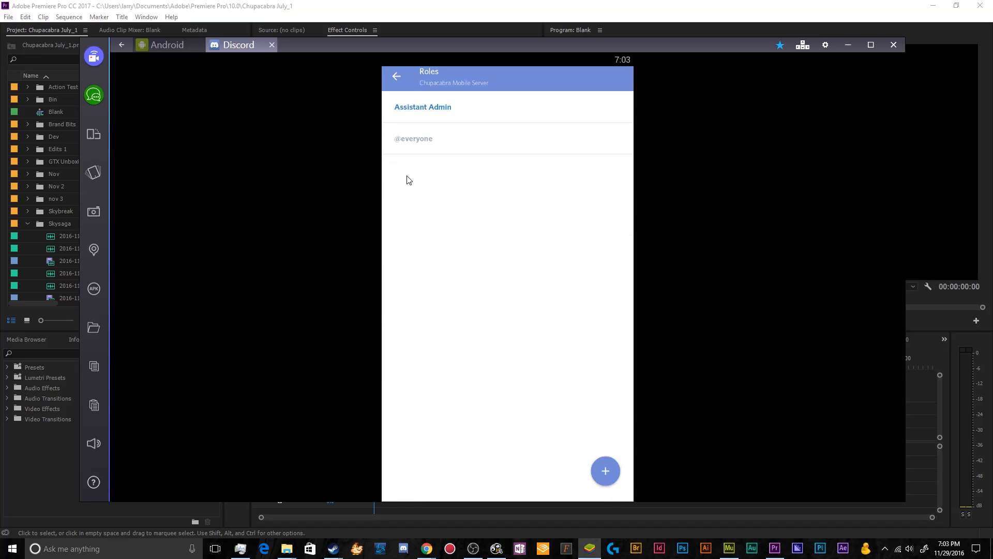
{"action": "mouse_move", "coordinate": [415, 137]}
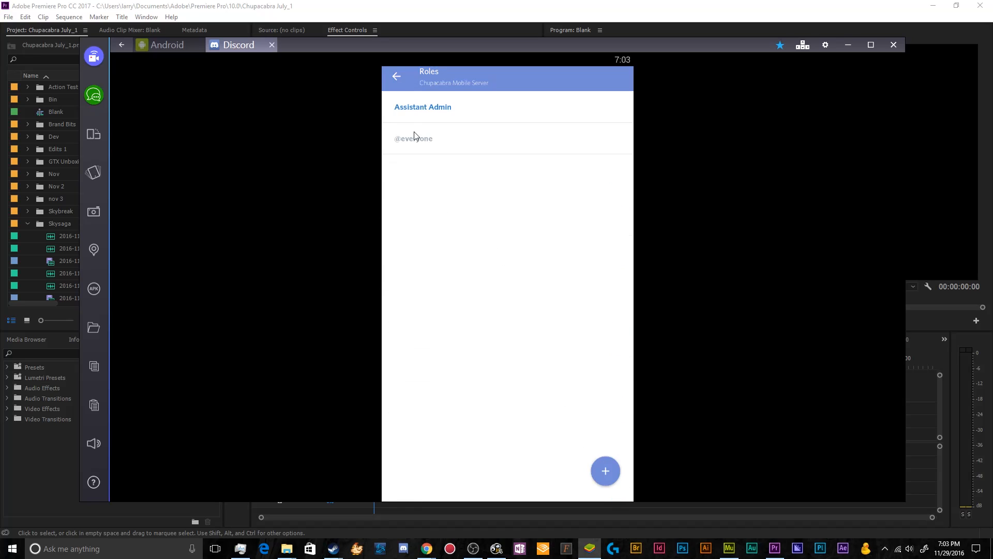
{"action": "left_click", "coordinate": [414, 138]}
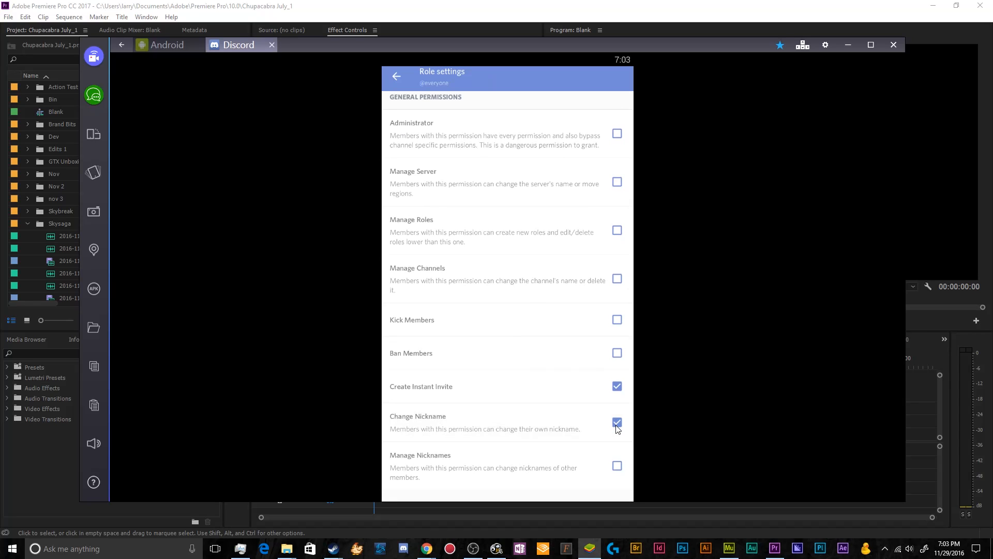
{"action": "left_click", "coordinate": [616, 422]}
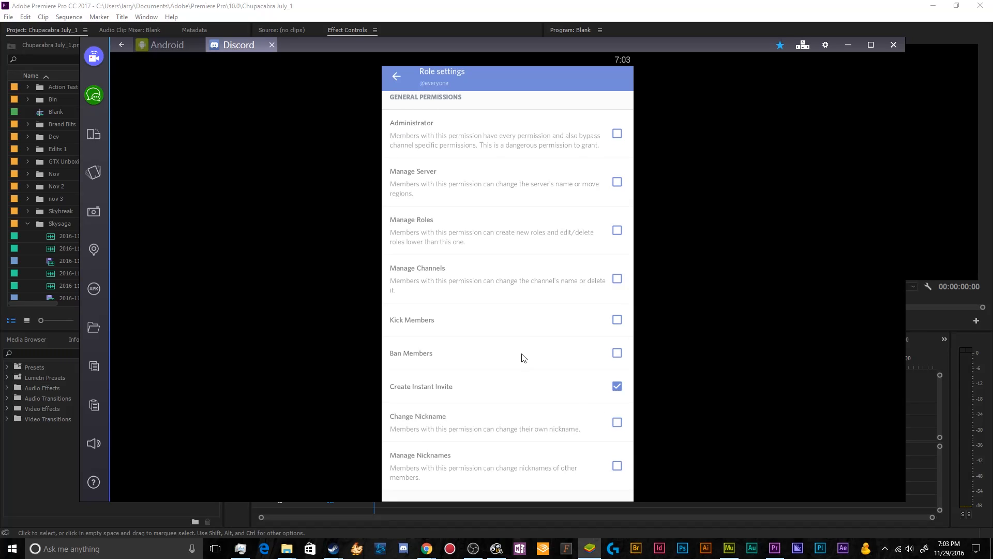
{"action": "scroll", "scroll_direction": "down", "scroll_amount": 3}
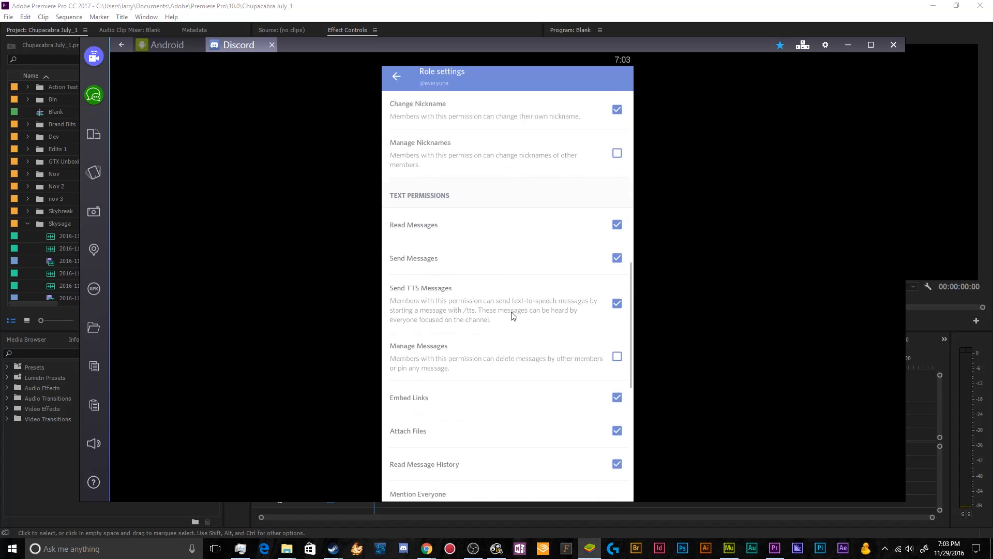
{"action": "scroll", "scroll_direction": "down", "scroll_amount": 3}
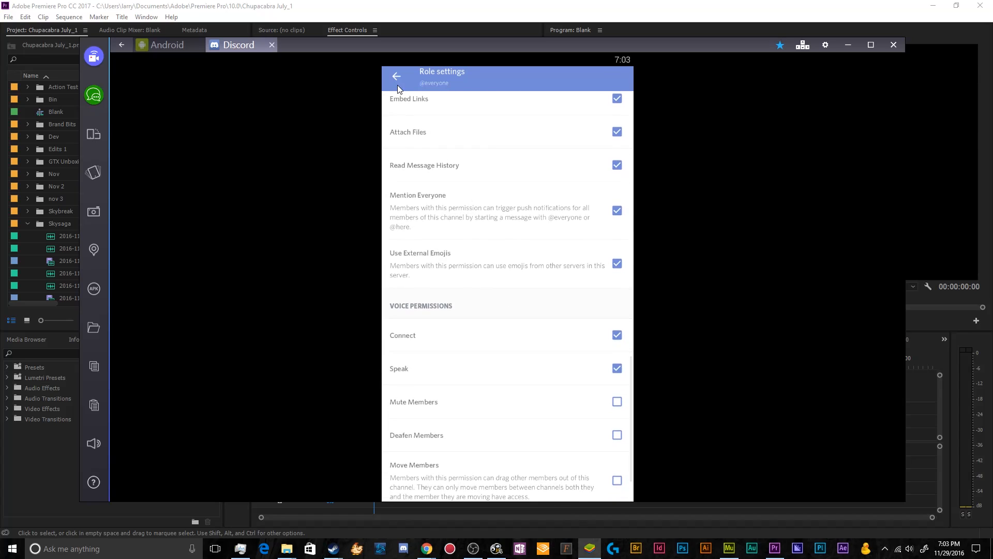
{"action": "left_click", "coordinate": [396, 76]}
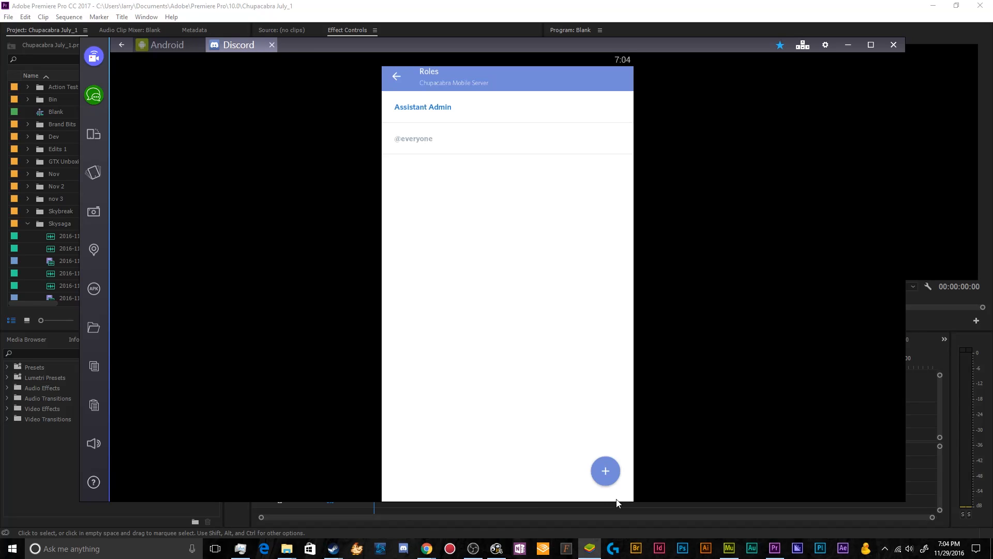
Create a Veteran User role with a teal colour, its members displayed separately
{"action": "left_click", "coordinate": [605, 471]}
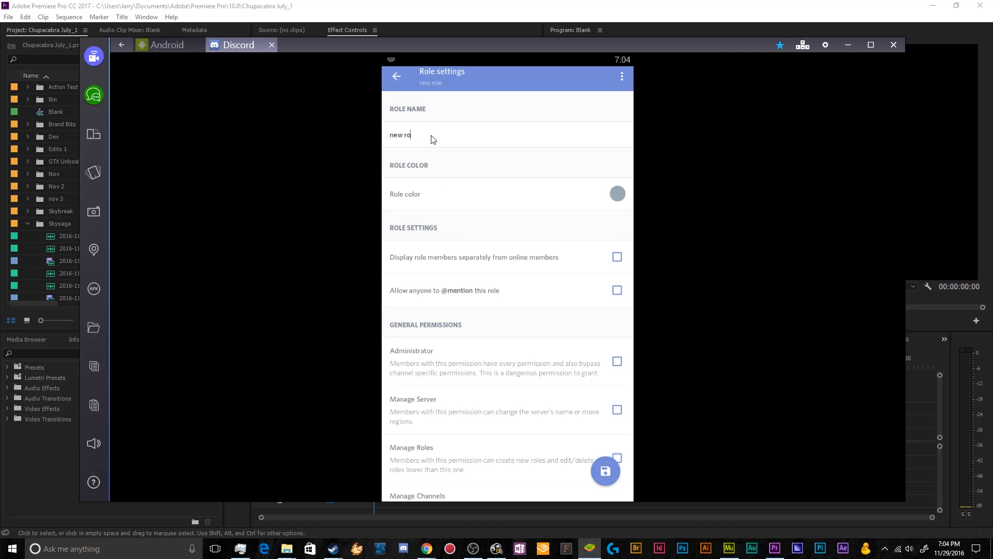
{"action": "type", "text": "Vertex"}
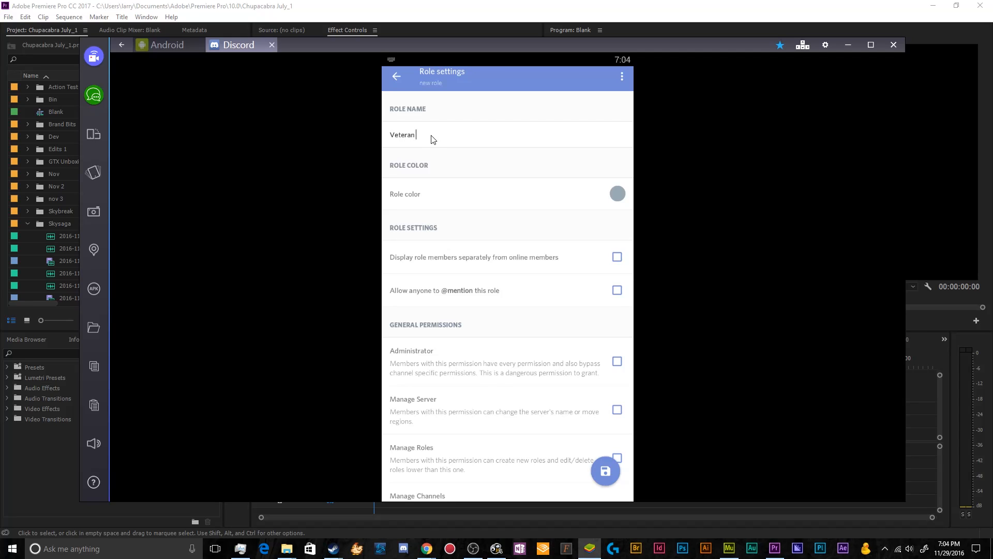
{"action": "type", "text": "User"}
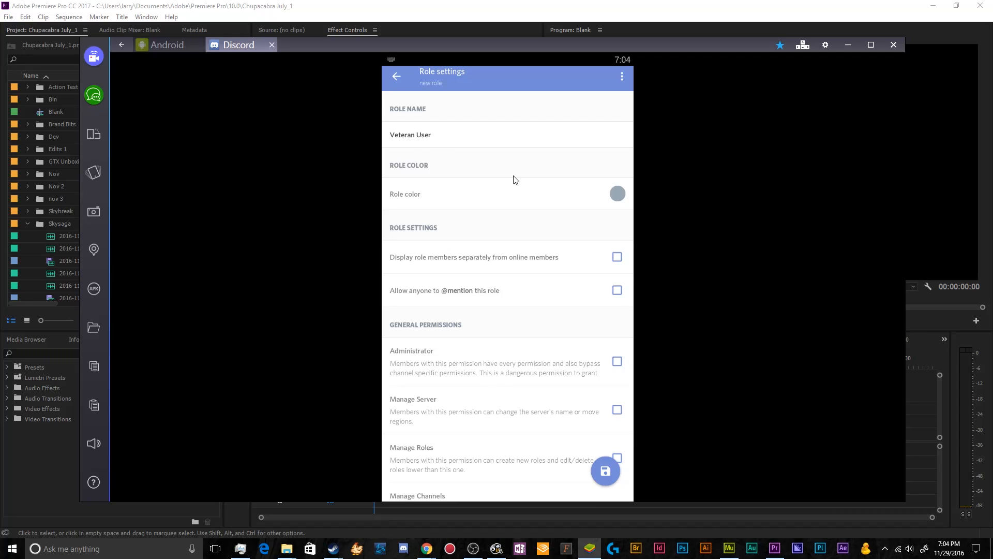
{"action": "left_click", "coordinate": [616, 194]}
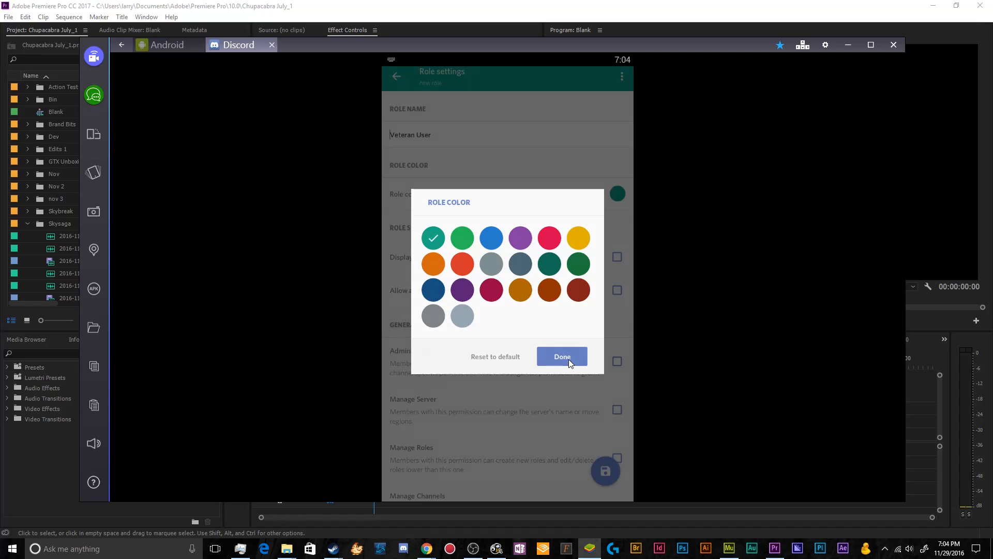
{"action": "left_click", "coordinate": [560, 356]}
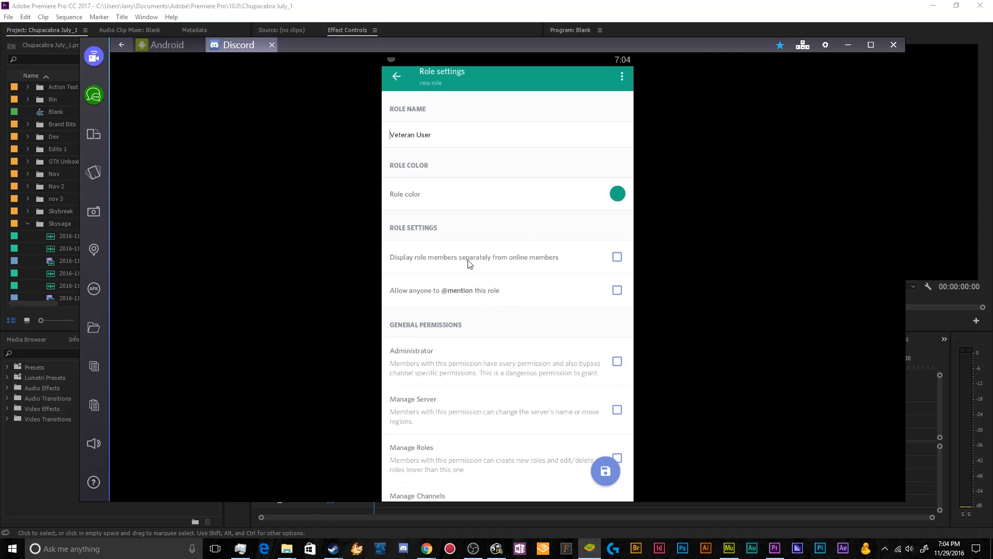
{"action": "left_click", "coordinate": [617, 257]}
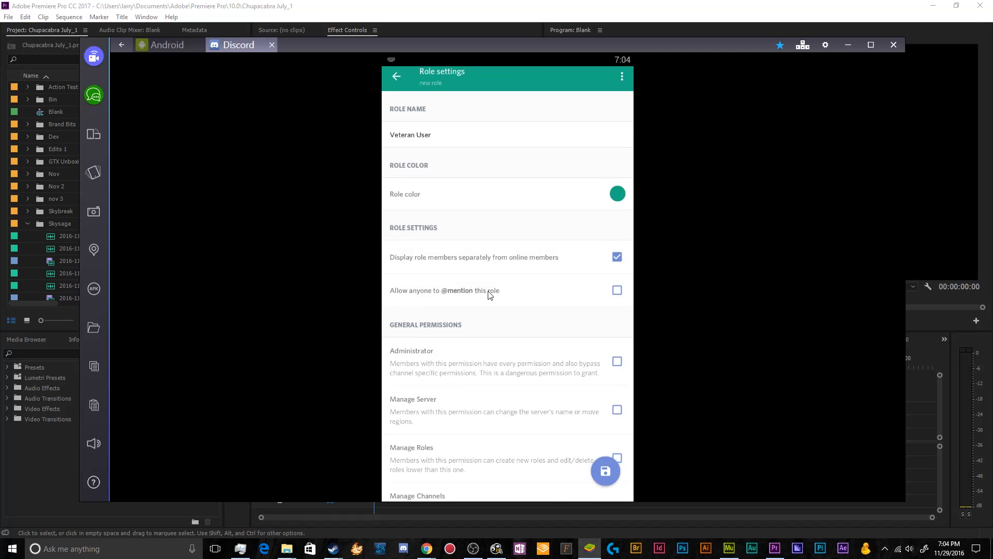
Allow Veteran User to send TTS messages, save the role and return to the roles list
{"action": "scroll", "scroll_direction": "down", "scroll_amount": 3}
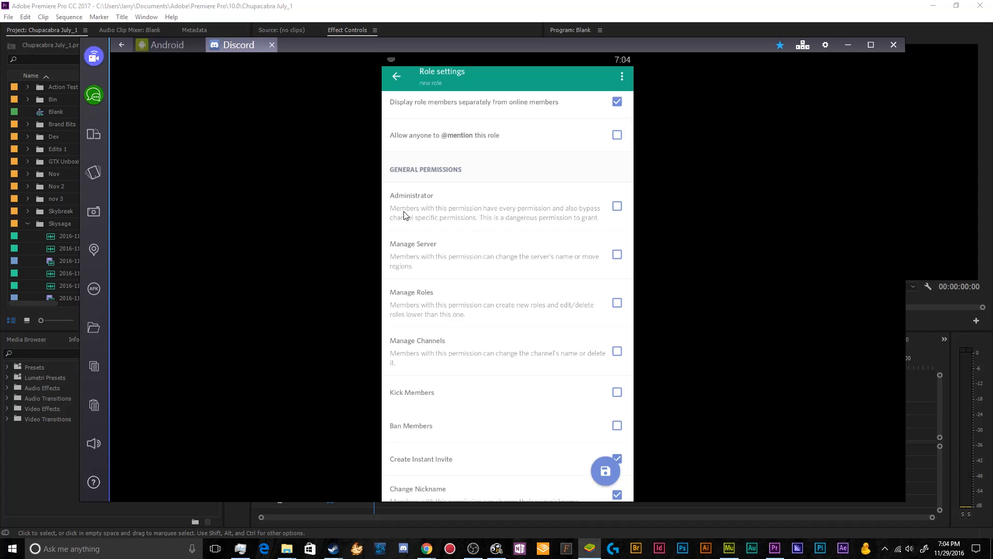
{"action": "mouse_move", "coordinate": [411, 295]}
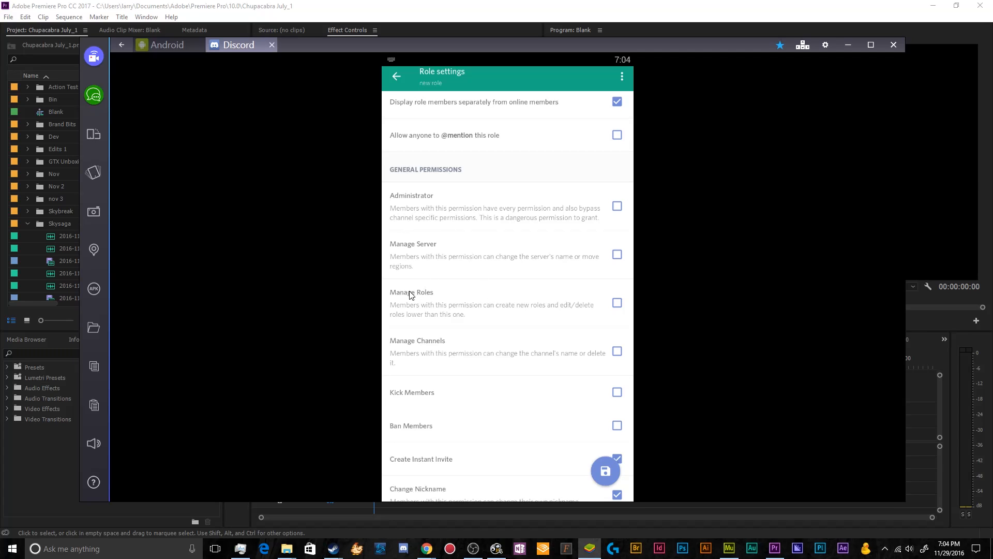
{"action": "scroll", "scroll_direction": "down", "scroll_amount": 3}
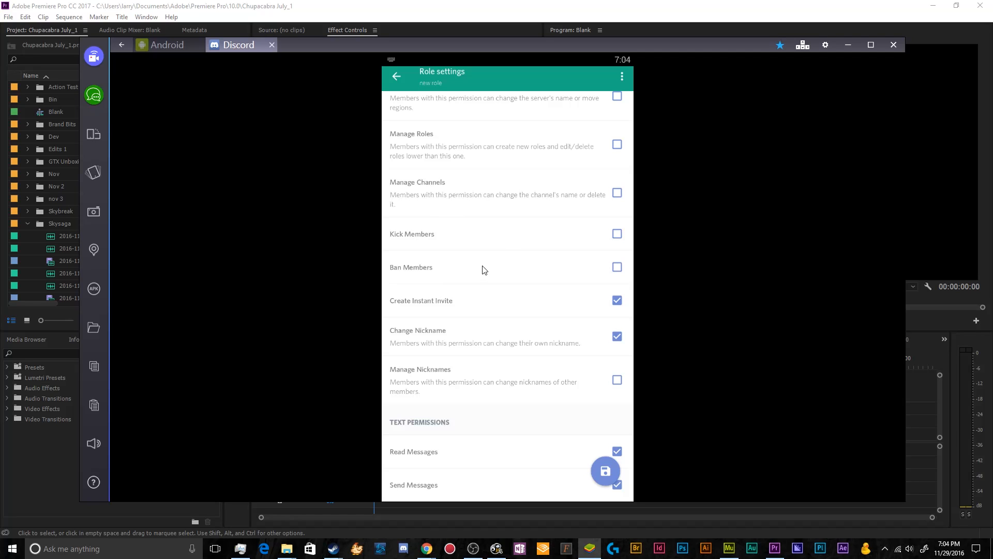
{"action": "scroll", "scroll_direction": "down", "scroll_amount": 3}
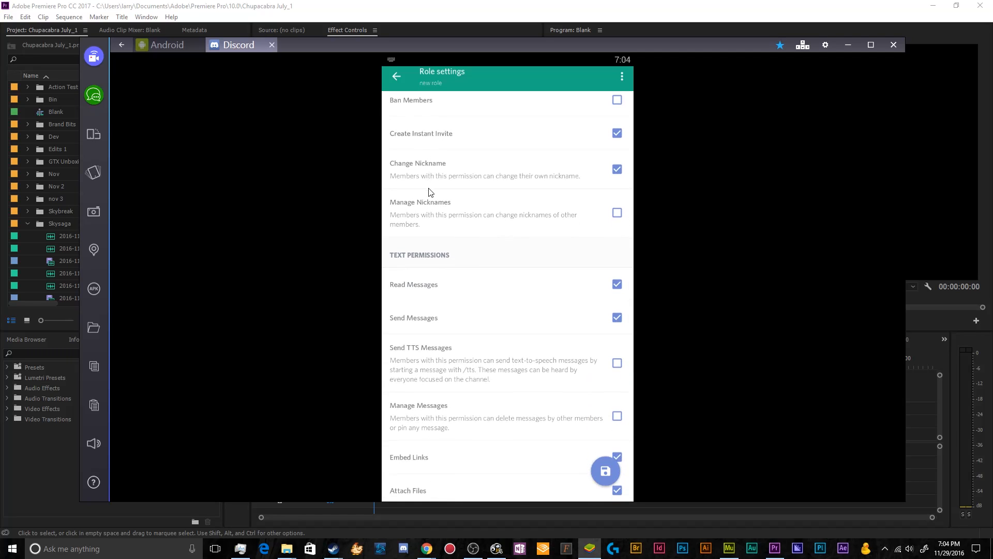
{"action": "scroll", "scroll_direction": "down", "scroll_amount": 3}
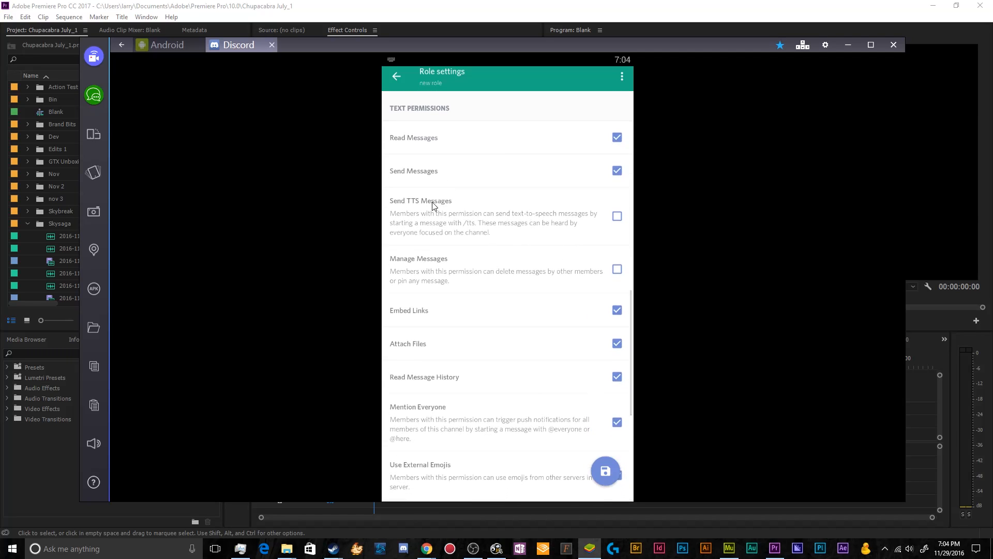
{"action": "left_click", "coordinate": [616, 217]}
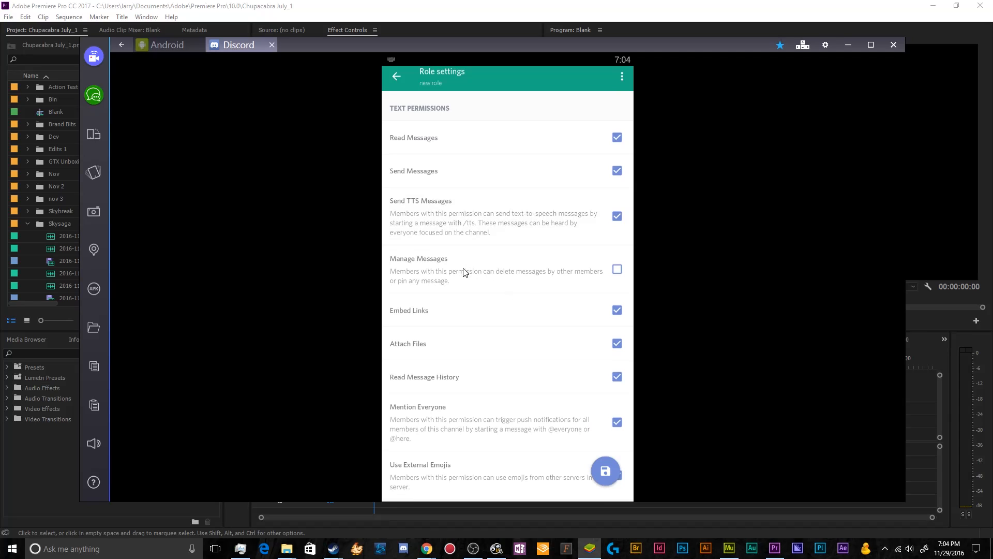
{"action": "scroll", "scroll_direction": "down", "scroll_amount": 3}
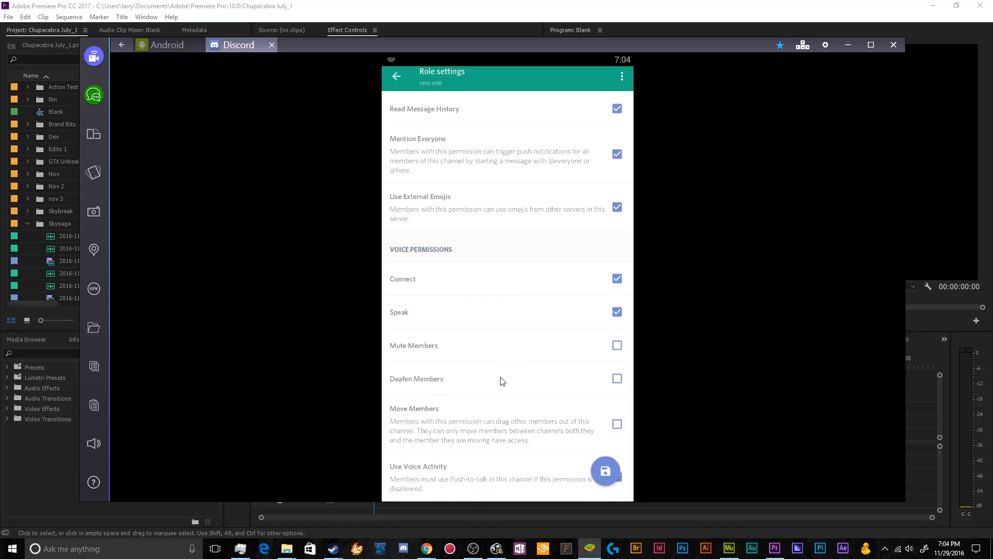
{"action": "mouse_move", "coordinate": [493, 442]}
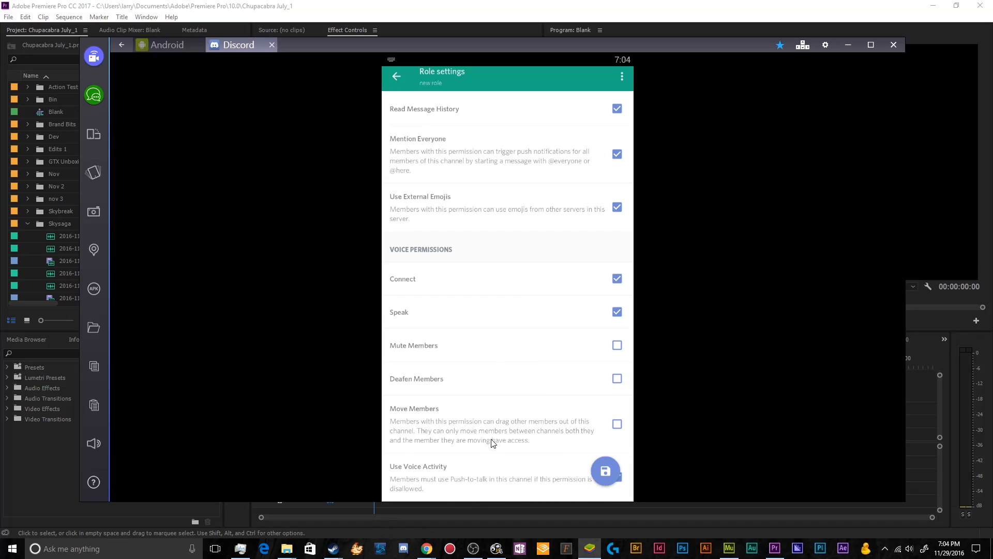
{"action": "left_click", "coordinate": [617, 477]}
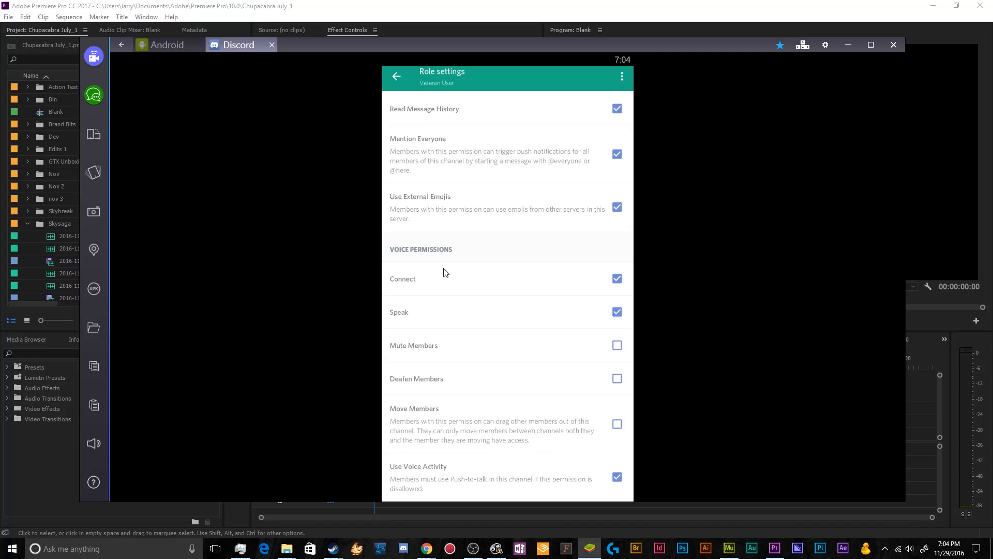
{"action": "mouse_move", "coordinate": [431, 151]}
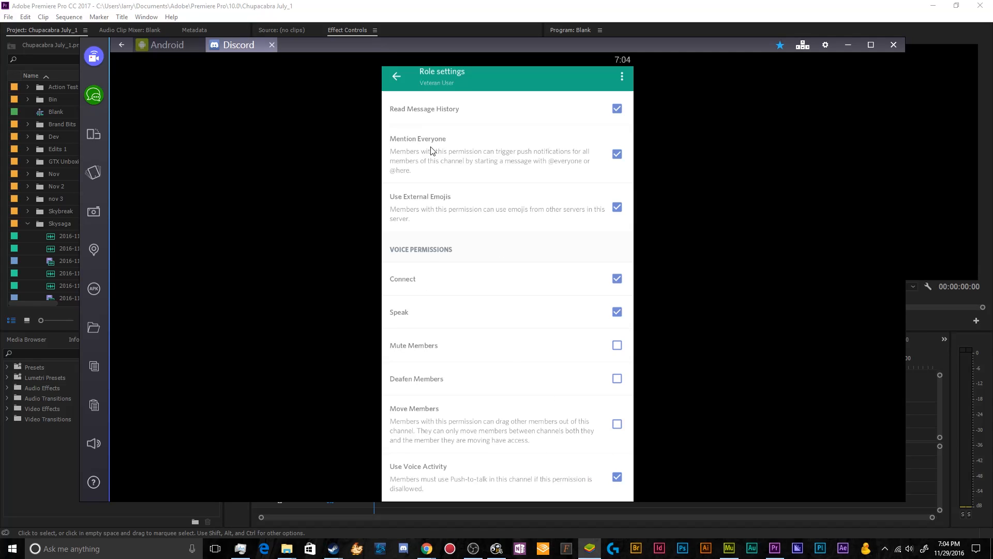
{"action": "left_click", "coordinate": [396, 75]}
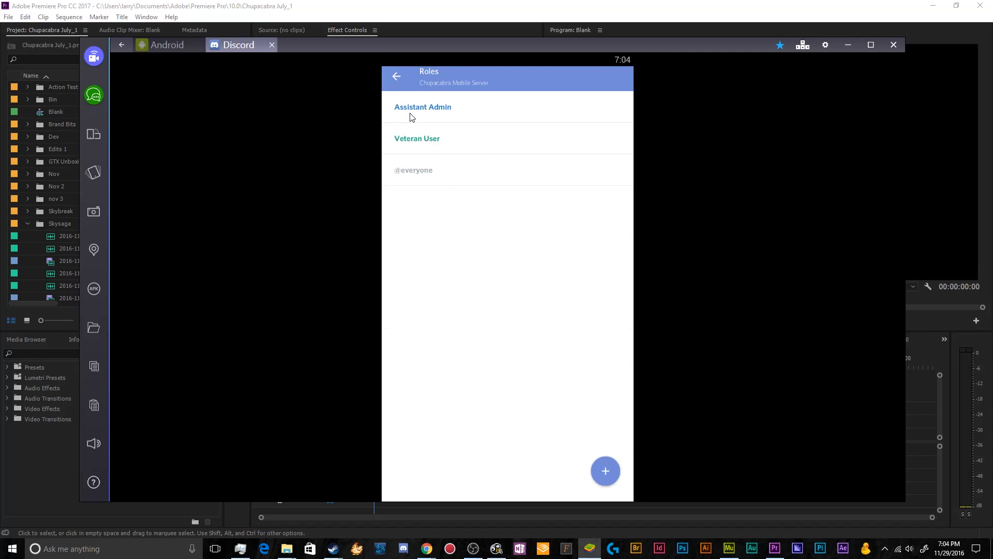
Leave Server Settings for the channel list and join the General voice channel
{"action": "left_click", "coordinate": [397, 76]}
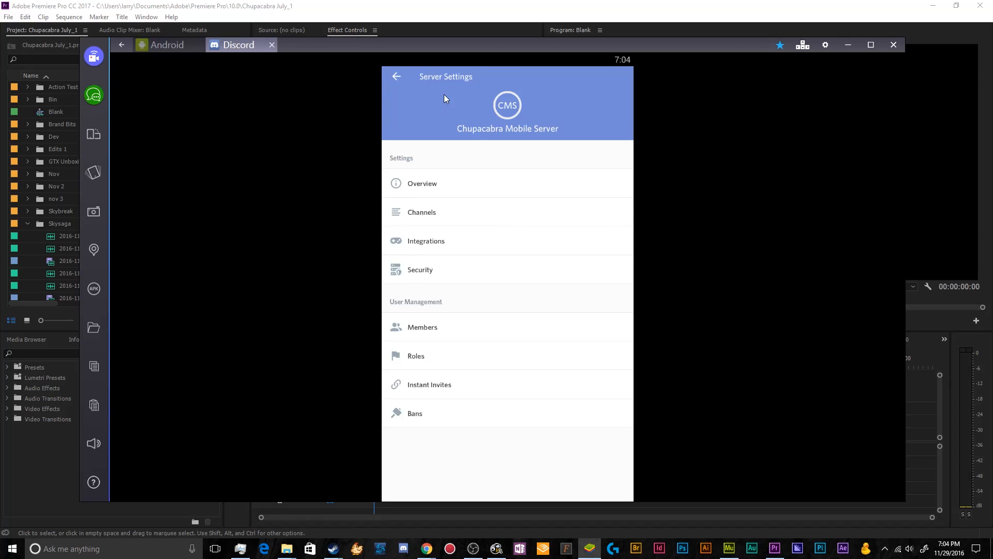
{"action": "left_click", "coordinate": [396, 76]}
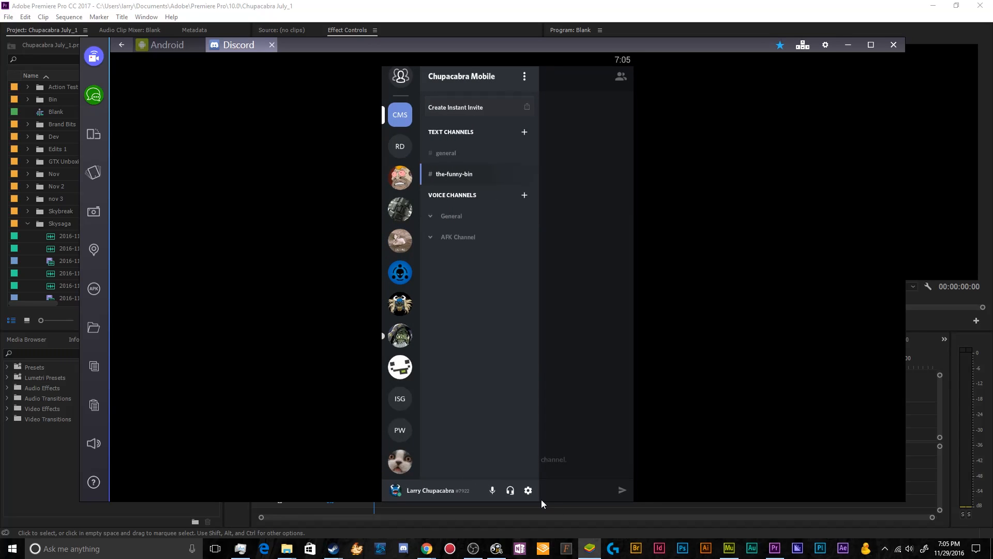
{"action": "left_click", "coordinate": [528, 490]}
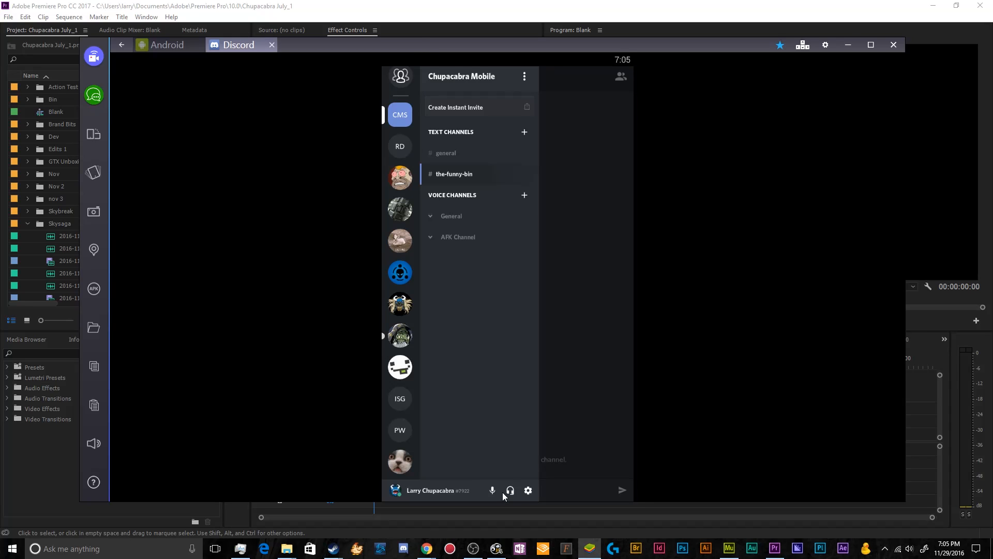
{"action": "mouse_move", "coordinate": [493, 496]}
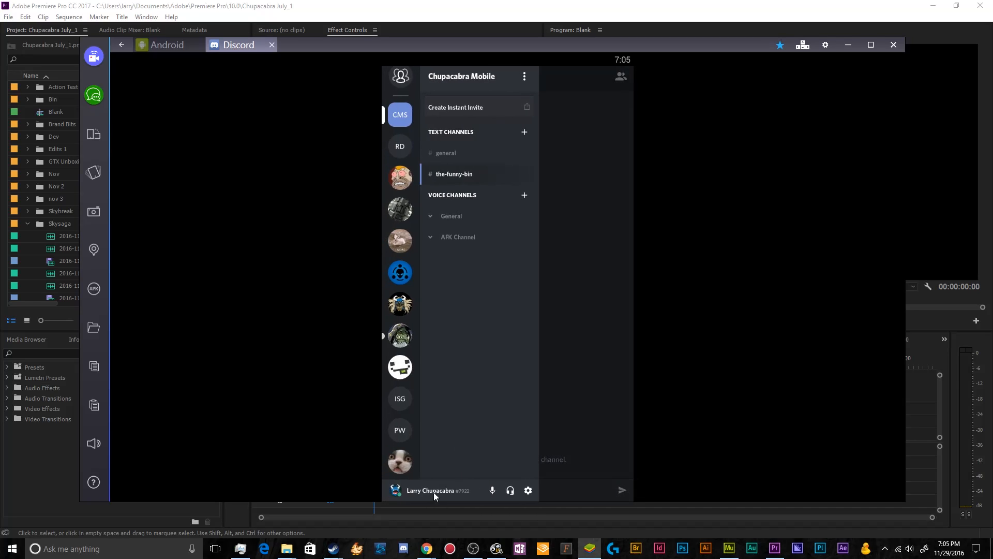
{"action": "mouse_move", "coordinate": [464, 224]}
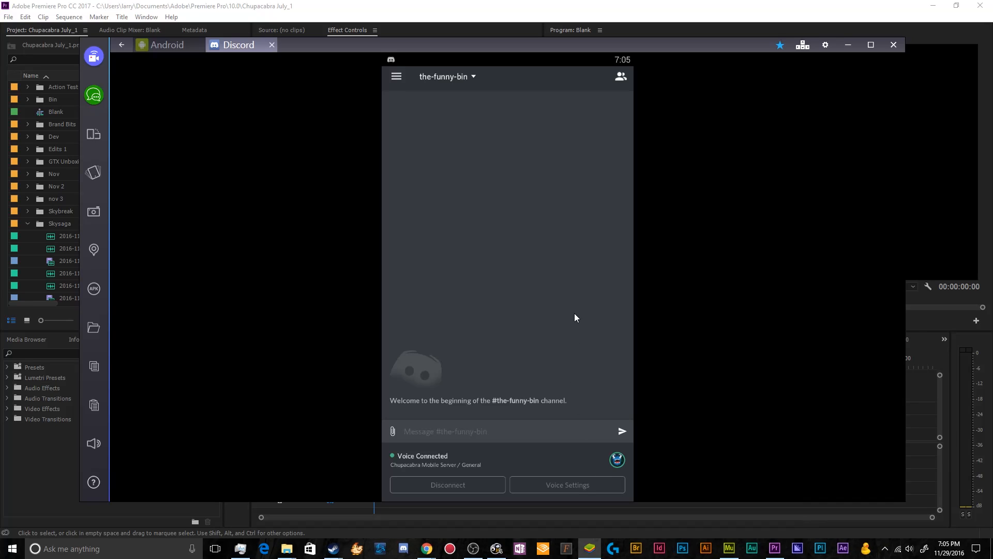
{"action": "mouse_move", "coordinate": [584, 466]}
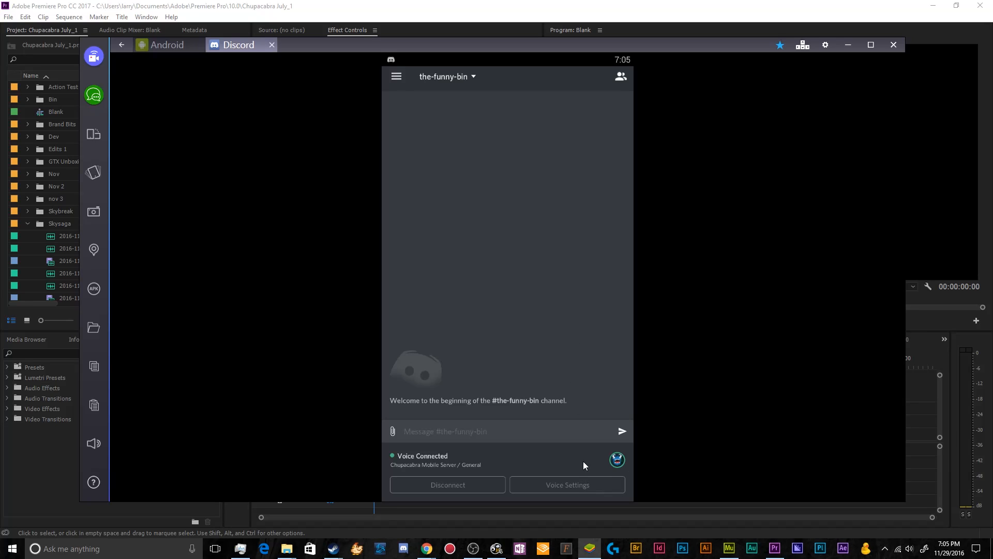
{"action": "left_click", "coordinate": [566, 484]}
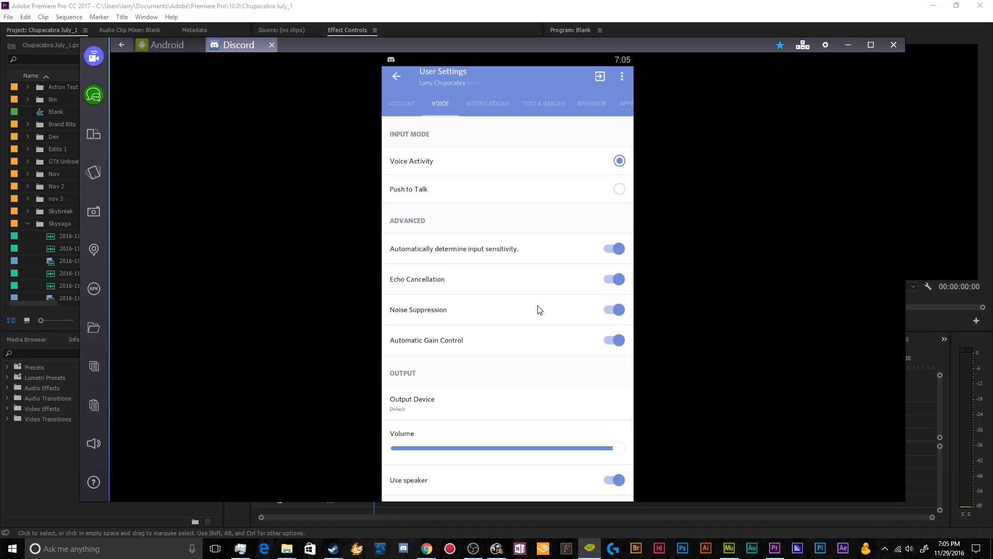
{"action": "mouse_move", "coordinate": [377, 184]}
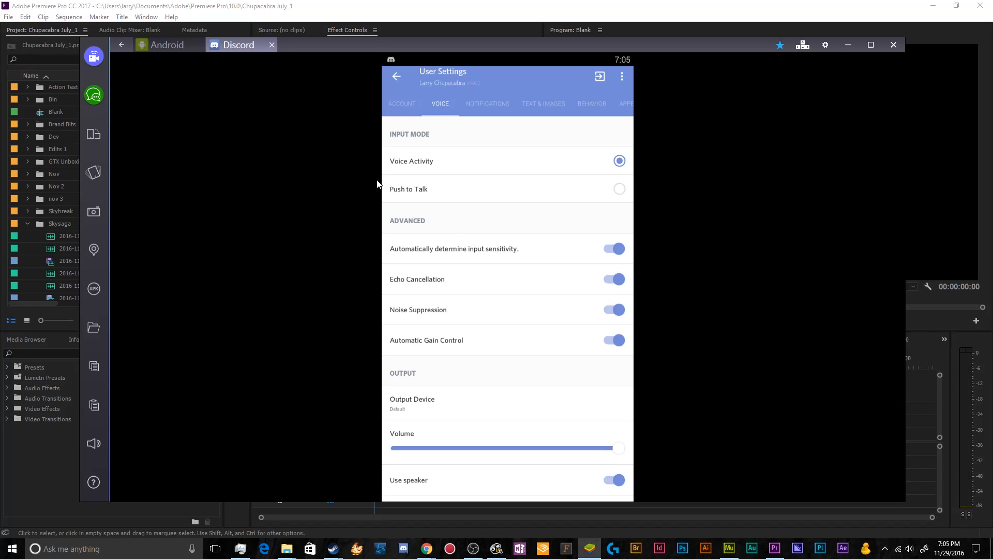
{"action": "mouse_move", "coordinate": [523, 238]}
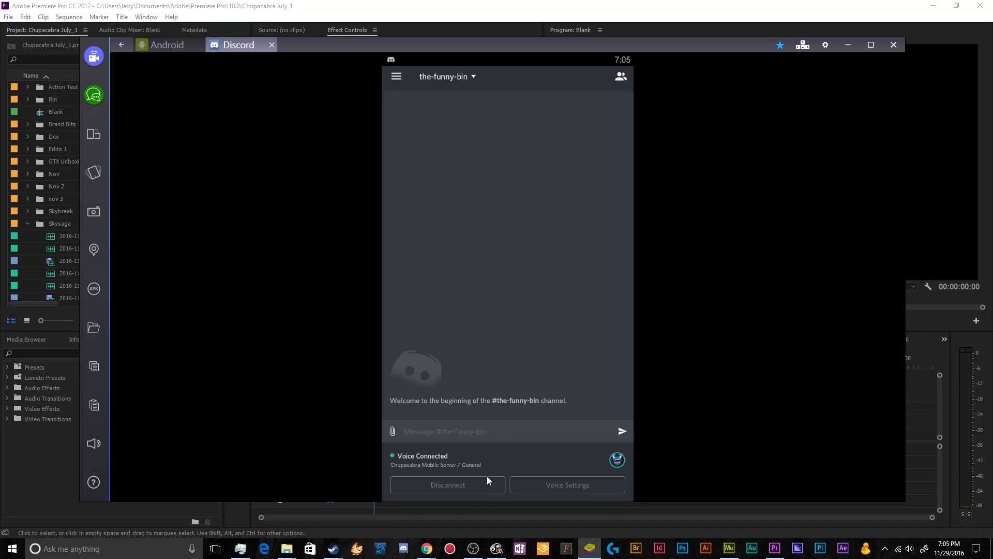
{"action": "mouse_move", "coordinate": [393, 87]}
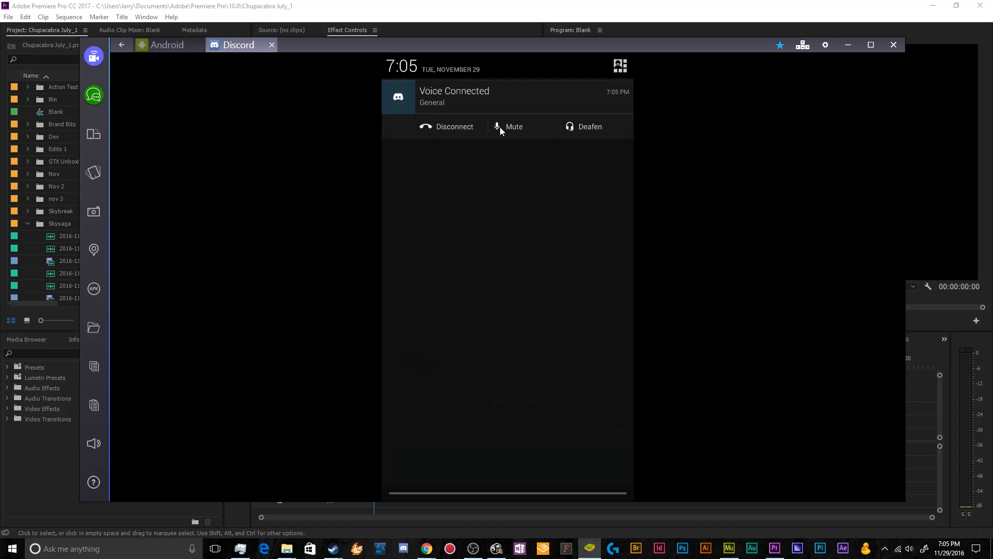
{"action": "mouse_move", "coordinate": [566, 132]}
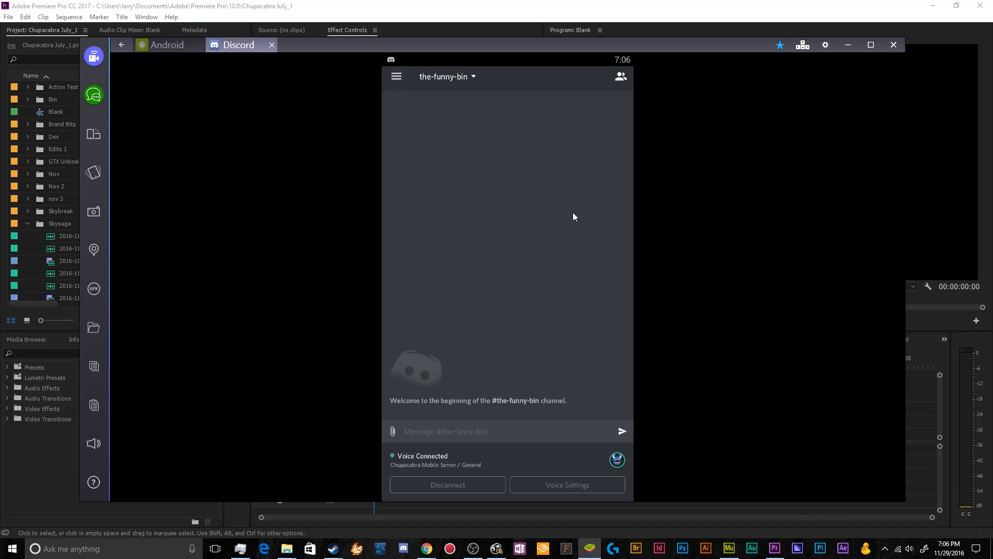
{"action": "mouse_move", "coordinate": [328, 51]}
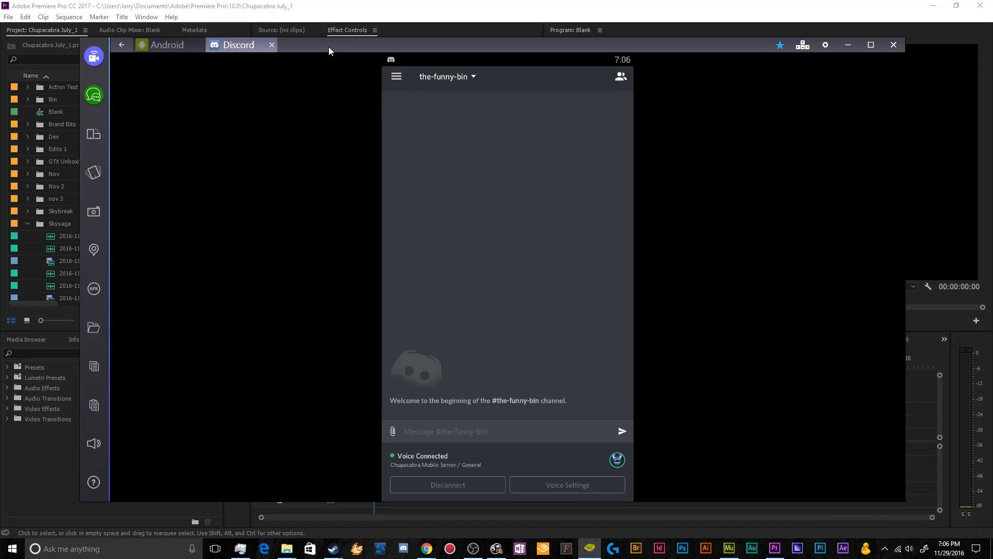
Disconnect from General voice, turn deafen off and go to User Settings
{"action": "left_click", "coordinate": [396, 75]}
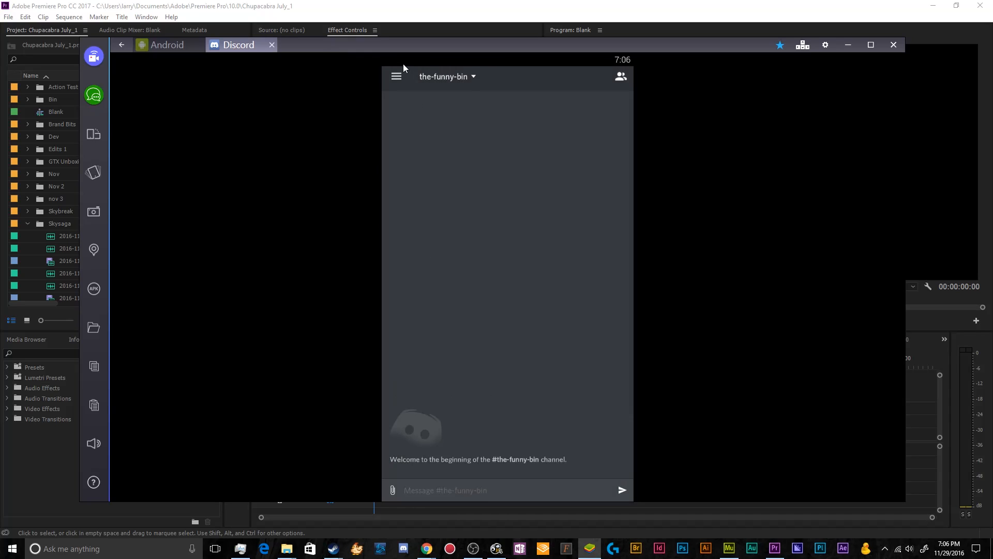
{"action": "left_click", "coordinate": [397, 76]}
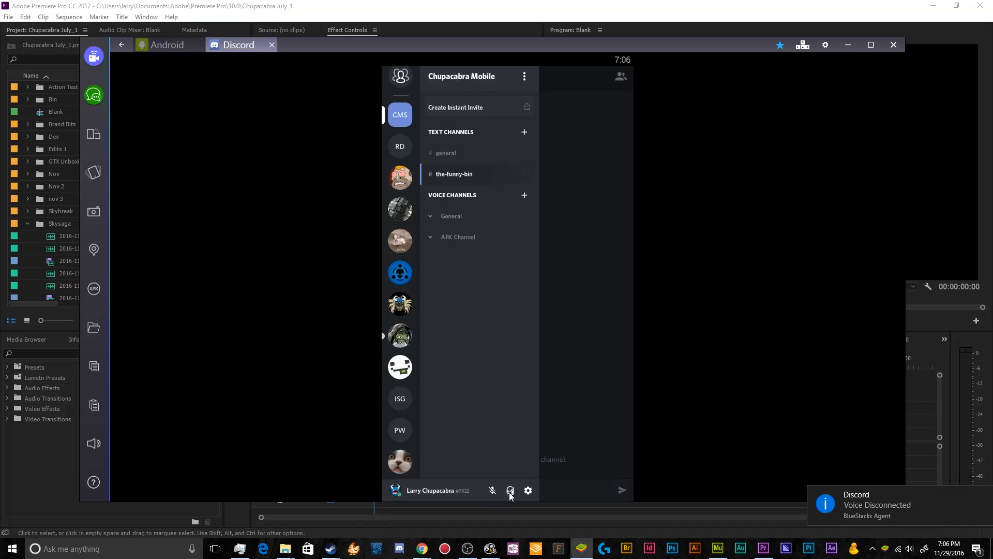
{"action": "left_click", "coordinate": [492, 490]}
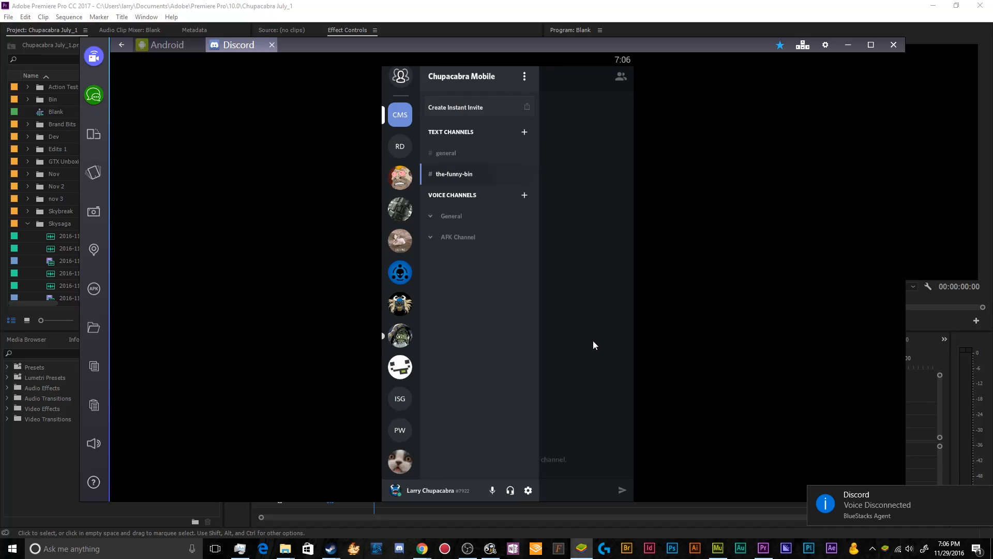
{"action": "left_click", "coordinate": [528, 489]}
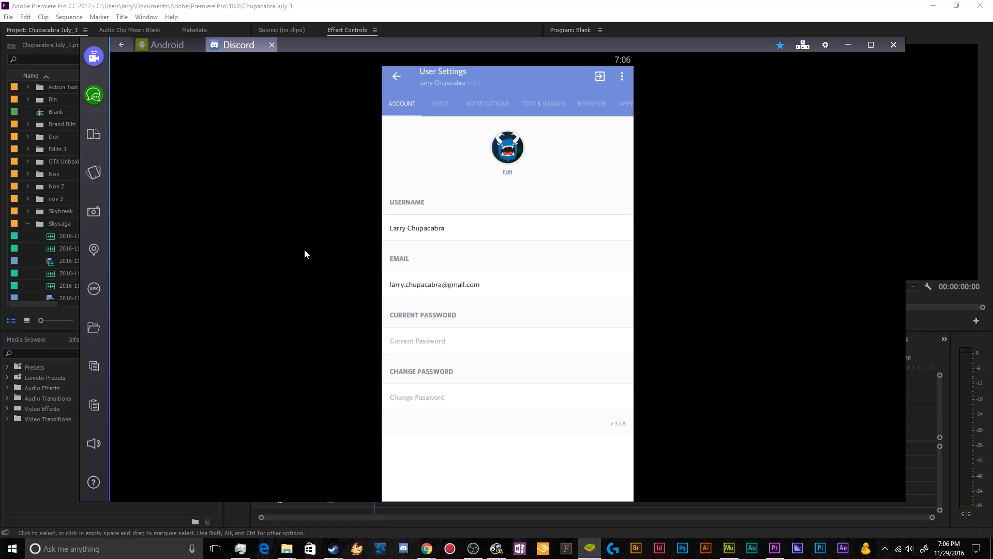
{"action": "mouse_move", "coordinate": [495, 223]}
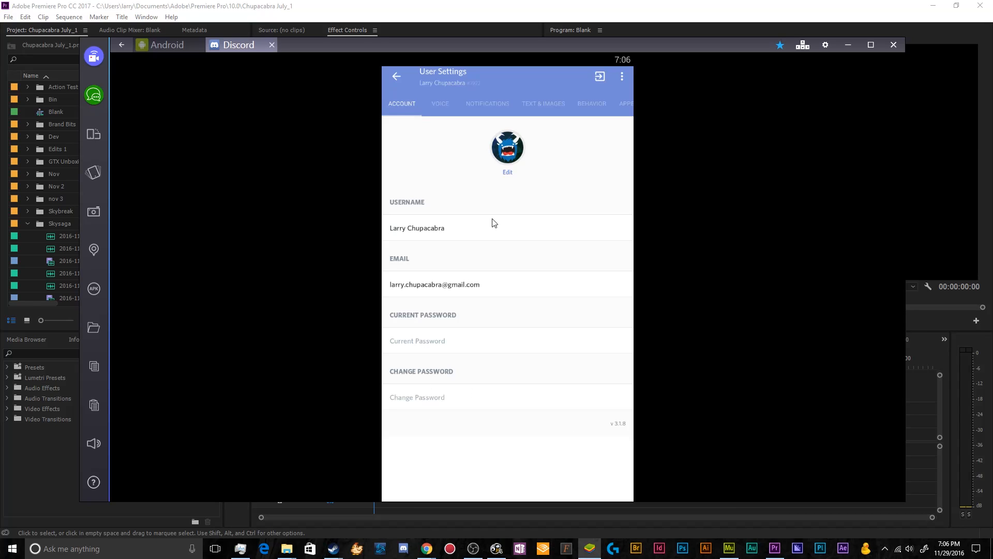
{"action": "mouse_move", "coordinate": [460, 138]}
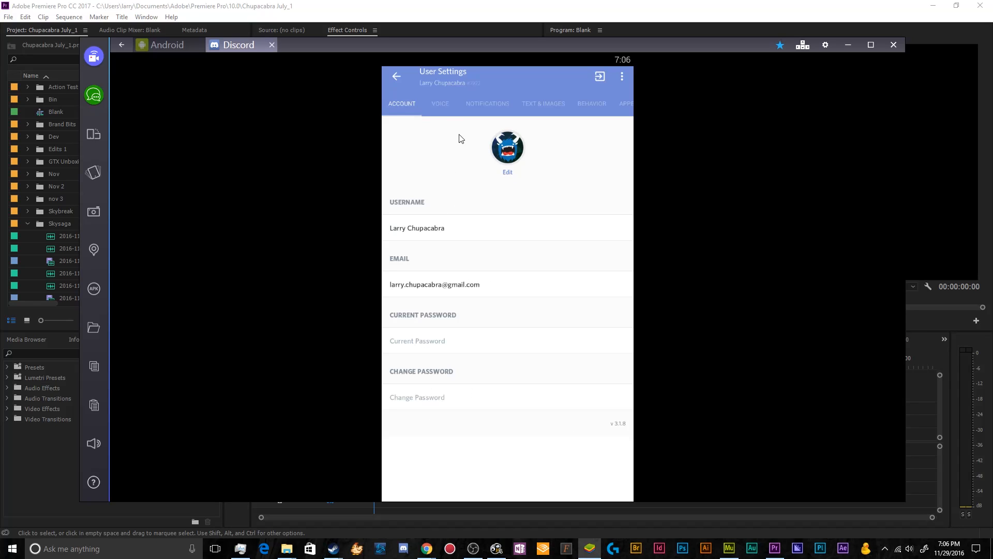
{"action": "left_click", "coordinate": [439, 104]}
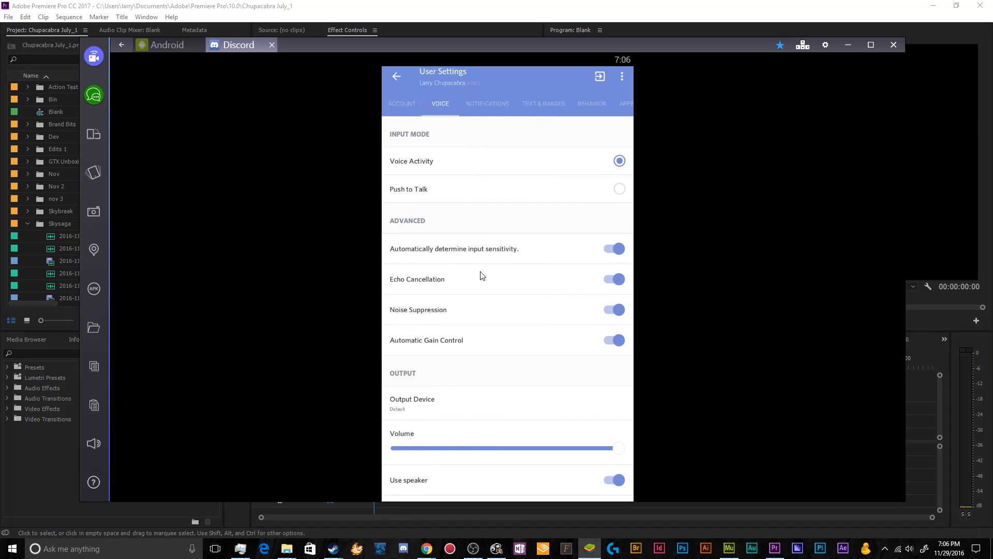
{"action": "mouse_move", "coordinate": [492, 284]}
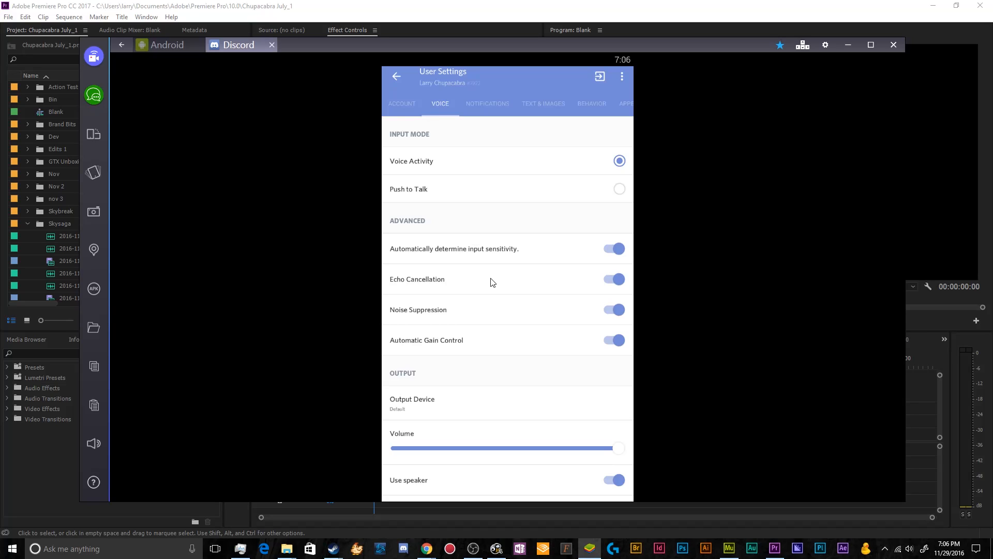
{"action": "mouse_move", "coordinate": [504, 176]}
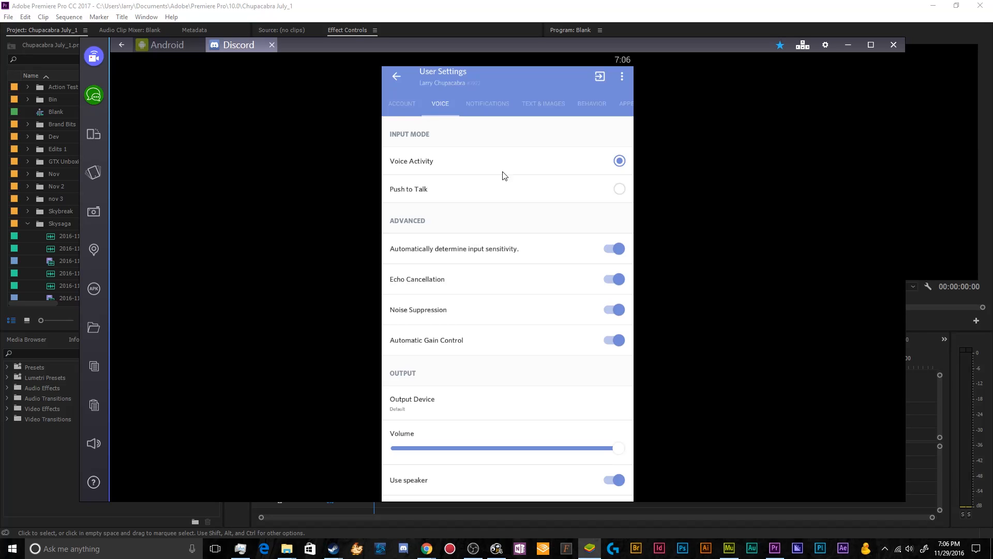
{"action": "left_click", "coordinate": [619, 189]}
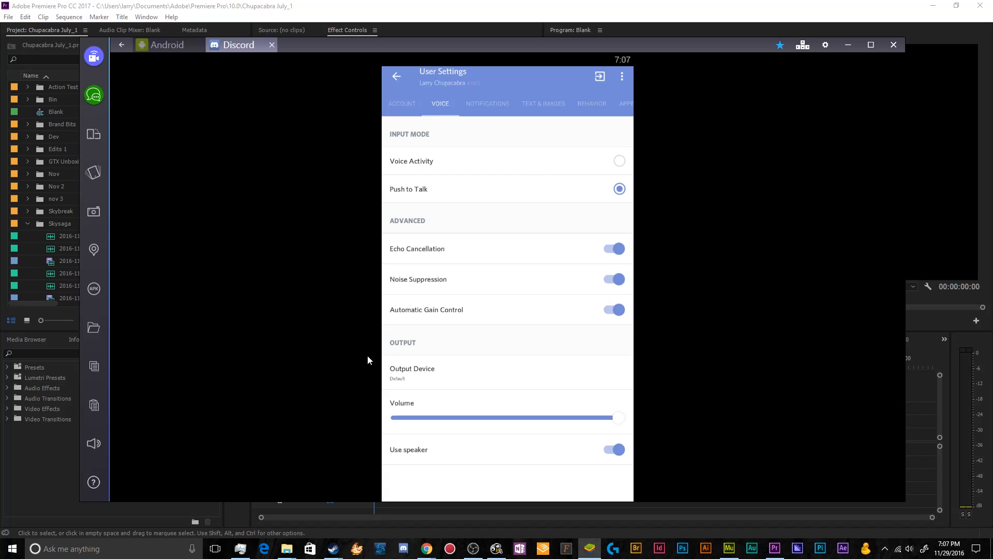
{"action": "left_click", "coordinate": [619, 161]}
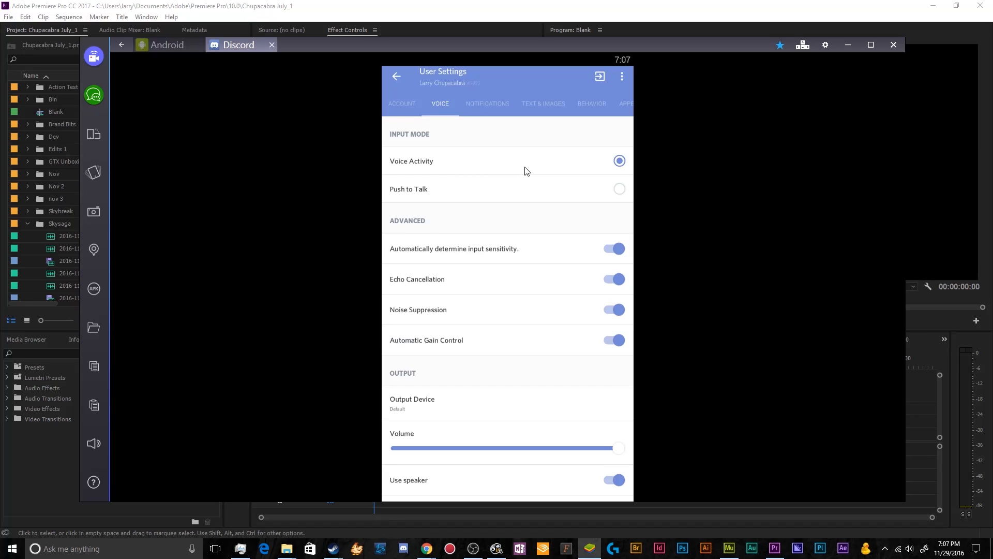
{"action": "mouse_move", "coordinate": [444, 239]}
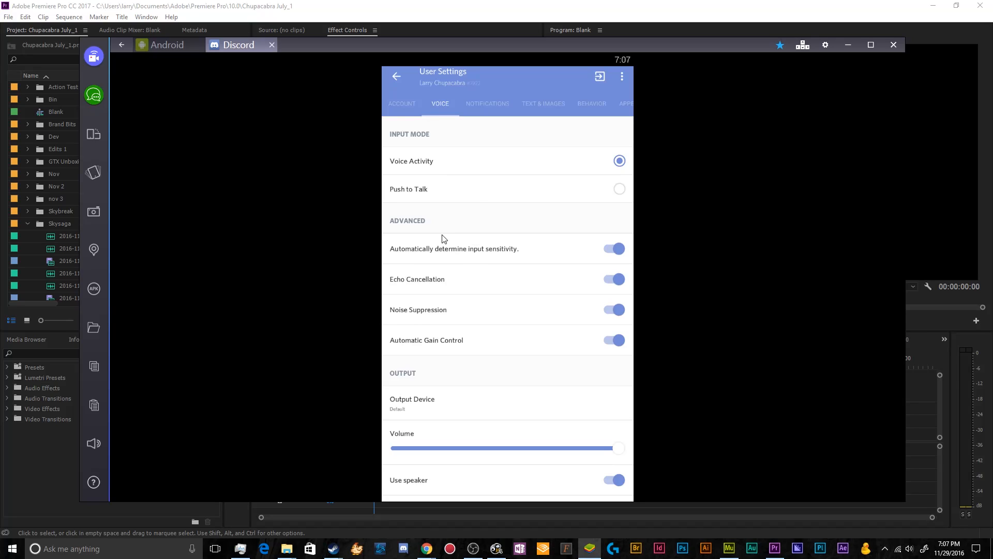
{"action": "mouse_move", "coordinate": [436, 209]}
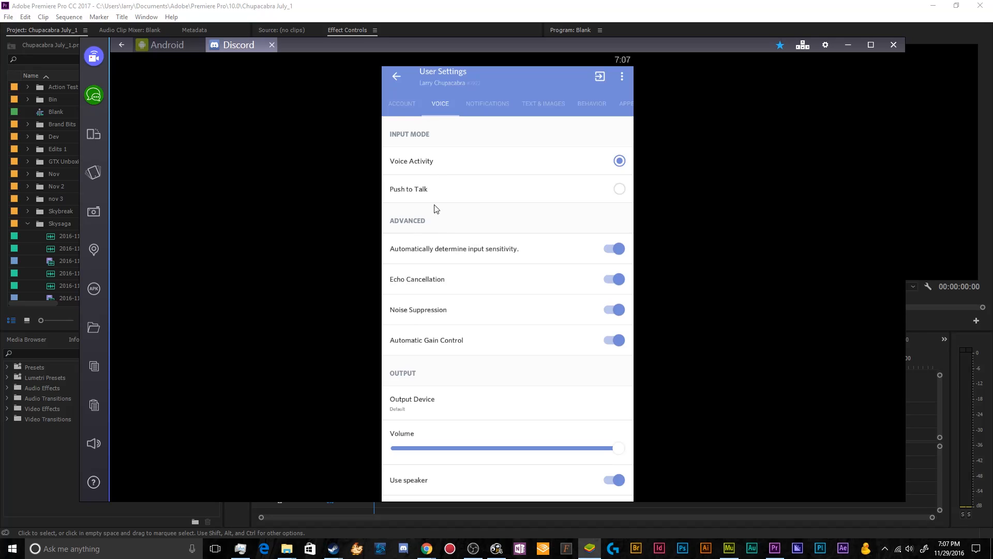
{"action": "left_click", "coordinate": [613, 248]}
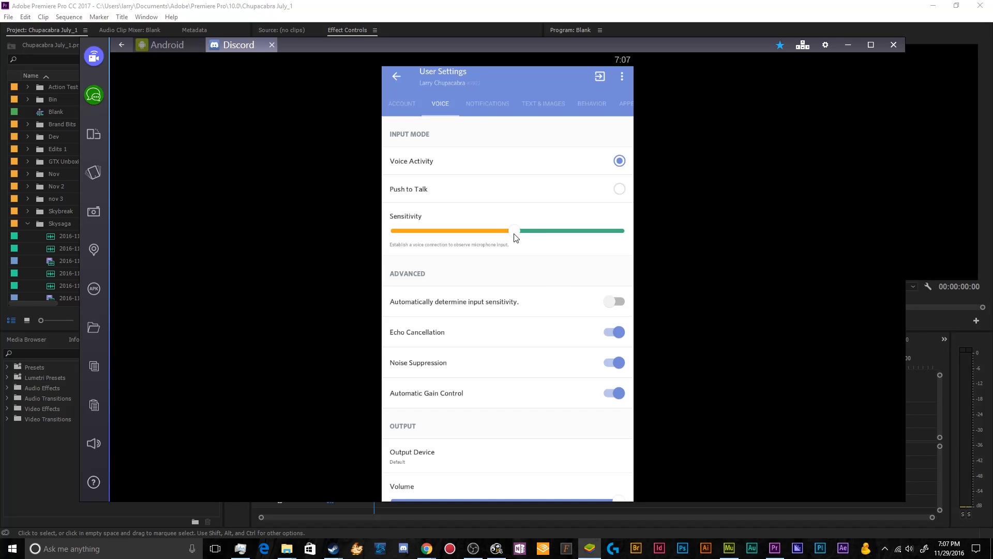
{"action": "left_click_drag", "start_coordinate": [514, 231], "coordinate": [498, 230]}
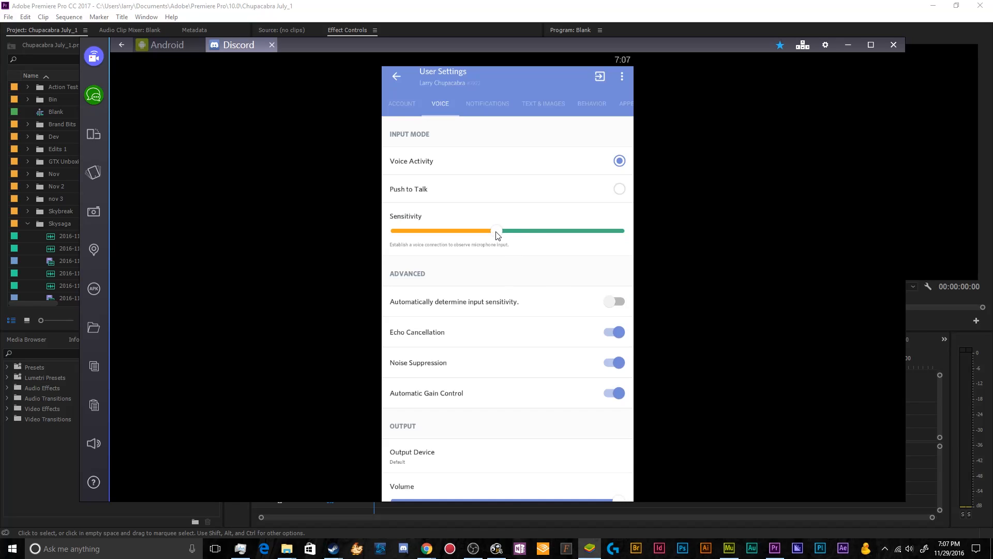
{"action": "left_click_drag", "start_coordinate": [498, 230], "coordinate": [495, 231]}
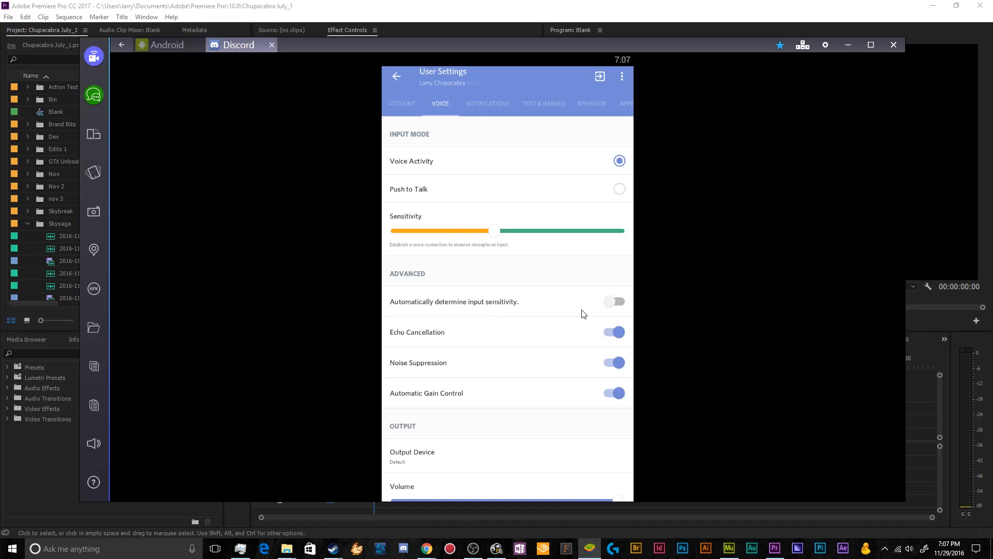
{"action": "left_click", "coordinate": [613, 301]}
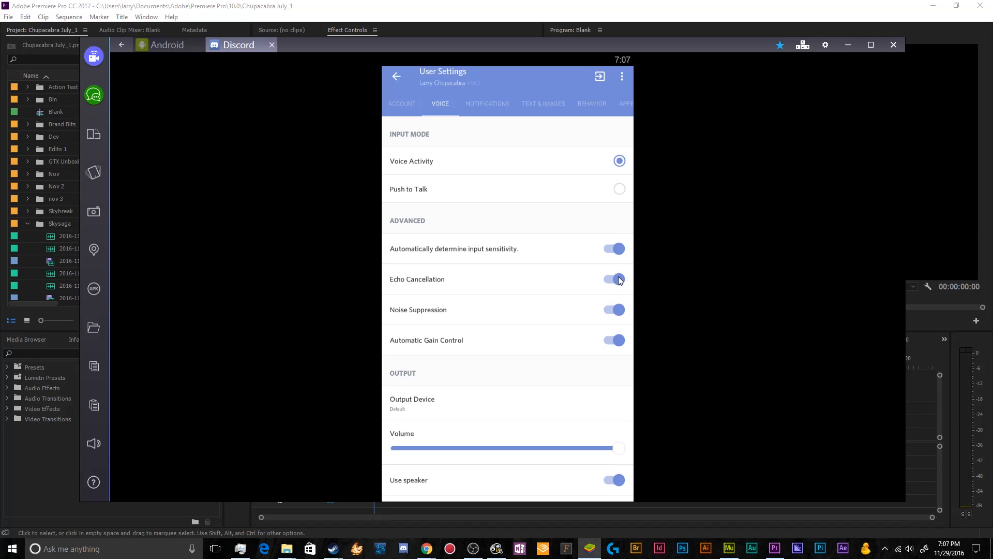
{"action": "left_click", "coordinate": [612, 310]}
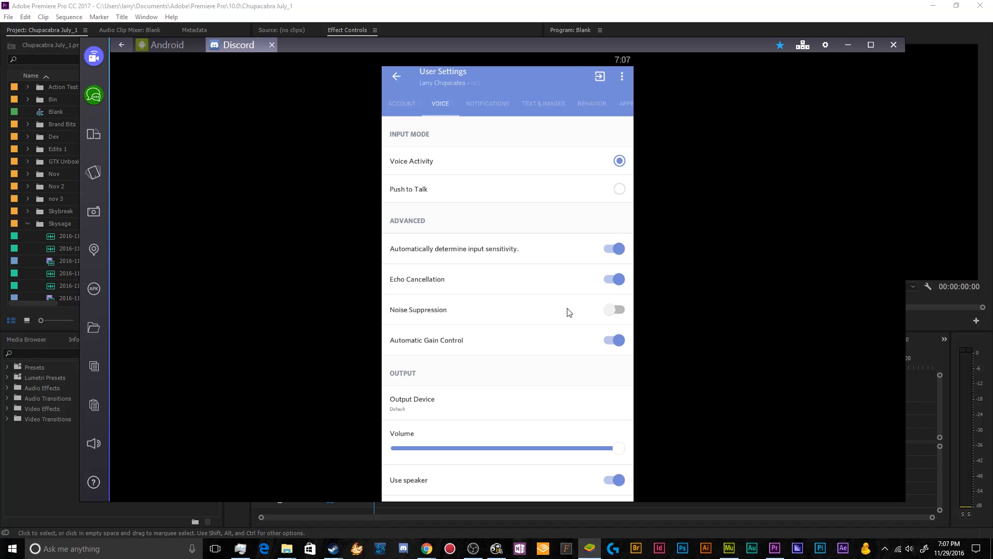
{"action": "left_click", "coordinate": [613, 309]}
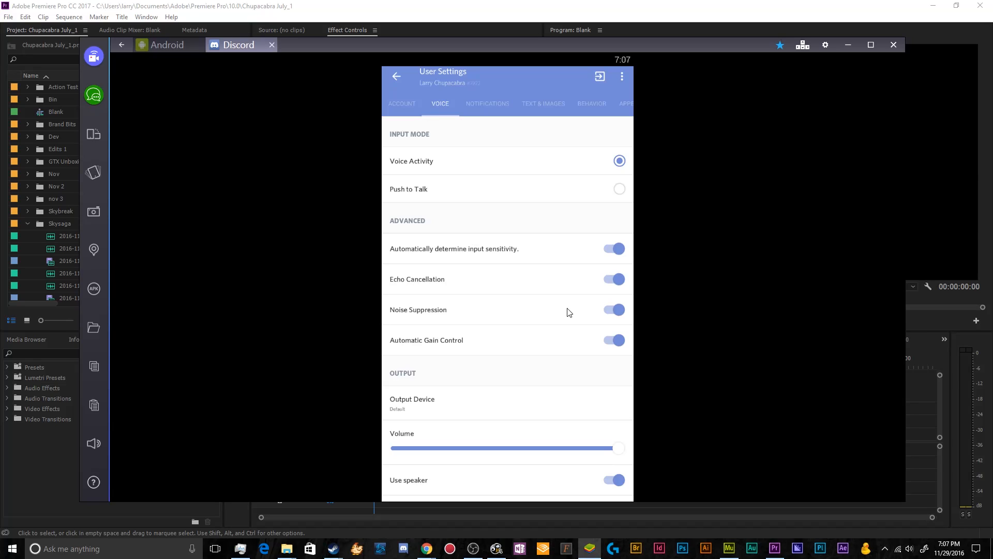
{"action": "mouse_move", "coordinate": [479, 343]}
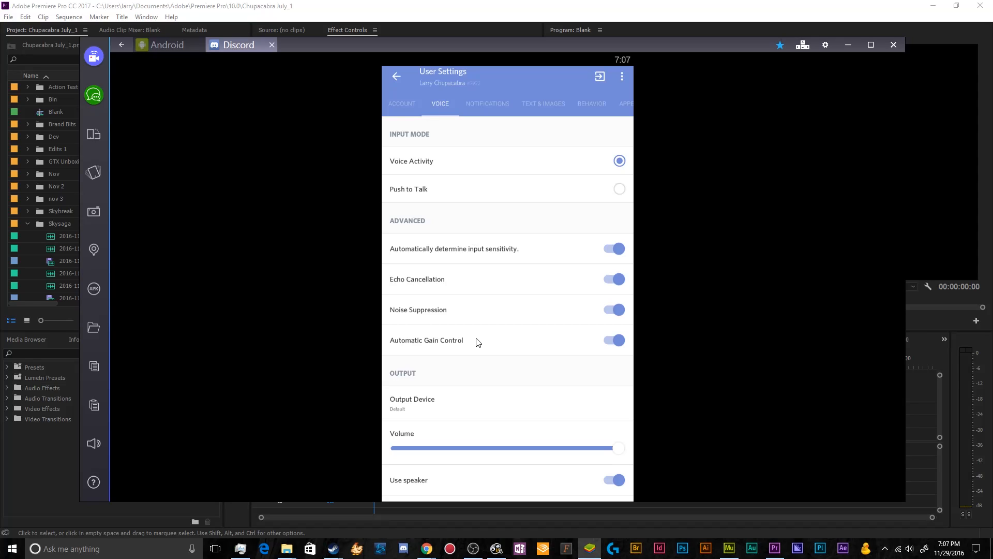
{"action": "mouse_move", "coordinate": [489, 410]}
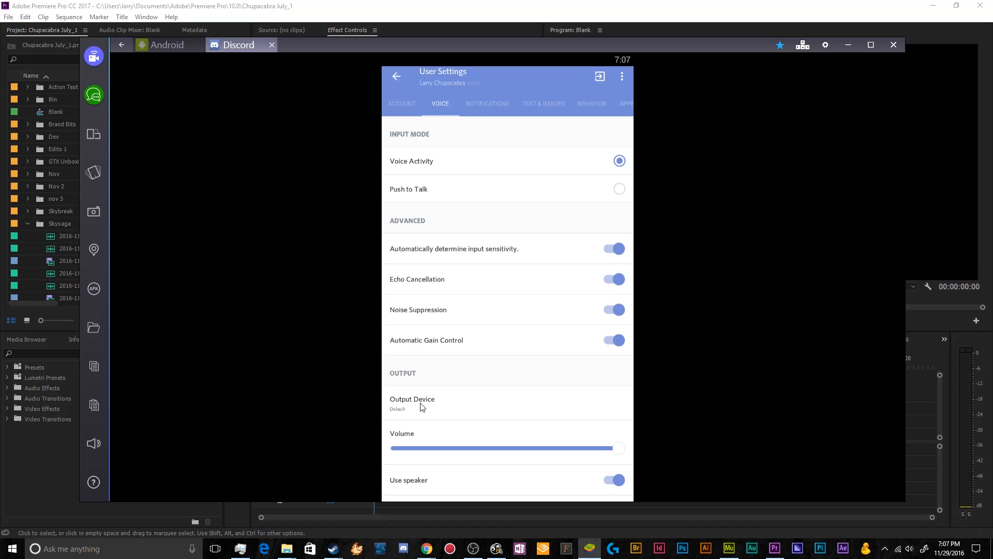
Lower and restore the output volume and switch Use speaker back on
{"action": "left_click_drag", "start_coordinate": [617, 448], "coordinate": [494, 448]}
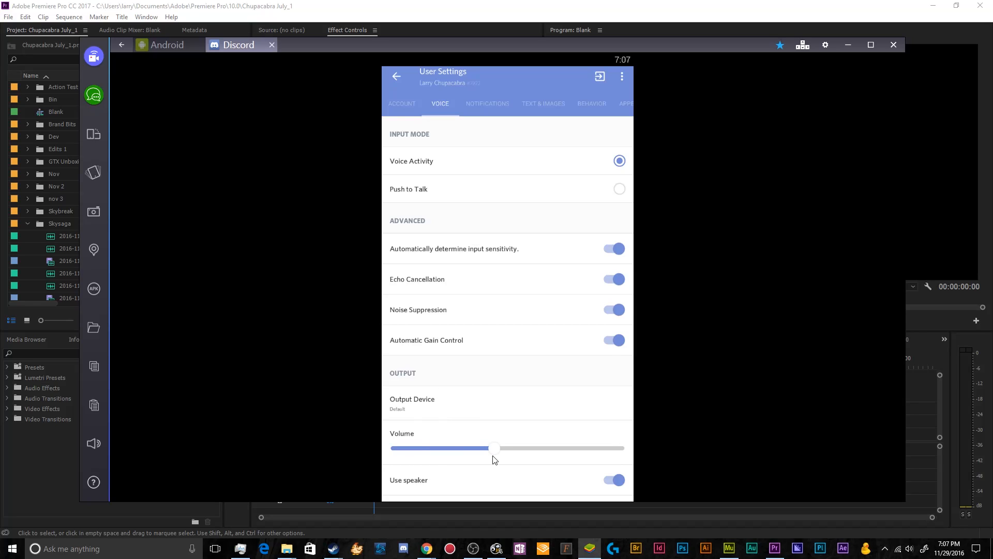
{"action": "left_click_drag", "start_coordinate": [495, 448], "coordinate": [618, 448]}
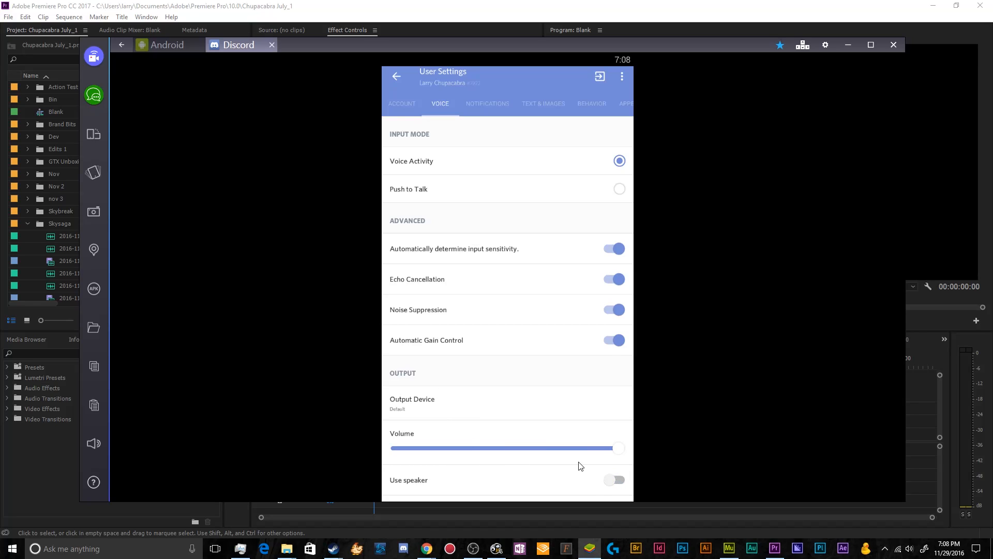
{"action": "left_click", "coordinate": [614, 480]}
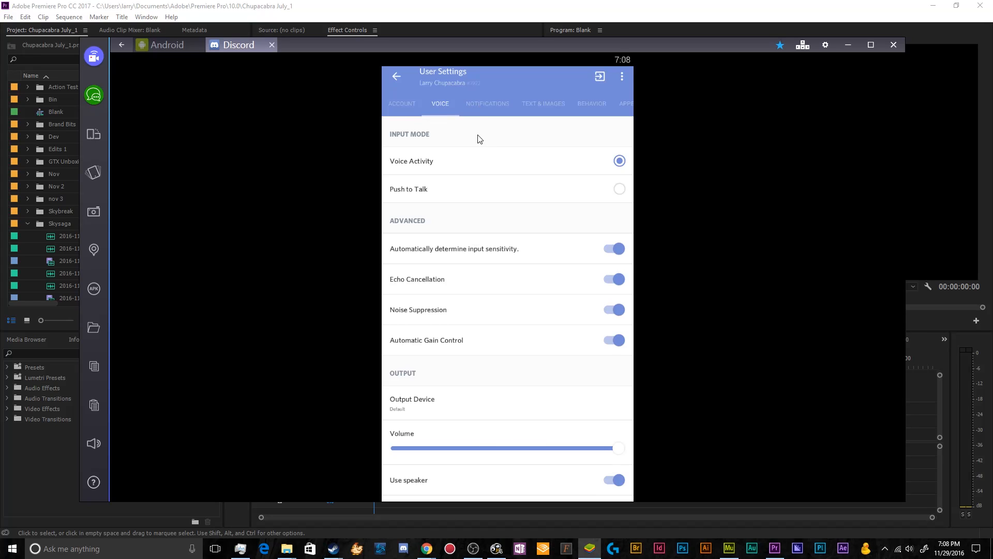
Set voice input mode to Push to Talk and leave the voice settings
{"action": "left_click", "coordinate": [619, 189]}
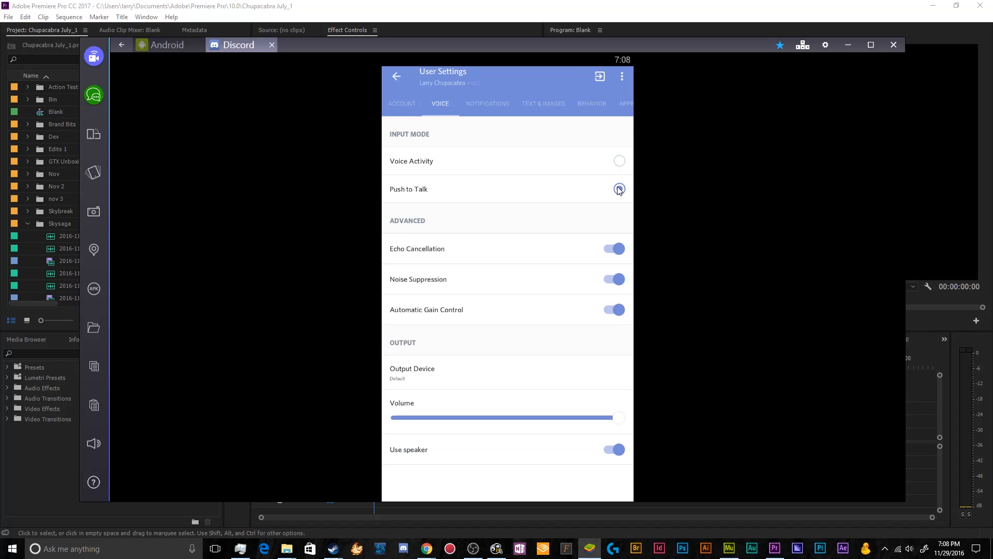
{"action": "left_click", "coordinate": [619, 189]}
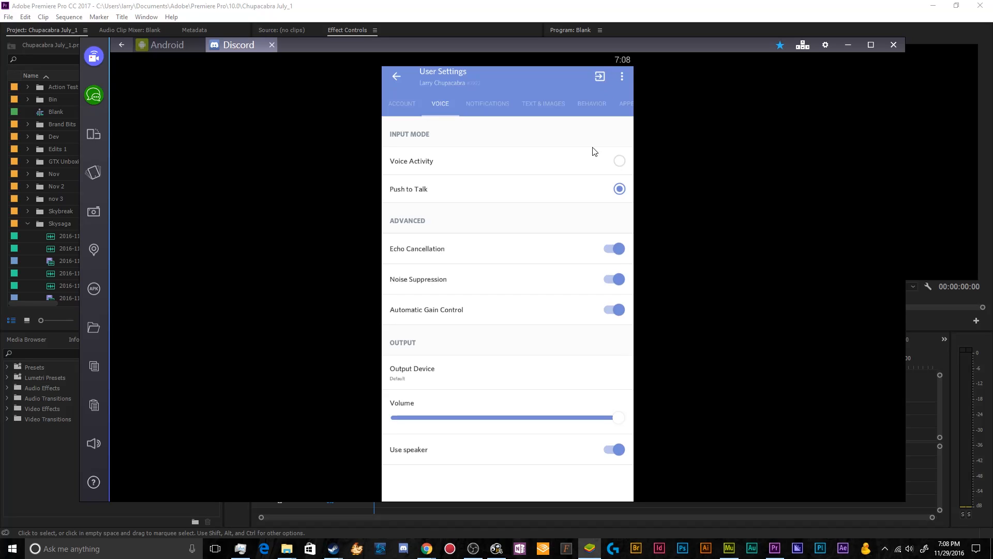
{"action": "left_click", "coordinate": [397, 75]}
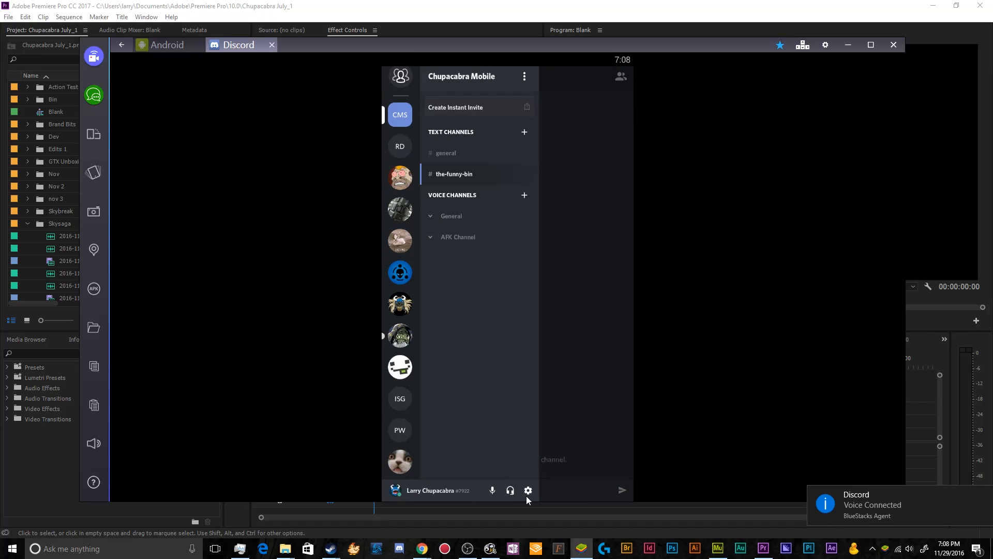
Toggle the notification behaviour and sound switches on, then switch Enabled off so all notifications stop
{"action": "left_click", "coordinate": [528, 490]}
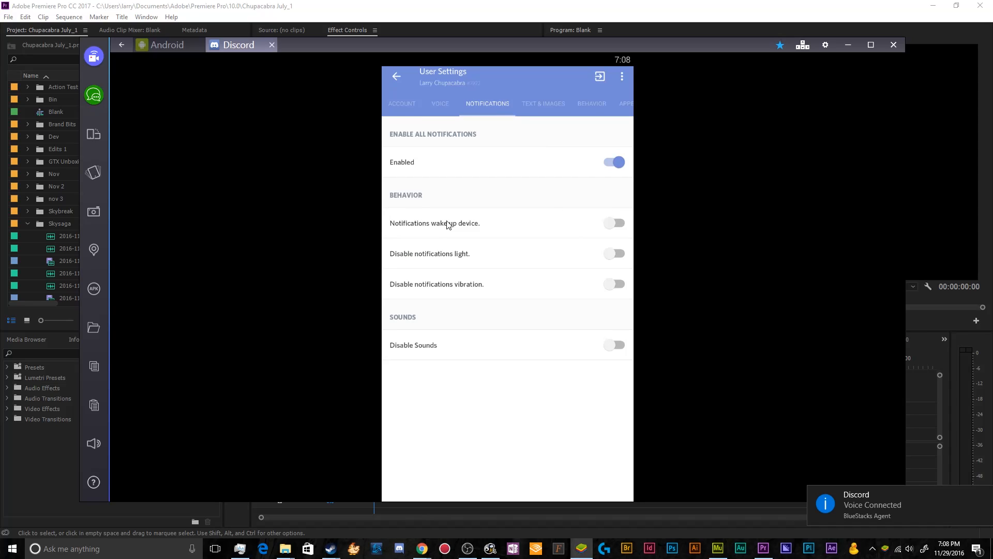
{"action": "left_click", "coordinate": [614, 224]}
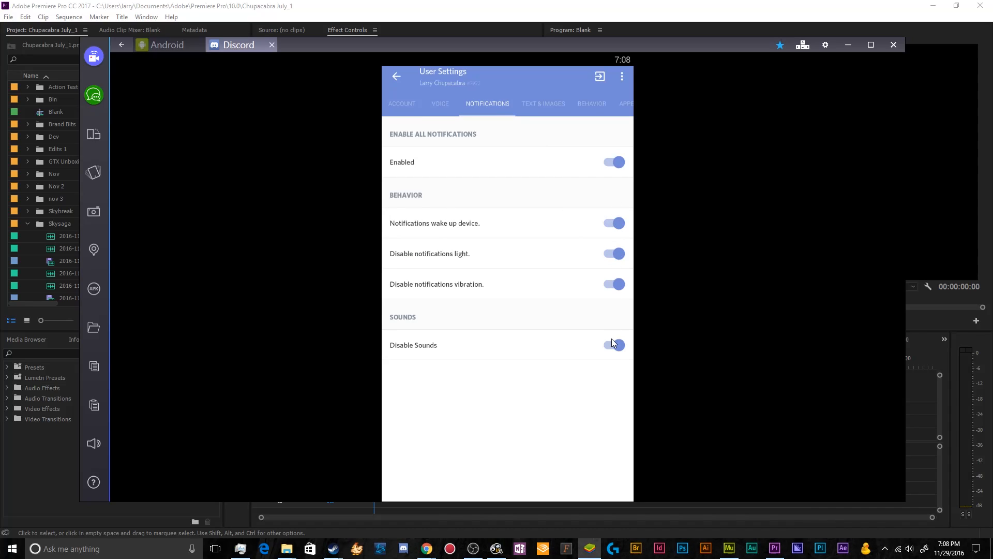
{"action": "left_click", "coordinate": [612, 344]}
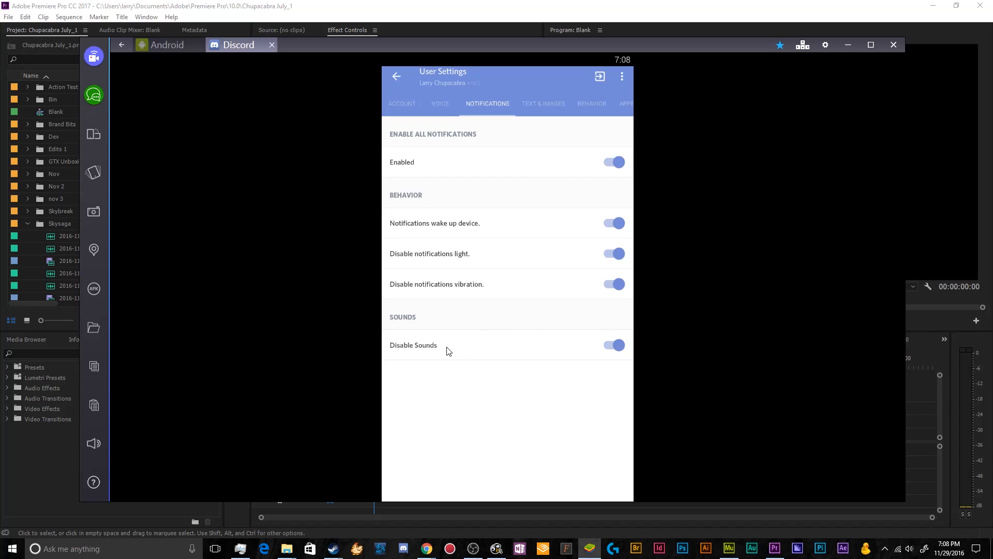
{"action": "mouse_move", "coordinate": [453, 367]}
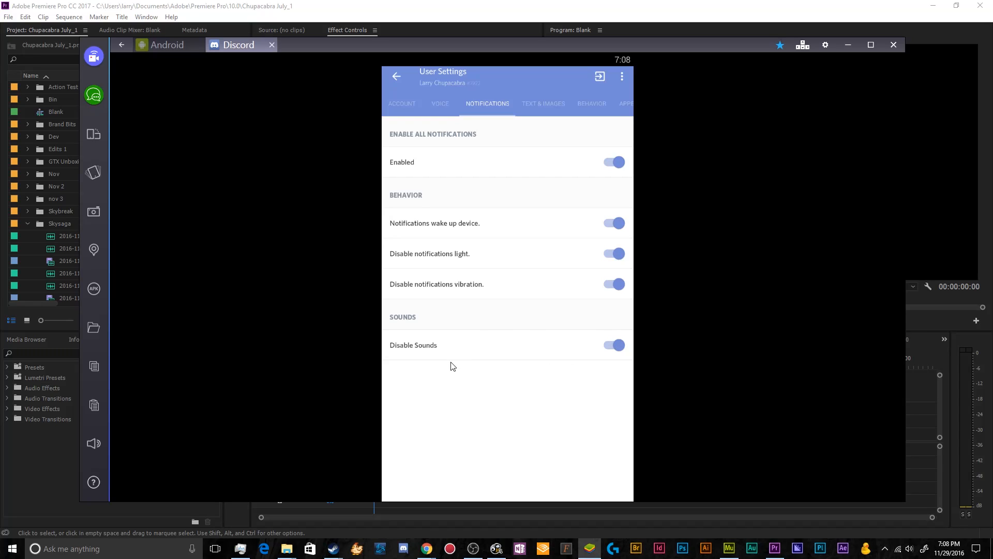
{"action": "mouse_move", "coordinate": [485, 289]}
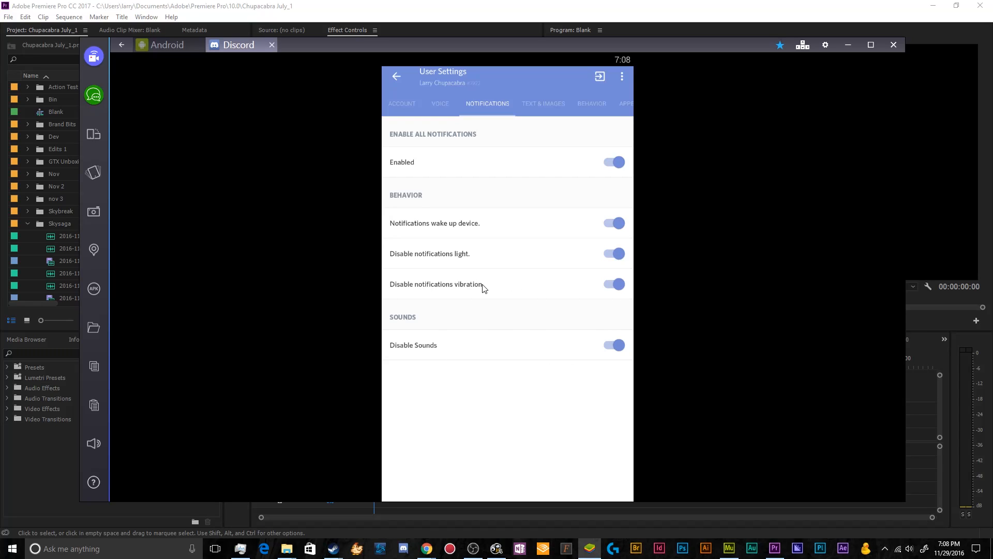
{"action": "mouse_move", "coordinate": [593, 162]}
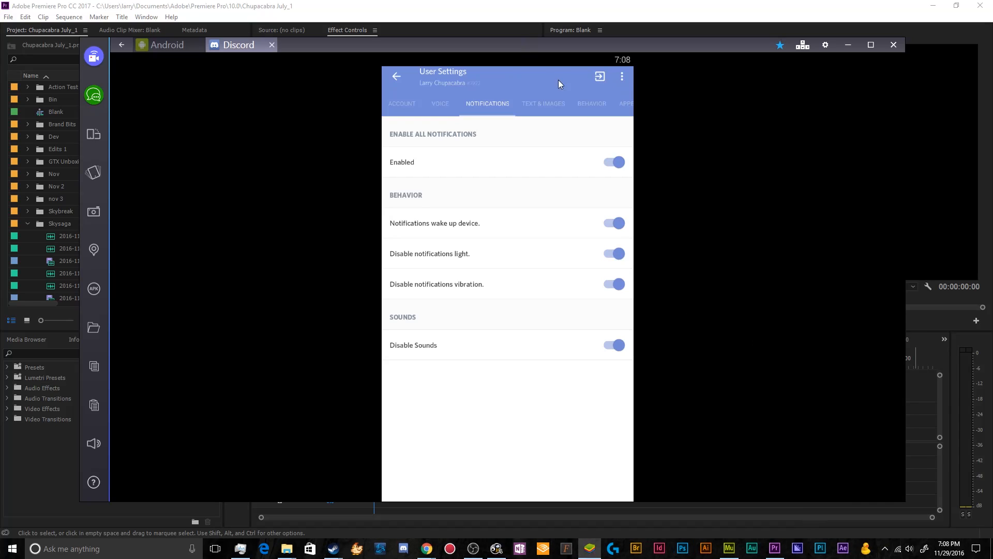
{"action": "left_click", "coordinate": [612, 162]}
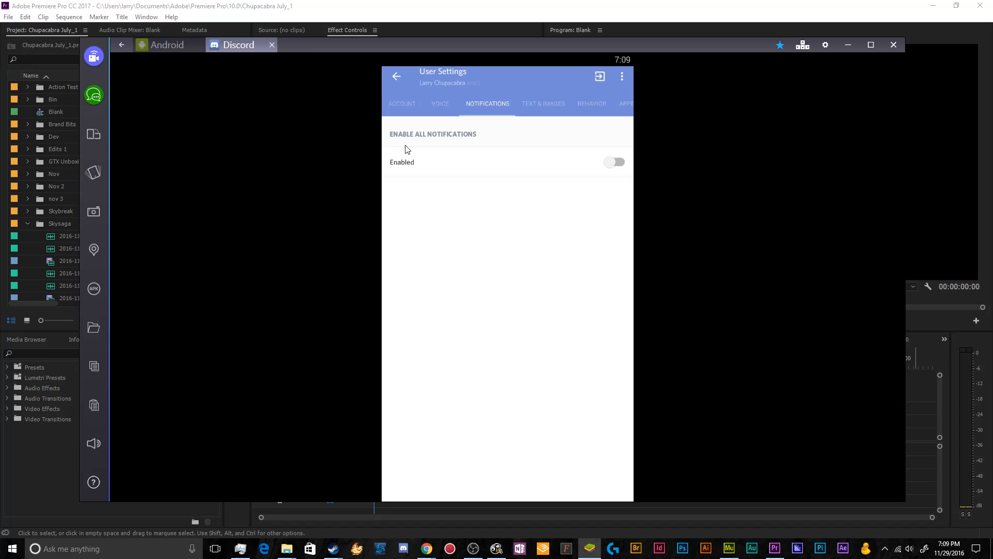
Leave User Settings back to the Chupacabra Mobile server's channel list
{"action": "left_click", "coordinate": [397, 75]}
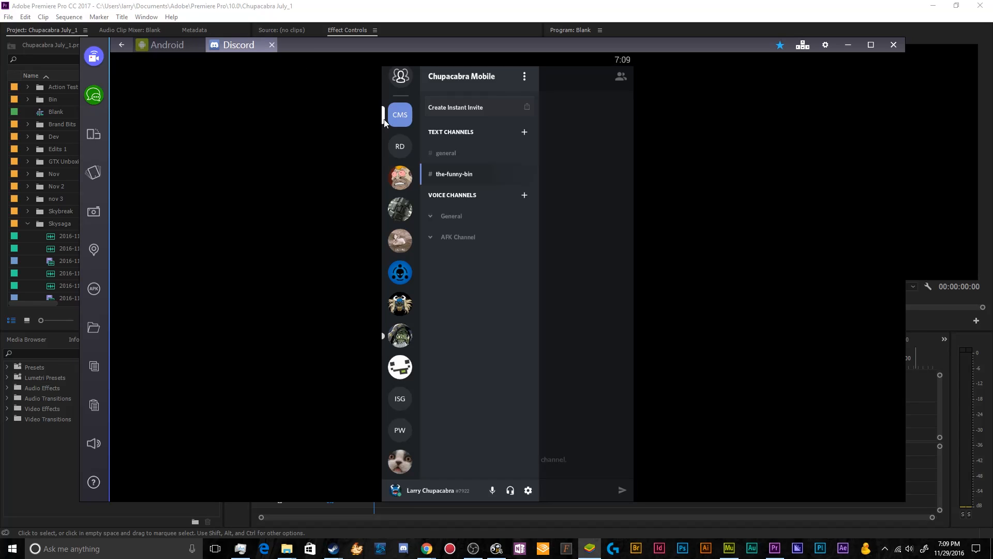
{"action": "mouse_move", "coordinate": [398, 335]}
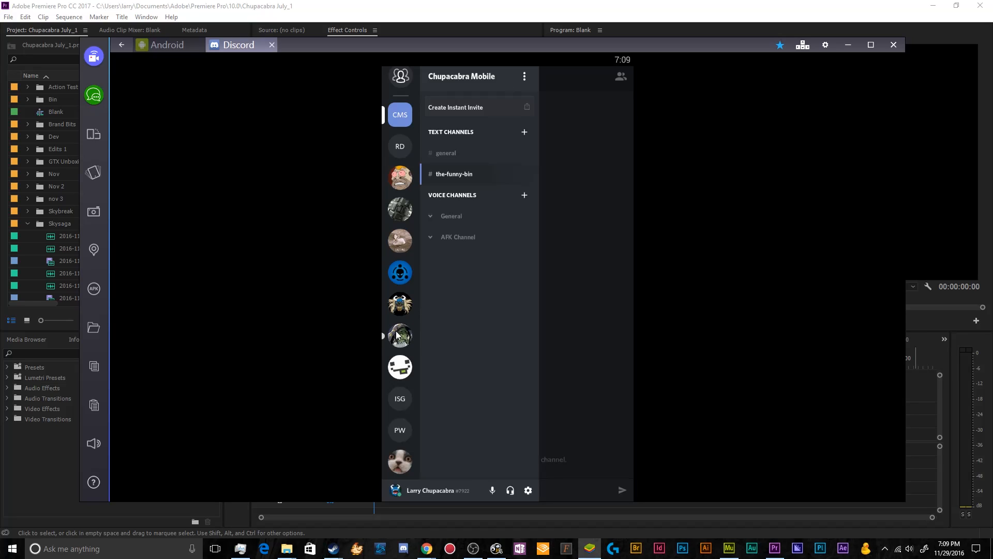
{"action": "mouse_move", "coordinate": [464, 220]}
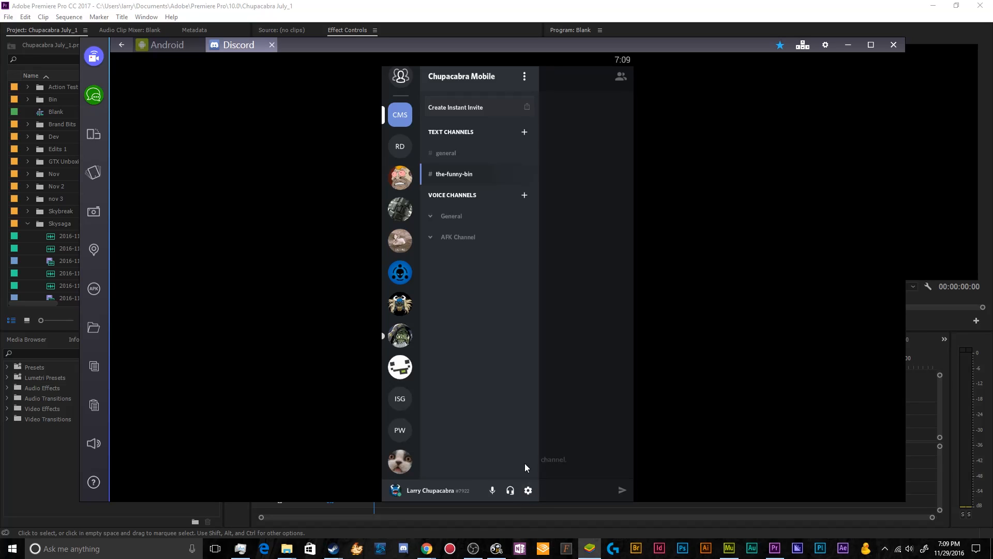
In Text & Images settings, switch off showing images when posted as links to chat
{"action": "left_click", "coordinate": [528, 489]}
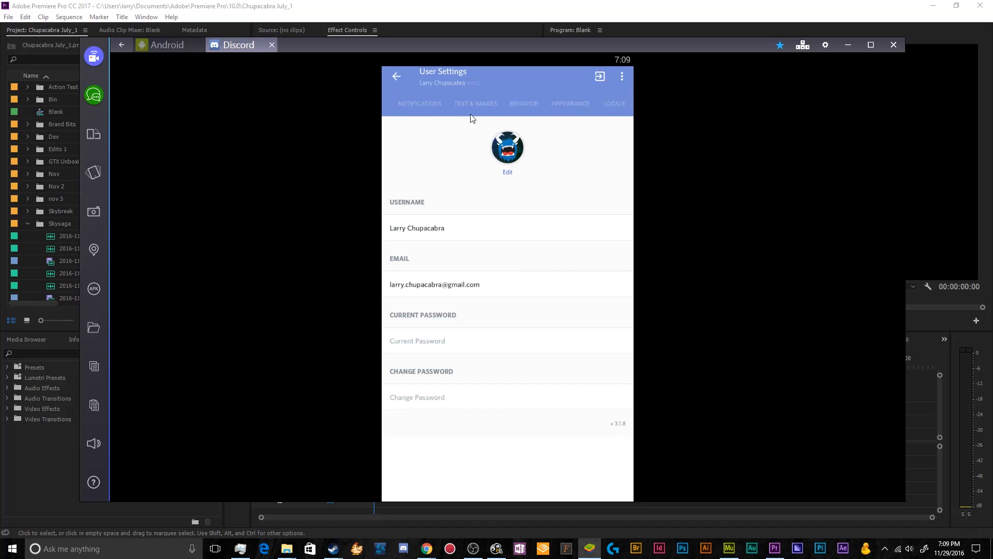
{"action": "left_click", "coordinate": [459, 103]}
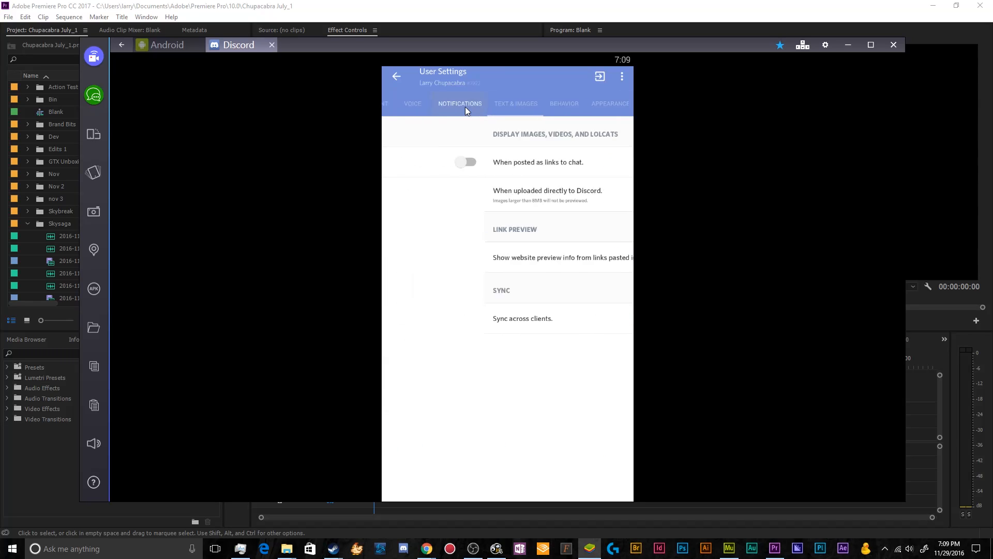
{"action": "left_click", "coordinate": [507, 103]}
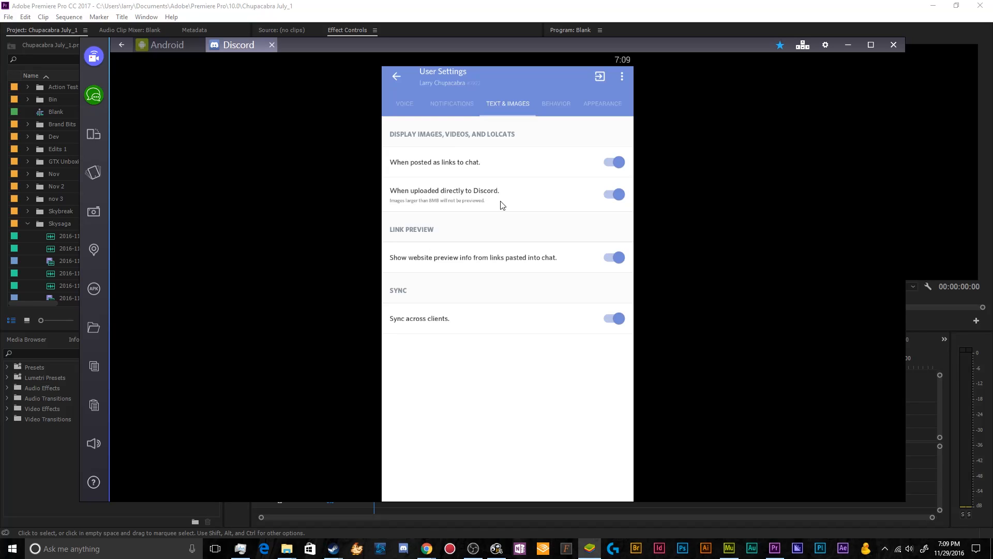
{"action": "mouse_move", "coordinate": [427, 143]}
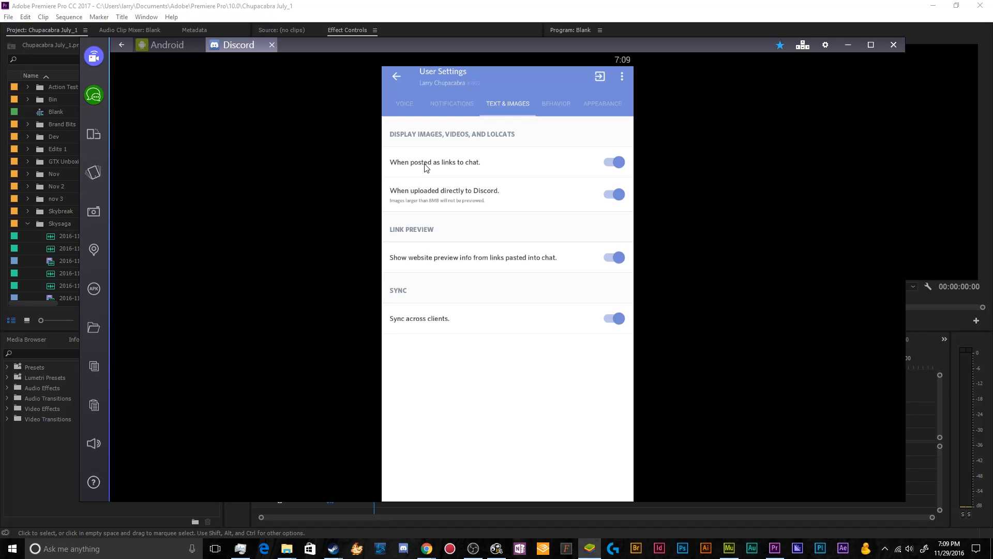
{"action": "left_click", "coordinate": [612, 163]}
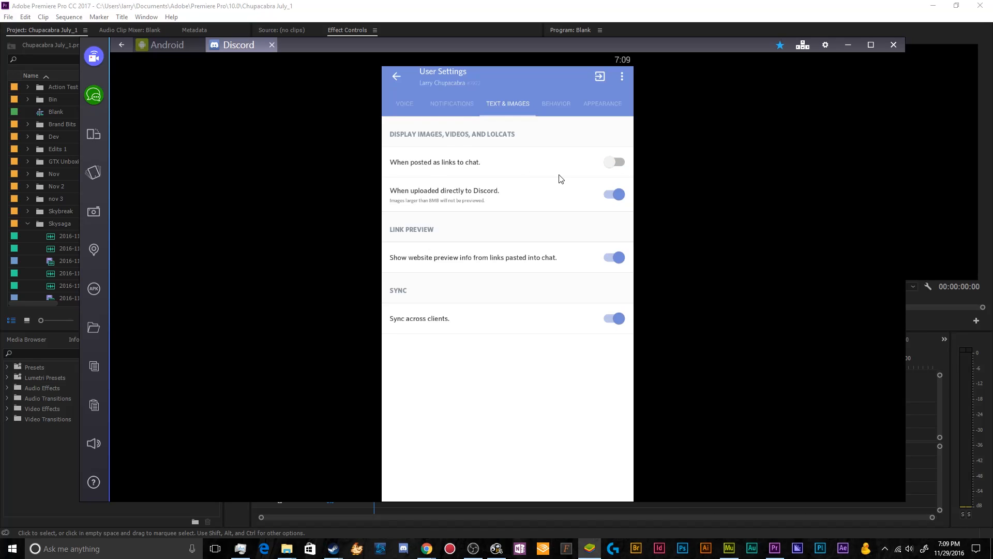
{"action": "mouse_move", "coordinate": [534, 207]}
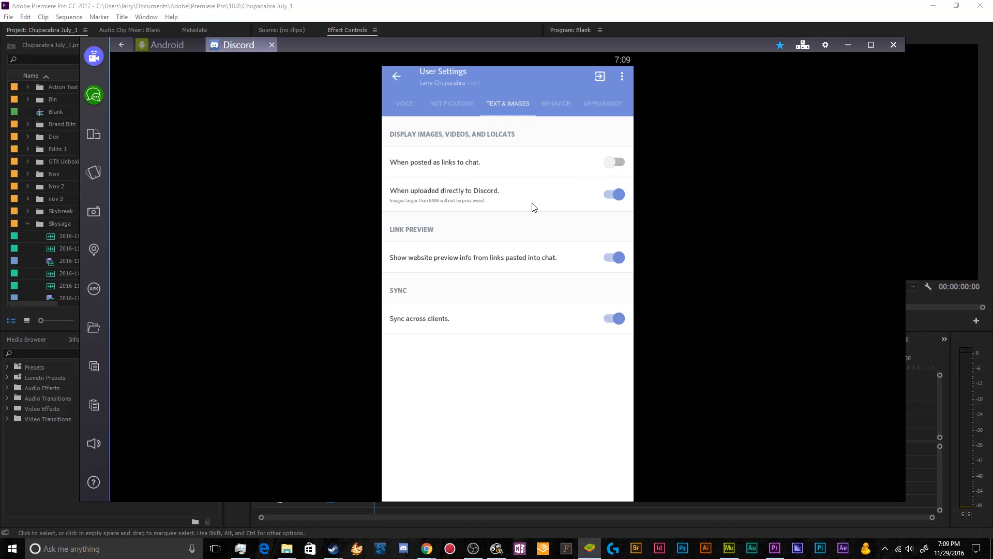
{"action": "mouse_move", "coordinate": [507, 197]}
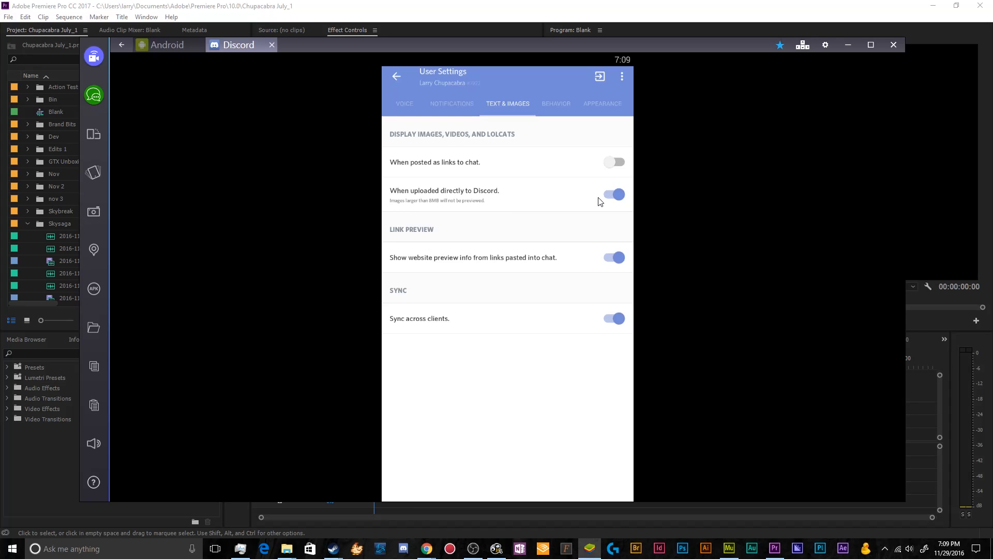
Switch off images uploaded directly to Discord, keeping website link previews on
{"action": "left_click", "coordinate": [613, 194]}
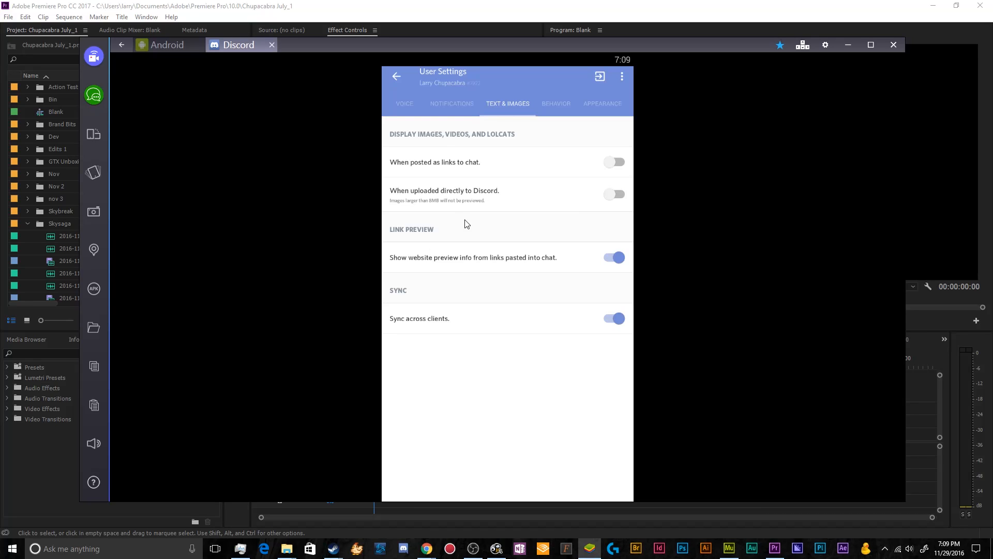
{"action": "left_click", "coordinate": [614, 193]}
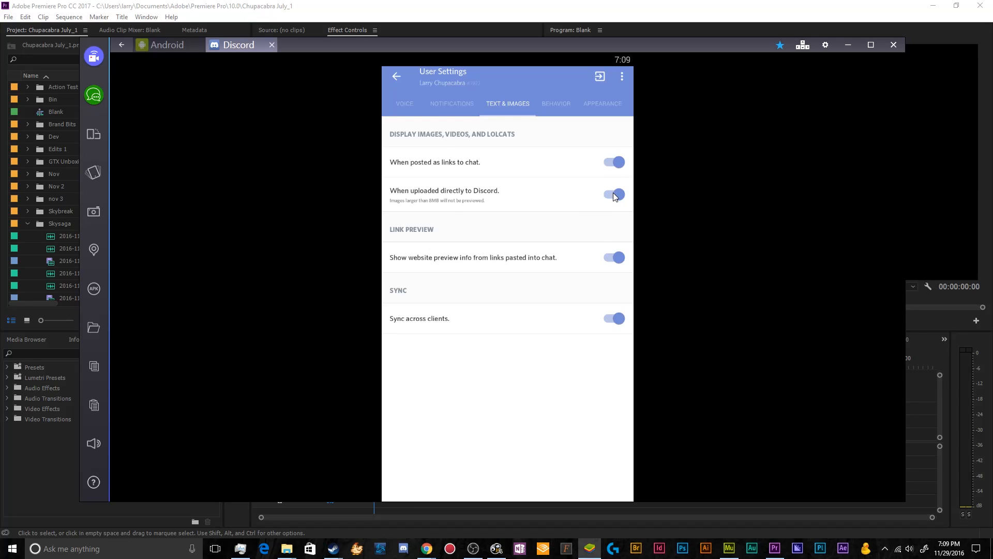
{"action": "left_click", "coordinate": [613, 195]}
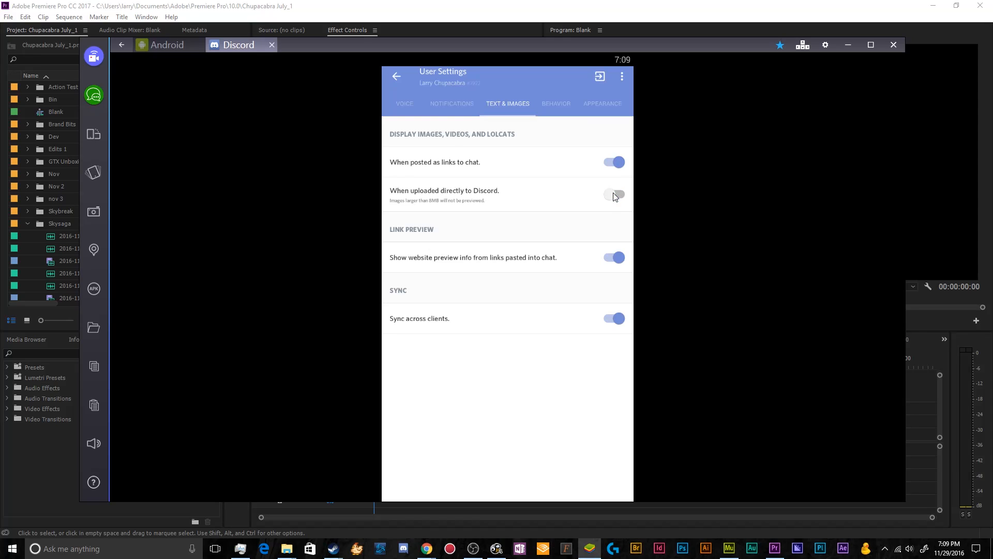
{"action": "left_click", "coordinate": [613, 161]}
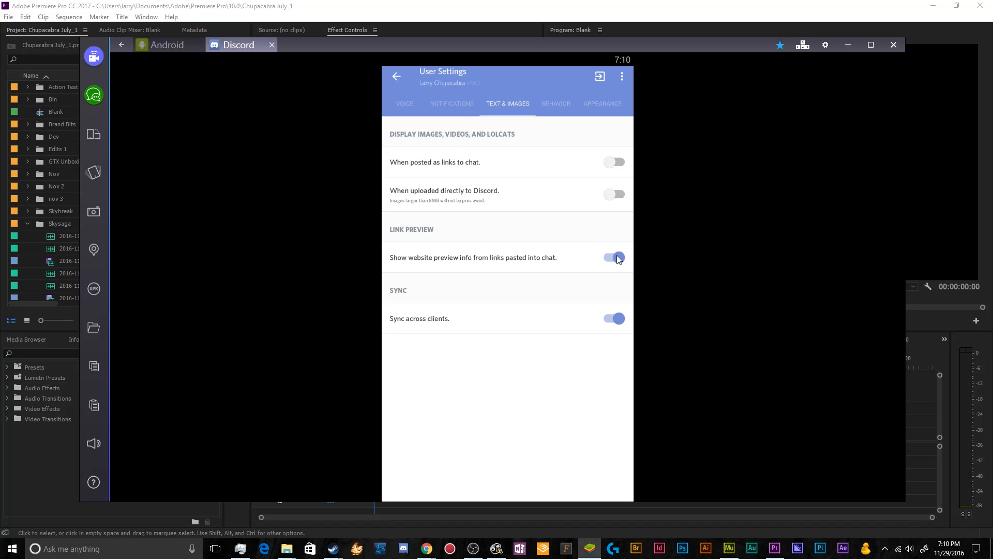
{"action": "left_click", "coordinate": [614, 258]}
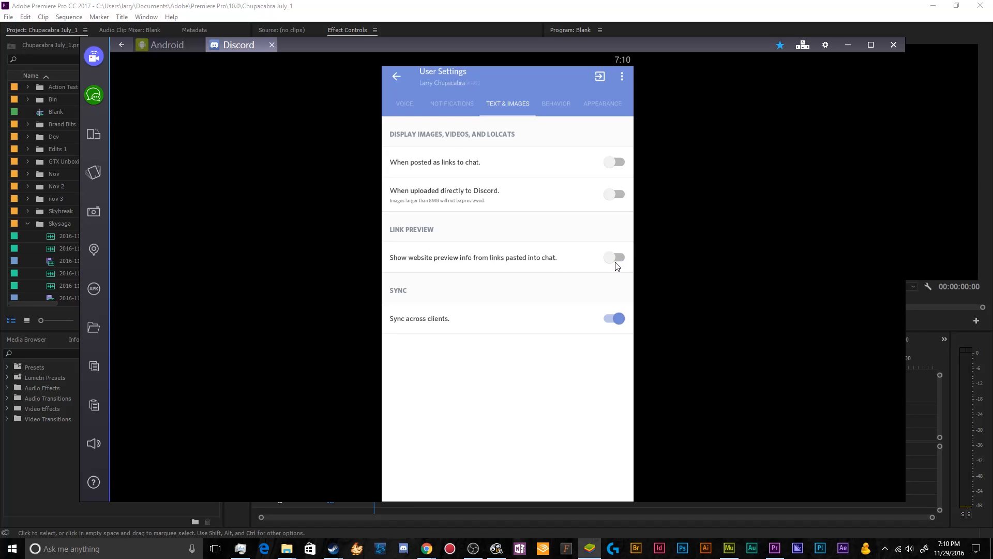
{"action": "left_click", "coordinate": [614, 257]}
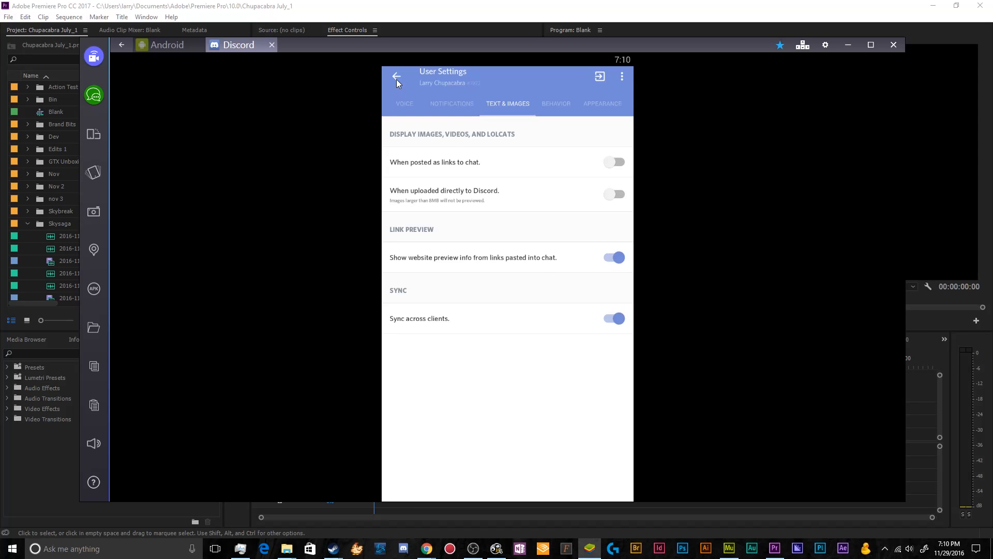
Return to the Chupacabra Mobile server via the drawer and reach User Settings
{"action": "left_click", "coordinate": [397, 75]}
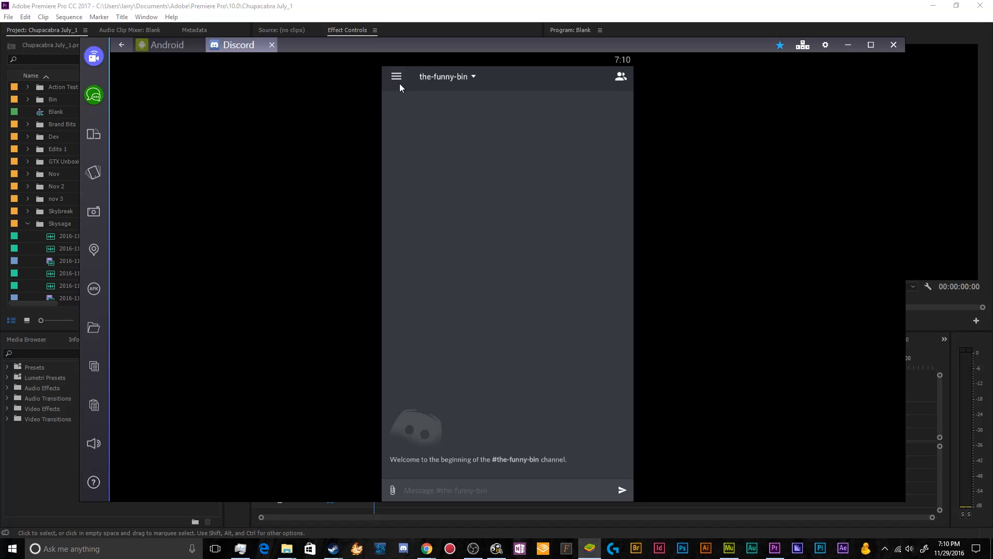
{"action": "left_click", "coordinate": [396, 76]}
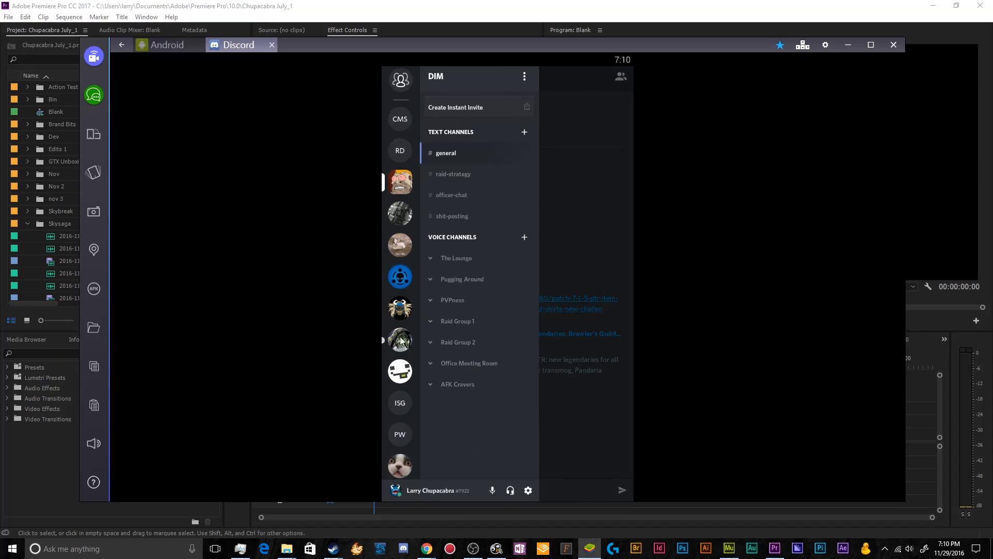
{"action": "left_click", "coordinate": [399, 119]}
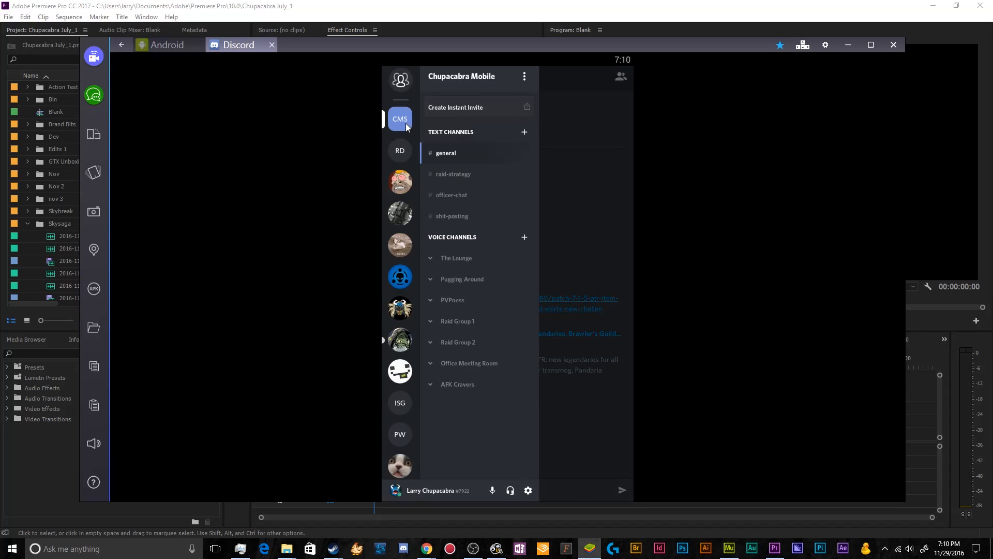
{"action": "left_click", "coordinate": [527, 490]}
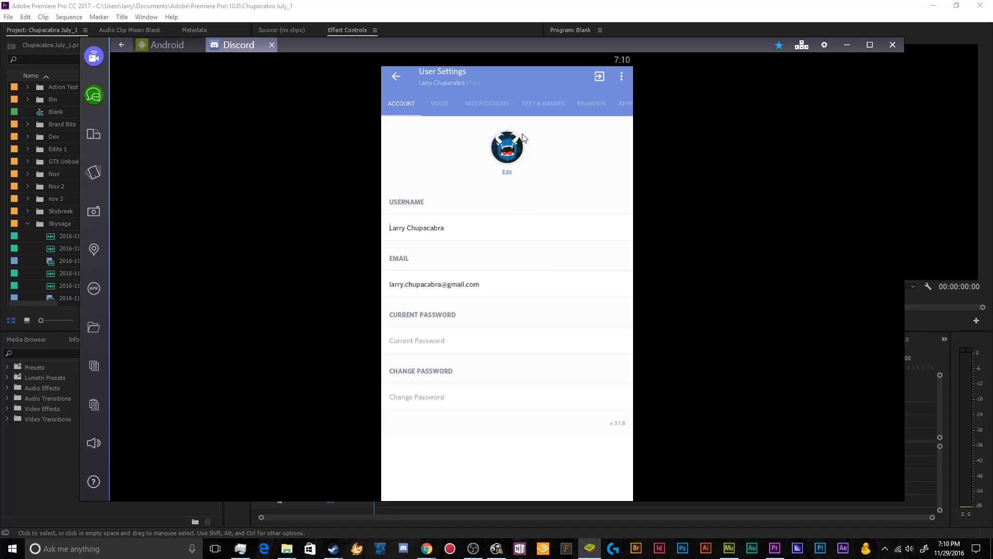
In Behavior, enable back-opens-channel-drawer and the keyboard send-message option
{"action": "left_click", "coordinate": [523, 103]}
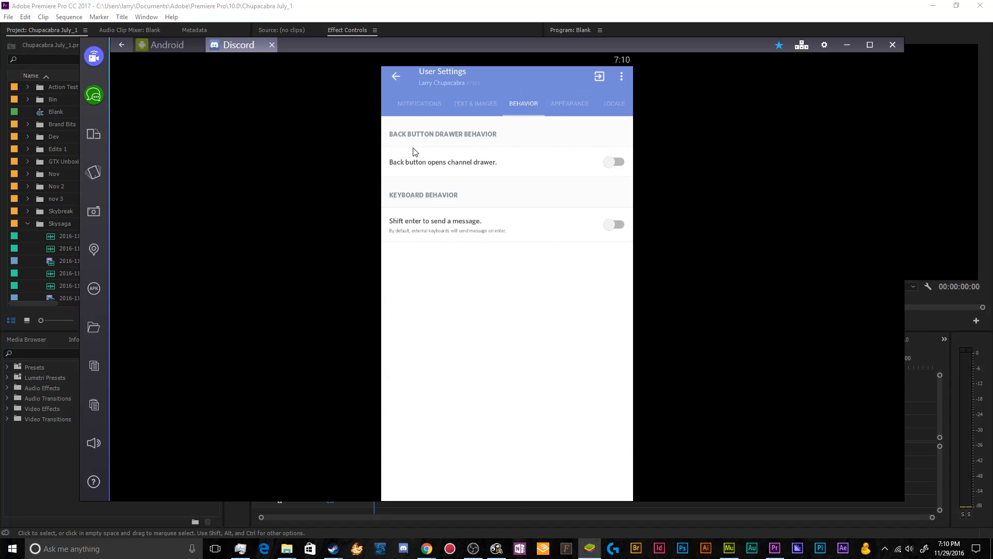
{"action": "left_click", "coordinate": [613, 162]}
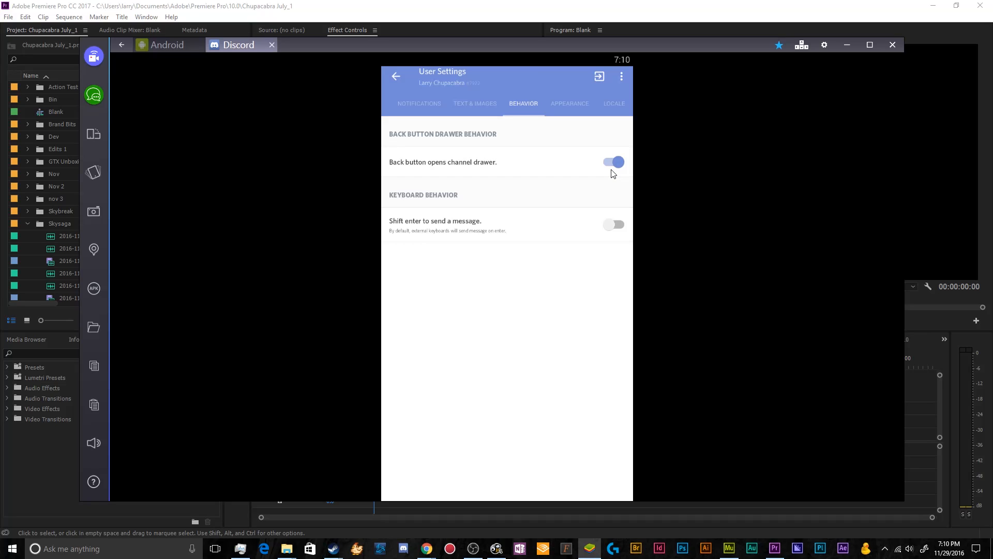
{"action": "mouse_move", "coordinate": [507, 227]}
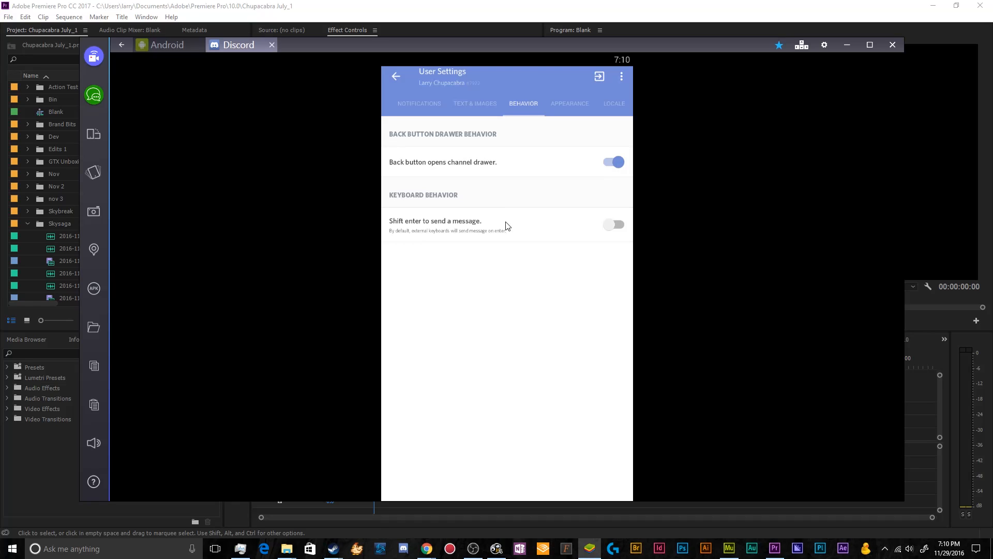
{"action": "mouse_move", "coordinate": [404, 239]}
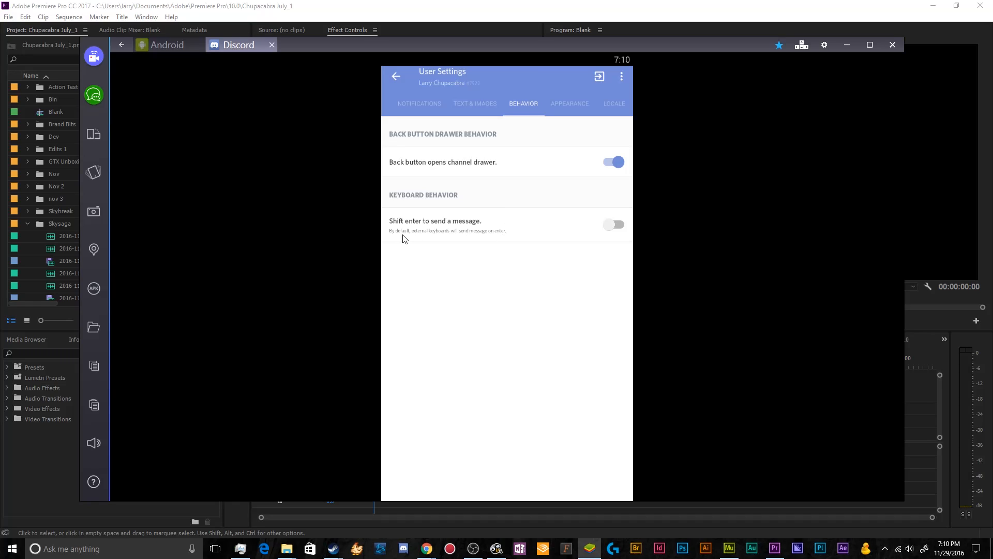
{"action": "mouse_move", "coordinate": [467, 242]}
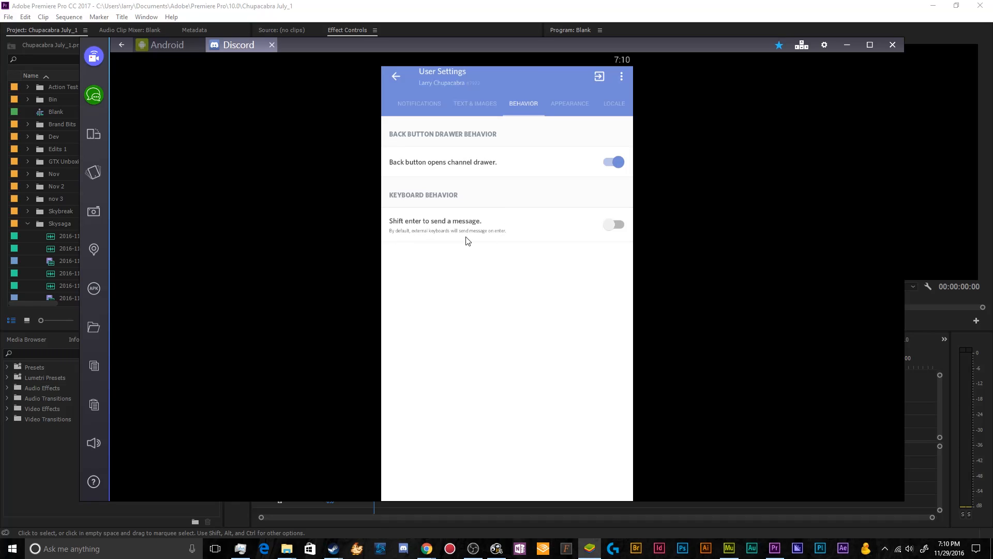
{"action": "left_click", "coordinate": [612, 225]}
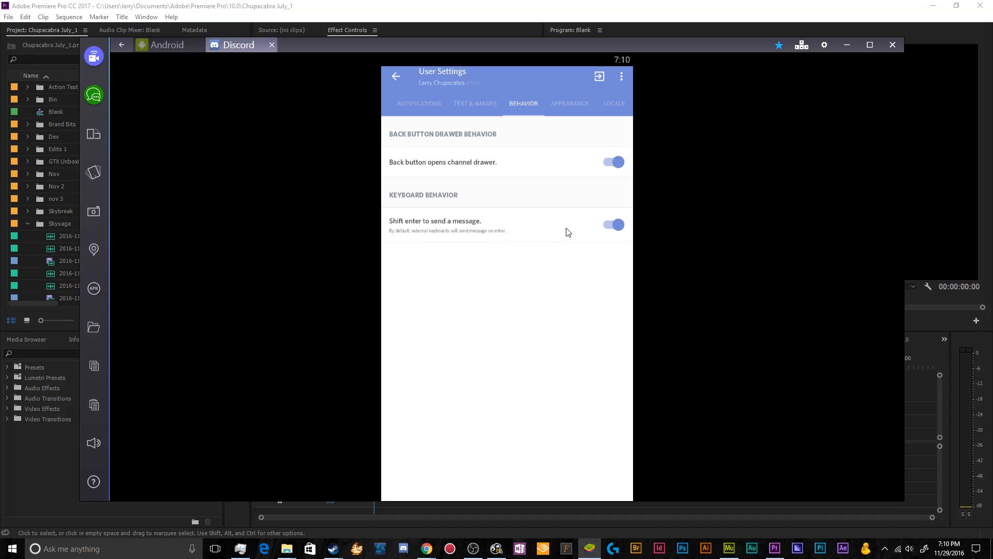
Switch the app to the Light theme from Appearance settings
{"action": "left_click", "coordinate": [569, 104]}
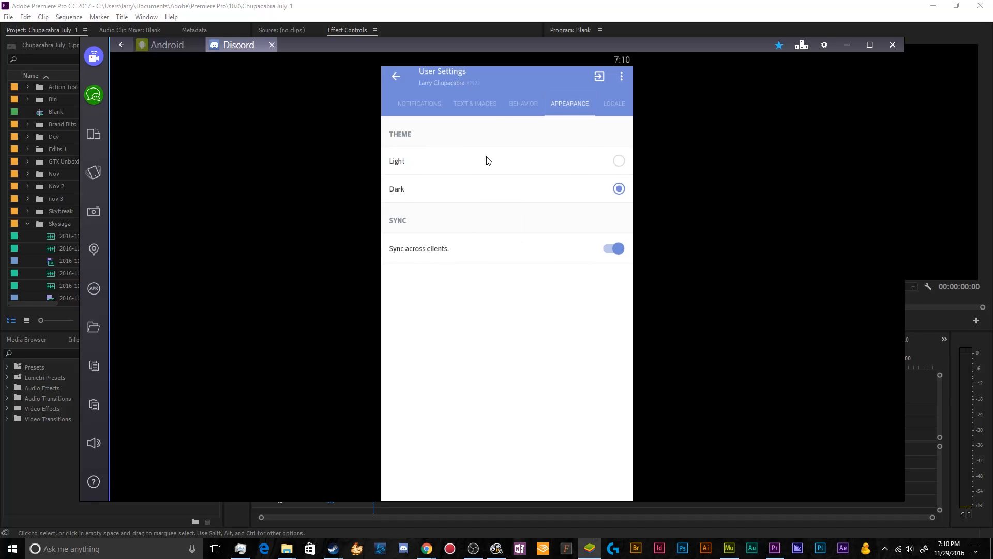
{"action": "left_click", "coordinate": [618, 160]}
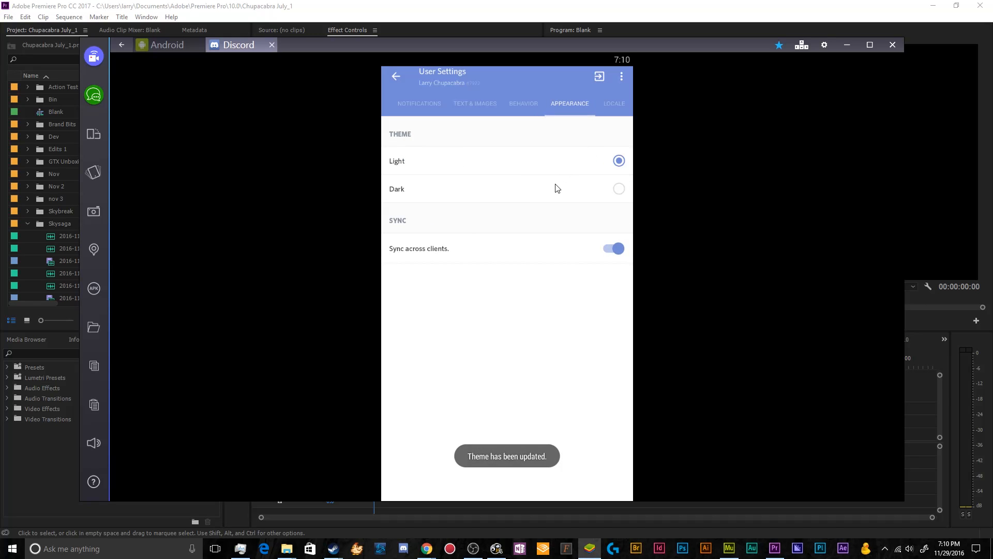
{"action": "left_click", "coordinate": [396, 75]}
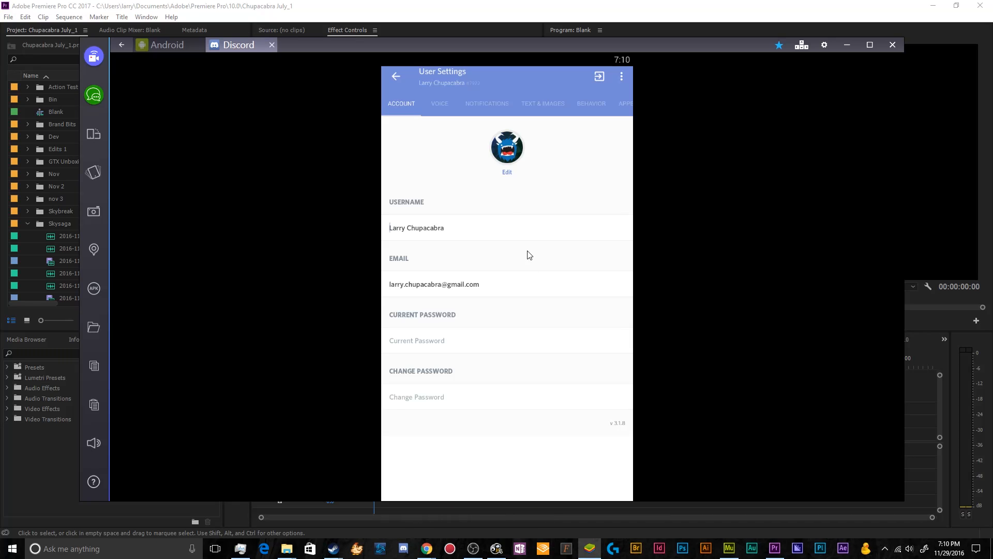
Set the theme back to Dark, then view the Locale settings showing English, USA
{"action": "left_click", "coordinate": [523, 104]}
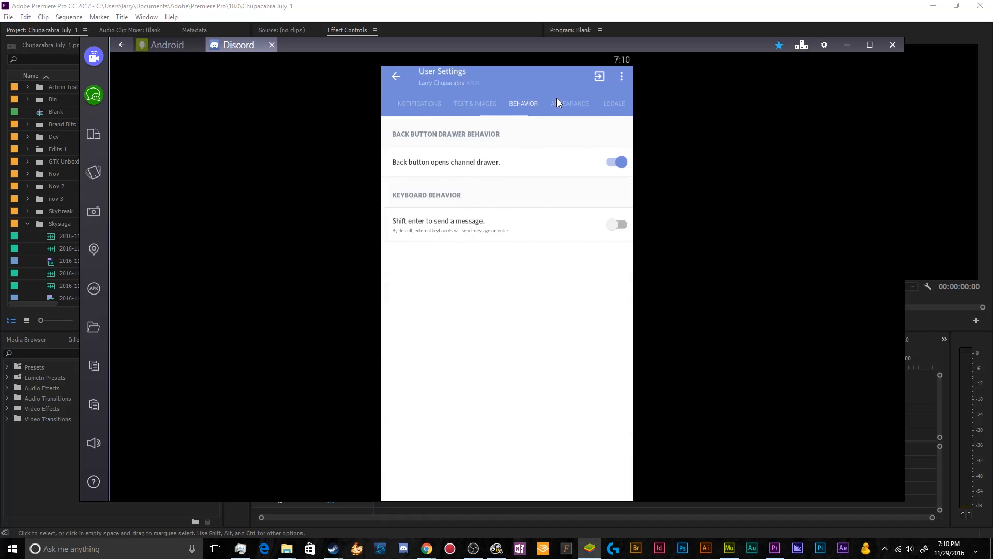
{"action": "left_click", "coordinate": [569, 104]}
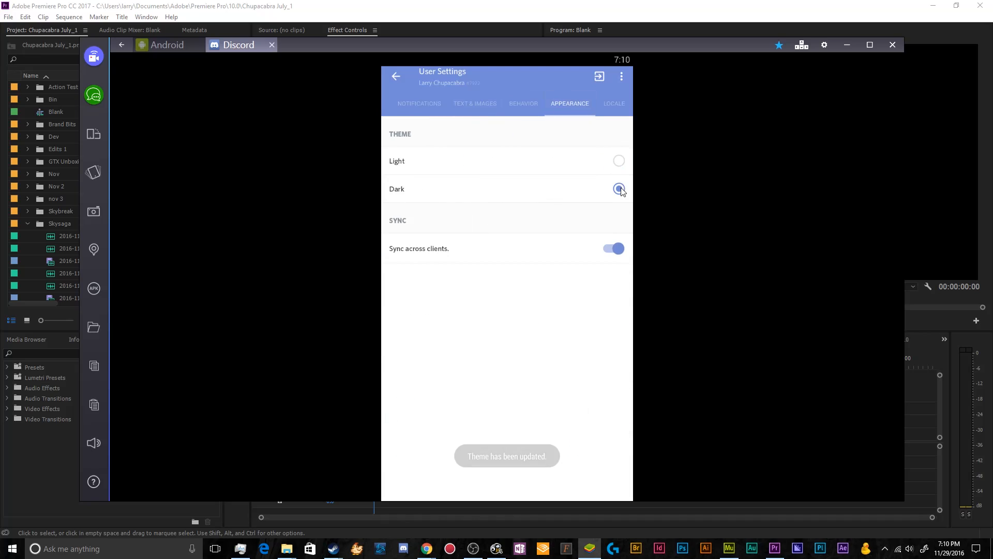
{"action": "left_click", "coordinate": [619, 188]}
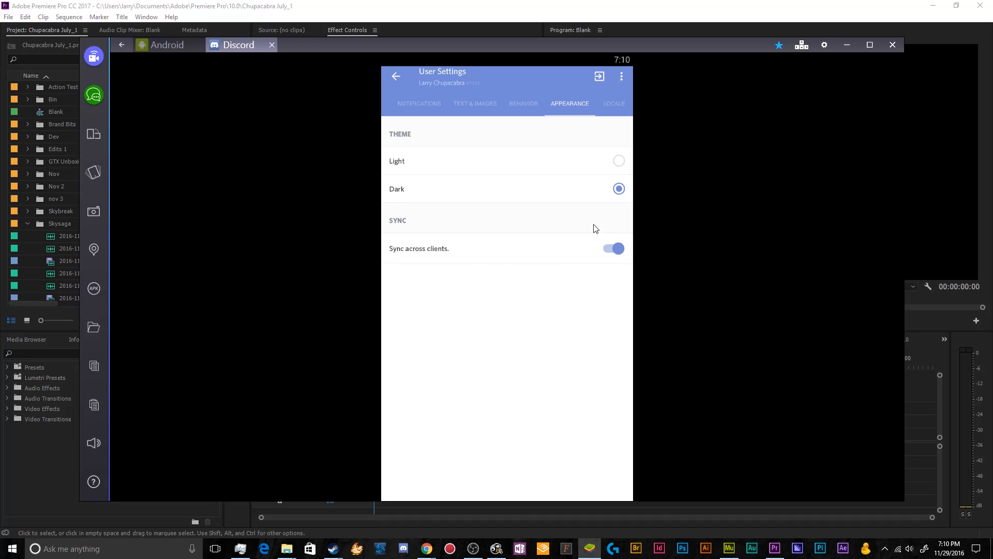
{"action": "mouse_move", "coordinate": [602, 106]}
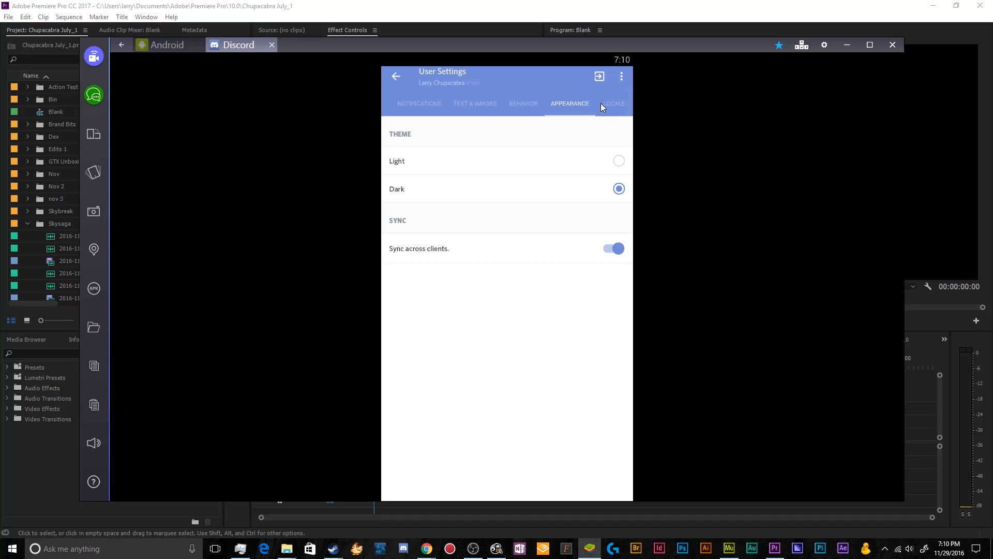
{"action": "left_click", "coordinate": [614, 103]}
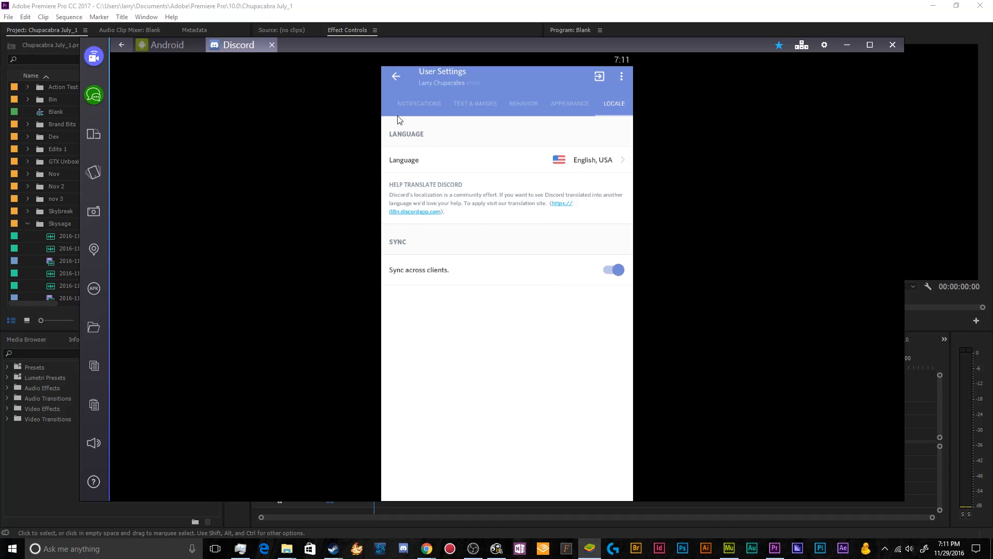
{"action": "mouse_move", "coordinate": [450, 278]}
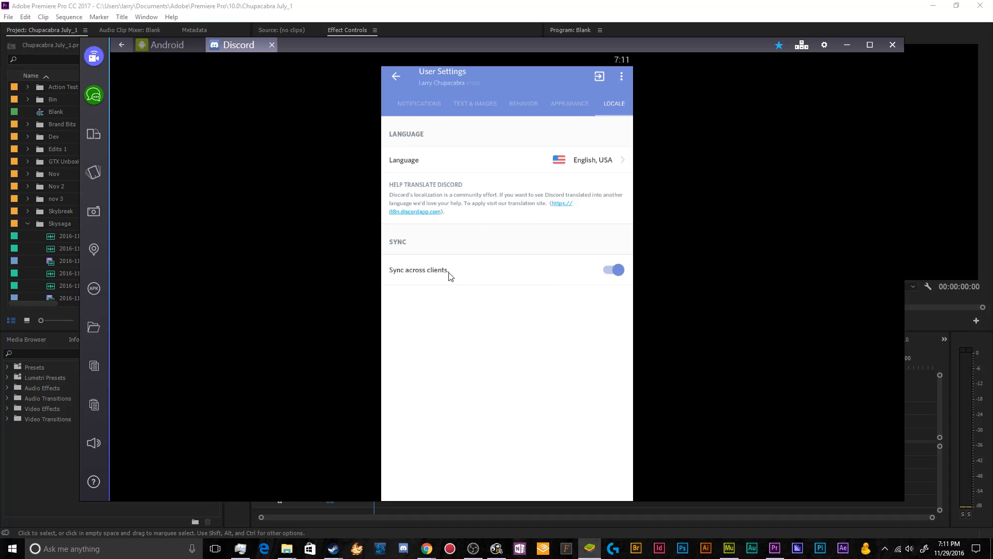
{"action": "mouse_move", "coordinate": [442, 272]}
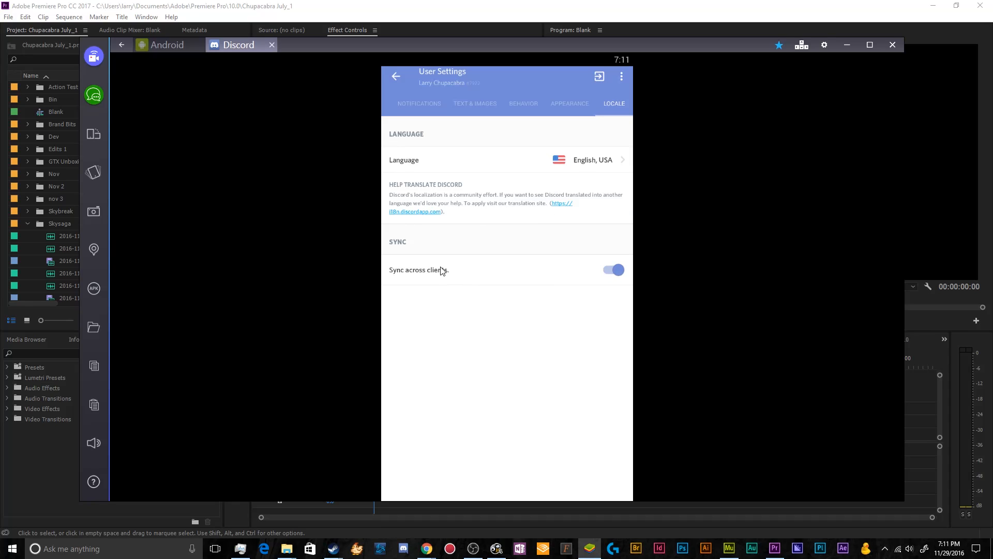
{"action": "mouse_move", "coordinate": [422, 261]}
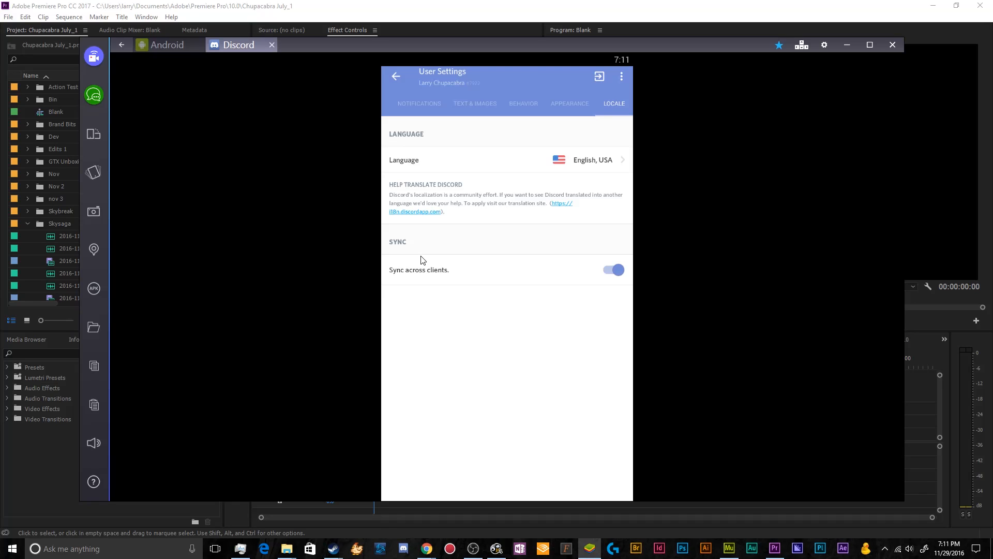
{"action": "mouse_move", "coordinate": [574, 108]}
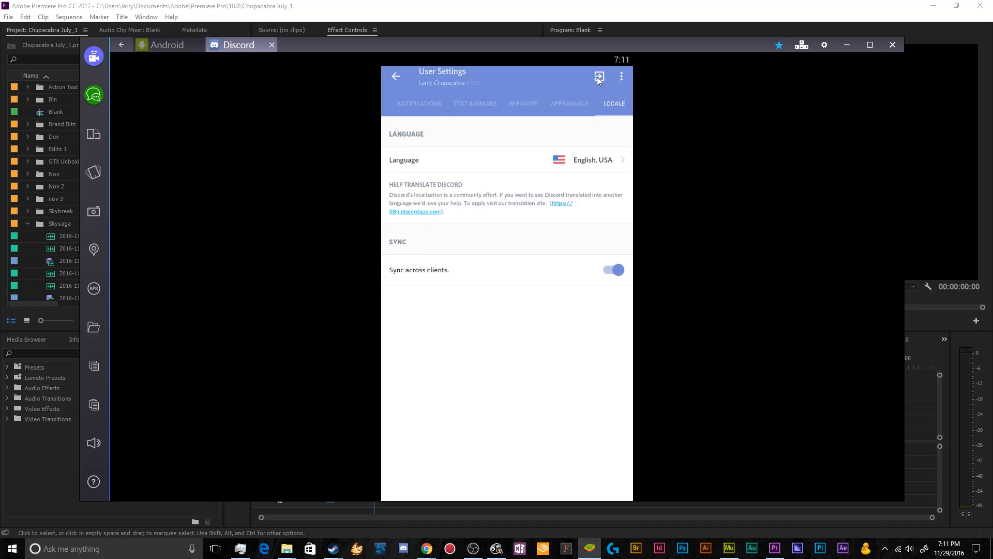
{"action": "mouse_move", "coordinate": [598, 77]}
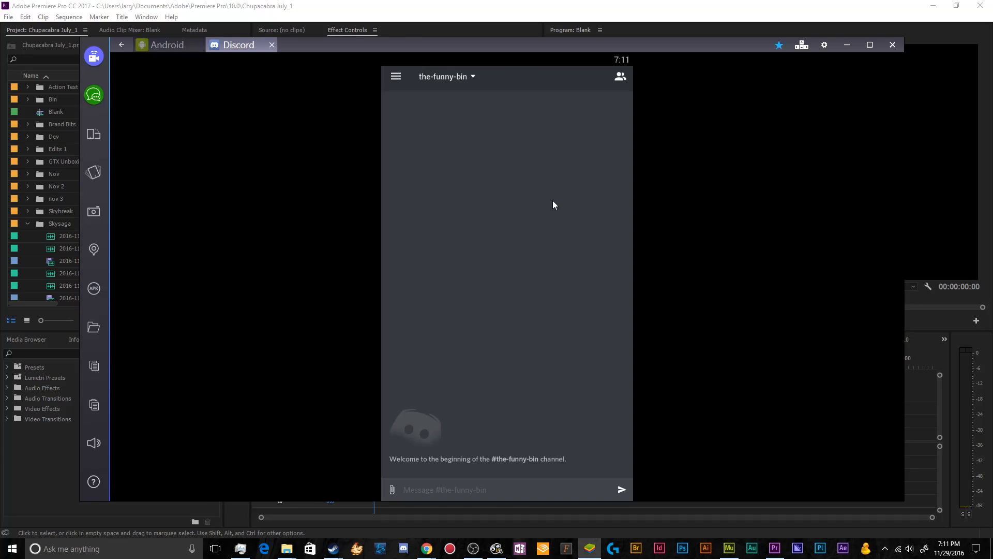
Browse the general channel's member list and check two members' volume and mute settings
{"action": "left_click", "coordinate": [620, 76]}
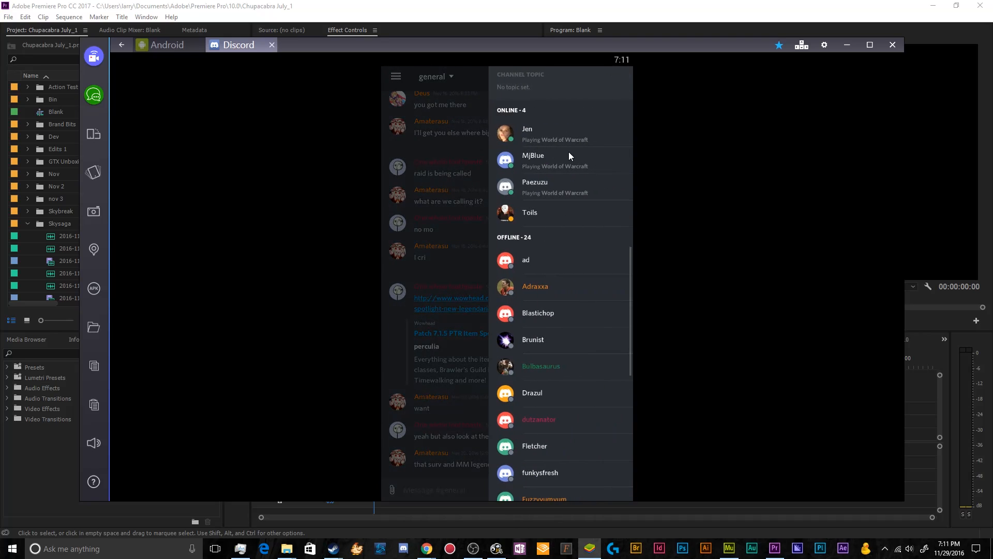
{"action": "mouse_move", "coordinate": [555, 138]}
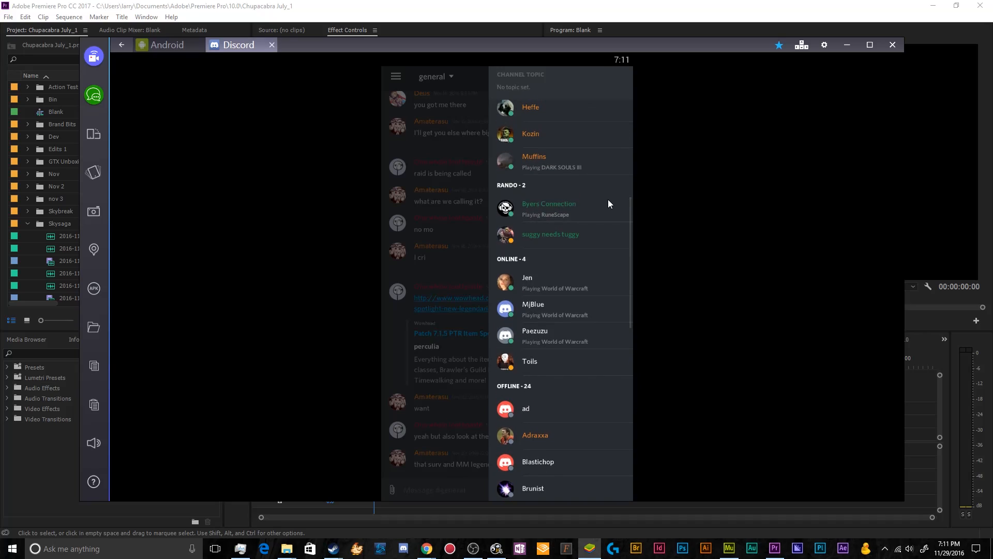
{"action": "left_click", "coordinate": [548, 204]}
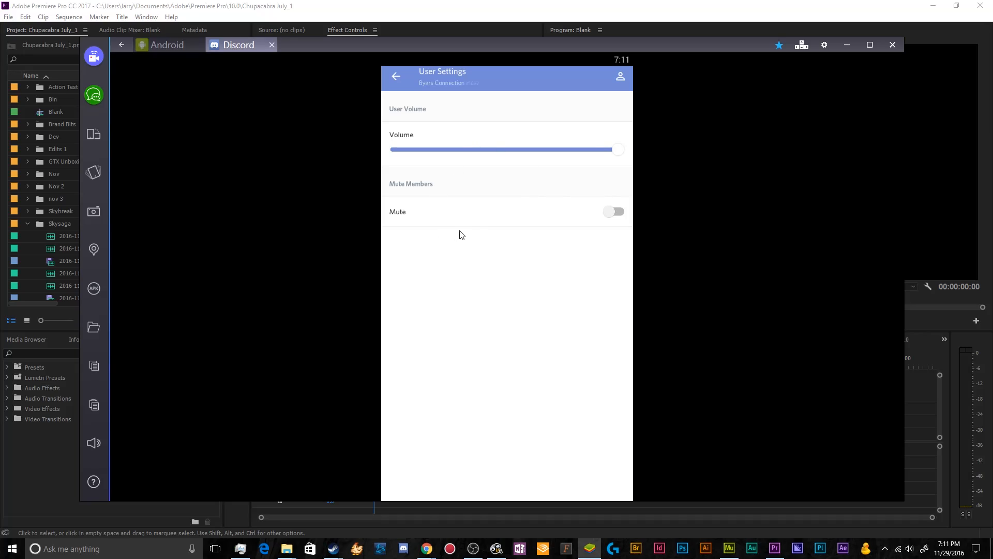
{"action": "mouse_move", "coordinate": [484, 156]}
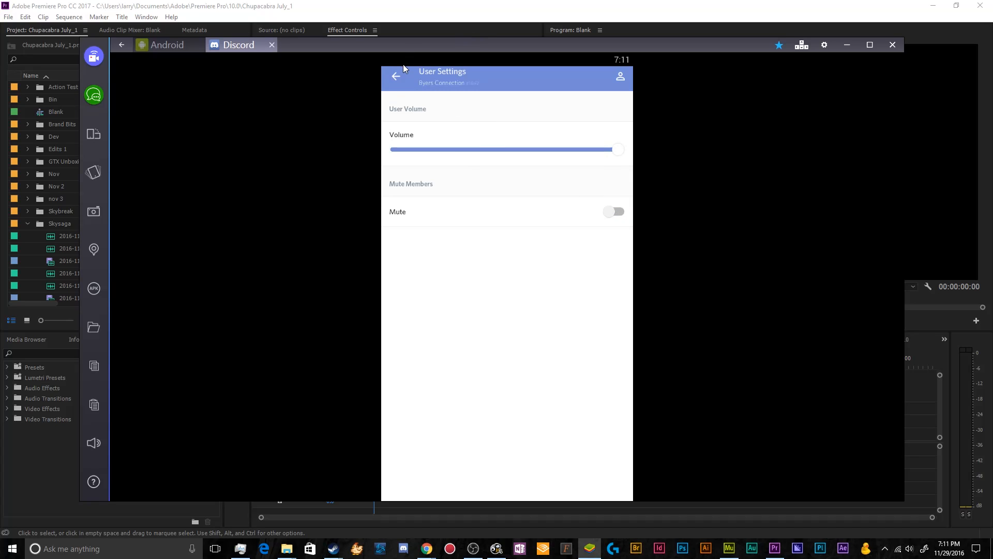
{"action": "left_click", "coordinate": [395, 76]}
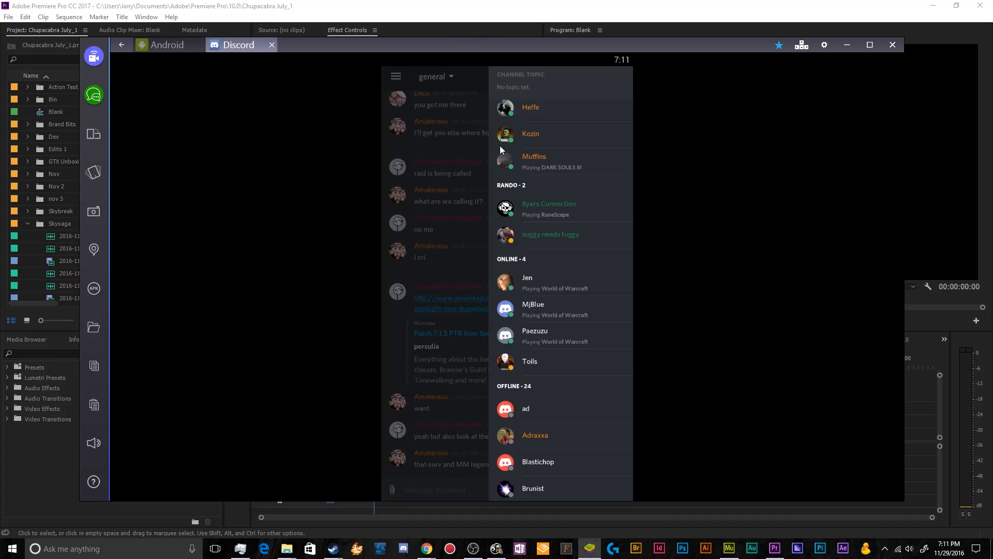
{"action": "left_click", "coordinate": [531, 134]}
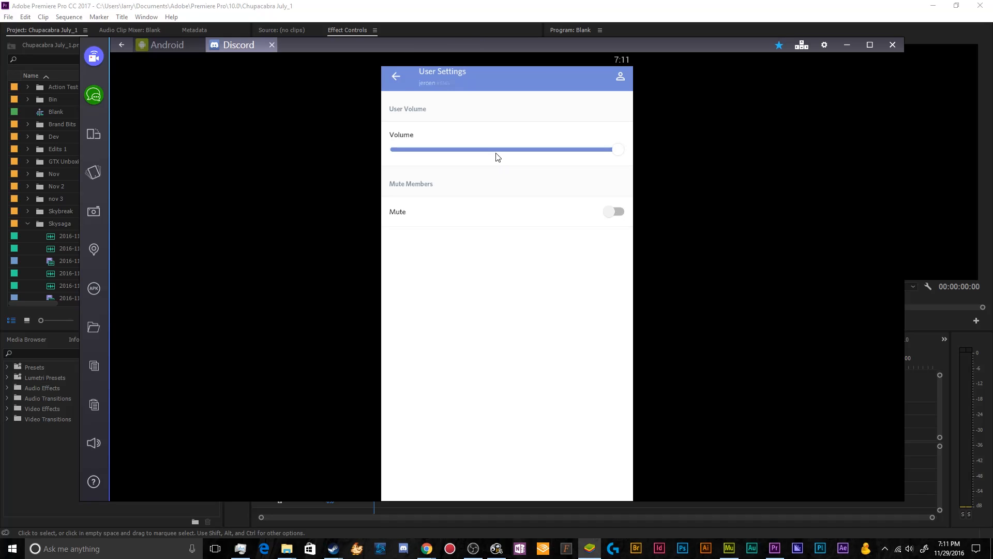
{"action": "left_click", "coordinate": [396, 75]}
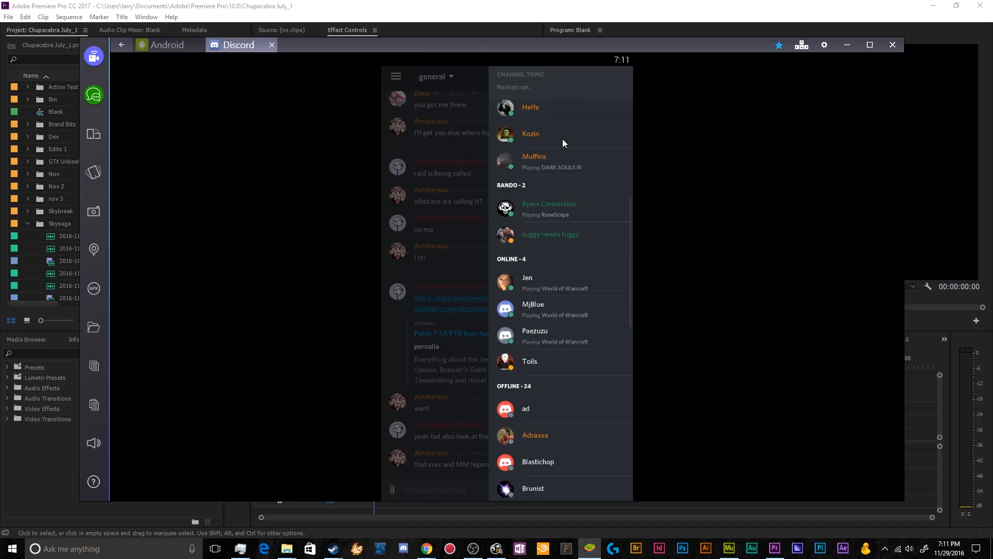
Use Muffins' member menu to copy the username to the clipboard and return to the list
{"action": "right_click", "coordinate": [534, 161]}
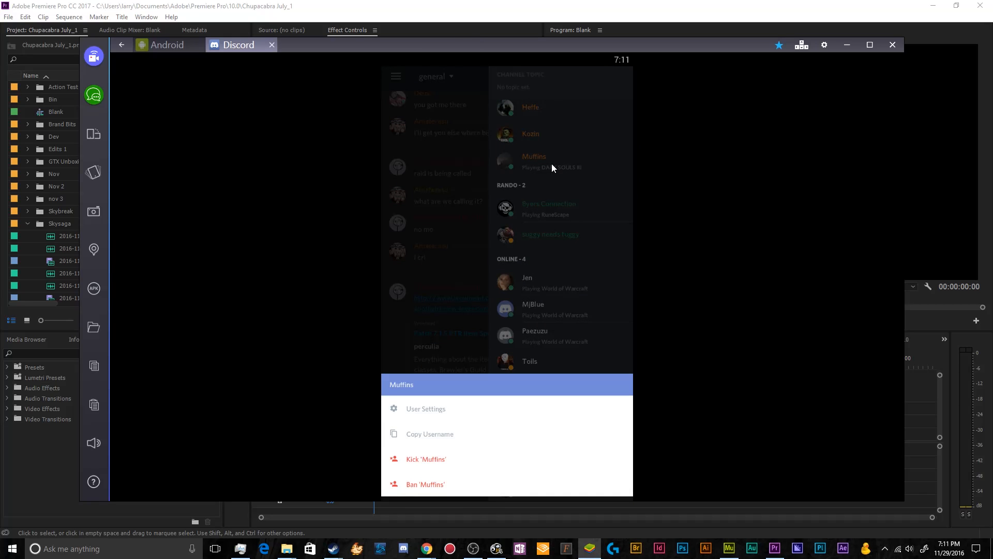
{"action": "left_click", "coordinate": [425, 409]}
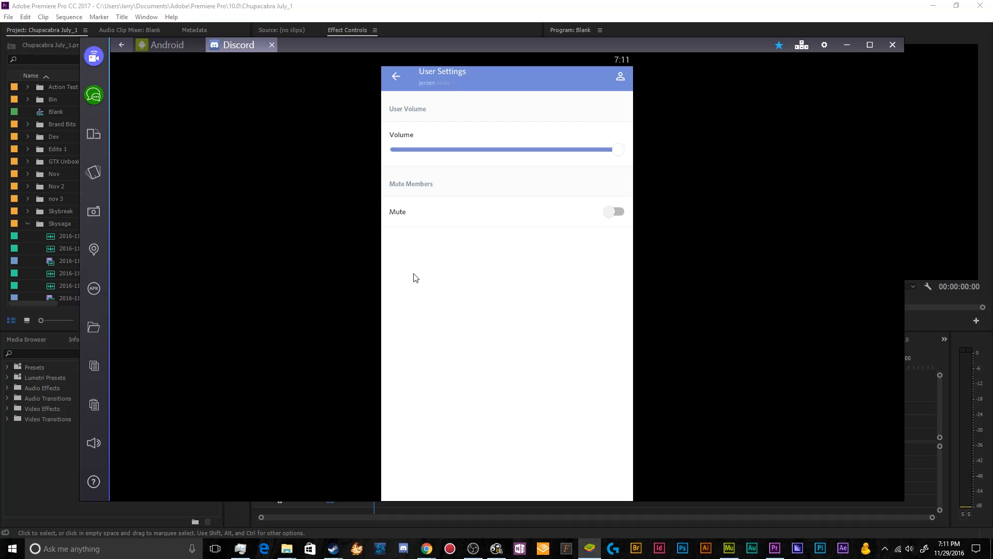
{"action": "left_click", "coordinate": [396, 75]}
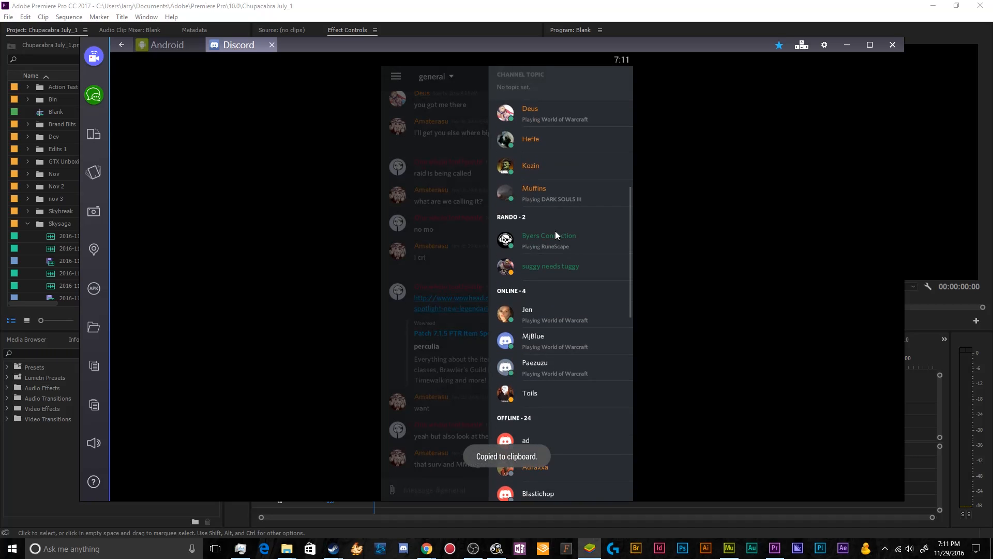
{"action": "scroll", "scroll_direction": "down", "scroll_amount": 3}
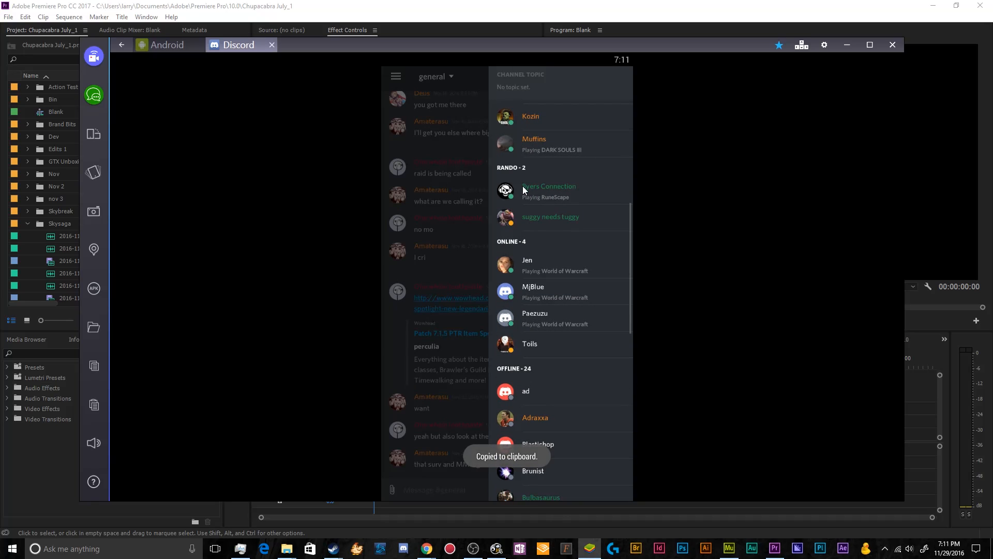
{"action": "mouse_move", "coordinate": [537, 198]}
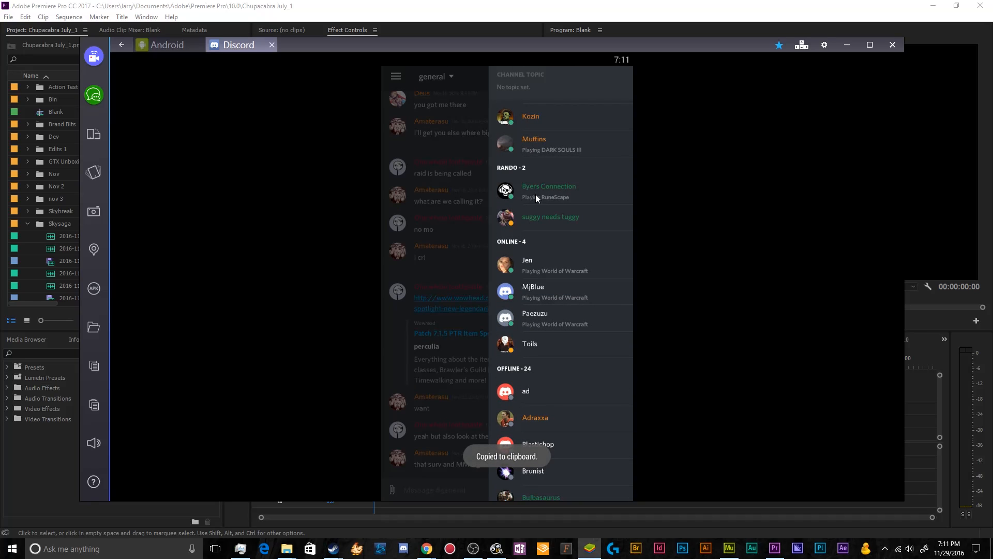
{"action": "right_click", "coordinate": [549, 185]}
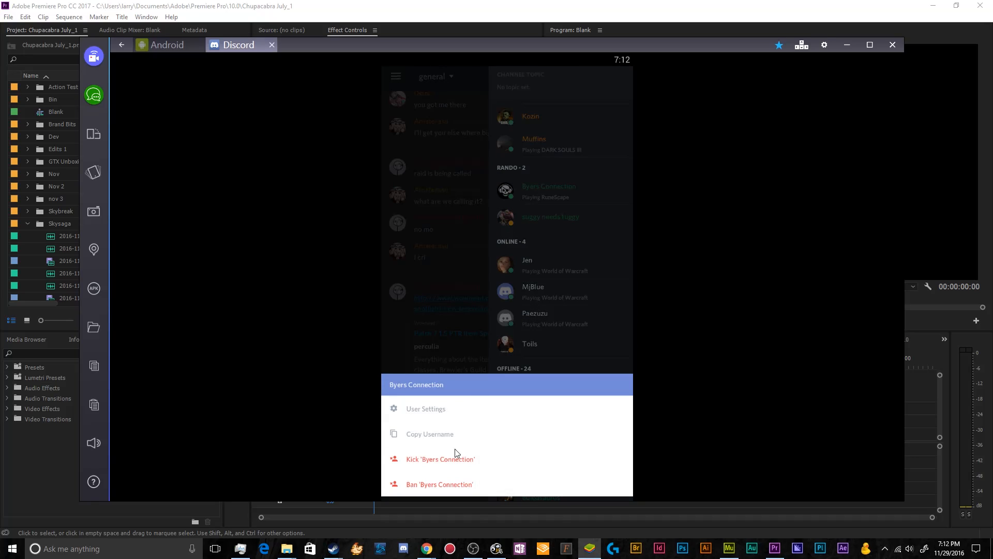
{"action": "mouse_move", "coordinate": [432, 473]}
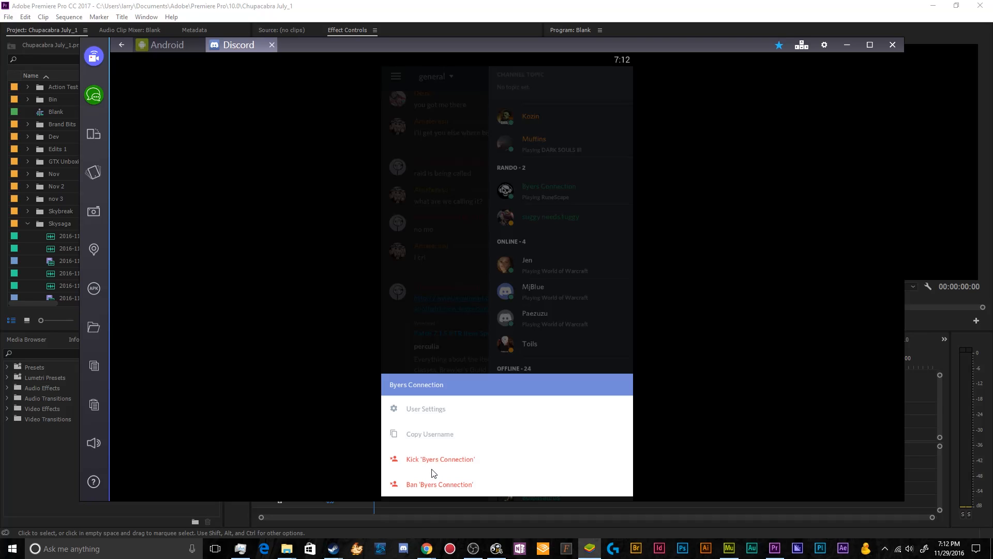
{"action": "left_click", "coordinate": [583, 251]}
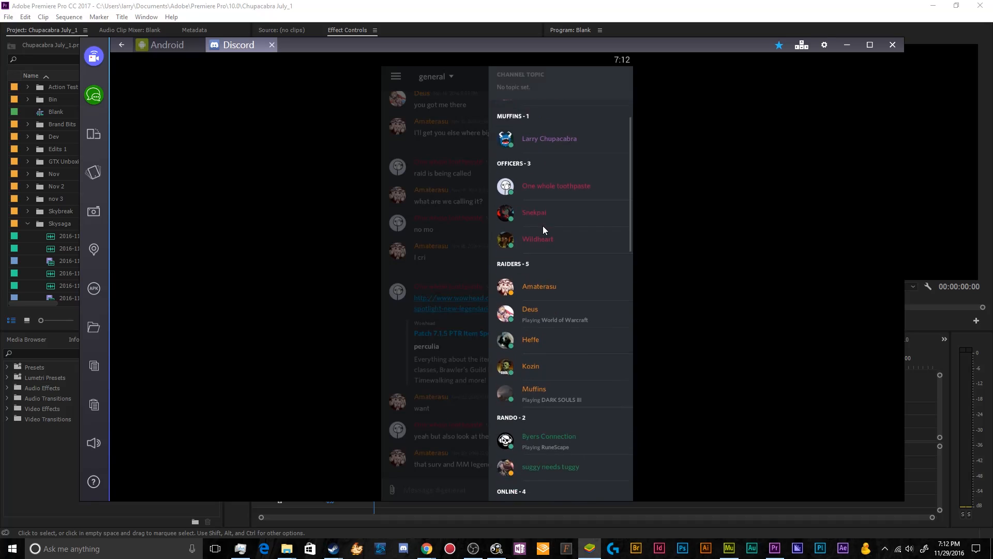
{"action": "scroll", "scroll_direction": "down", "scroll_amount": 3}
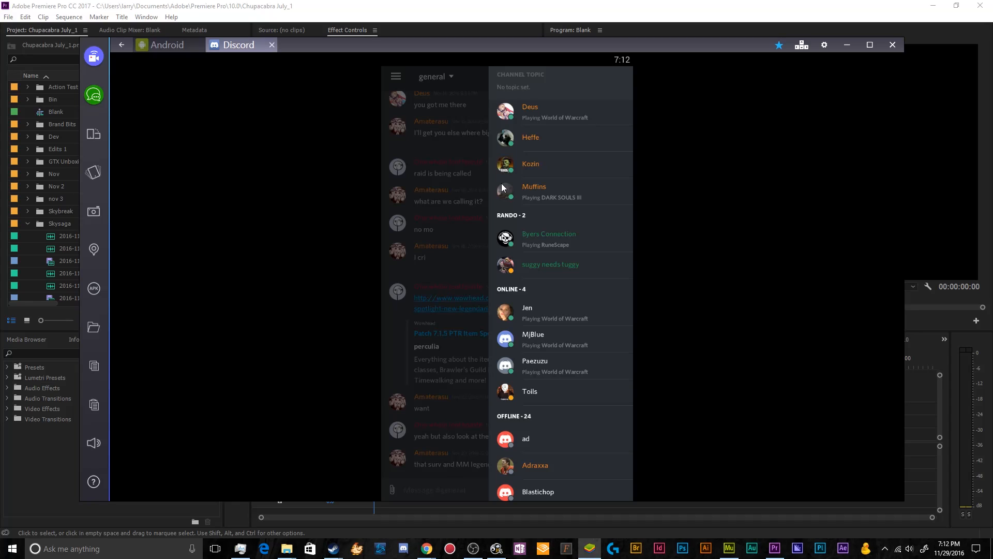
Go to #the-funny-bin and bring up its Channel Settings from the channel name dropdown
{"action": "left_click", "coordinate": [620, 76]}
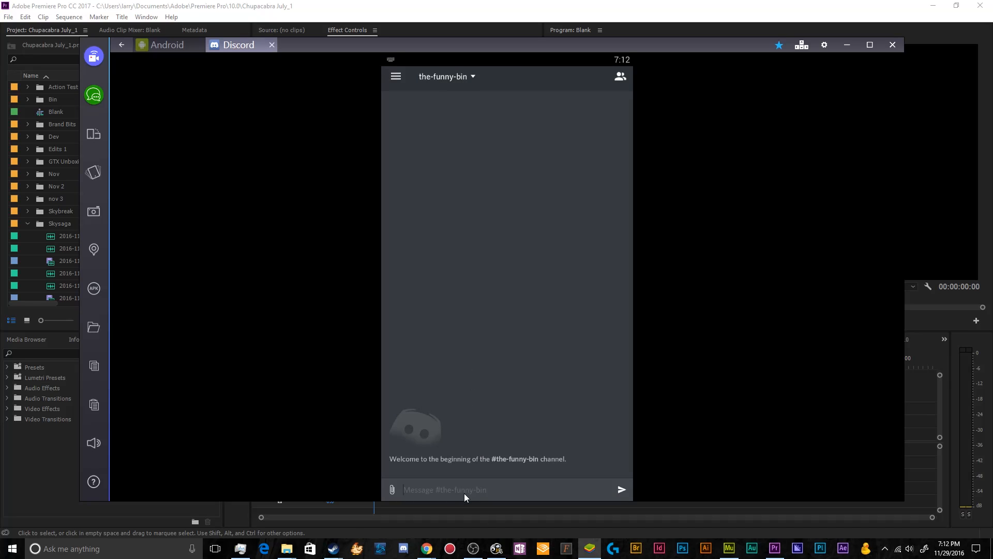
{"action": "left_click", "coordinate": [391, 490]}
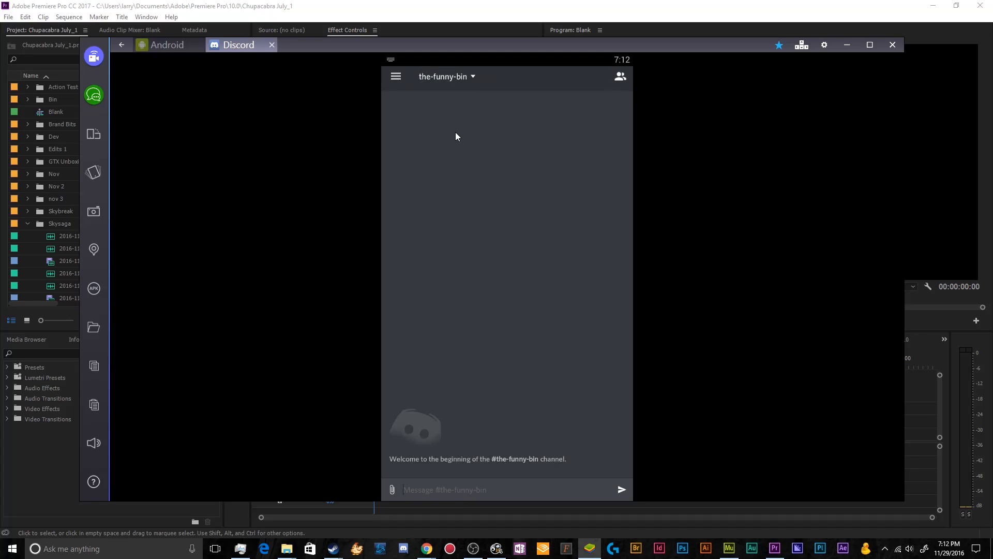
{"action": "left_click", "coordinate": [447, 76]}
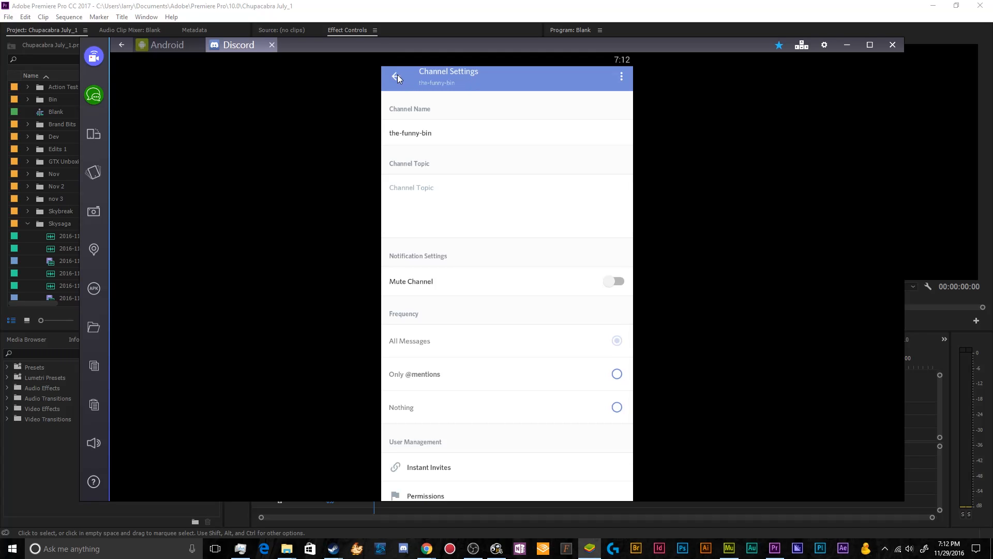
Leave the-funny-bin's channel settings back to its empty chat
{"action": "left_click", "coordinate": [396, 78]}
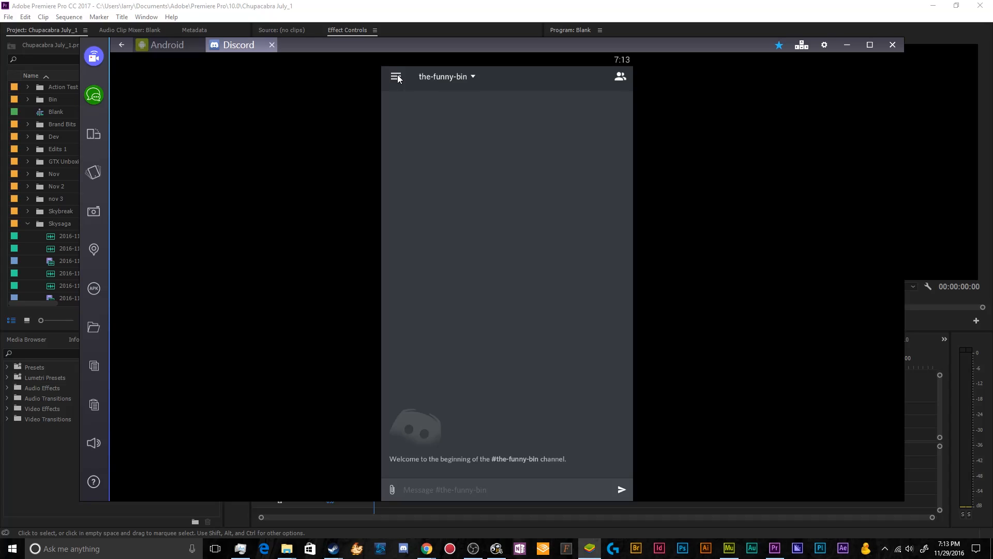
{"action": "mouse_move", "coordinate": [351, 124]}
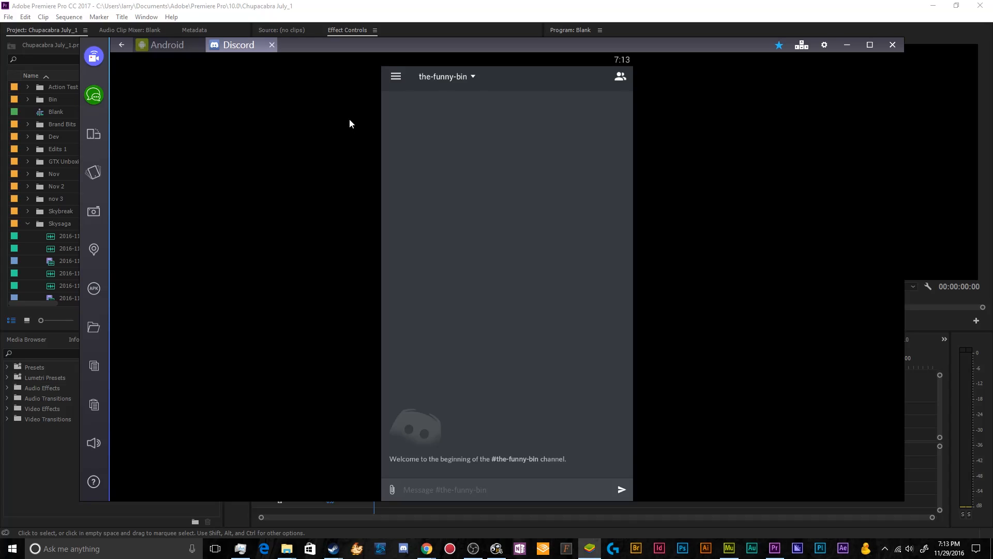